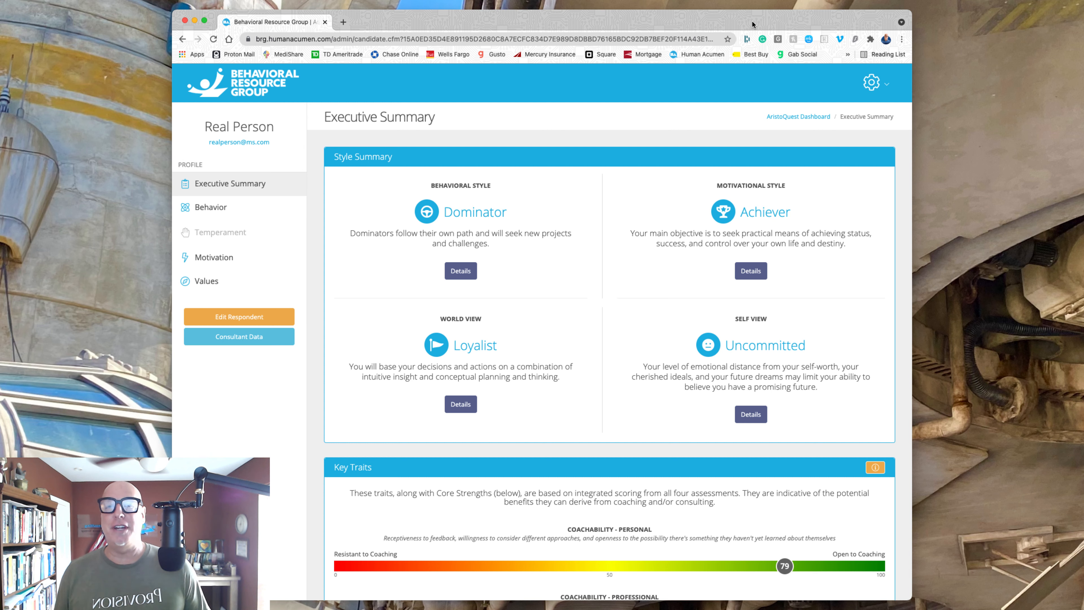
{"action": "mouse_move", "coordinate": [340, 186]}
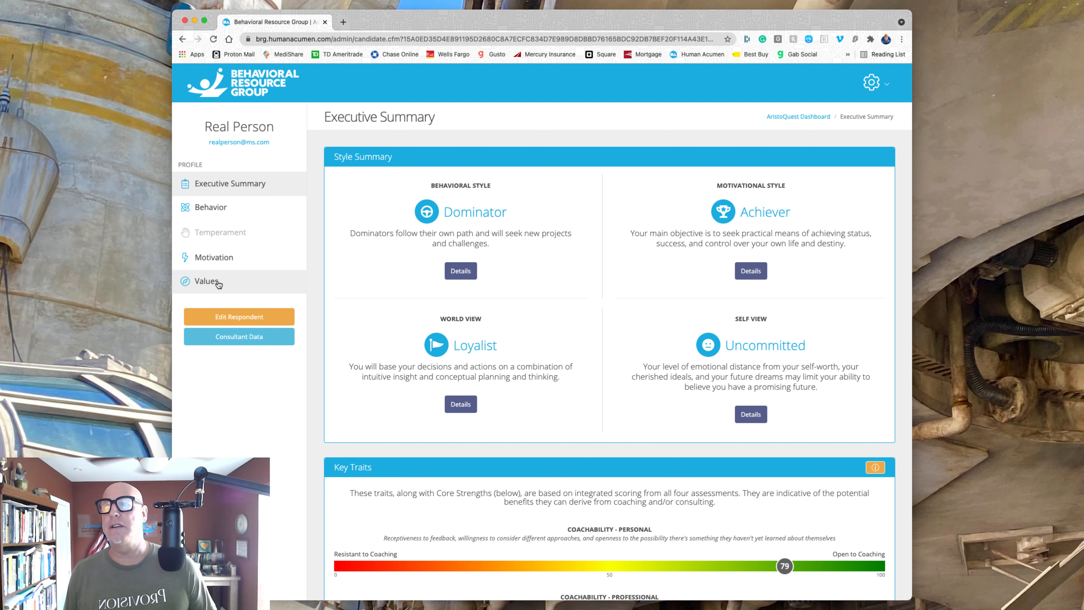
{"action": "mouse_move", "coordinate": [264, 217]}
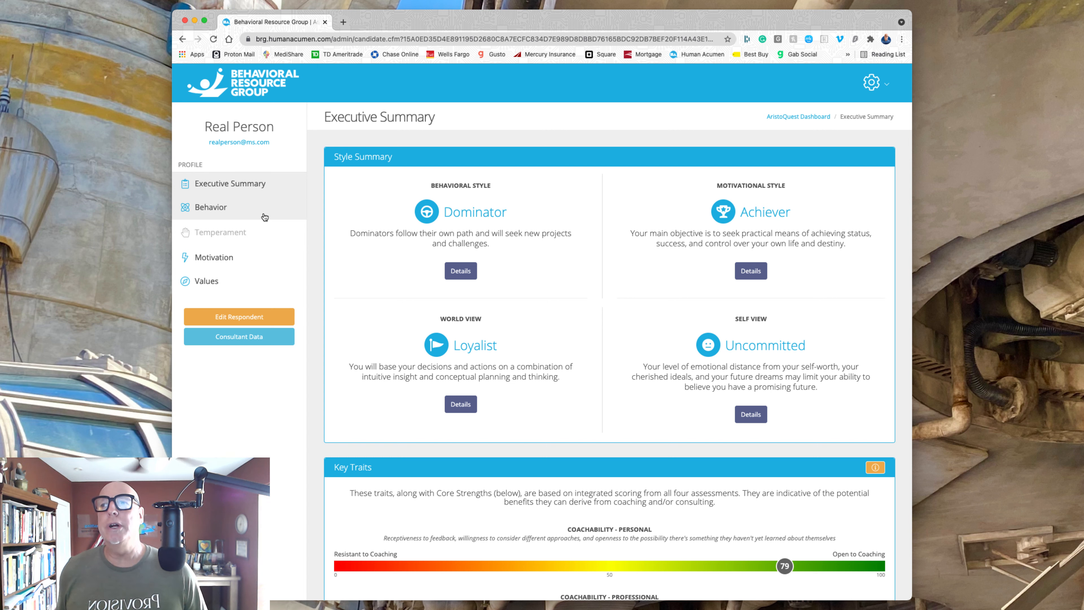
{"action": "mouse_move", "coordinate": [497, 214]}
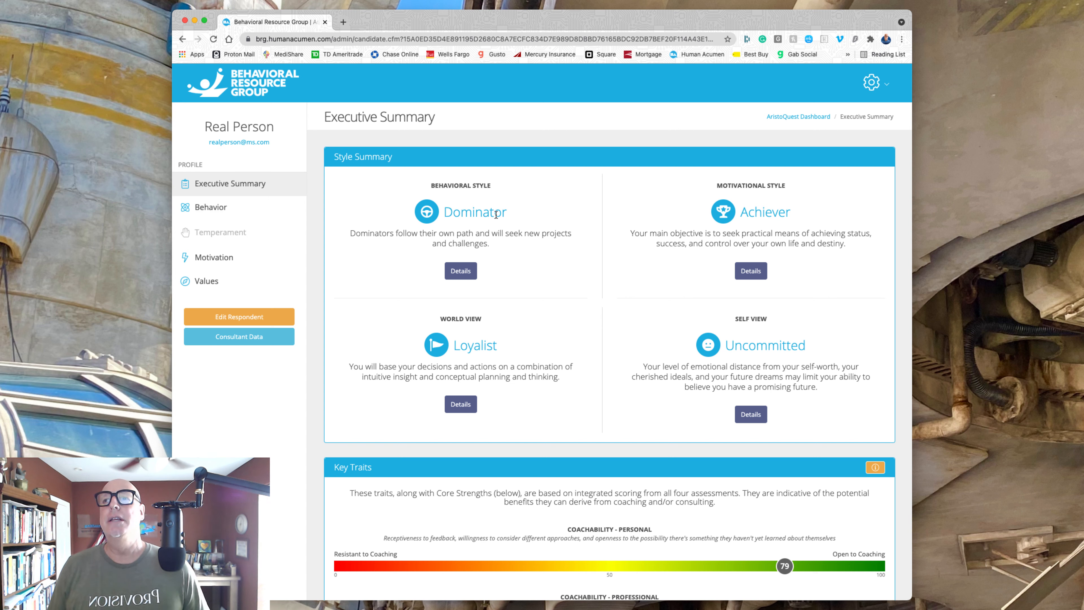
{"action": "mouse_move", "coordinate": [515, 231]}
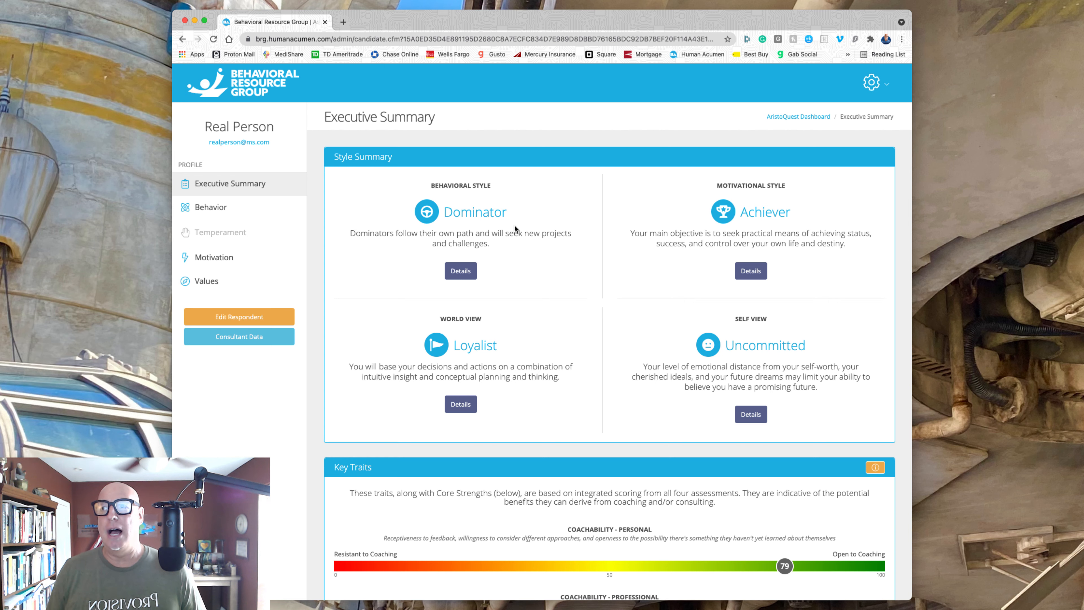
{"action": "mouse_move", "coordinate": [521, 255]}
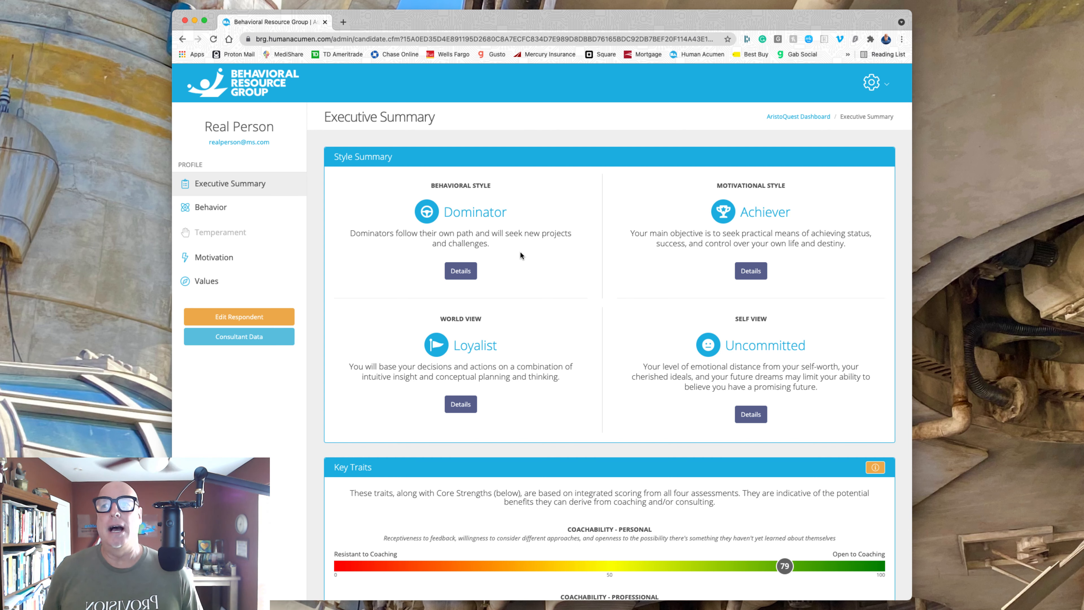
{"action": "mouse_move", "coordinate": [499, 358]}
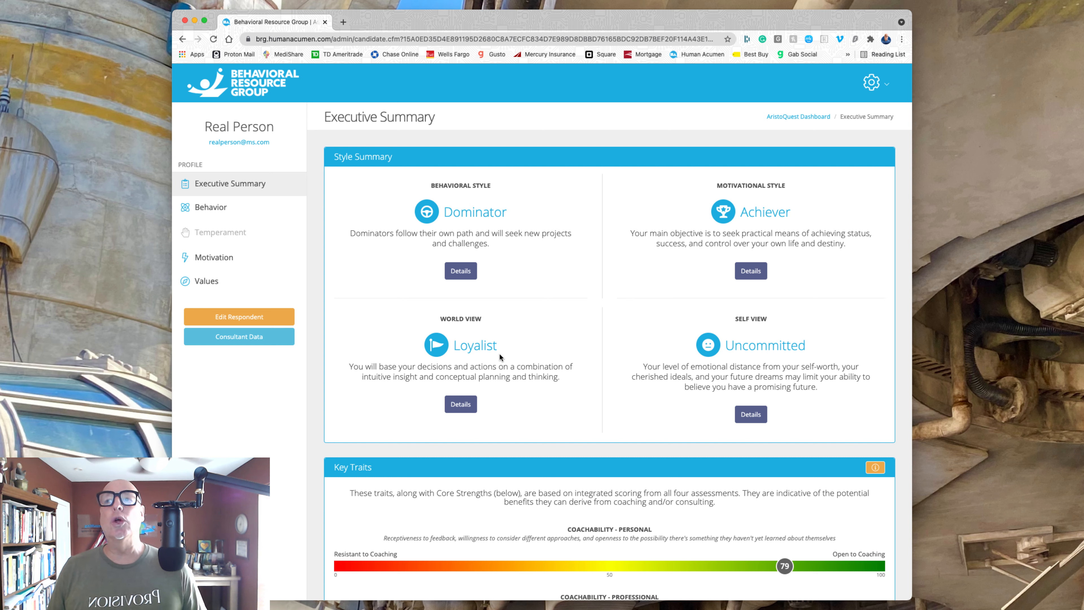
{"action": "mouse_move", "coordinate": [506, 349]}
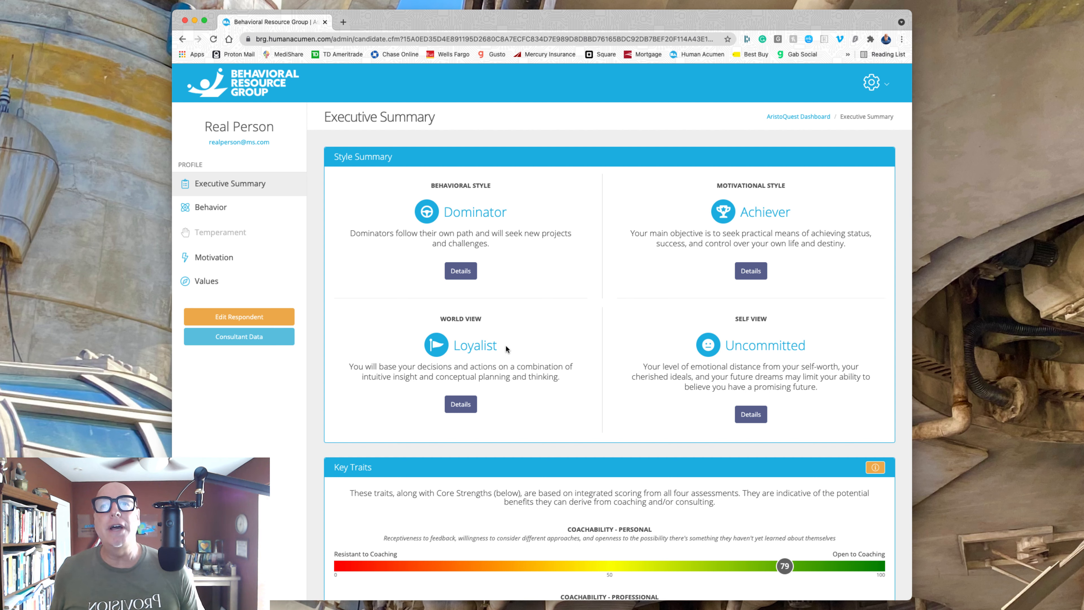
{"action": "mouse_move", "coordinate": [825, 227]}
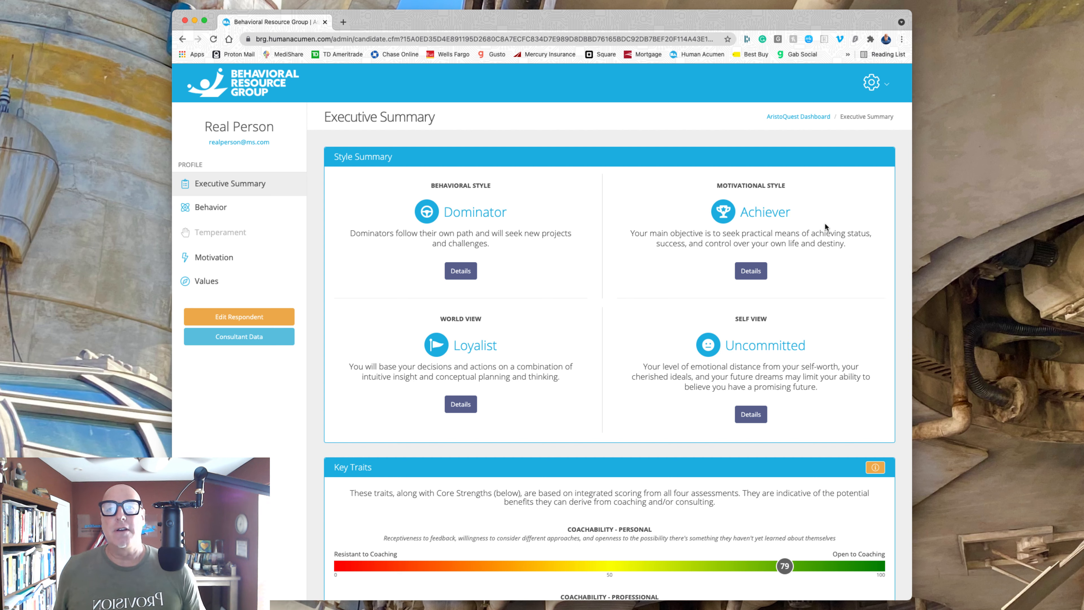
{"action": "mouse_move", "coordinate": [787, 358]}
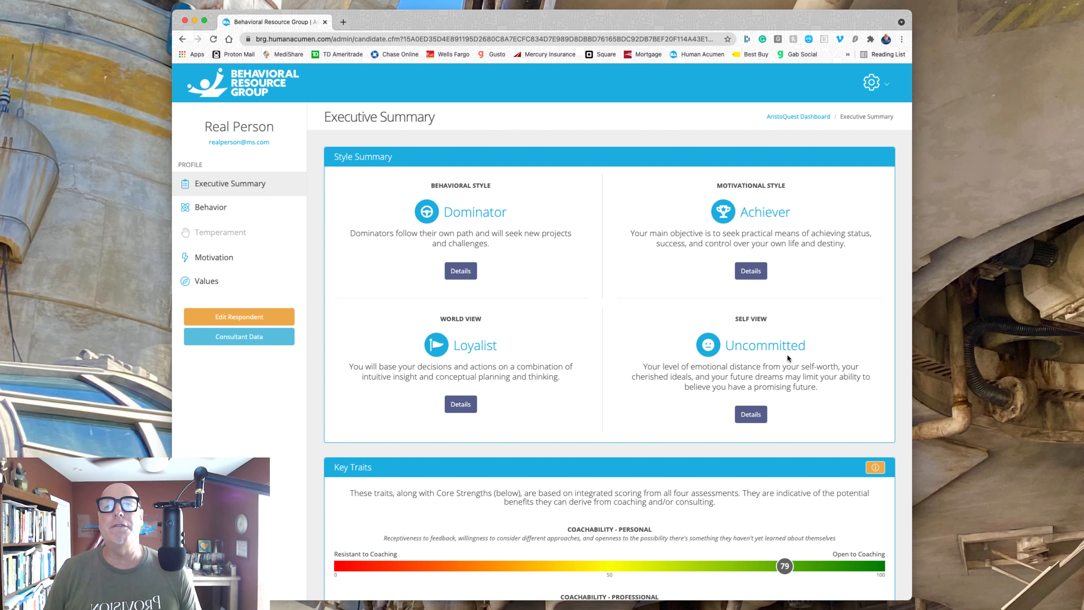
{"action": "mouse_move", "coordinate": [758, 376]}
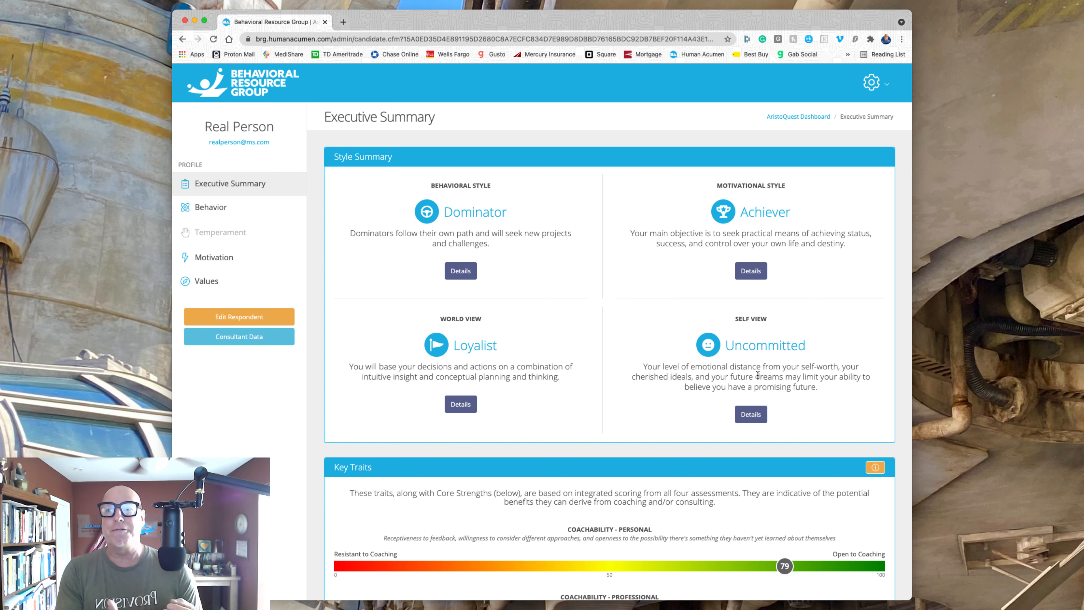
{"action": "mouse_move", "coordinate": [566, 278]}
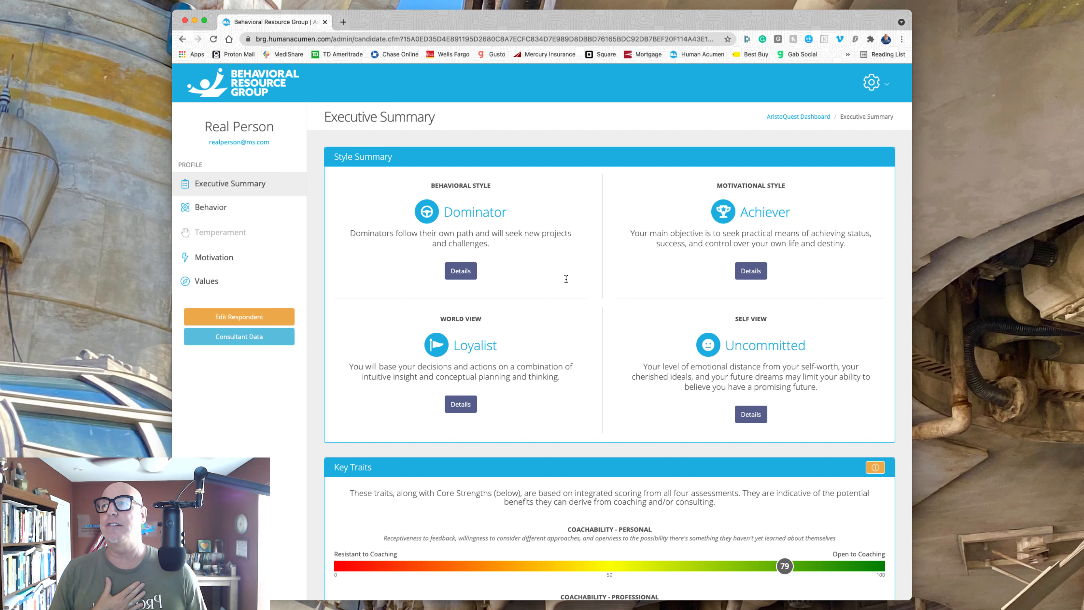
Expand the Behavior sidebar section and open report 3, Intentional Behavior.
{"action": "left_click", "coordinate": [208, 206]}
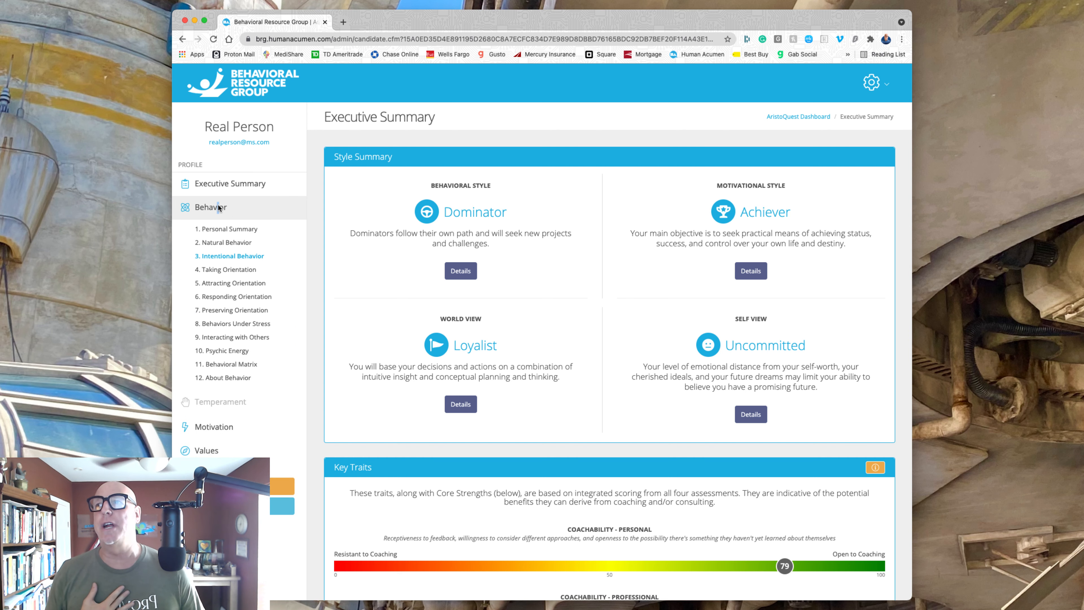
{"action": "mouse_move", "coordinate": [278, 248]}
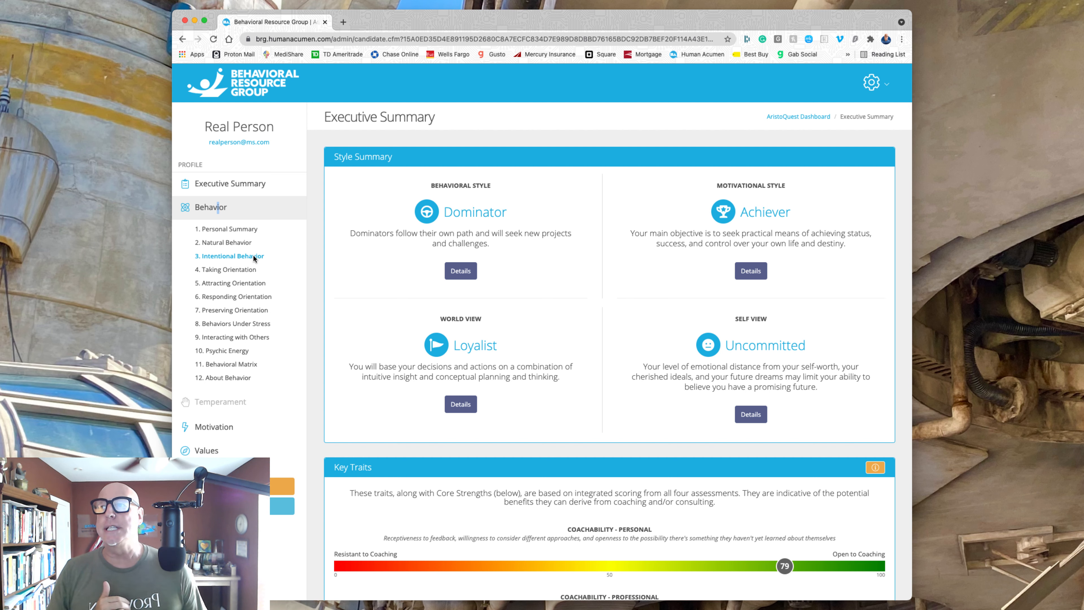
{"action": "left_click", "coordinate": [233, 256]}
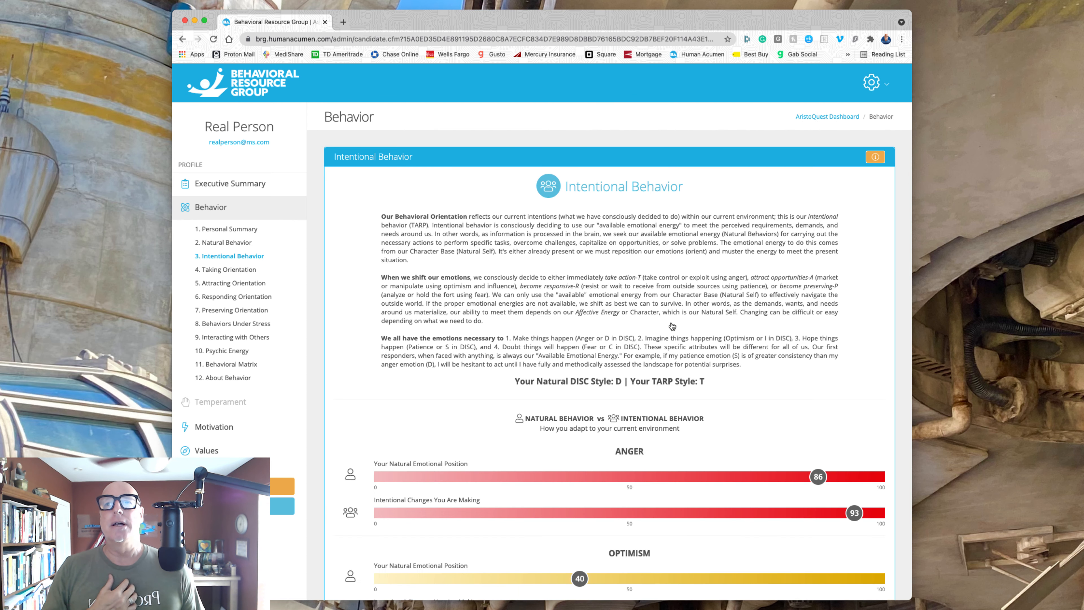
Scroll down to reveal the Anger, Optimism, Patience and Fear natural-versus-intentional charts.
{"action": "scroll", "scroll_direction": "down", "scroll_amount": 3}
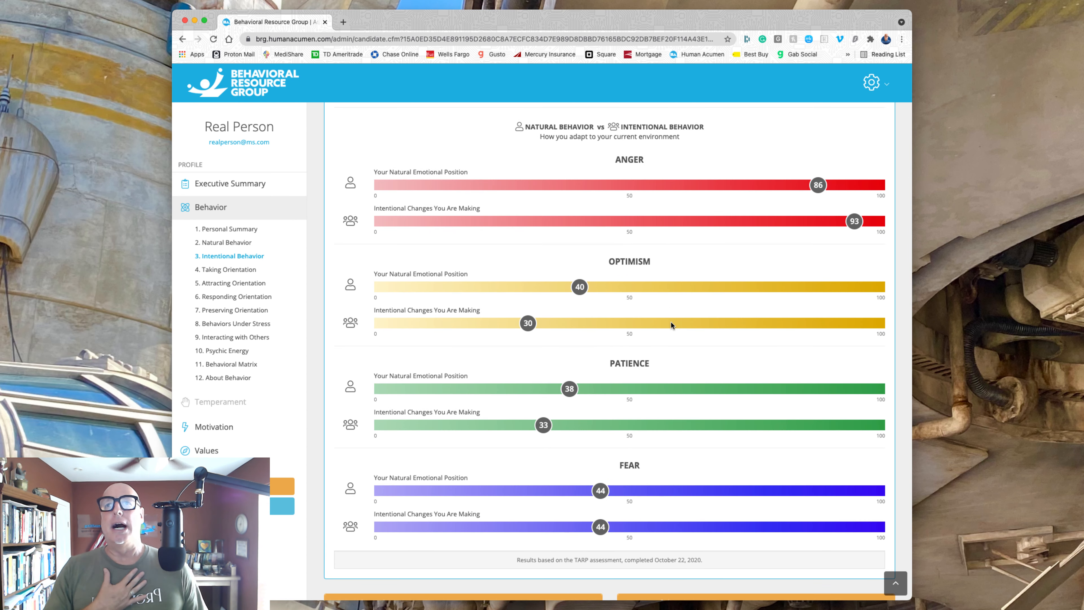
{"action": "mouse_move", "coordinate": [686, 168]}
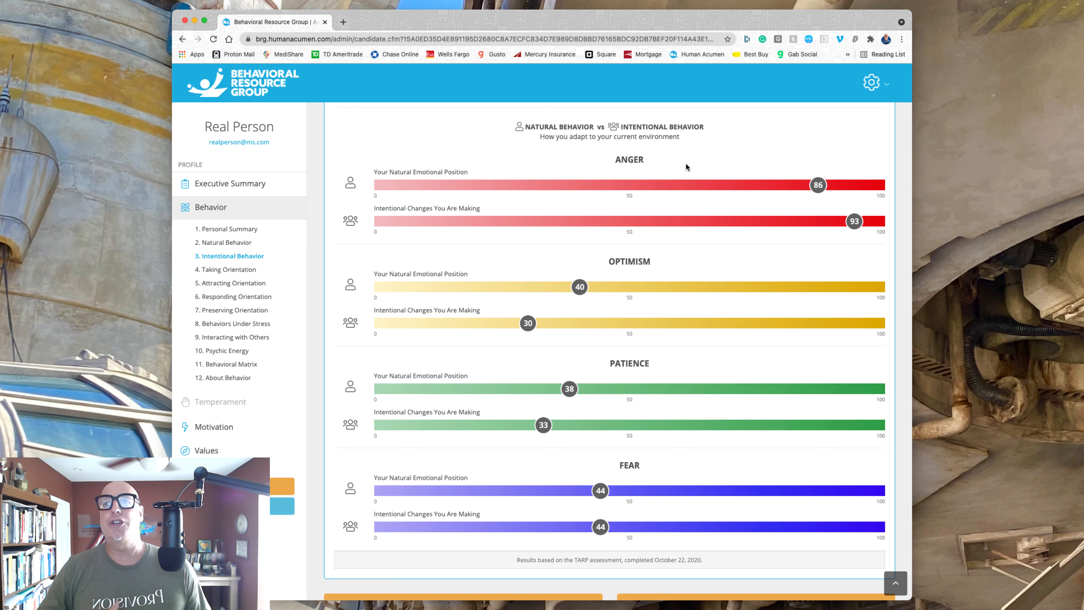
{"action": "mouse_move", "coordinate": [705, 184]}
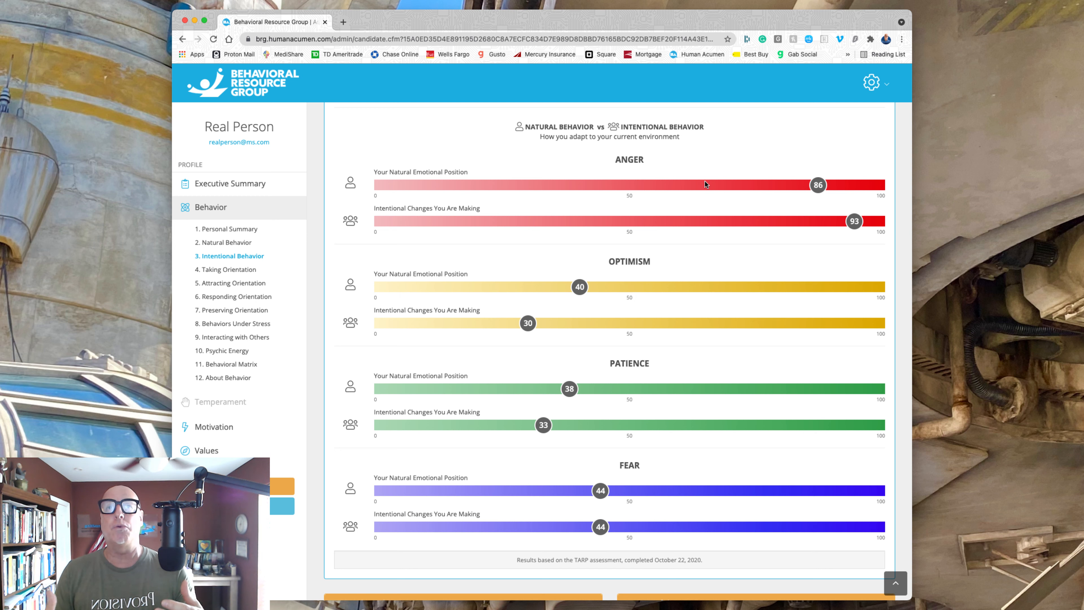
{"action": "mouse_move", "coordinate": [834, 183]}
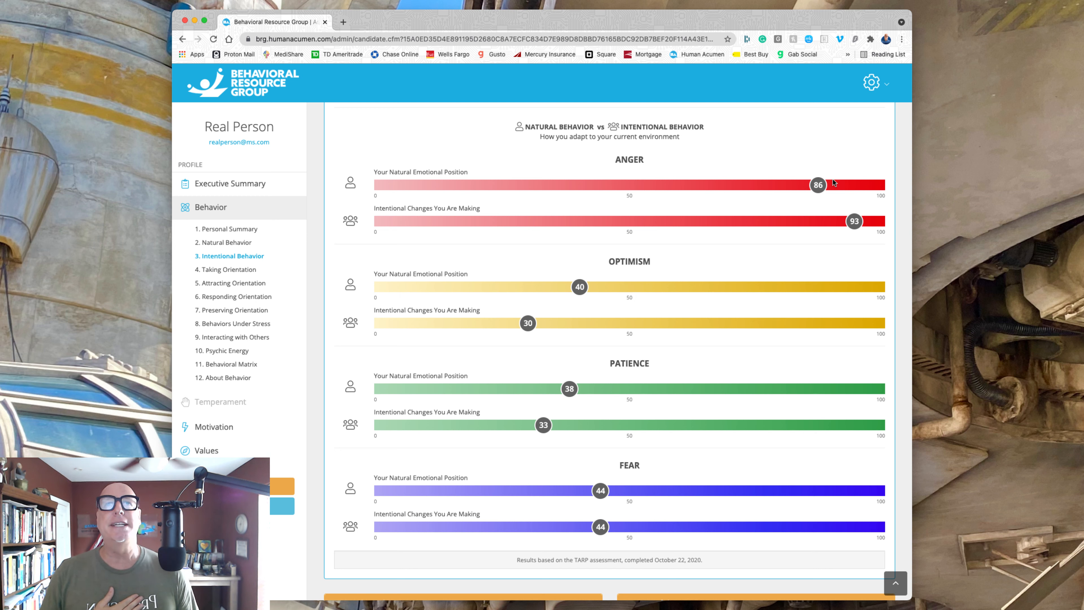
{"action": "mouse_move", "coordinate": [818, 184]}
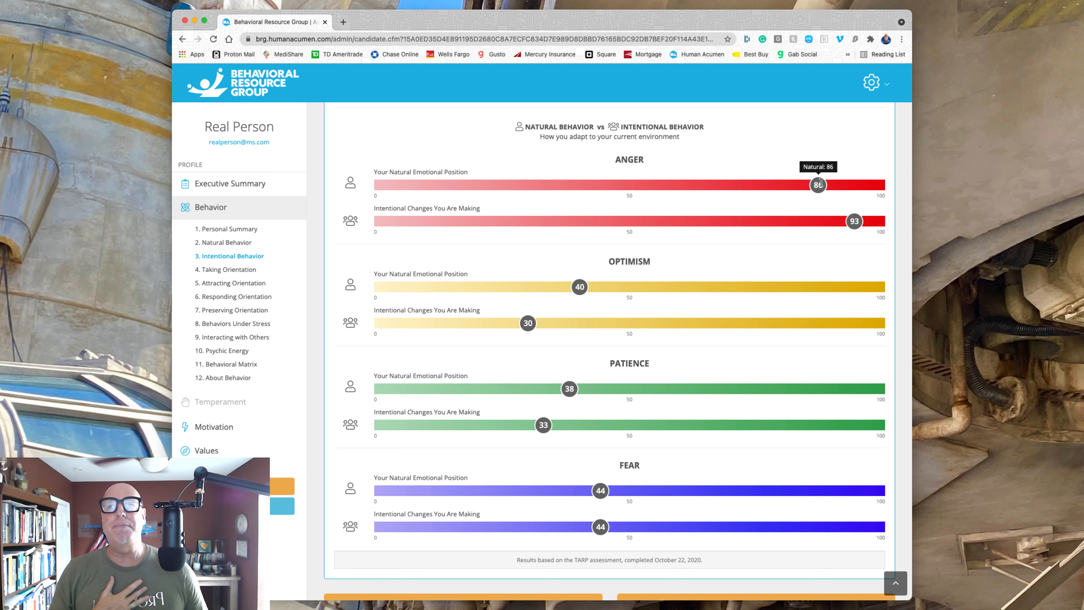
{"action": "mouse_move", "coordinate": [854, 221]}
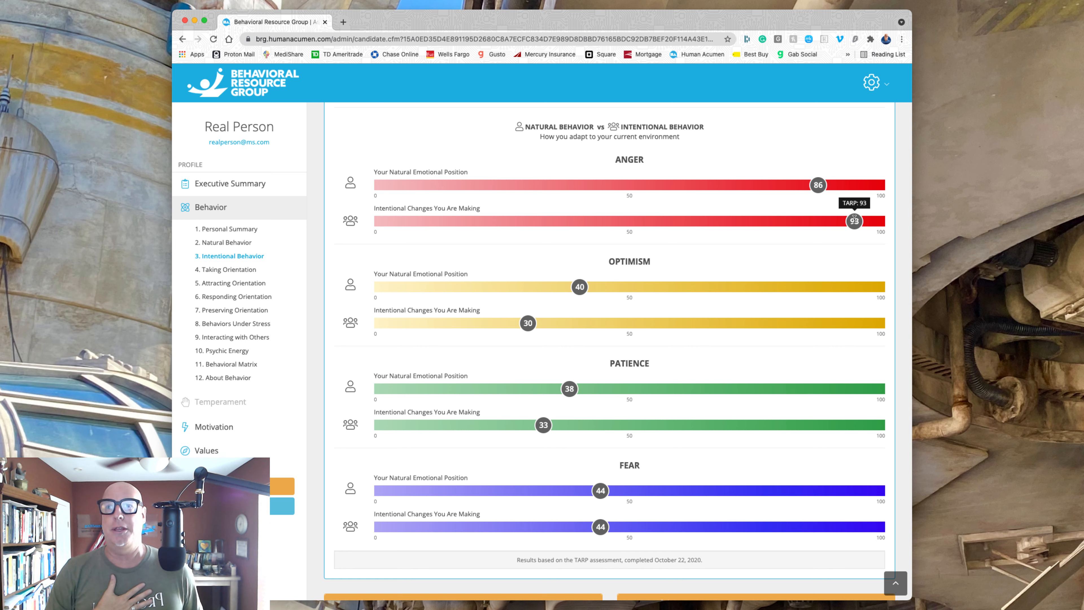
{"action": "mouse_move", "coordinate": [751, 273]}
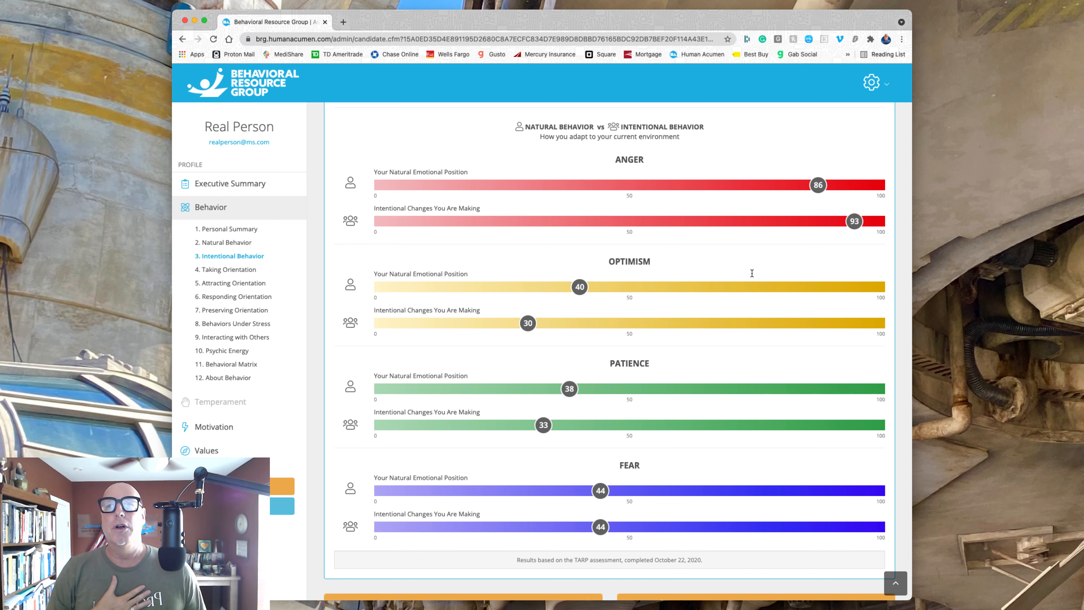
{"action": "scroll", "scroll_direction": "down", "scroll_amount": 3}
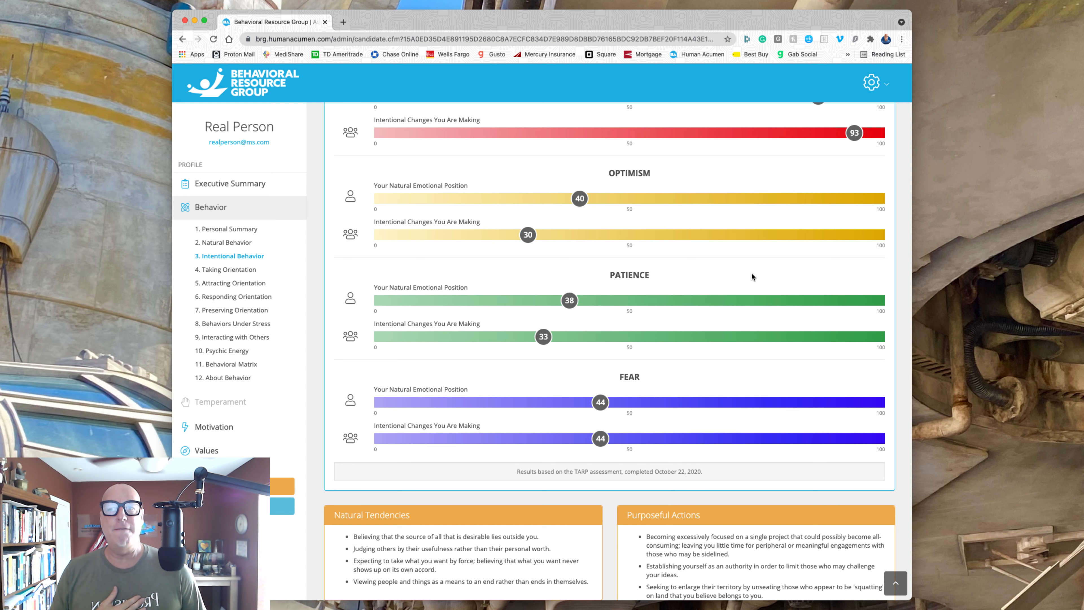
{"action": "scroll", "scroll_direction": "down", "scroll_amount": 3}
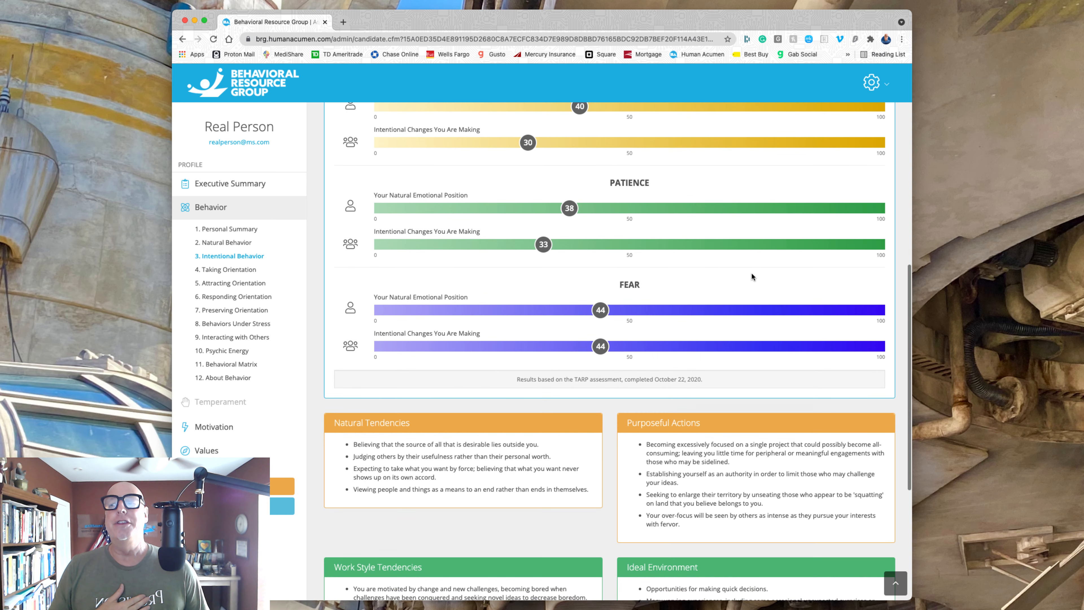
{"action": "scroll", "scroll_direction": "down", "scroll_amount": 3}
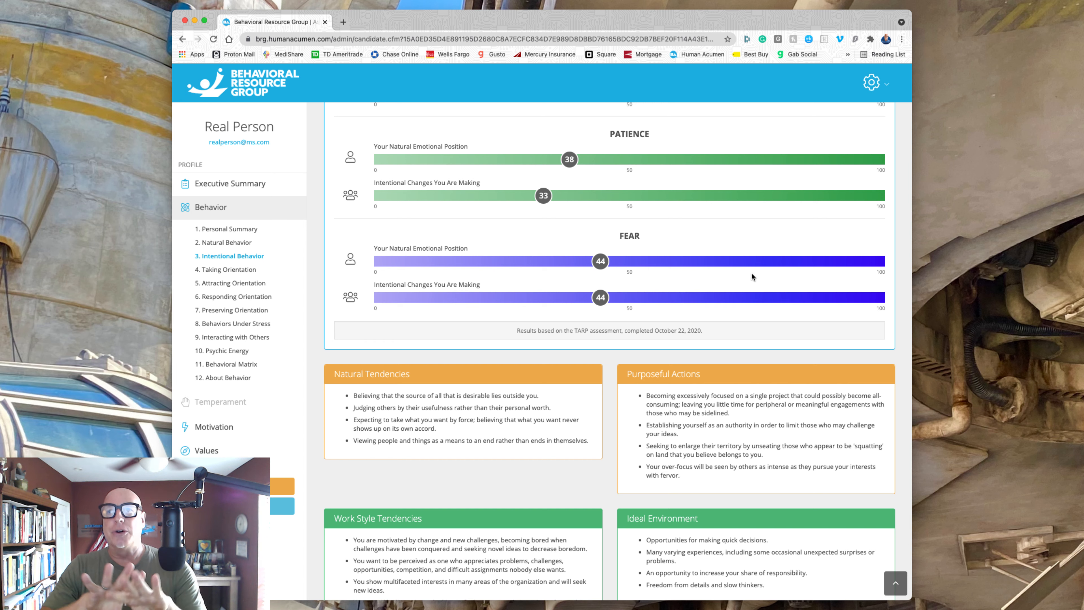
{"action": "scroll", "scroll_direction": "up", "scroll_amount": 3}
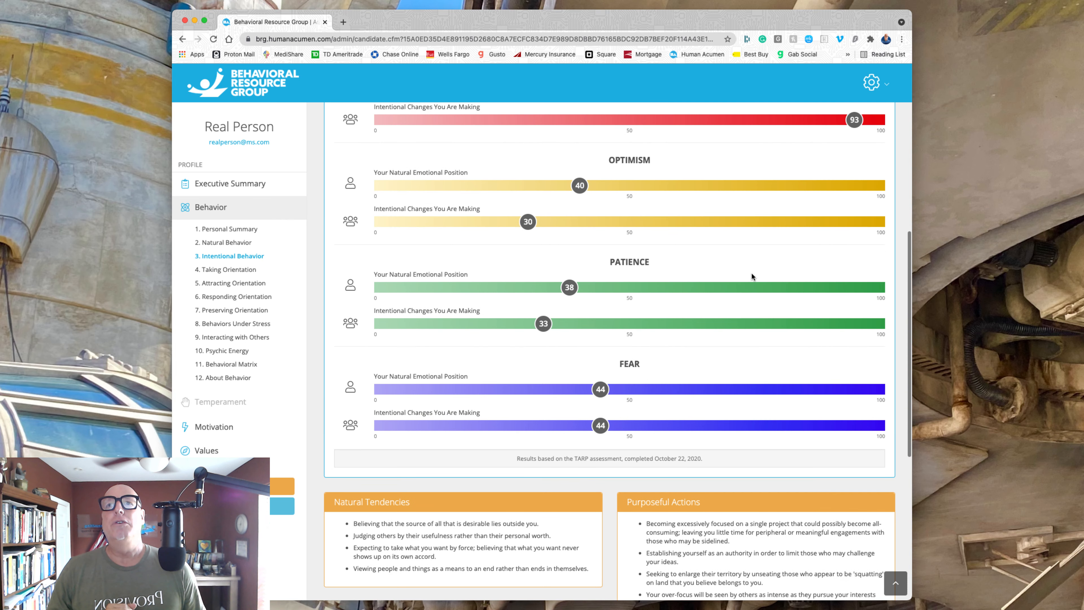
{"action": "scroll", "scroll_direction": "up", "scroll_amount": 3}
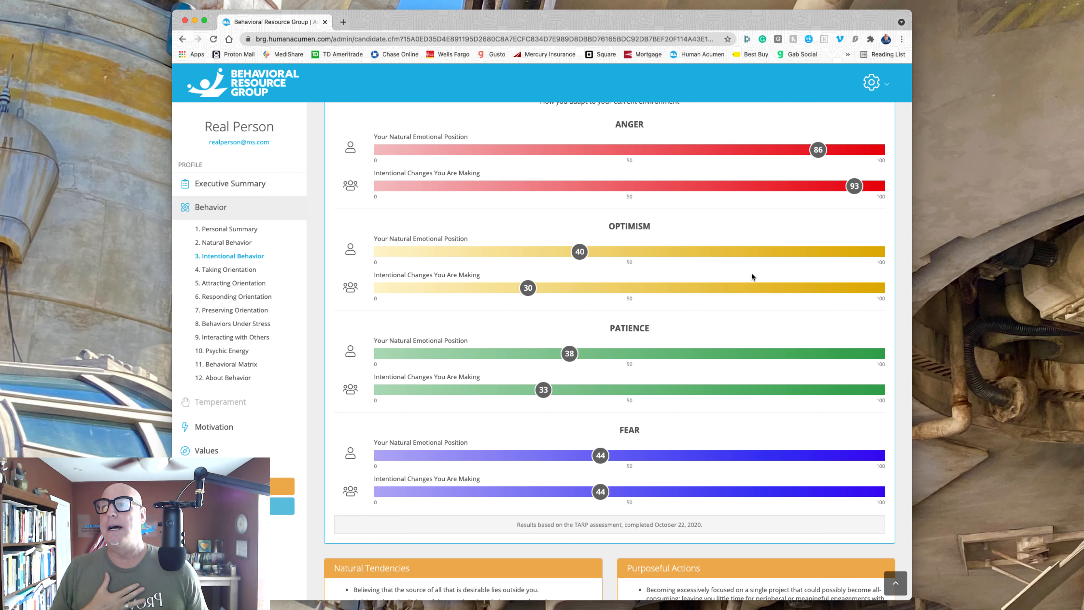
{"action": "mouse_move", "coordinate": [304, 339]}
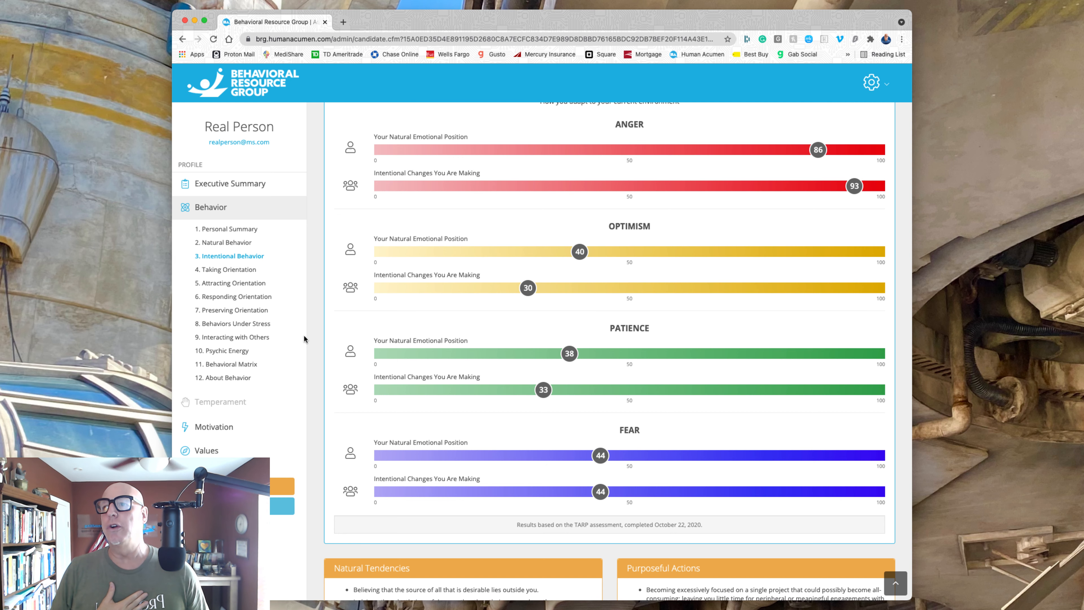
Open the Behavioral Matrix page, then expand the Motivation sidebar section.
{"action": "left_click", "coordinate": [229, 364]}
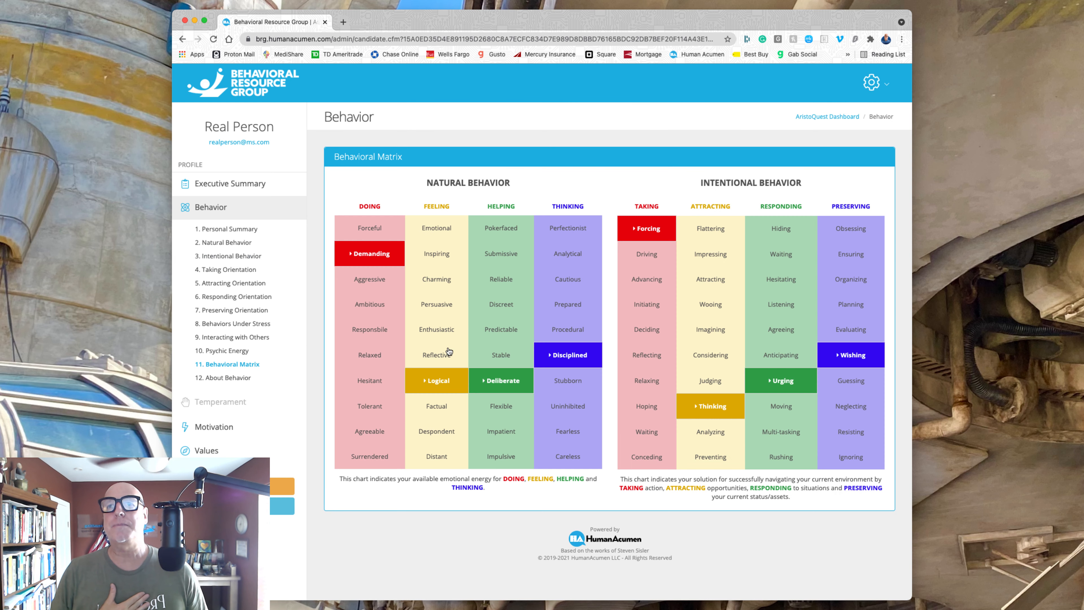
{"action": "mouse_move", "coordinate": [386, 254]}
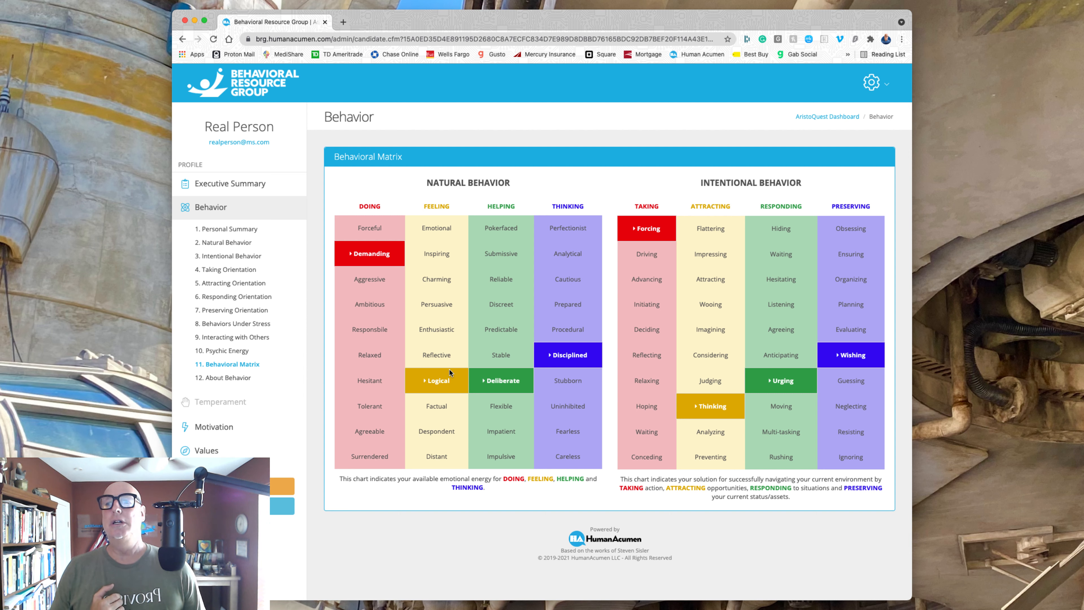
{"action": "mouse_move", "coordinate": [558, 355]}
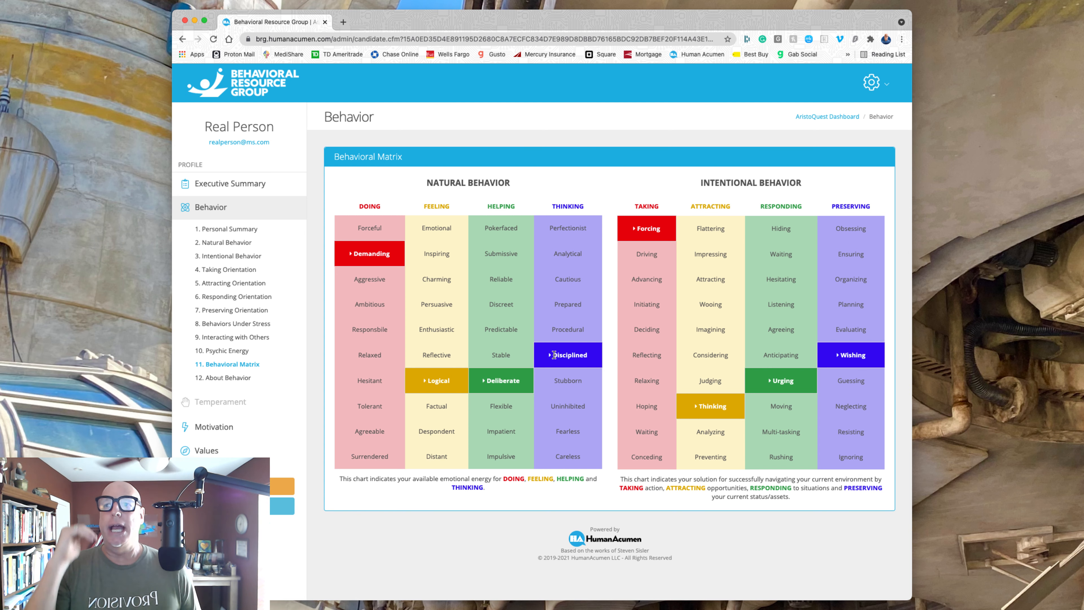
{"action": "mouse_move", "coordinate": [526, 380]}
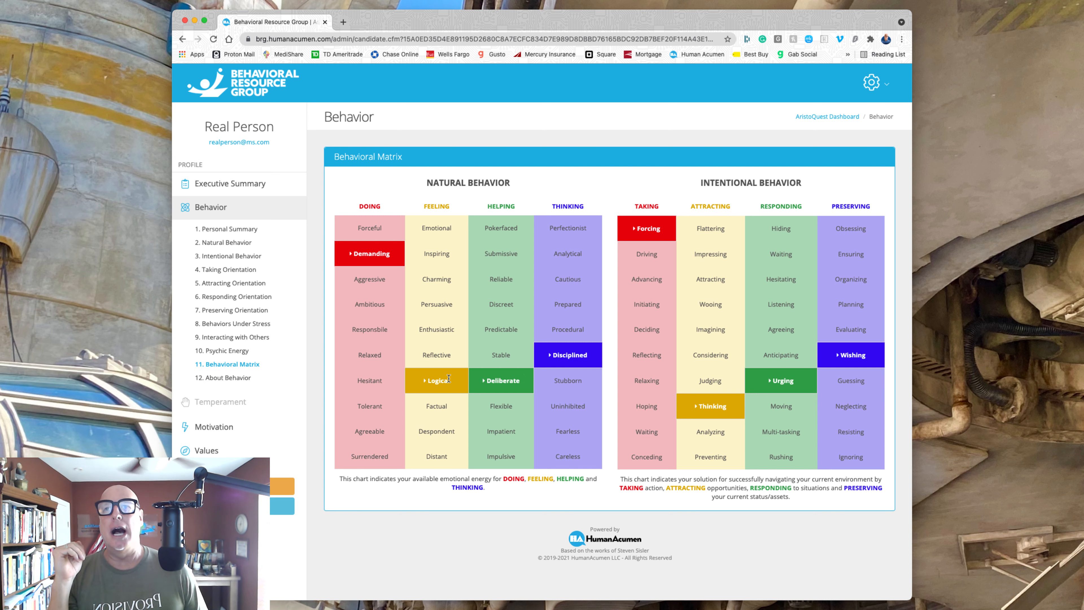
{"action": "mouse_move", "coordinate": [702, 309]}
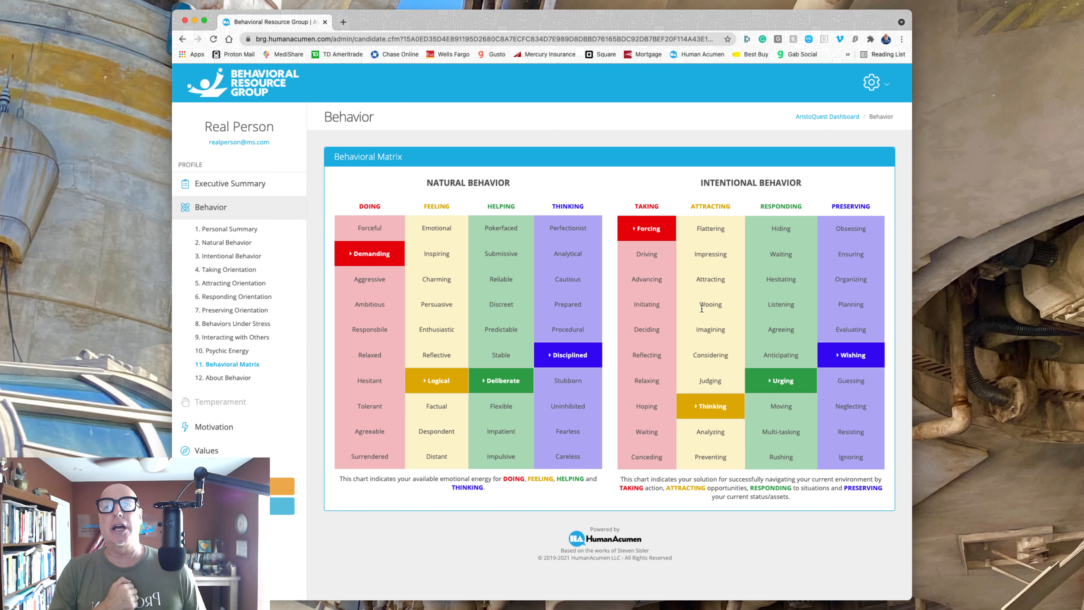
{"action": "mouse_move", "coordinate": [669, 238]}
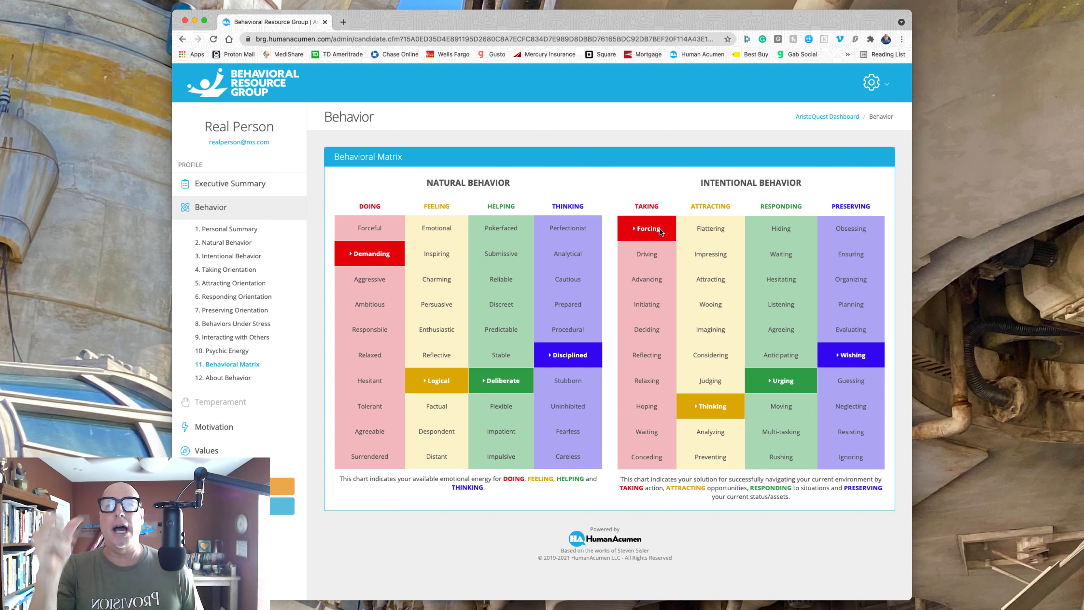
{"action": "mouse_move", "coordinate": [653, 205]}
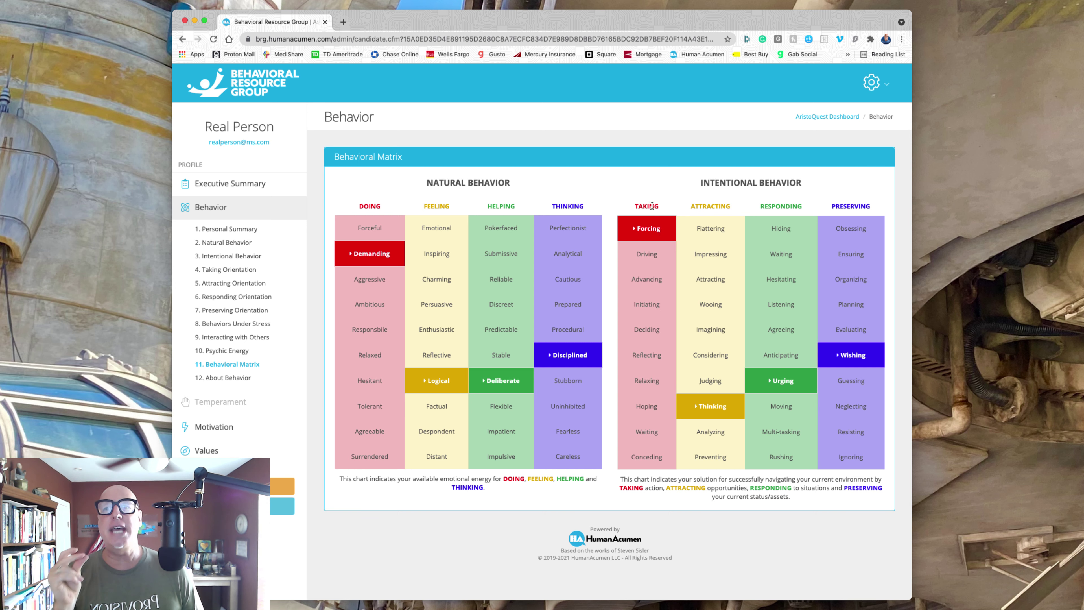
{"action": "mouse_move", "coordinate": [728, 206]}
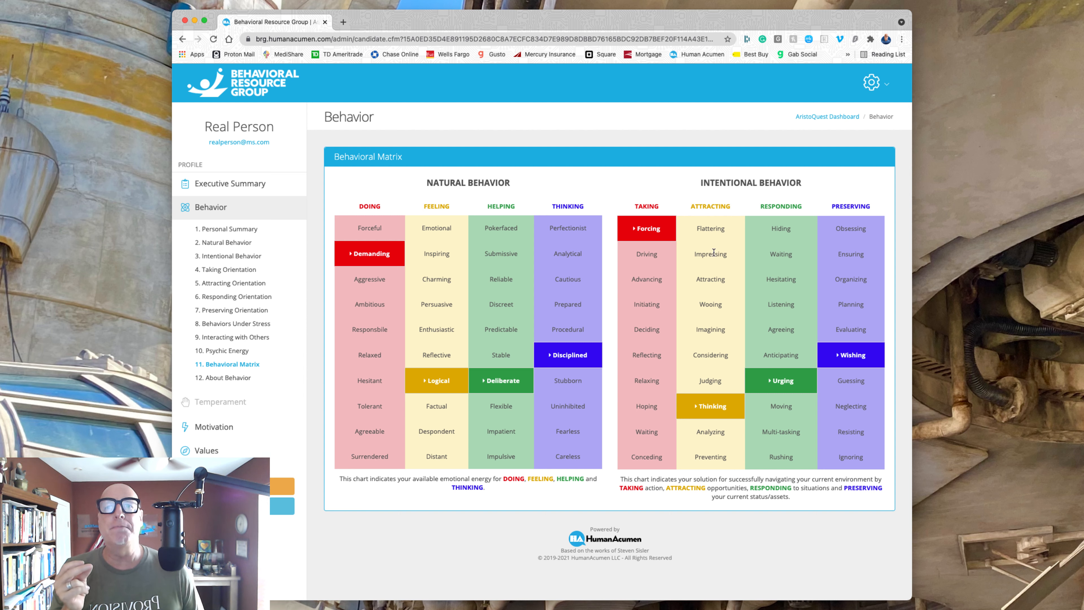
{"action": "mouse_move", "coordinate": [709, 299]}
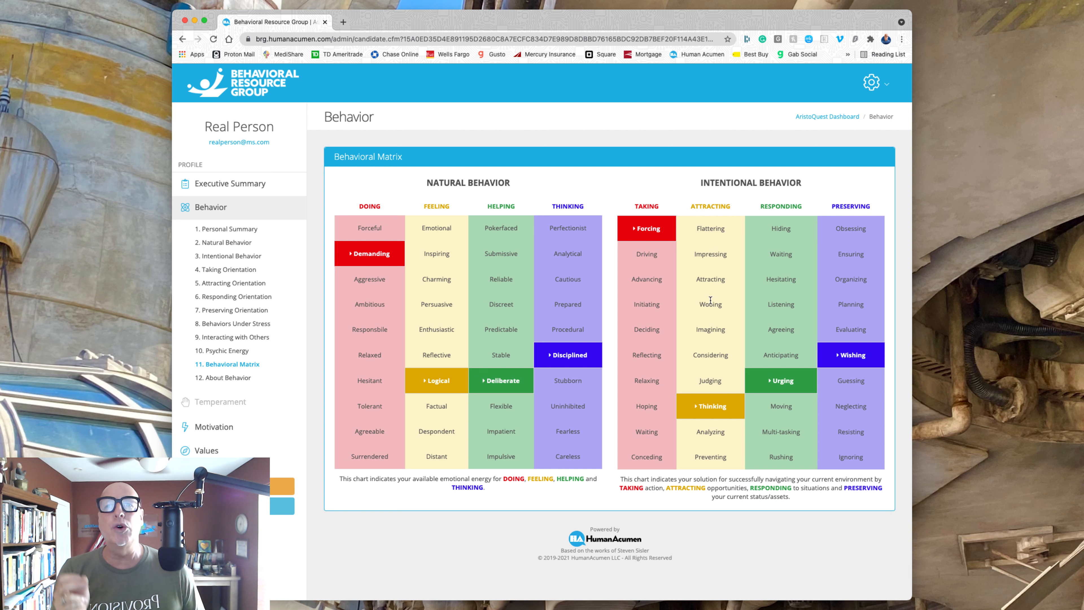
{"action": "mouse_move", "coordinate": [714, 366]}
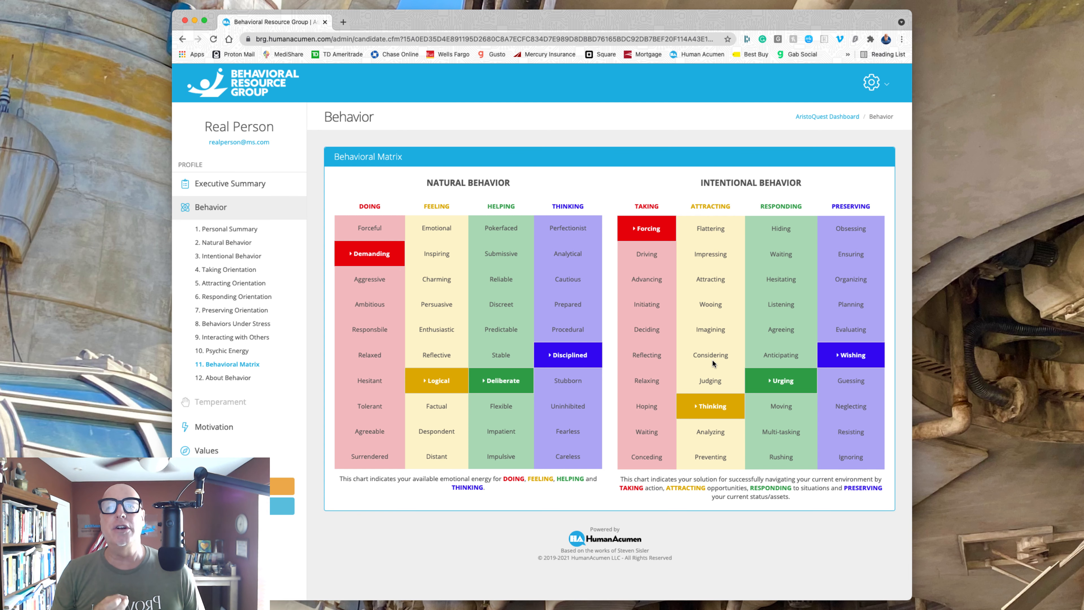
{"action": "mouse_move", "coordinate": [711, 410]}
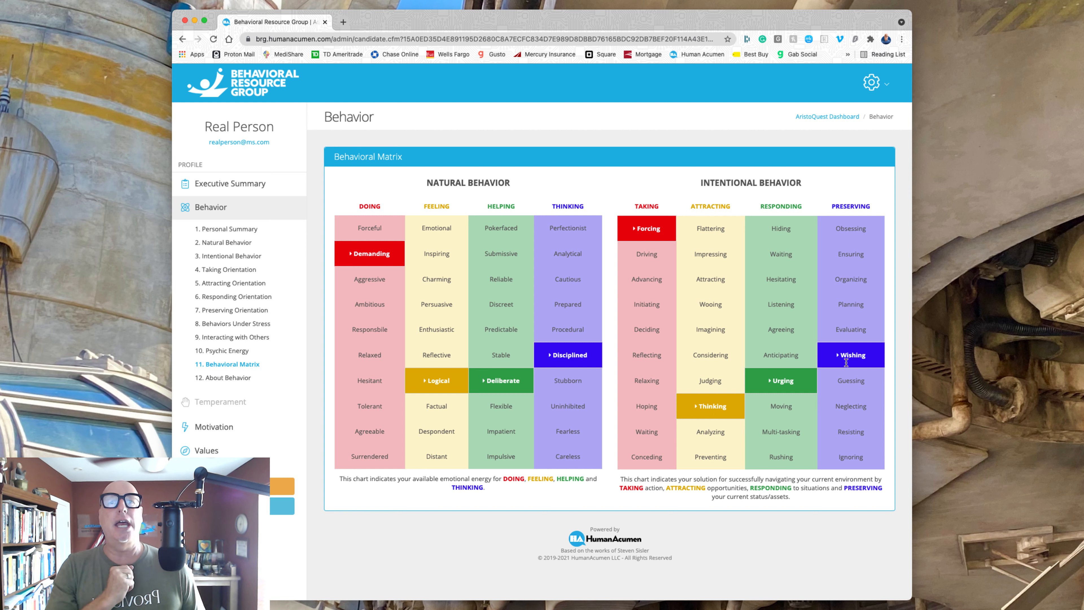
{"action": "mouse_move", "coordinate": [731, 407]}
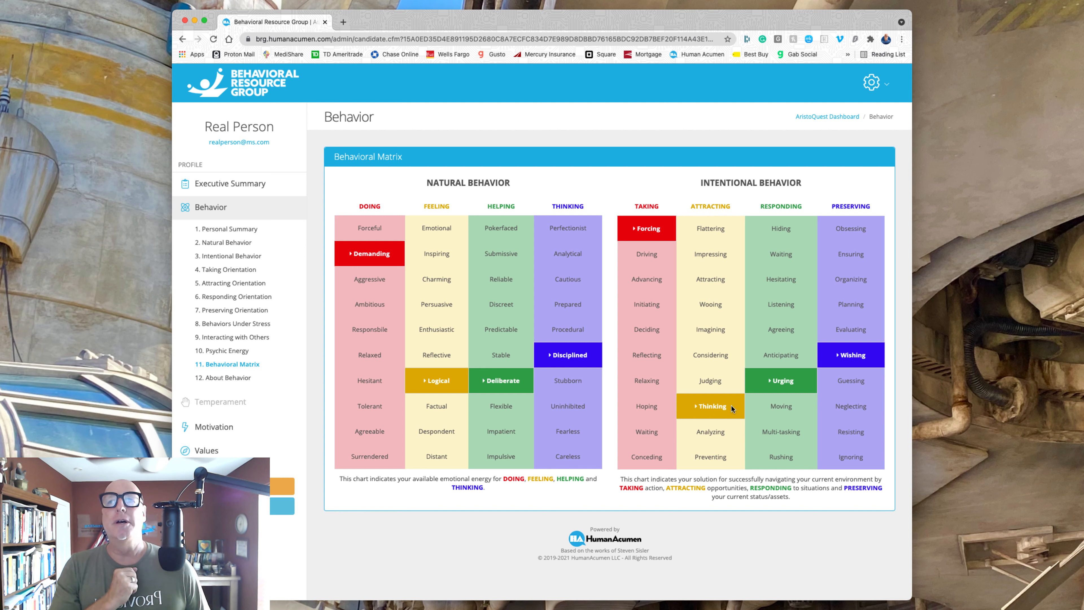
{"action": "mouse_move", "coordinate": [641, 247]}
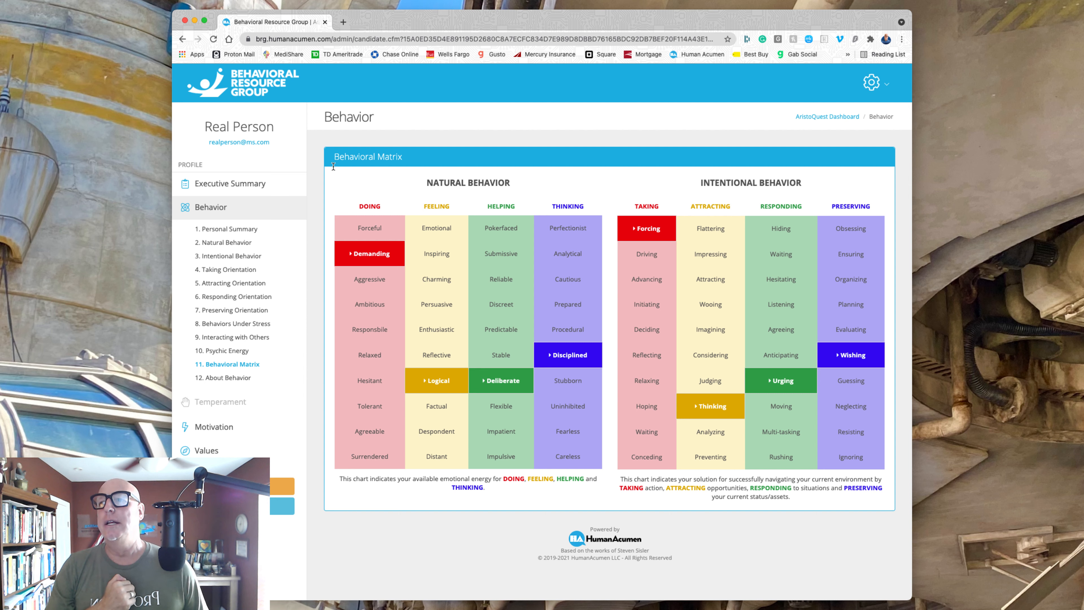
{"action": "mouse_move", "coordinate": [307, 355]}
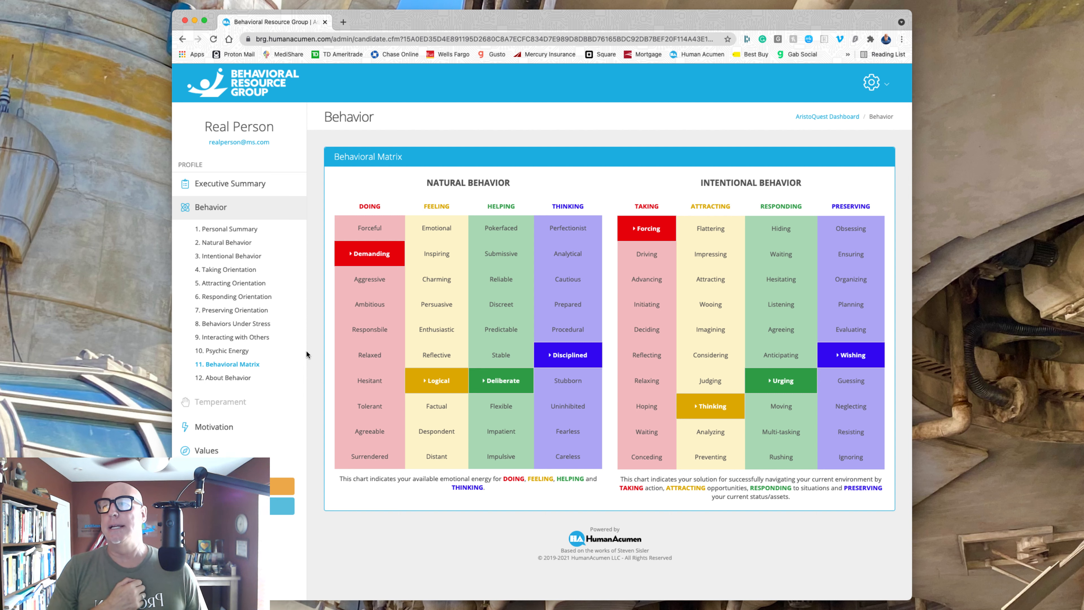
{"action": "left_click", "coordinate": [214, 376]}
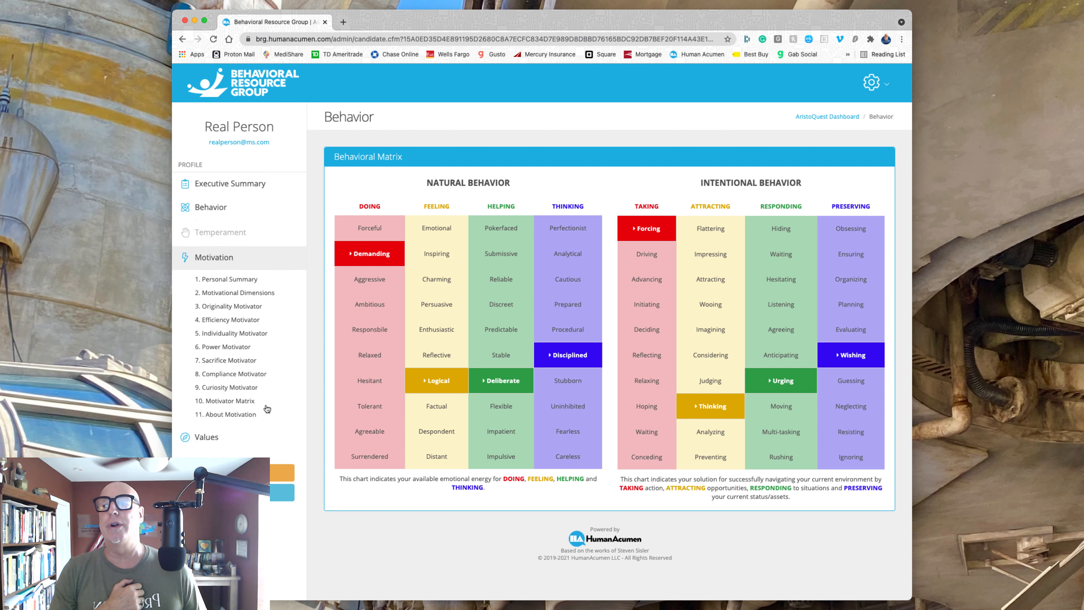
Open page 10, Motivator Matrix, with its highlighted motivation descriptors.
{"action": "left_click", "coordinate": [229, 401]}
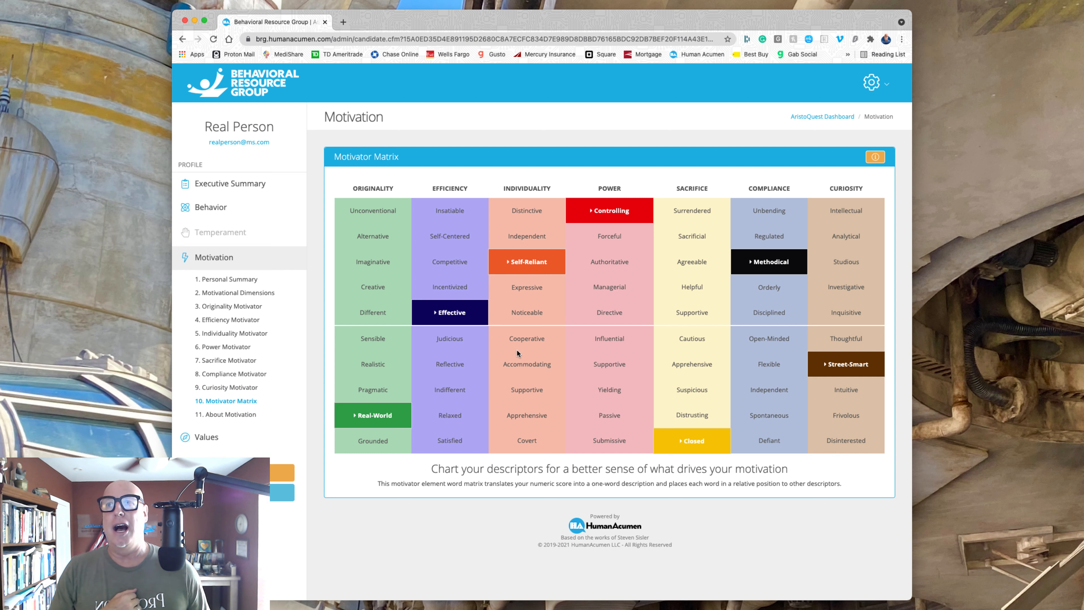
{"action": "mouse_move", "coordinate": [613, 198]}
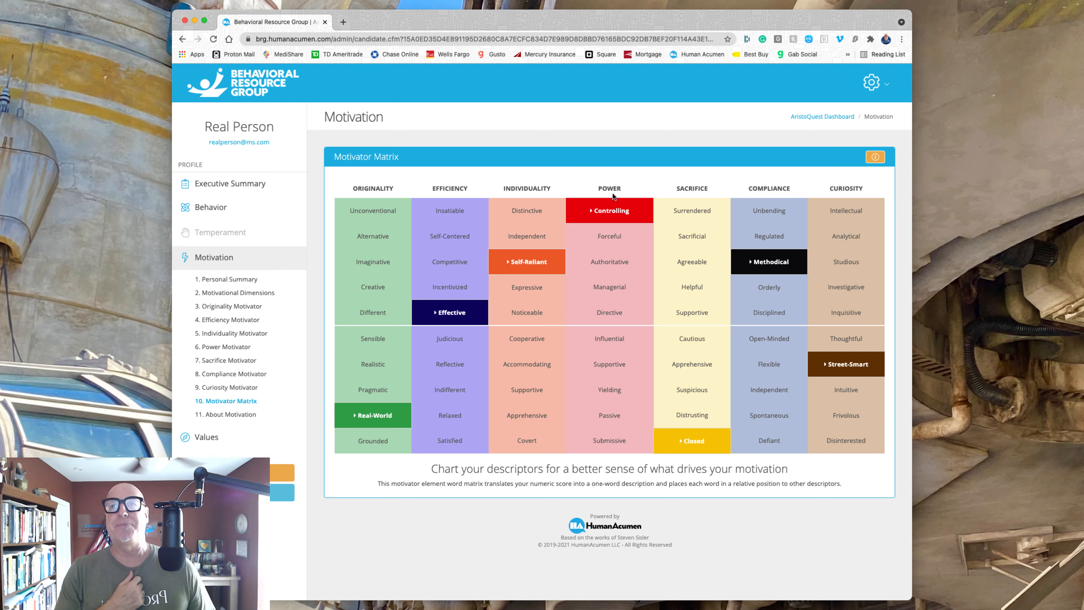
{"action": "mouse_move", "coordinate": [625, 209]}
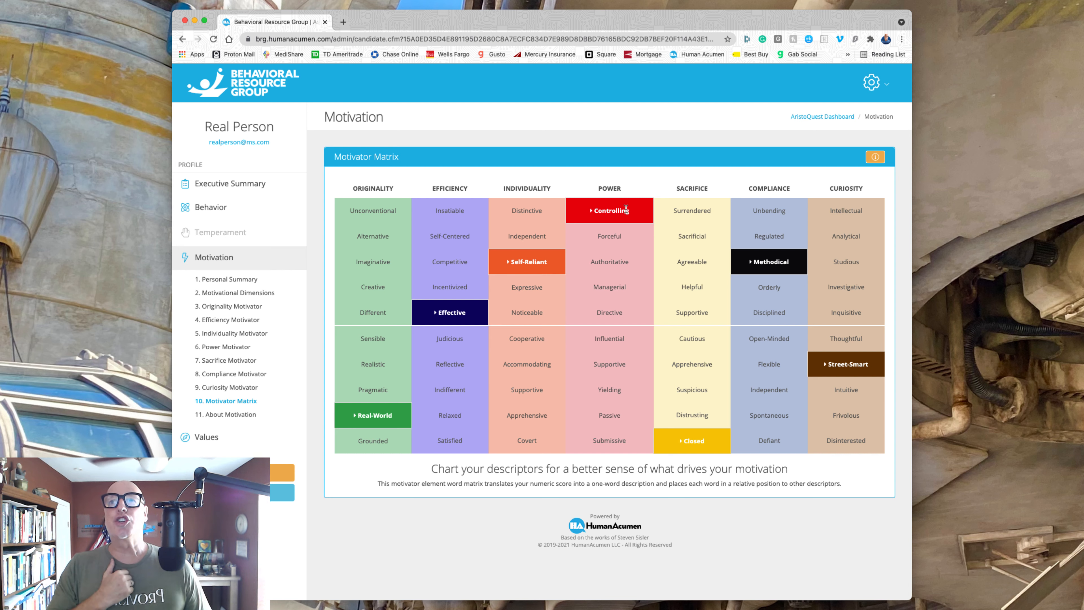
{"action": "mouse_move", "coordinate": [628, 213]}
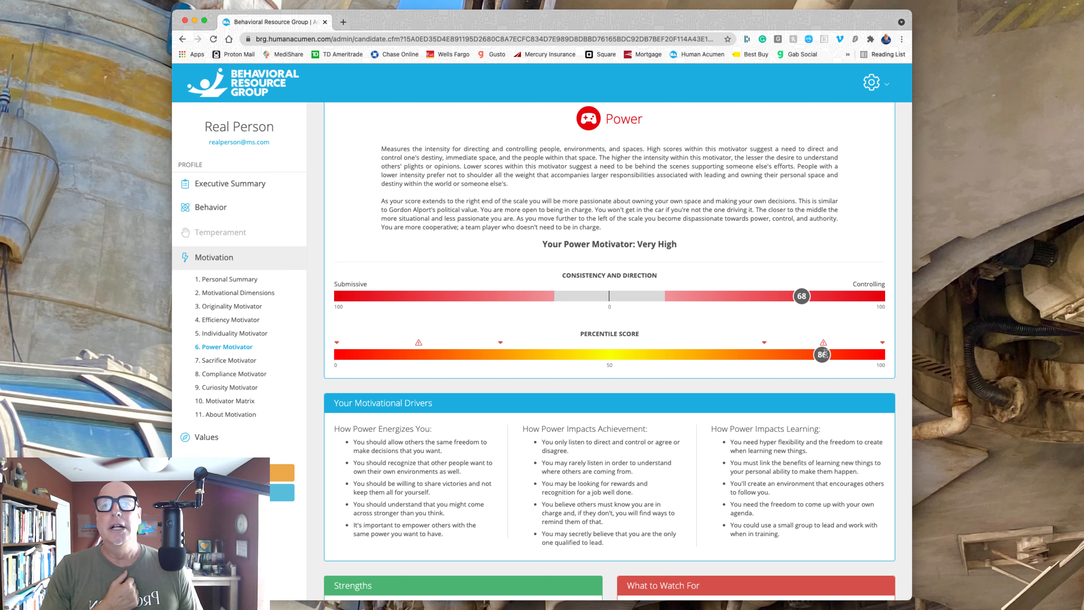
{"action": "left_click", "coordinate": [225, 401]}
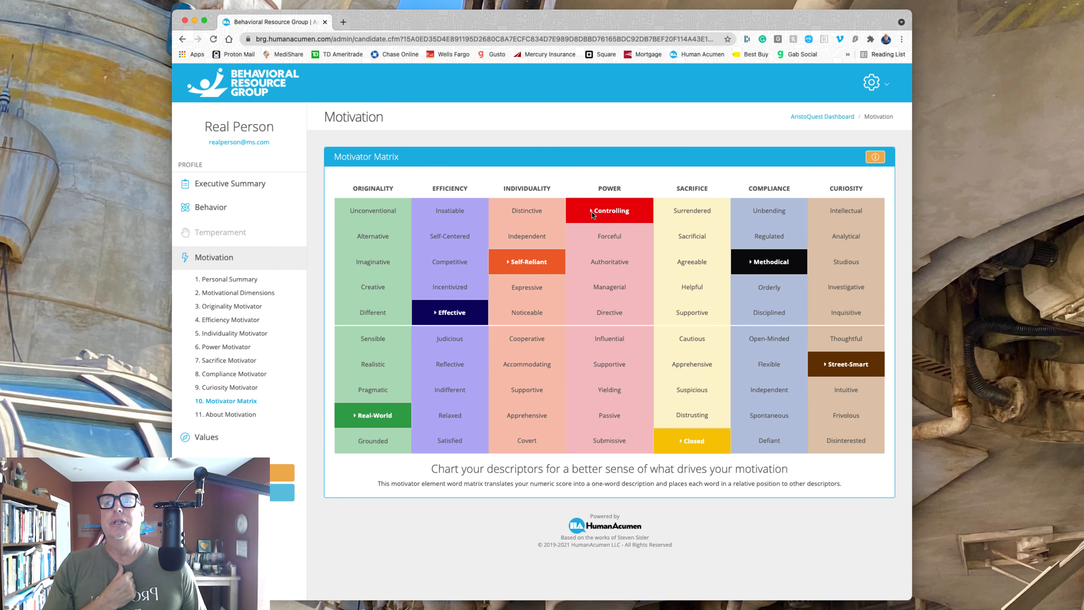
{"action": "mouse_move", "coordinate": [594, 215]}
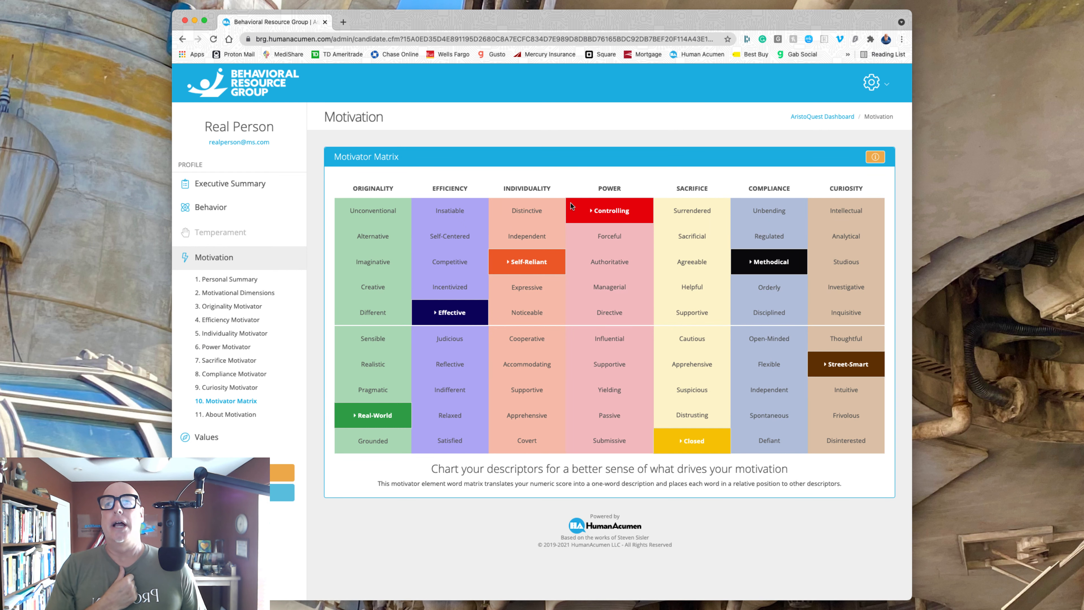
{"action": "mouse_move", "coordinate": [638, 216]}
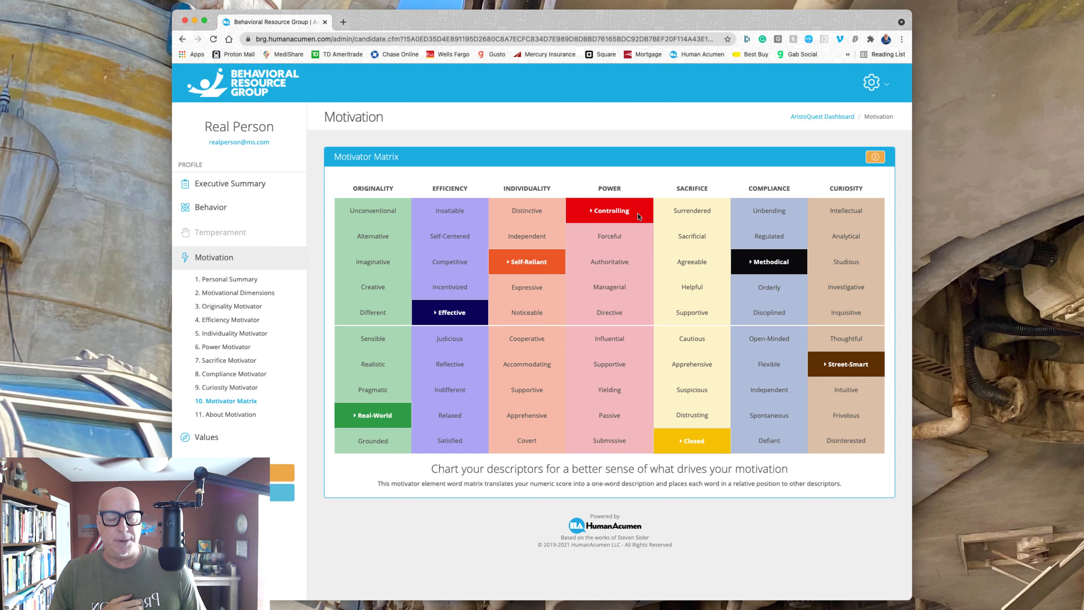
{"action": "mouse_move", "coordinate": [707, 444]}
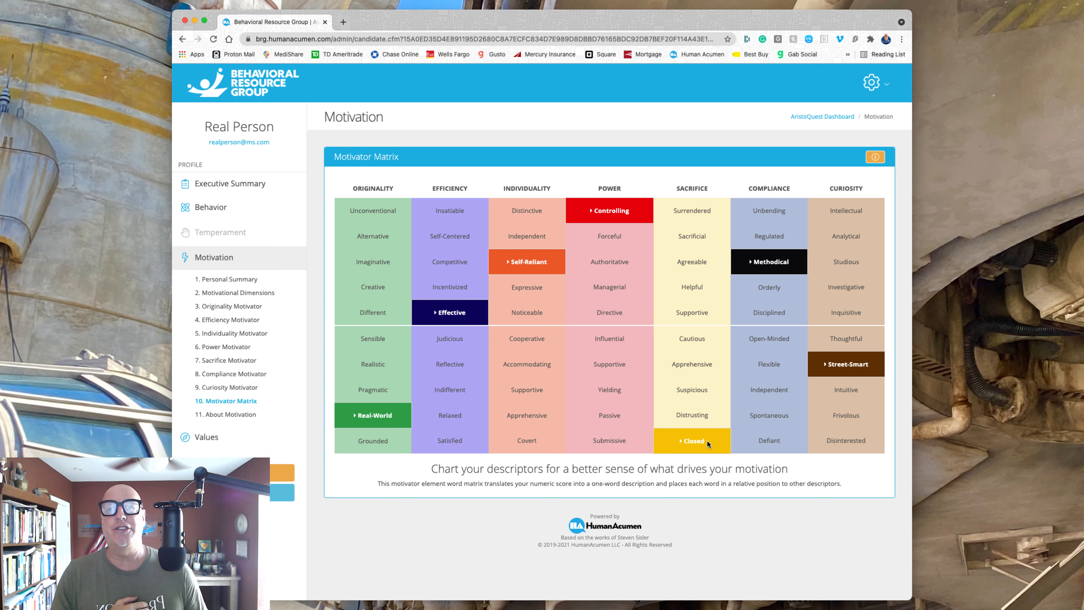
{"action": "mouse_move", "coordinate": [457, 400]}
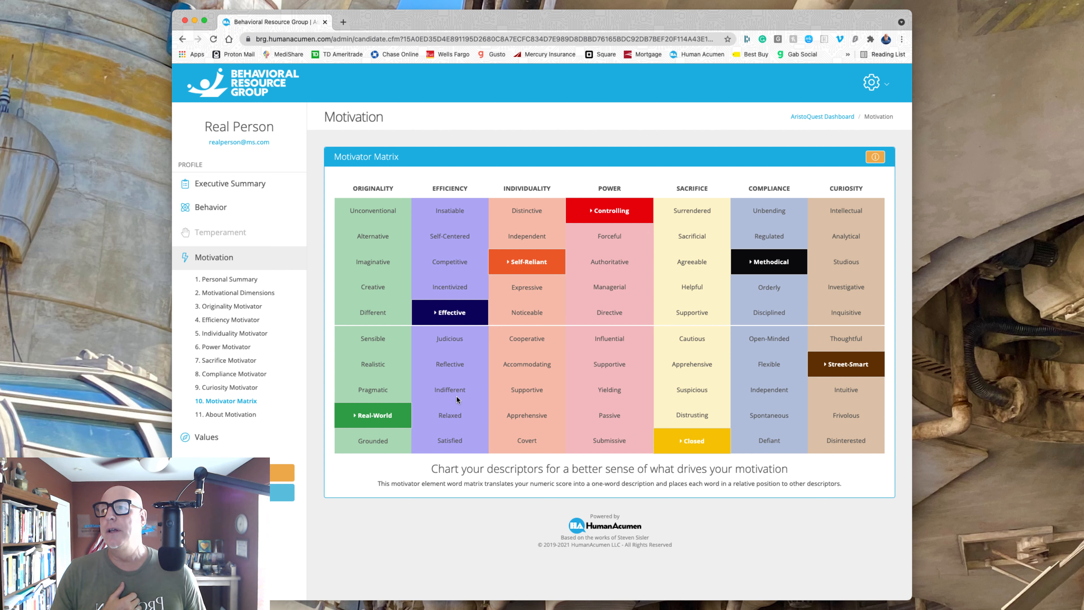
Open the detailed Sacrifice Motivator report, rated Very Low.
{"action": "left_click", "coordinate": [229, 360]}
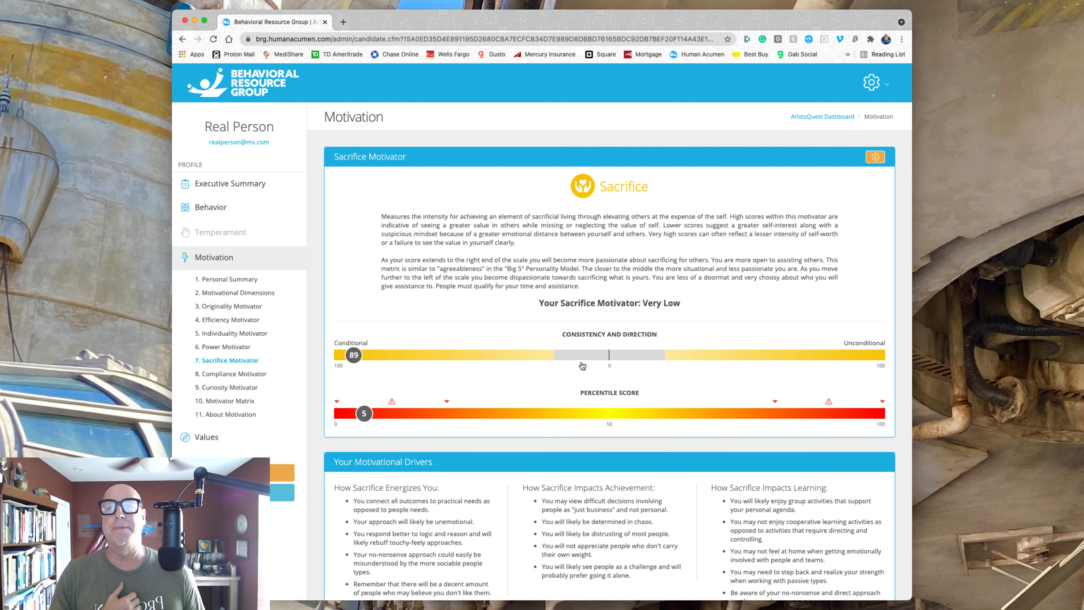
{"action": "scroll", "scroll_direction": "down", "scroll_amount": 3}
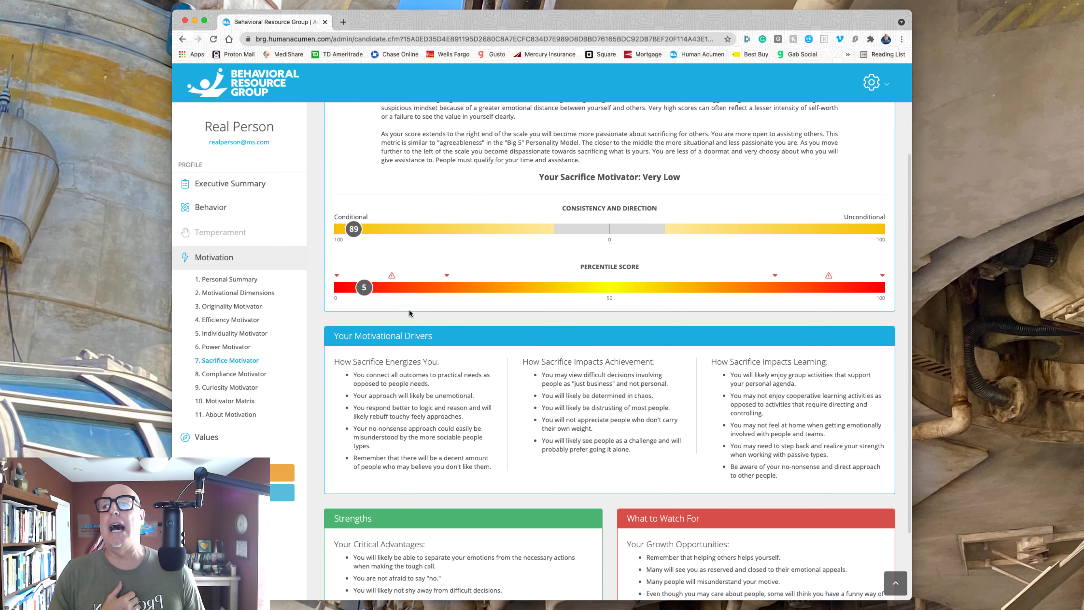
{"action": "mouse_move", "coordinate": [369, 290]}
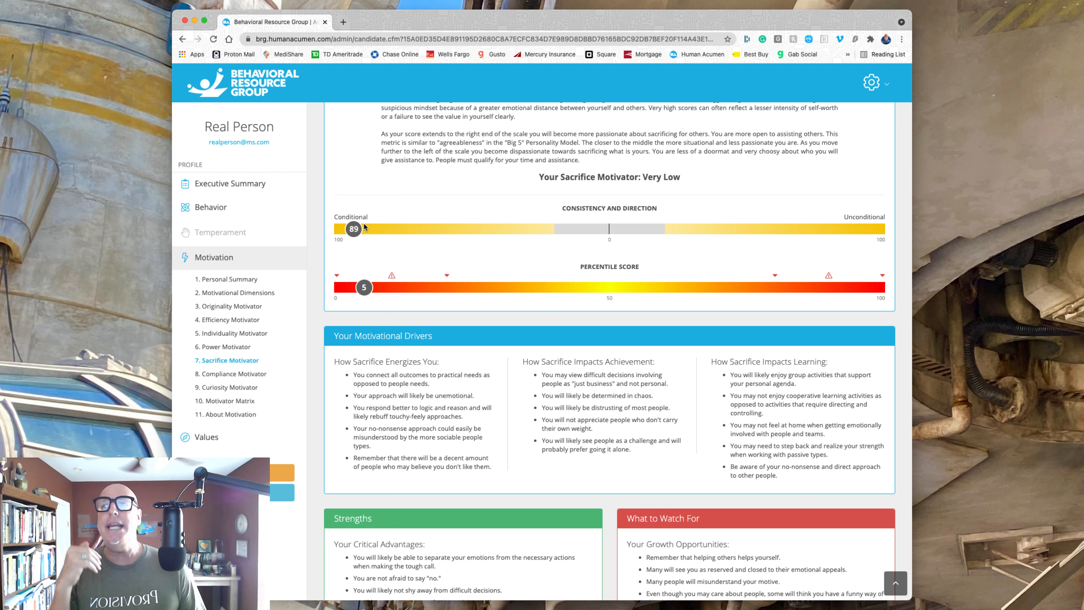
{"action": "mouse_move", "coordinate": [380, 230]}
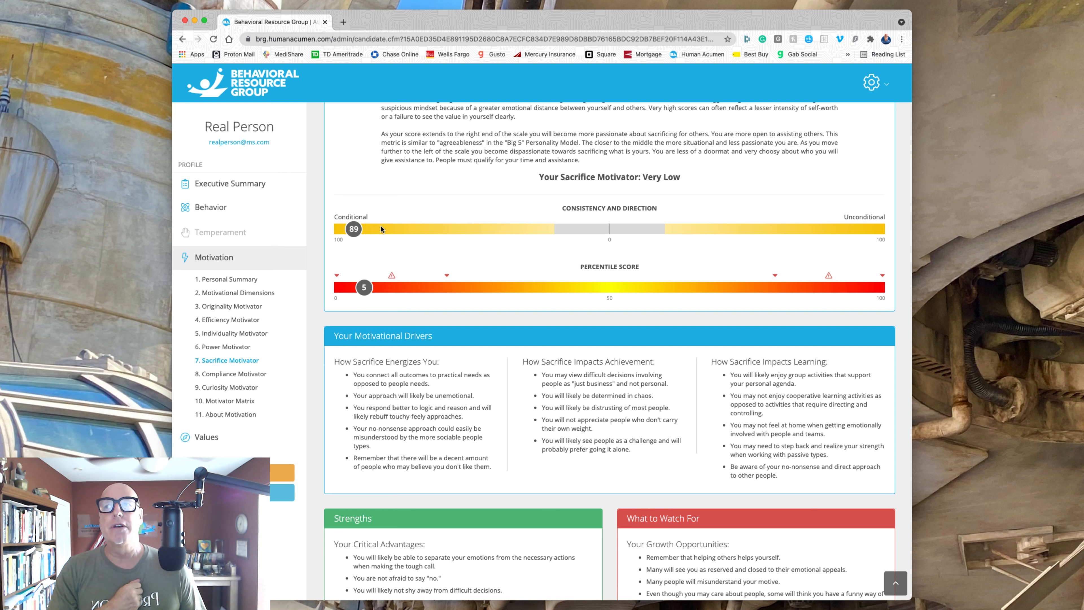
{"action": "mouse_move", "coordinate": [396, 229]}
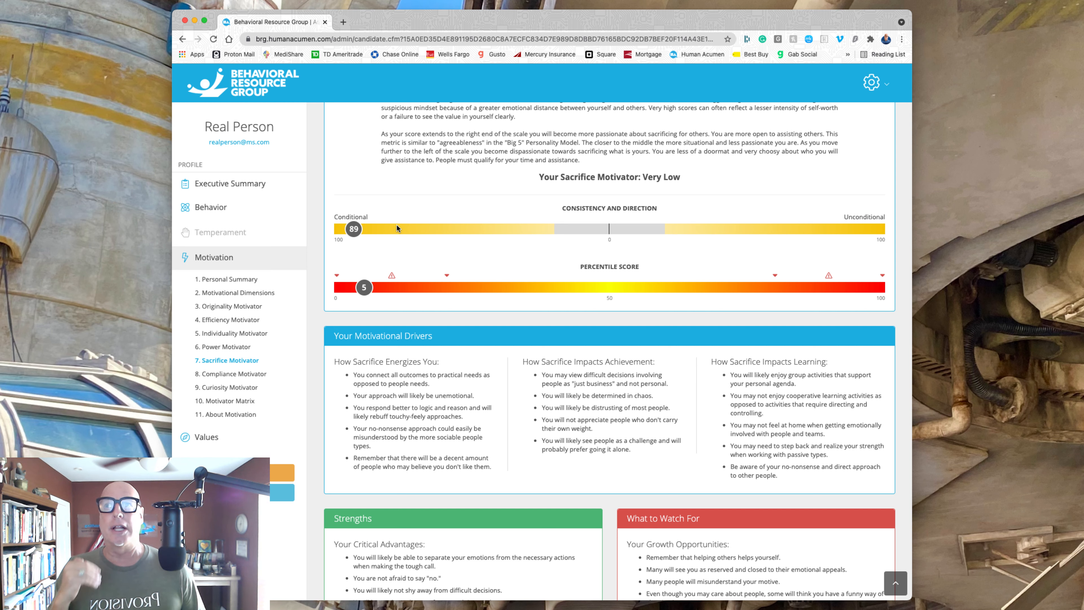
{"action": "mouse_move", "coordinate": [225, 401]}
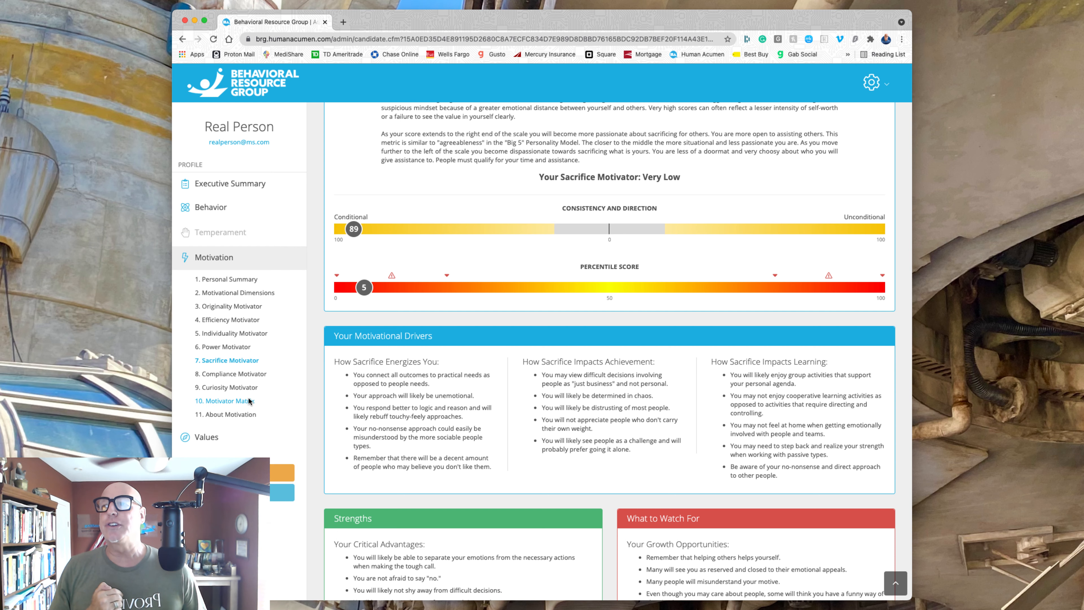
{"action": "left_click", "coordinate": [225, 400]}
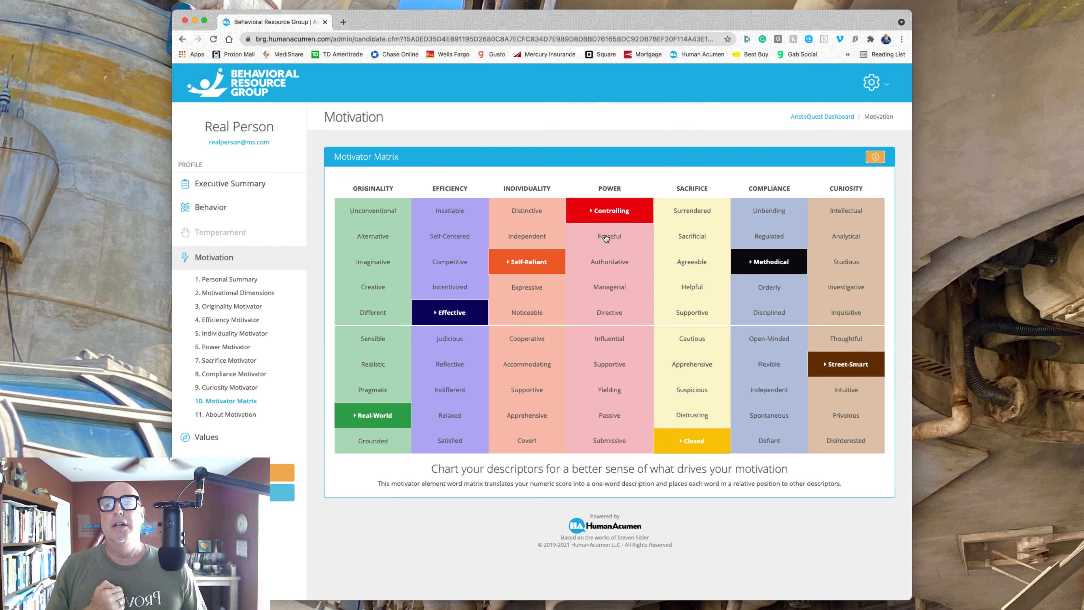
{"action": "mouse_move", "coordinate": [685, 462]}
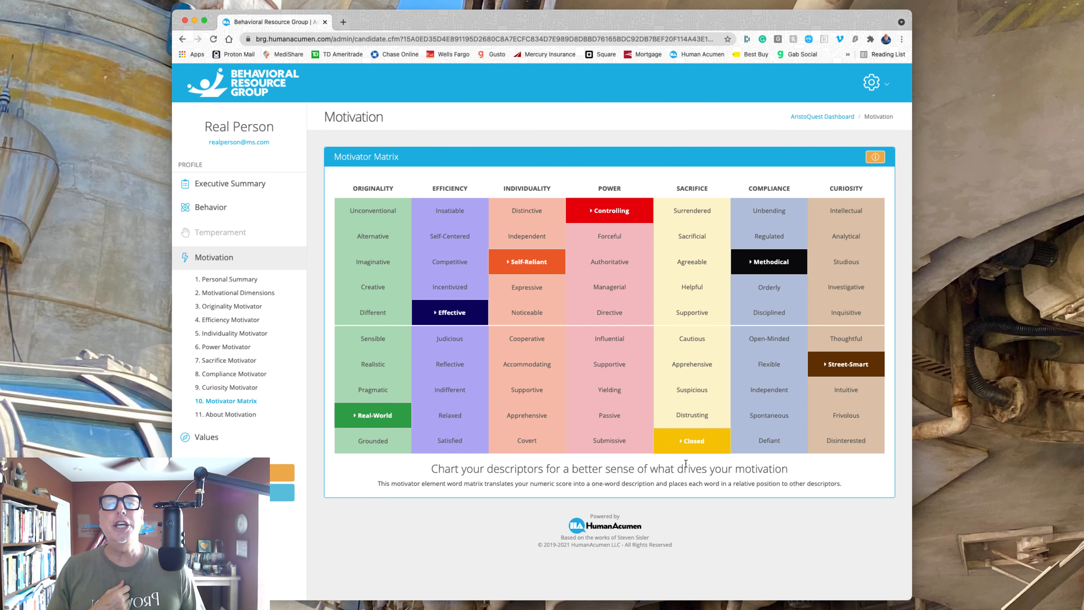
{"action": "mouse_move", "coordinate": [702, 415]}
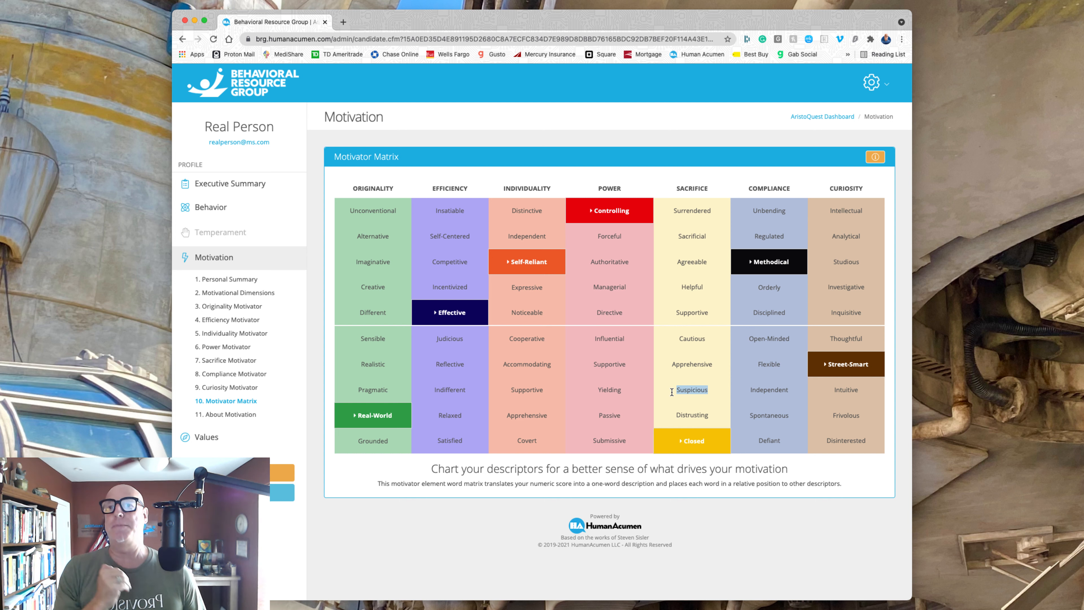
{"action": "mouse_move", "coordinate": [717, 369]}
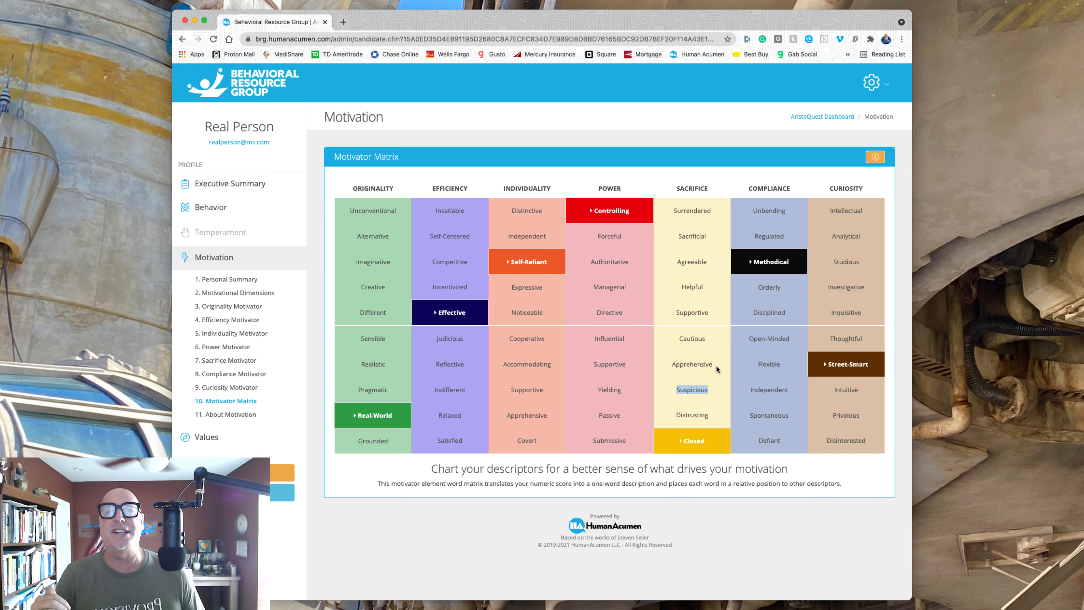
{"action": "mouse_move", "coordinate": [699, 378]}
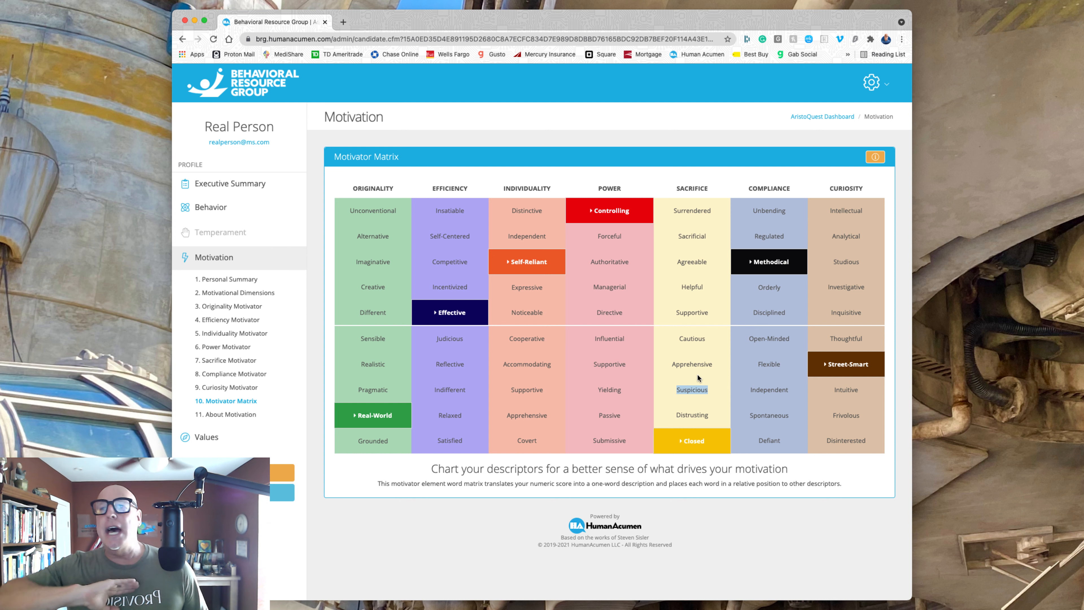
{"action": "mouse_move", "coordinate": [700, 289]}
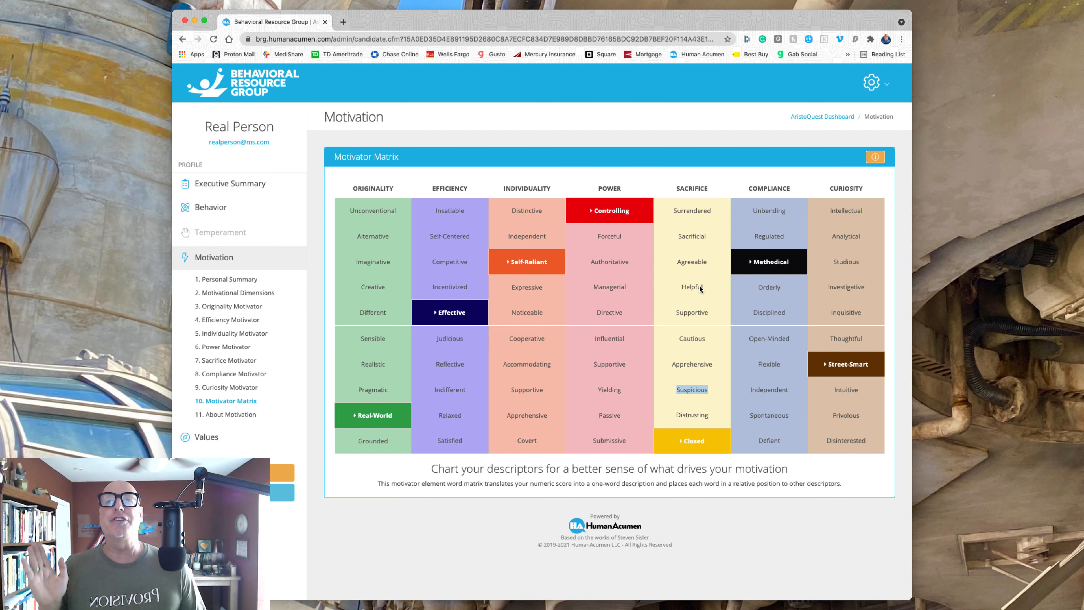
{"action": "mouse_move", "coordinate": [696, 246]}
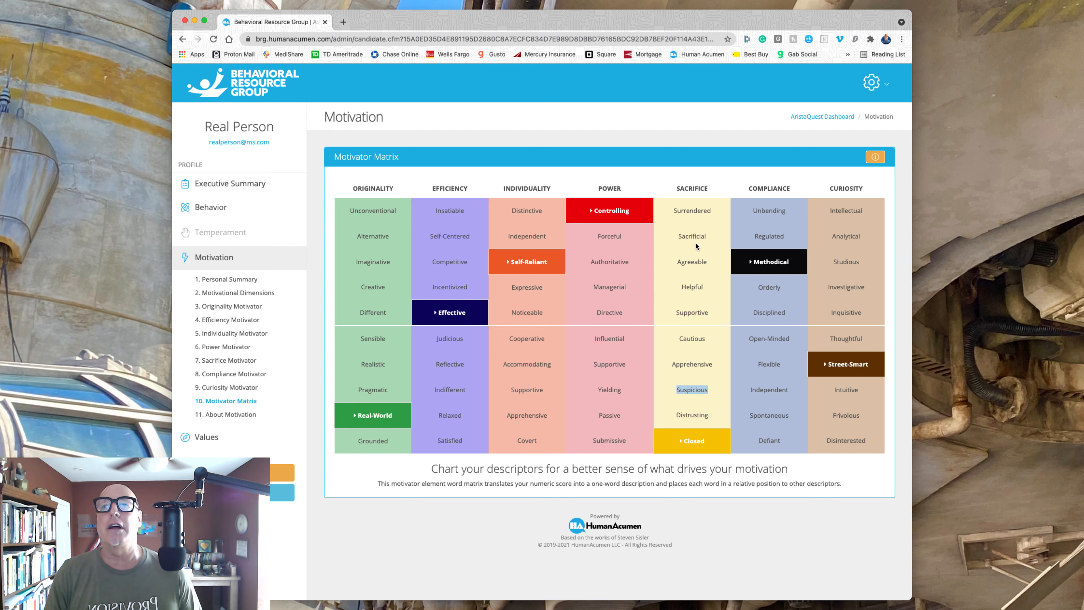
{"action": "mouse_move", "coordinate": [706, 401]}
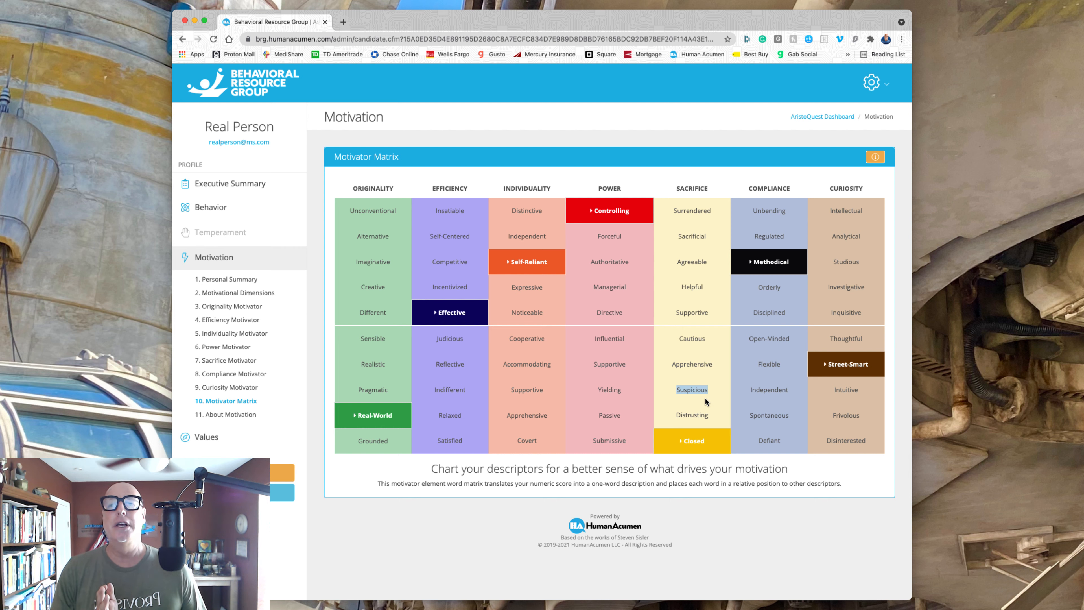
{"action": "mouse_move", "coordinate": [689, 405]}
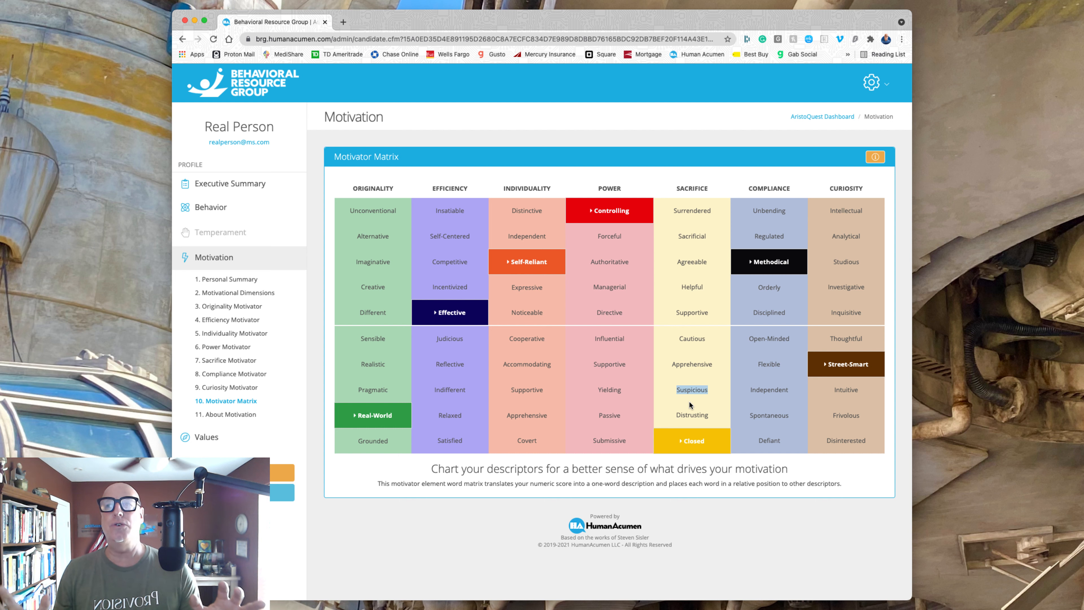
{"action": "mouse_move", "coordinate": [574, 277]}
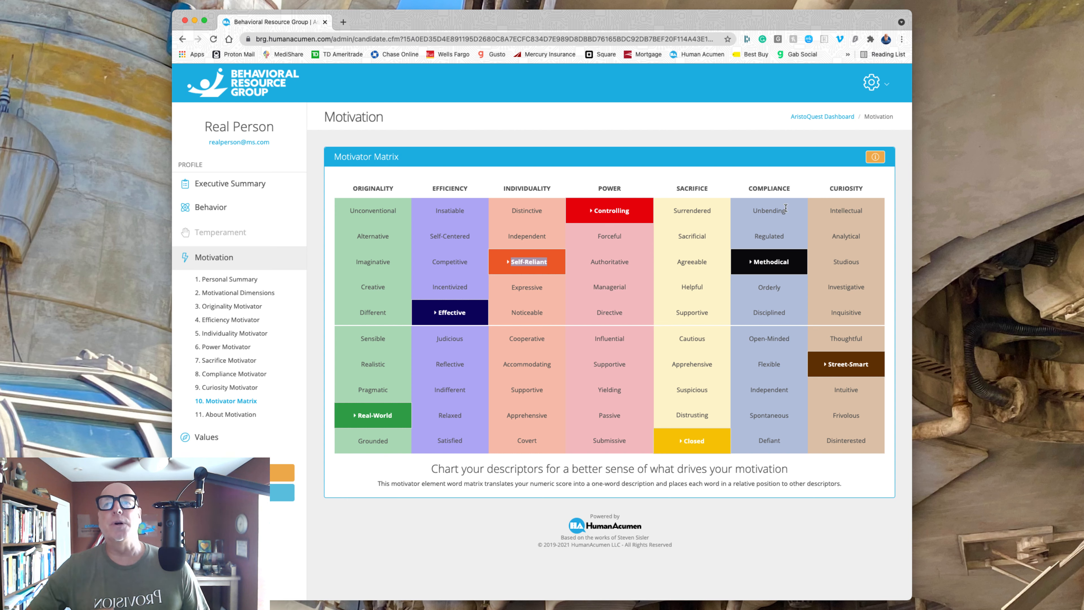
{"action": "mouse_move", "coordinate": [784, 259]}
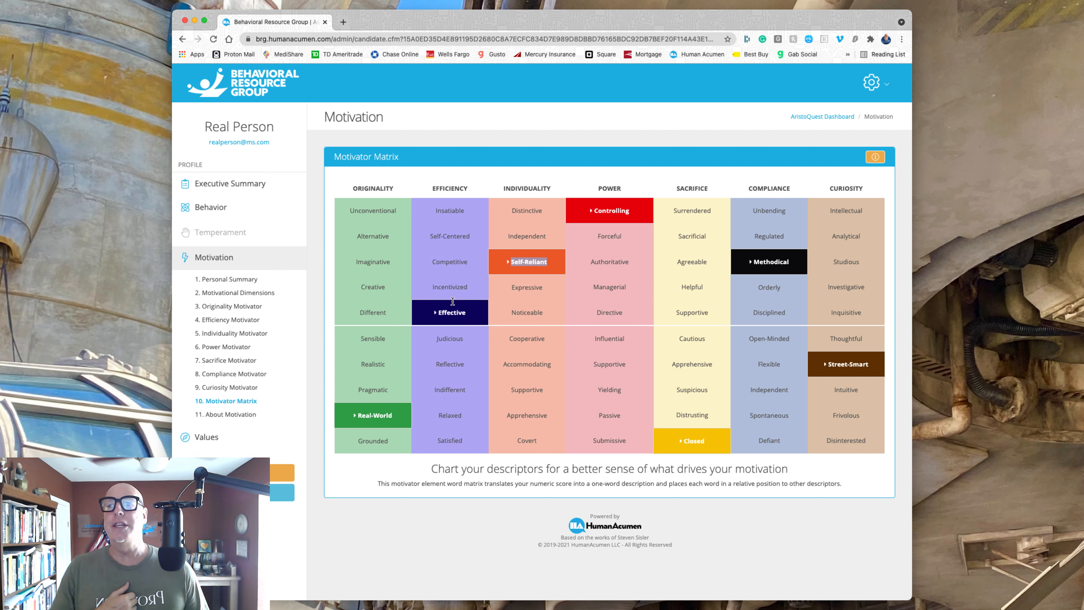
{"action": "mouse_move", "coordinate": [401, 441]}
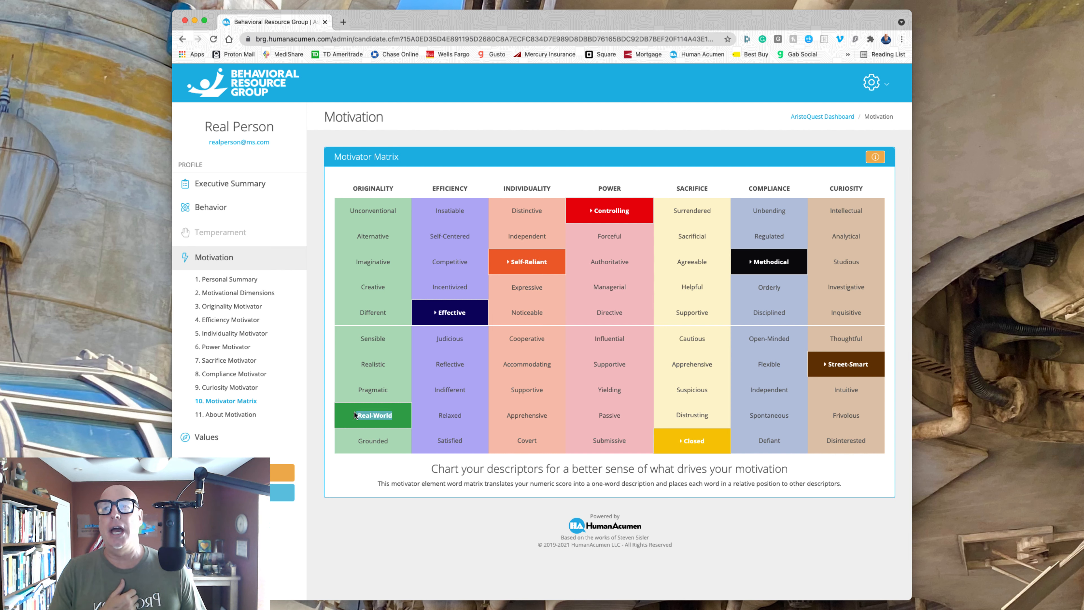
{"action": "mouse_move", "coordinate": [727, 358]}
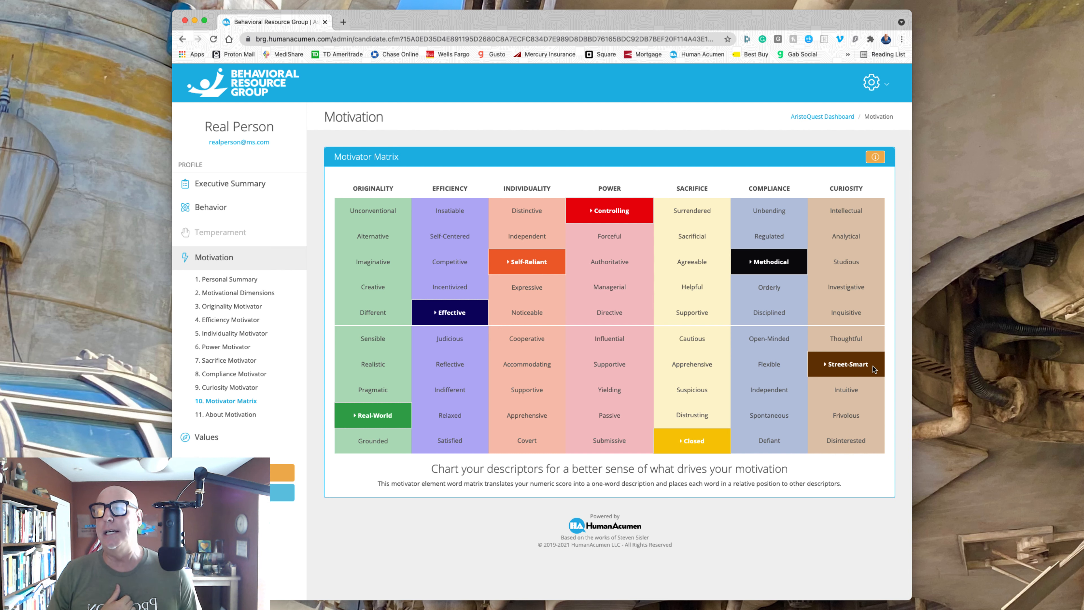
{"action": "mouse_move", "coordinate": [803, 371]}
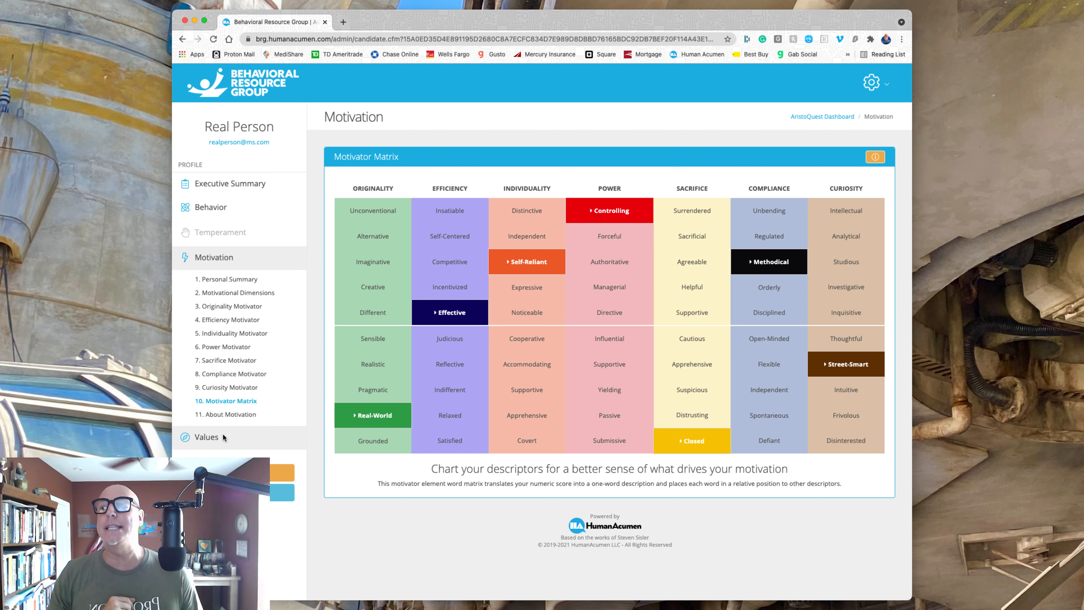
Expand the Values sidebar section listing World Summary through About Values.
{"action": "left_click", "coordinate": [206, 280]}
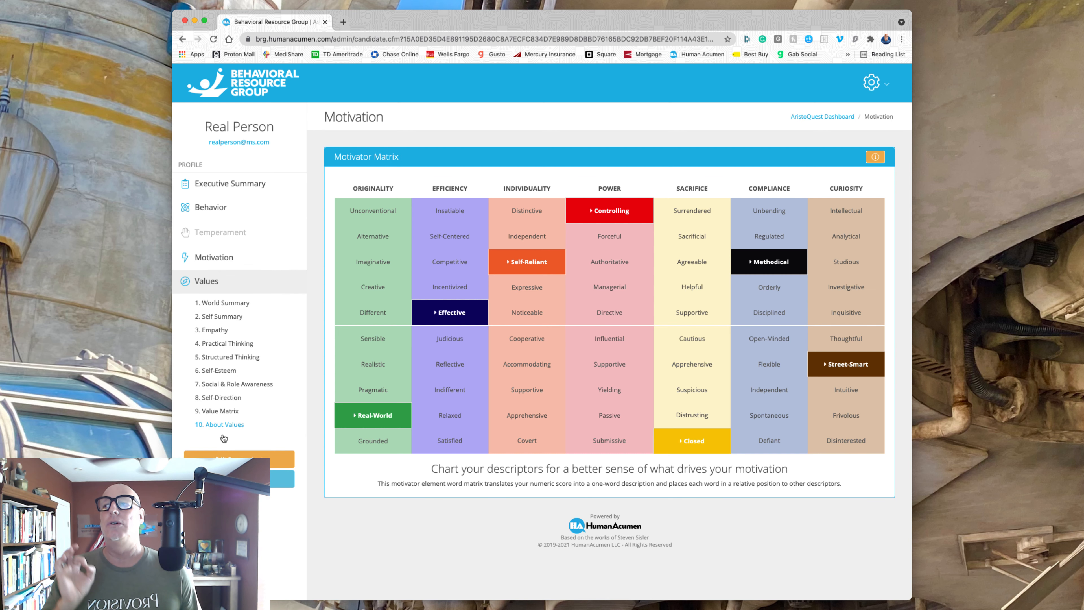
Review the World Summary with its Thinker-Feeler type, then open page 3, Empathy.
{"action": "left_click", "coordinate": [206, 281]}
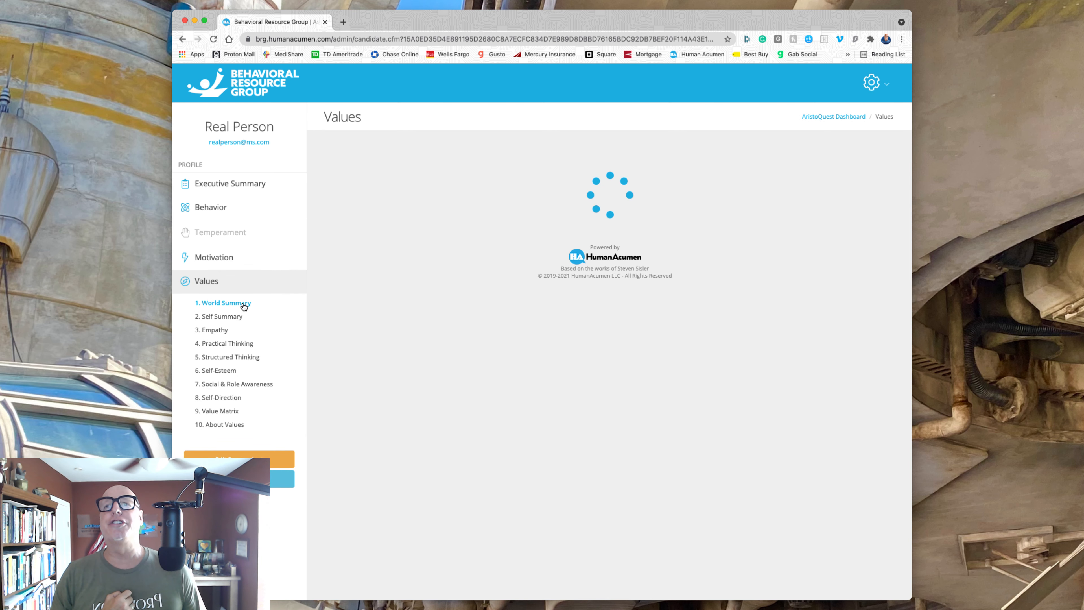
{"action": "left_click", "coordinate": [223, 303]}
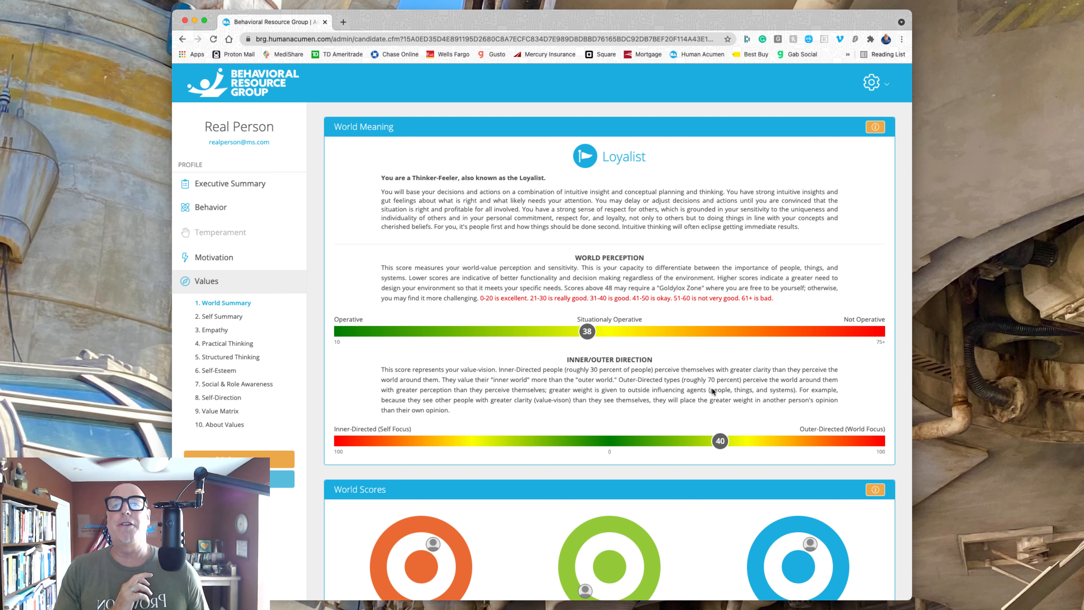
{"action": "mouse_move", "coordinate": [726, 421]}
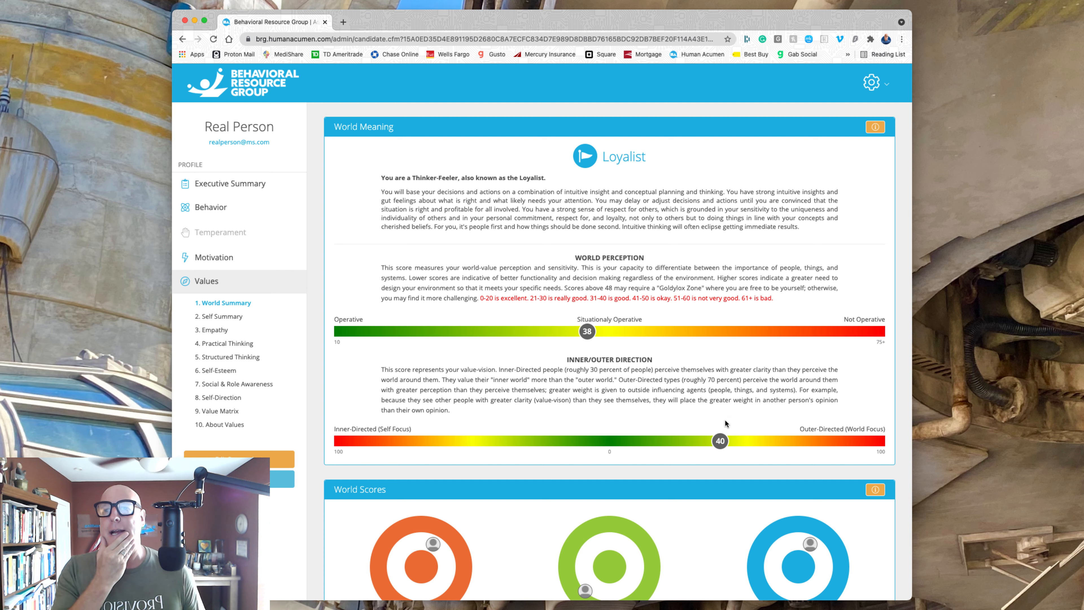
{"action": "mouse_move", "coordinate": [680, 354]}
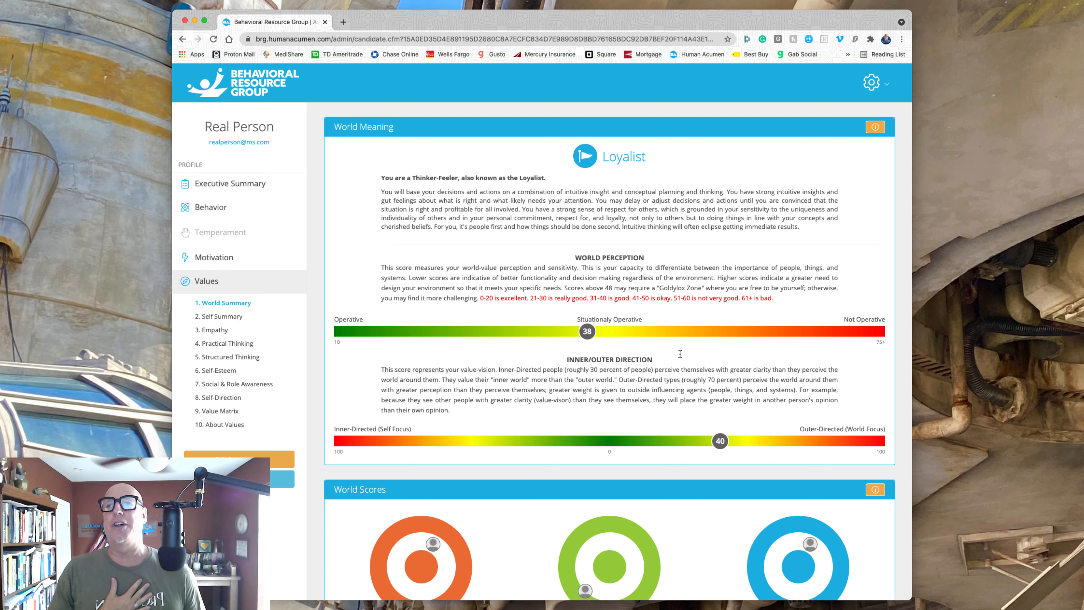
{"action": "mouse_move", "coordinate": [656, 354]}
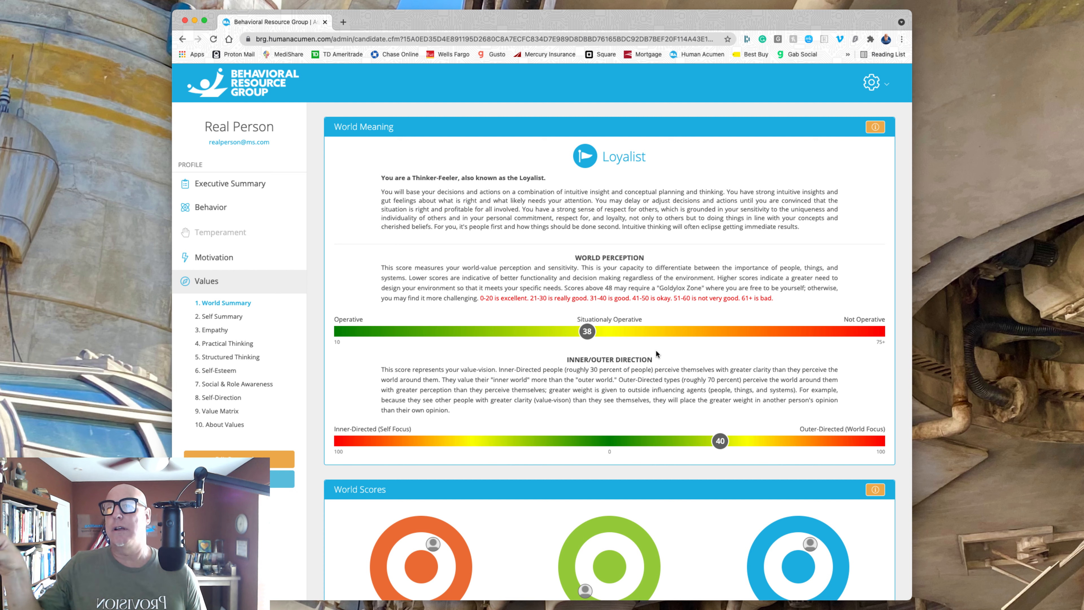
{"action": "mouse_move", "coordinate": [659, 311]}
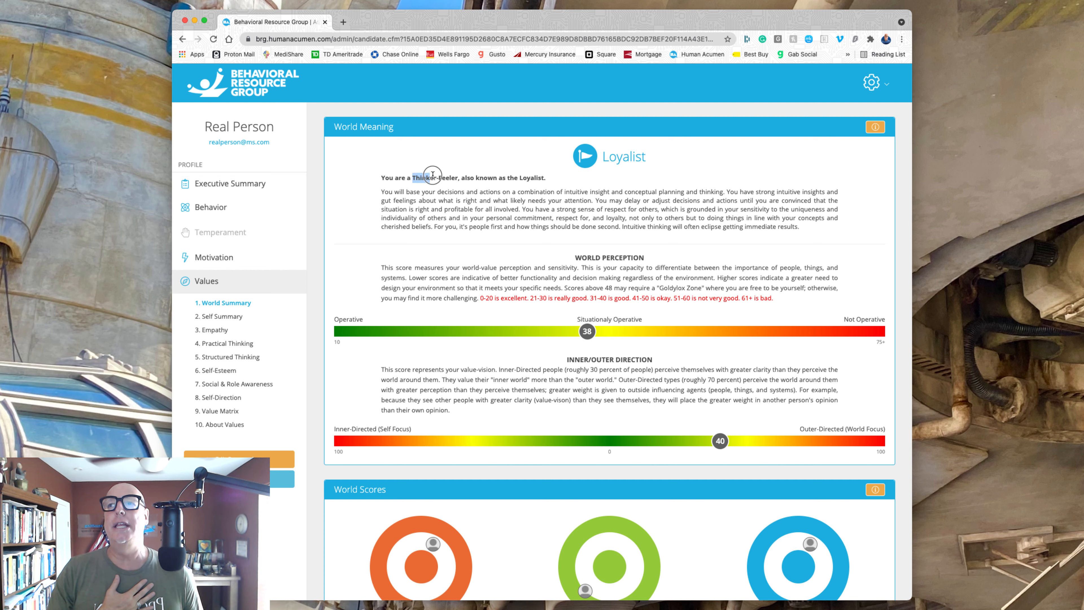
{"action": "double_click", "coordinate": [434, 178]}
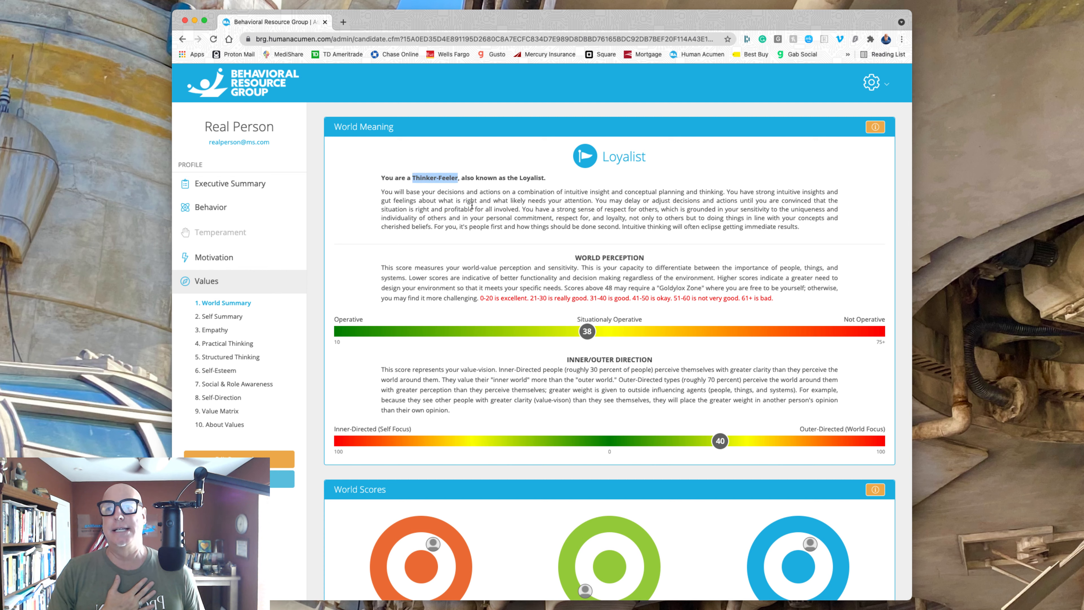
{"action": "mouse_move", "coordinate": [323, 317]}
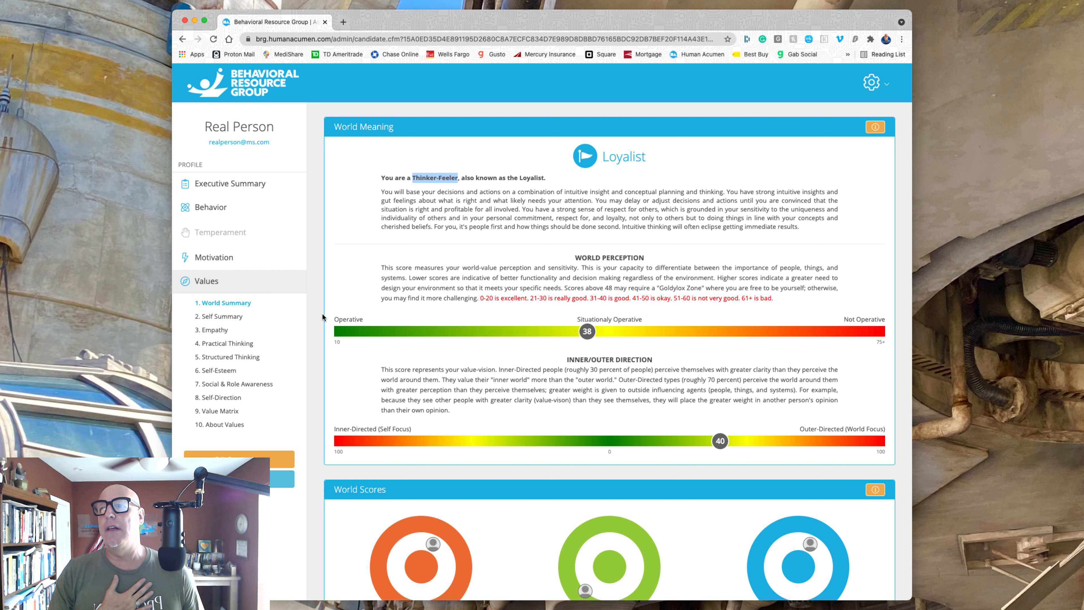
{"action": "left_click", "coordinate": [215, 330]}
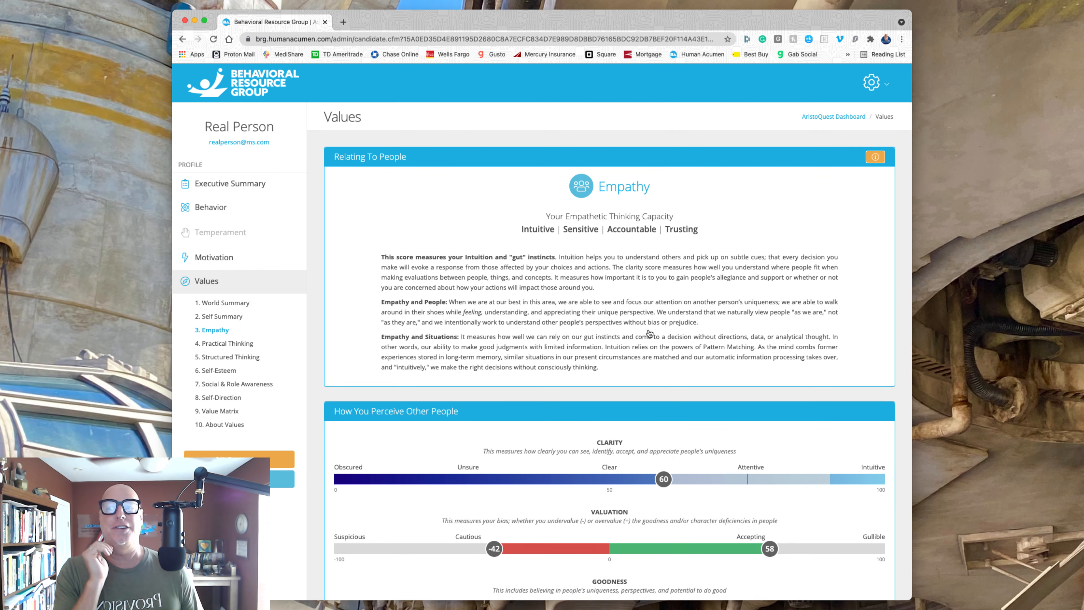
{"action": "scroll", "scroll_direction": "down", "scroll_amount": 3}
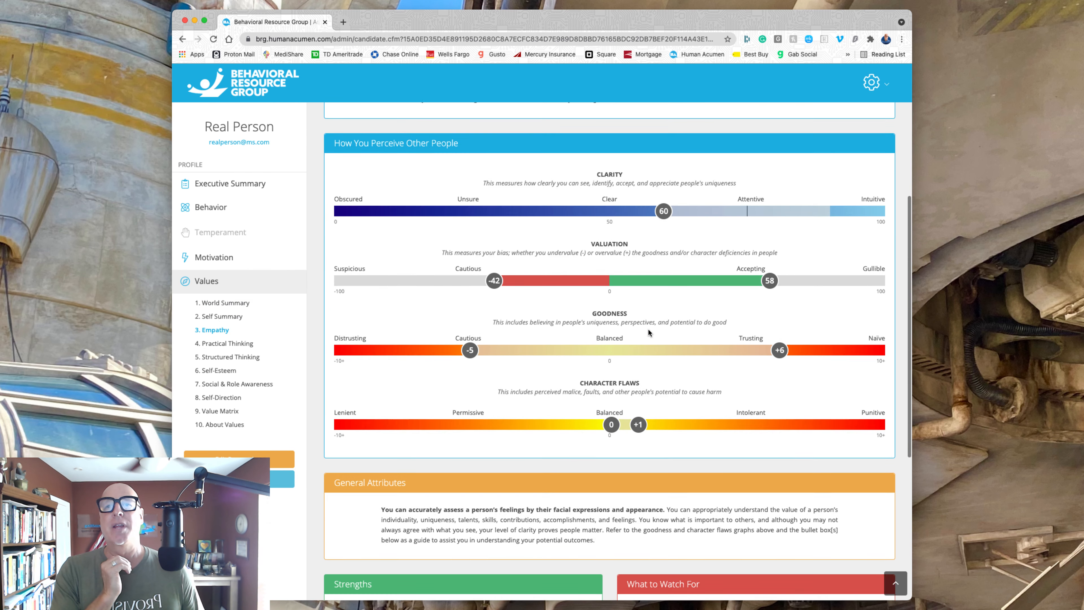
{"action": "scroll", "scroll_direction": "down", "scroll_amount": 3}
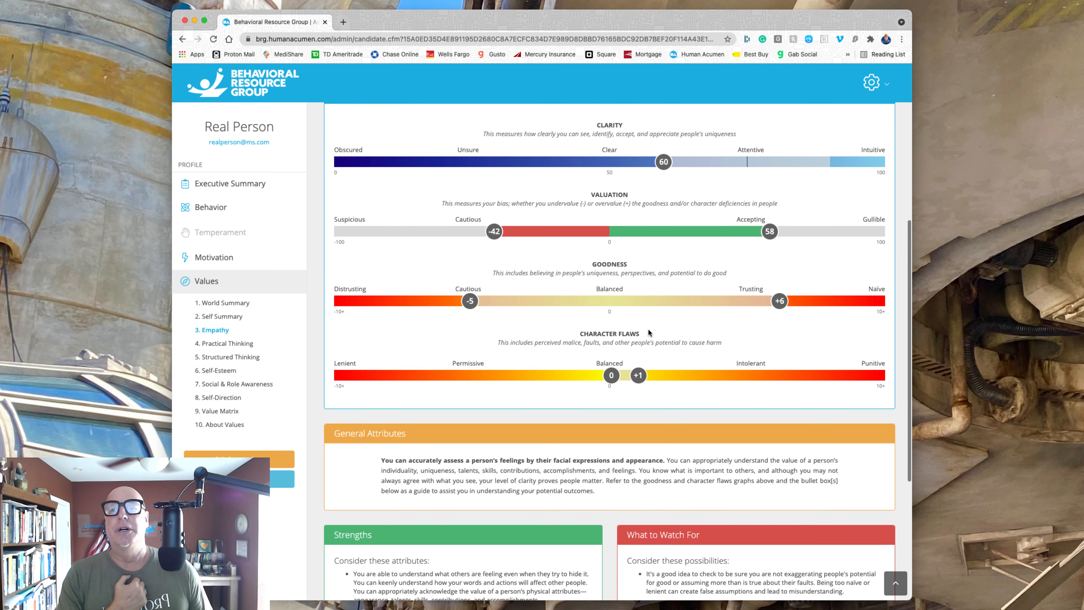
{"action": "scroll", "scroll_direction": "up", "scroll_amount": 3}
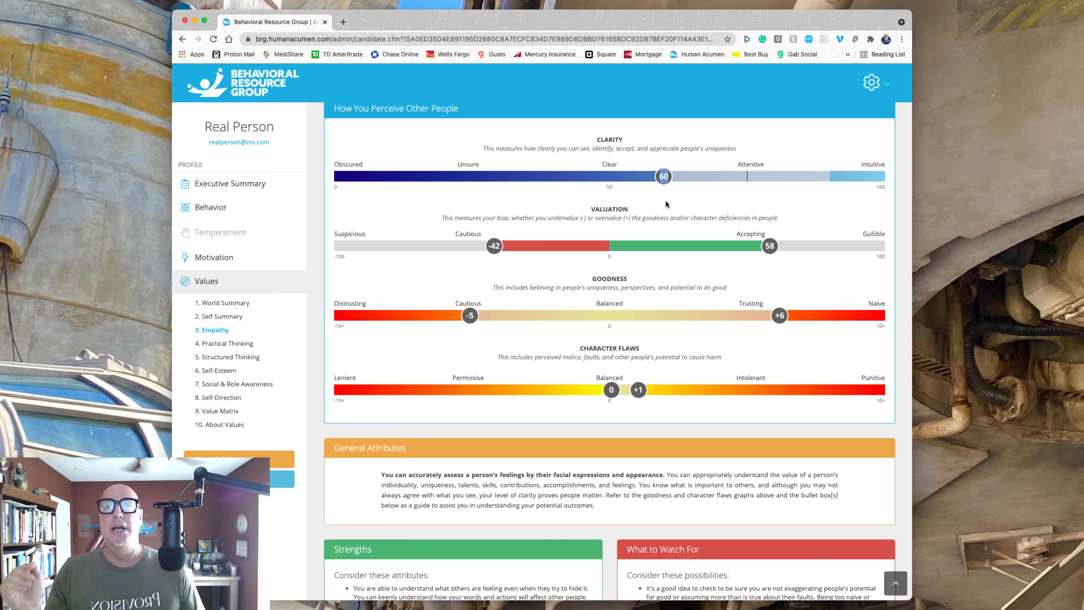
{"action": "mouse_move", "coordinate": [735, 233]}
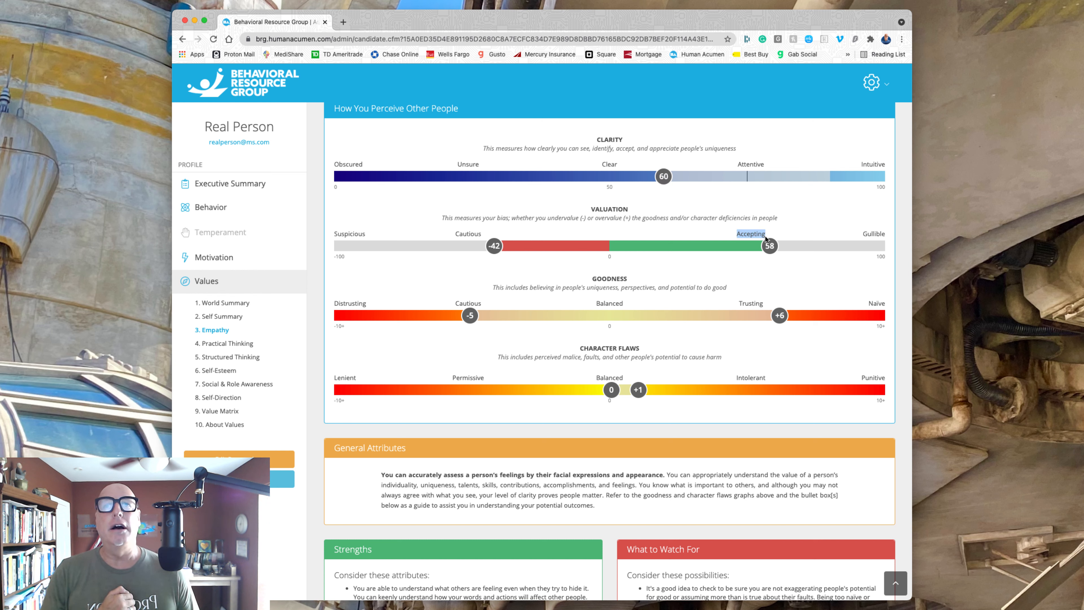
{"action": "mouse_move", "coordinate": [782, 220]}
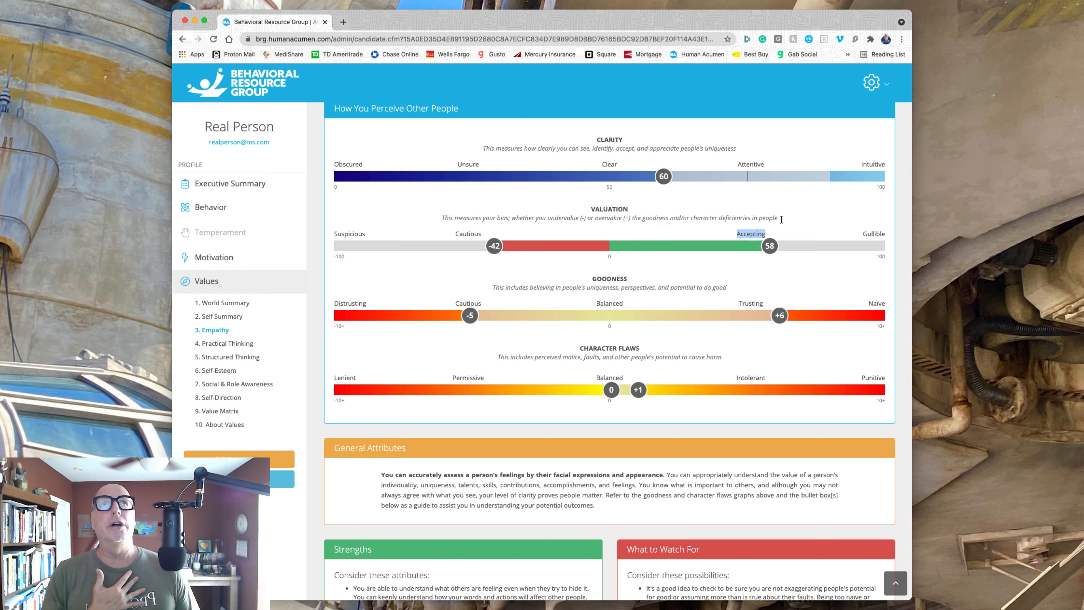
{"action": "mouse_move", "coordinate": [782, 222]}
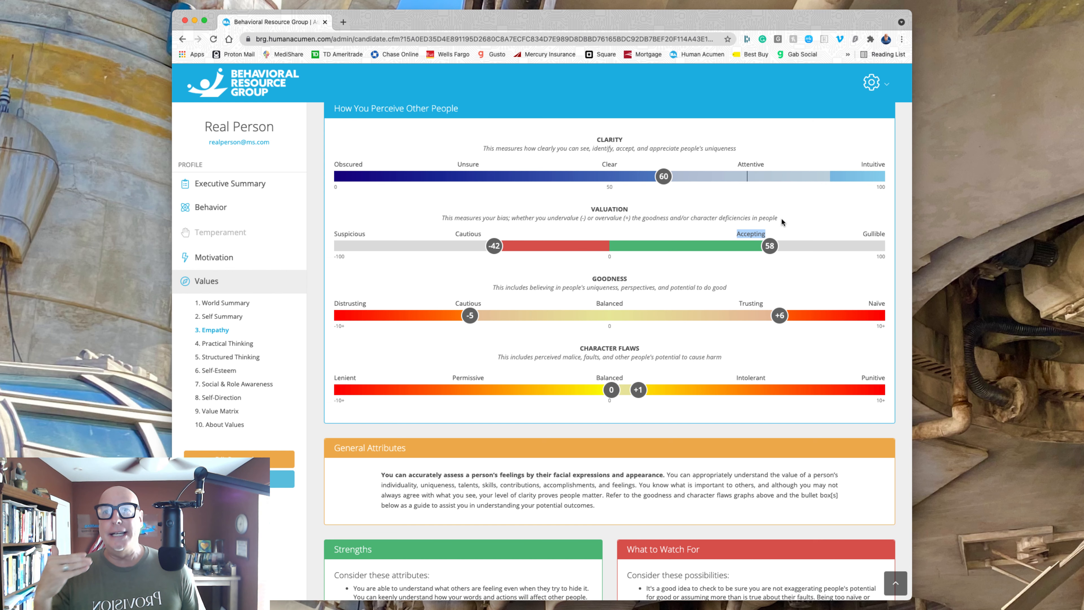
{"action": "mouse_move", "coordinate": [780, 315]}
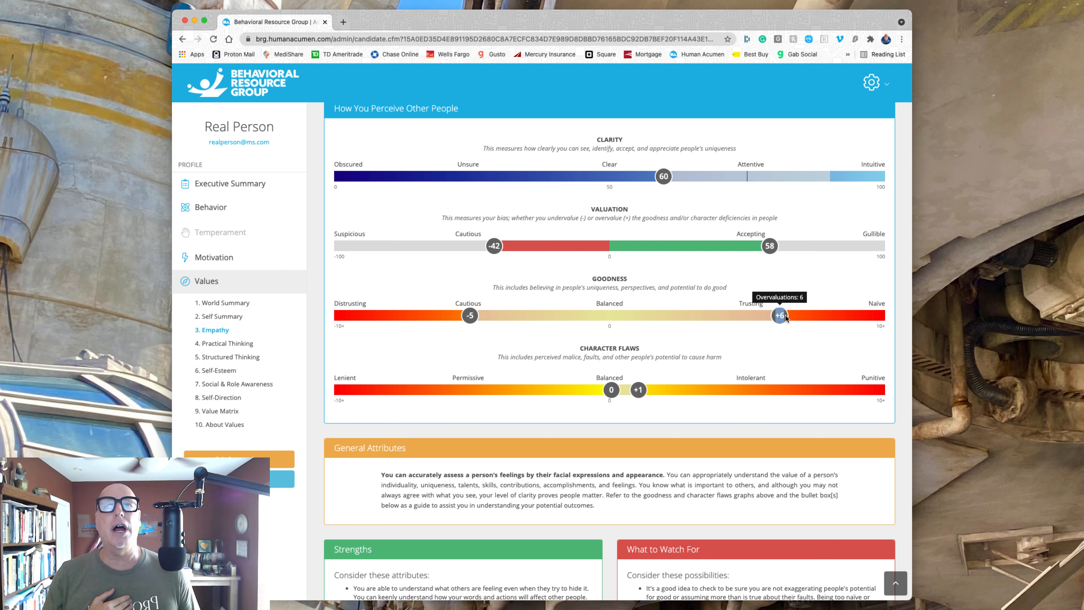
{"action": "mouse_move", "coordinate": [598, 274]}
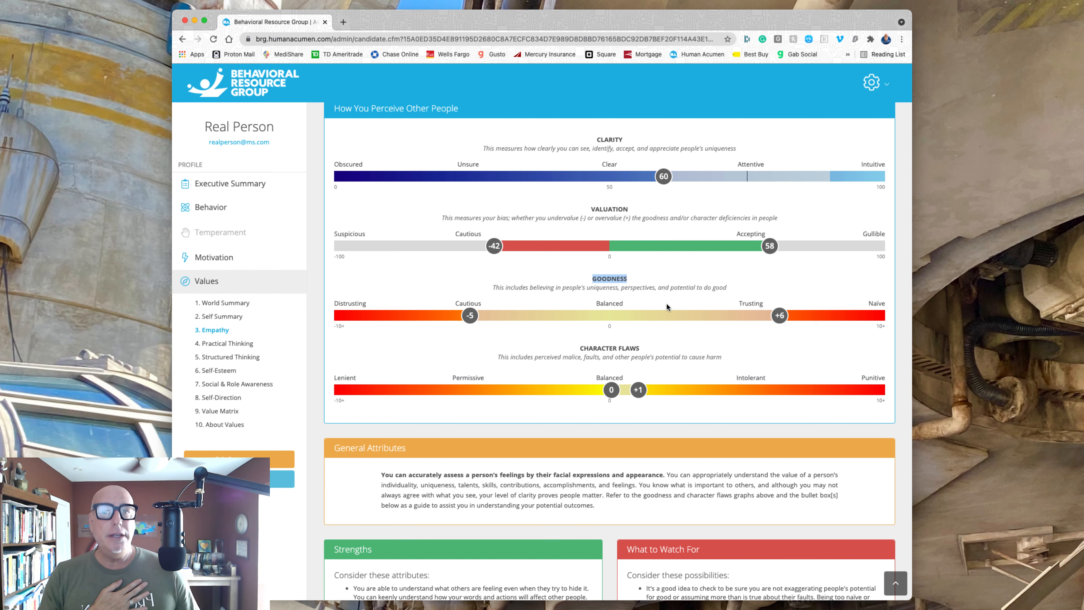
{"action": "mouse_move", "coordinate": [783, 315]}
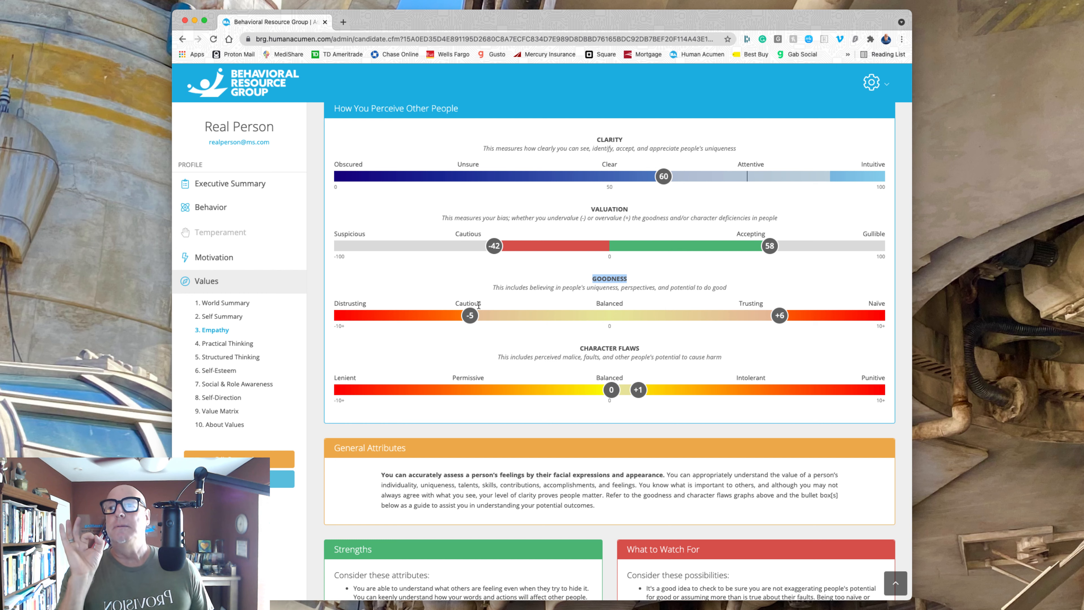
{"action": "mouse_move", "coordinate": [478, 304]}
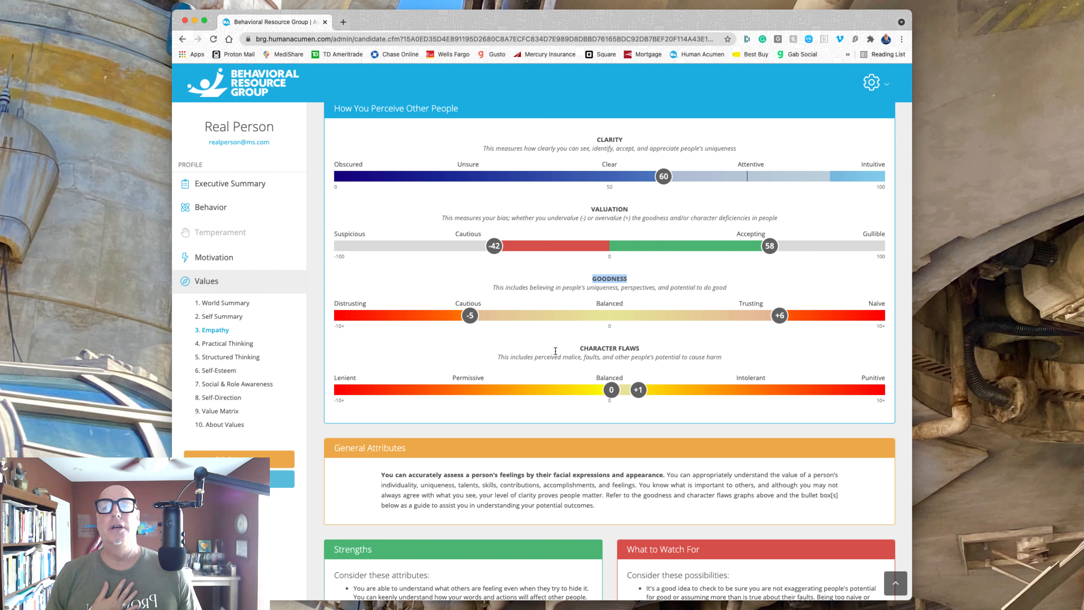
{"action": "mouse_move", "coordinate": [663, 365]}
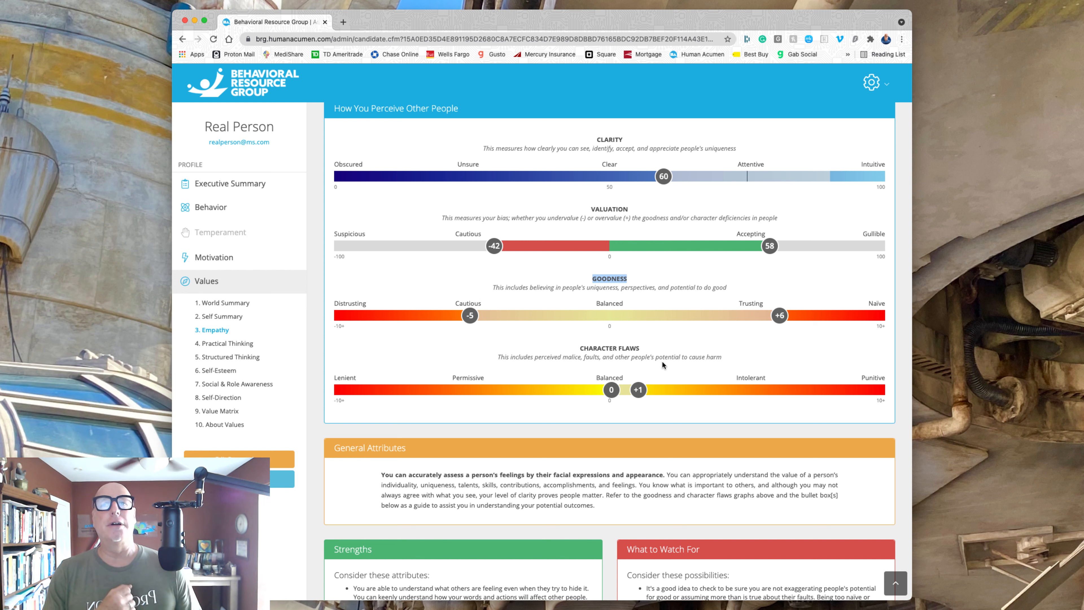
{"action": "mouse_move", "coordinate": [696, 380]}
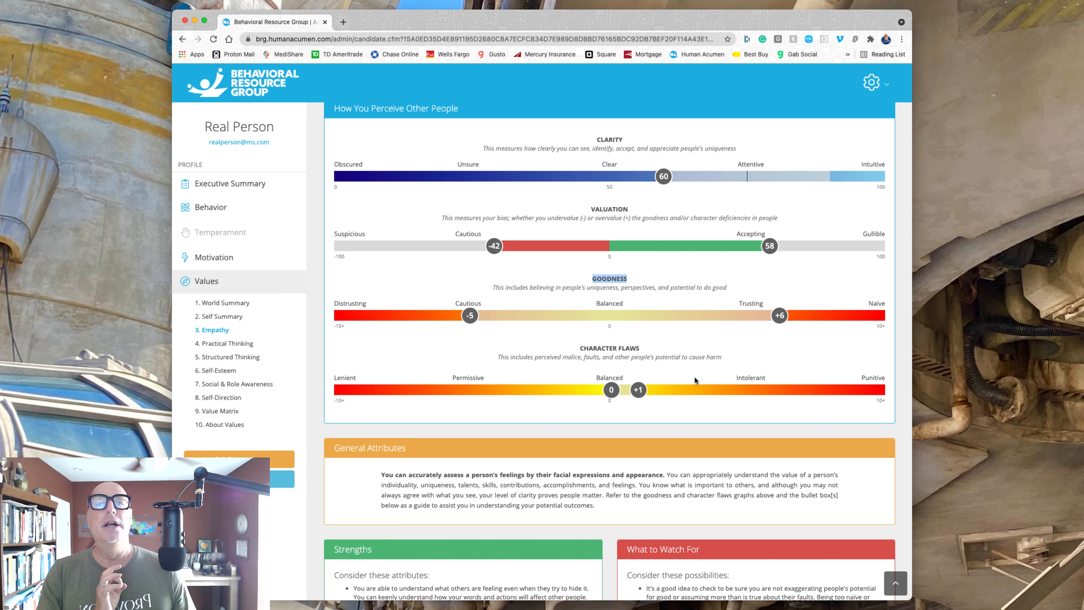
{"action": "mouse_move", "coordinate": [637, 389]}
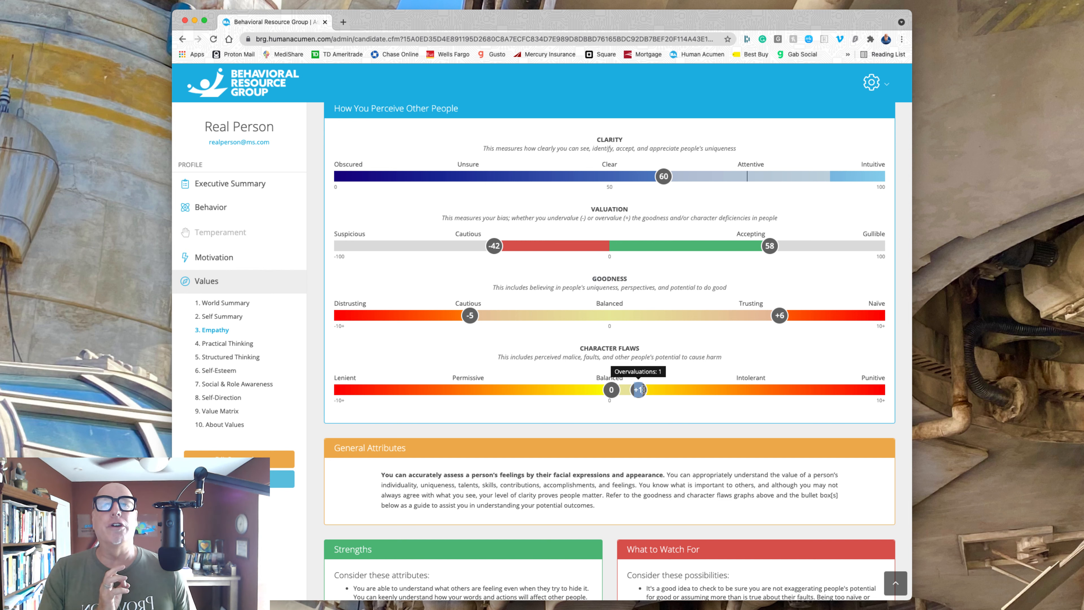
{"action": "mouse_move", "coordinate": [682, 373]}
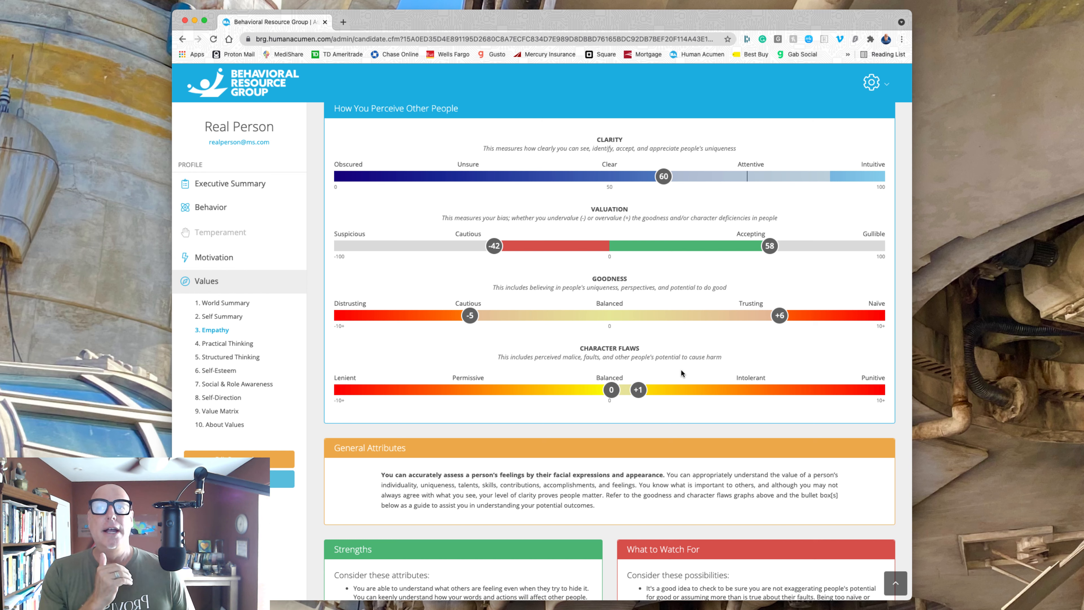
{"action": "mouse_move", "coordinate": [657, 379]}
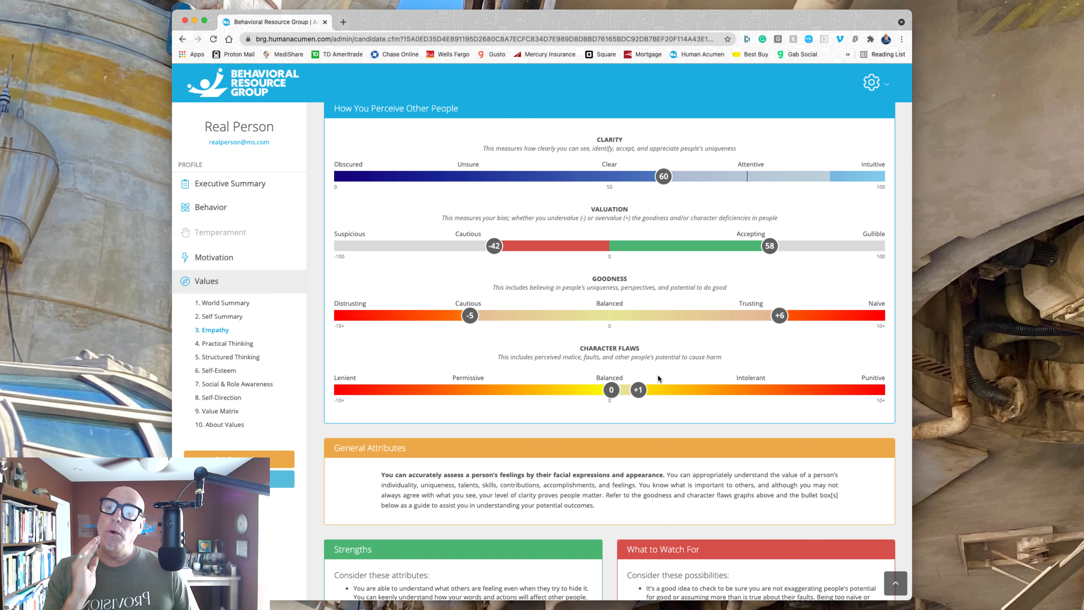
{"action": "mouse_move", "coordinate": [666, 371]}
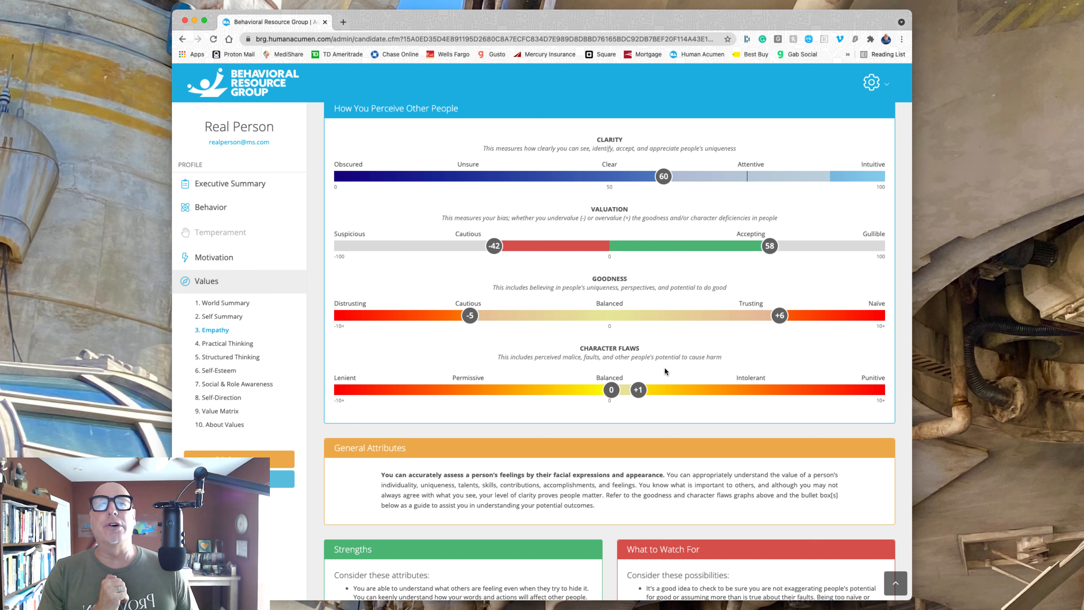
{"action": "mouse_move", "coordinate": [669, 372]}
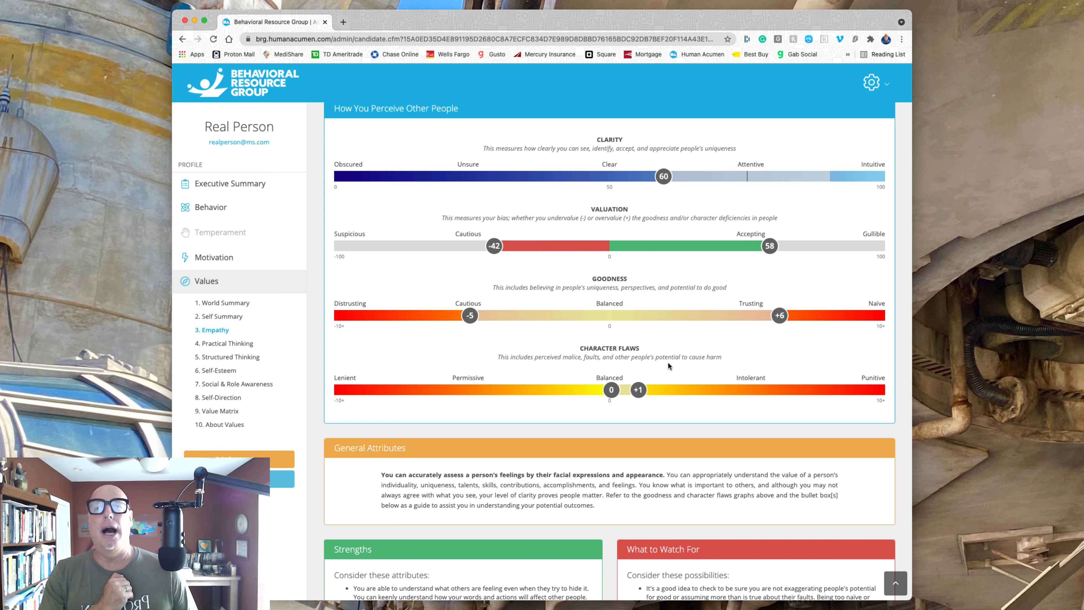
{"action": "mouse_move", "coordinate": [712, 316]}
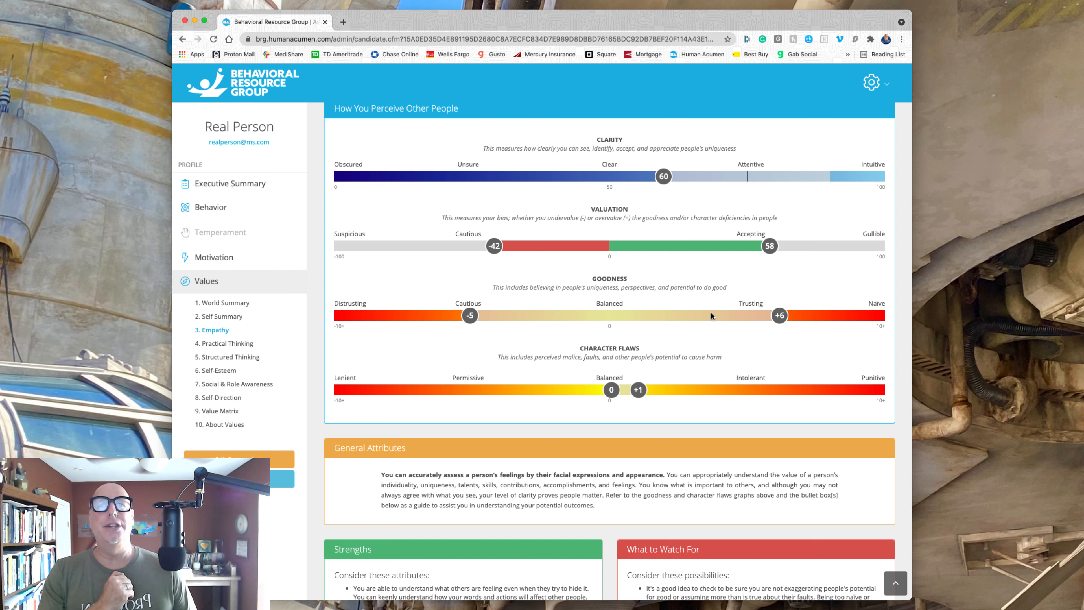
{"action": "mouse_move", "coordinate": [779, 316]}
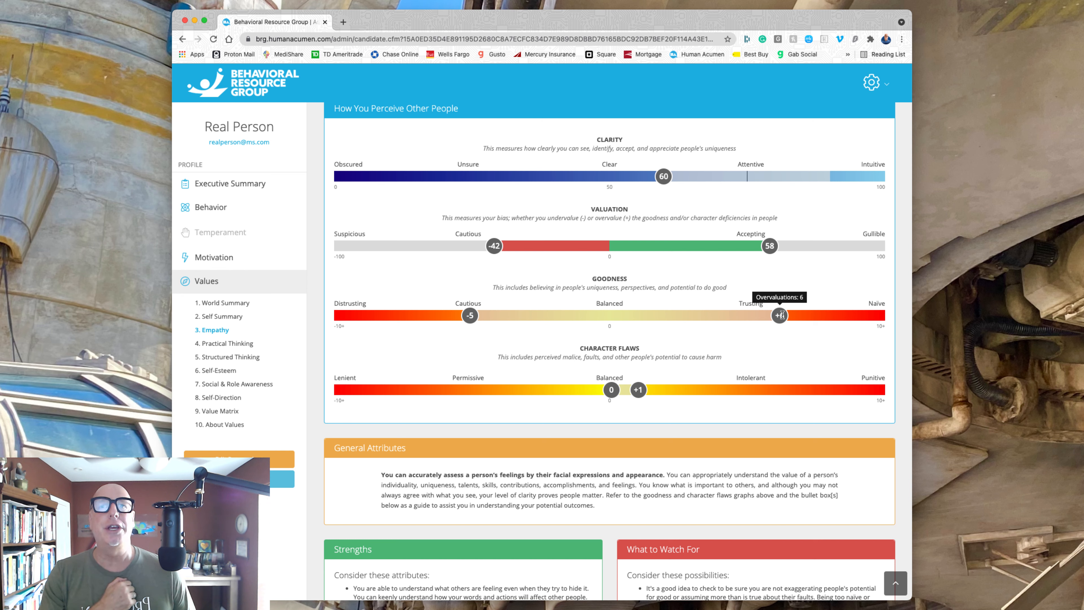
{"action": "mouse_move", "coordinate": [470, 315]}
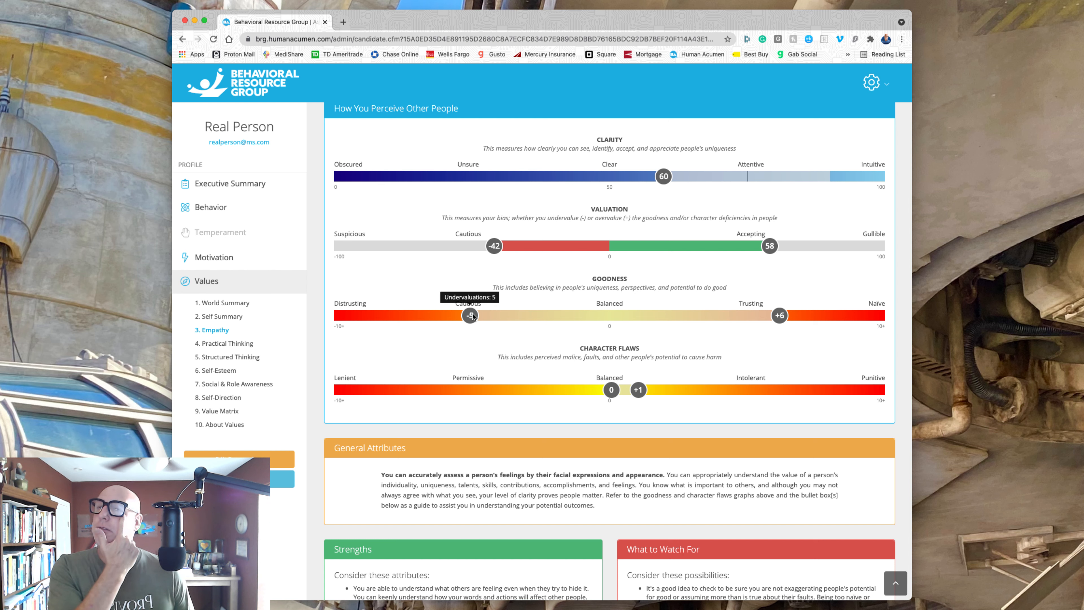
{"action": "mouse_move", "coordinate": [751, 336]}
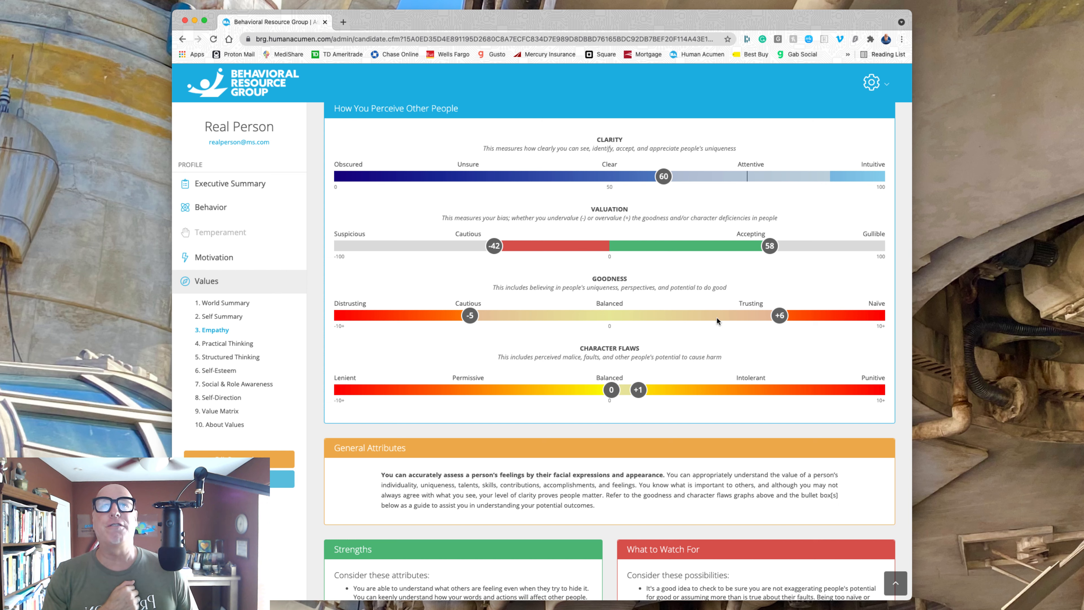
{"action": "mouse_move", "coordinate": [637, 313]}
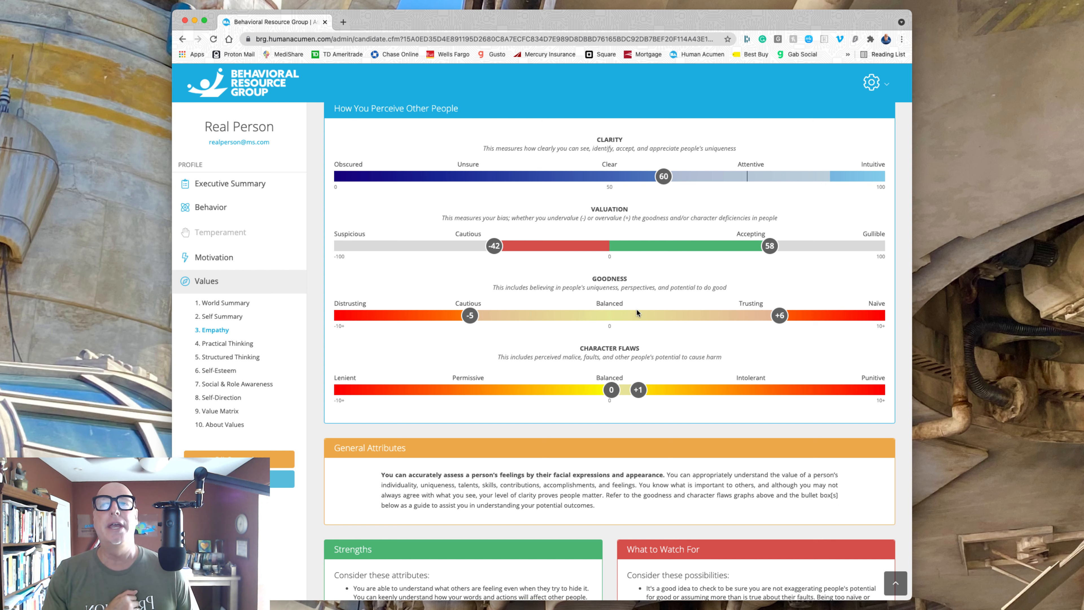
{"action": "mouse_move", "coordinate": [637, 389]}
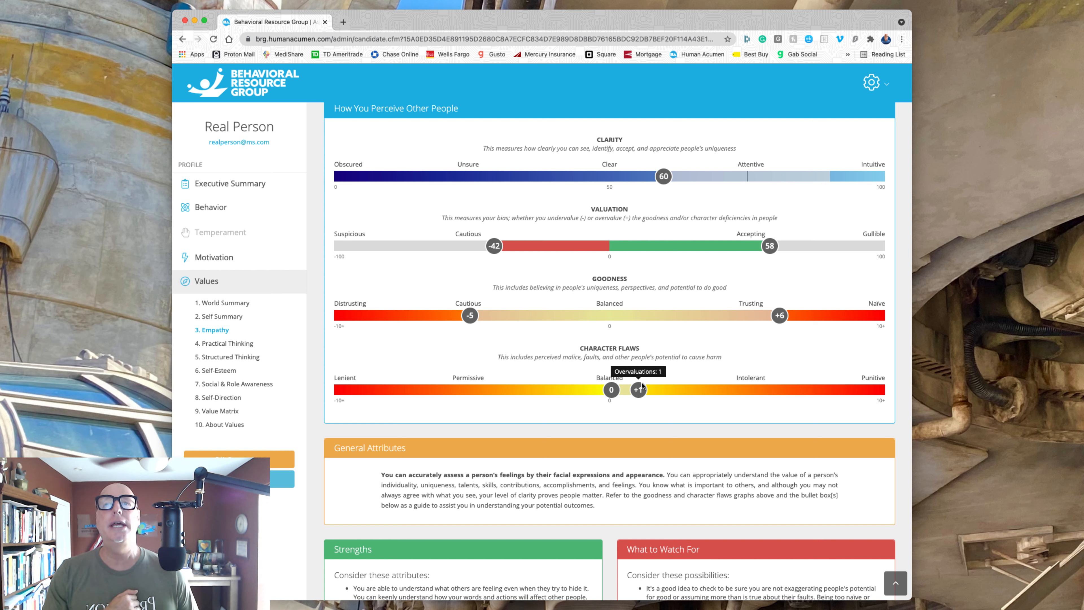
{"action": "mouse_move", "coordinate": [803, 256]}
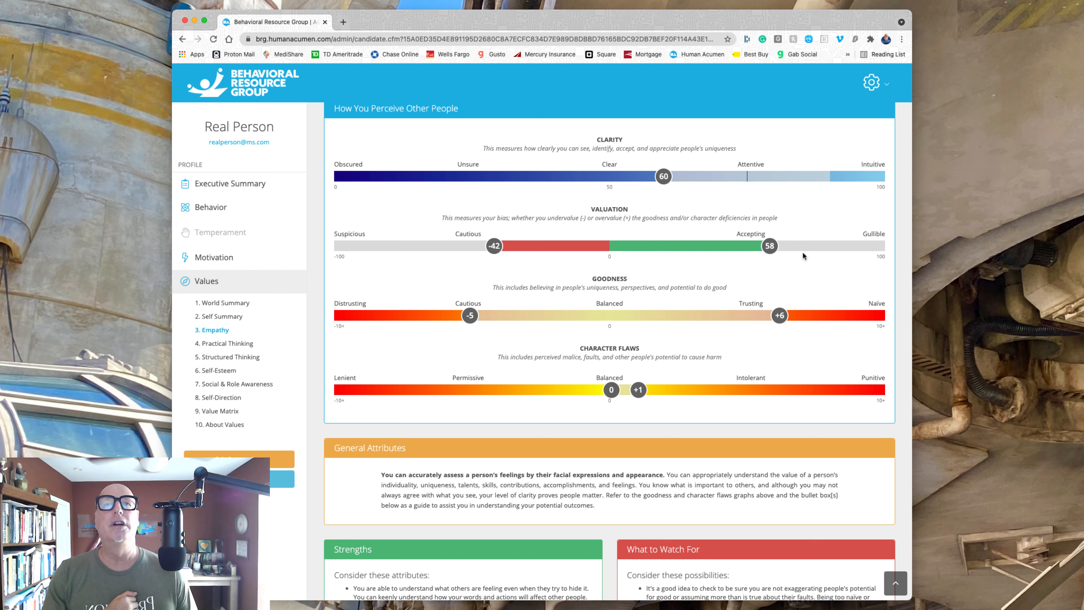
{"action": "mouse_move", "coordinate": [681, 309]}
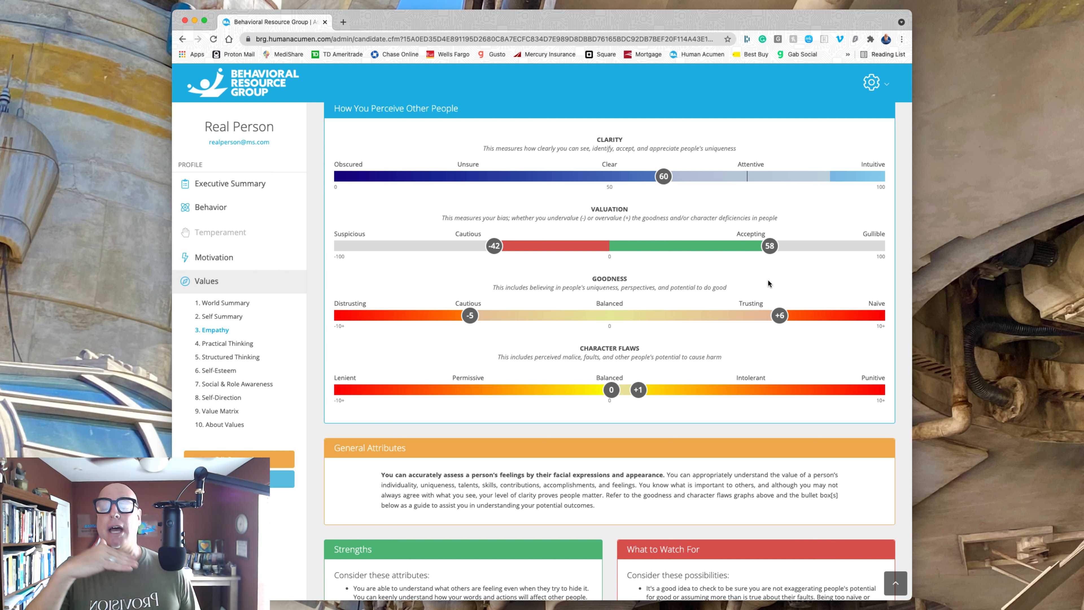
{"action": "mouse_move", "coordinate": [491, 289]}
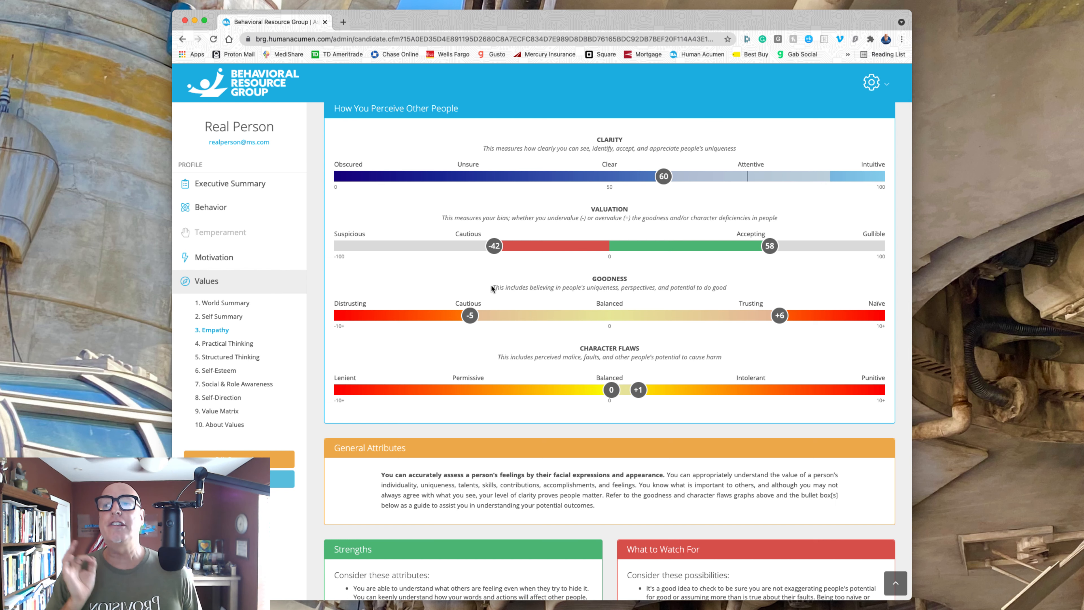
Open page 4, Practical Thinking, rated Apprehensive, Inattentive, Careful.
{"action": "left_click", "coordinate": [227, 343]}
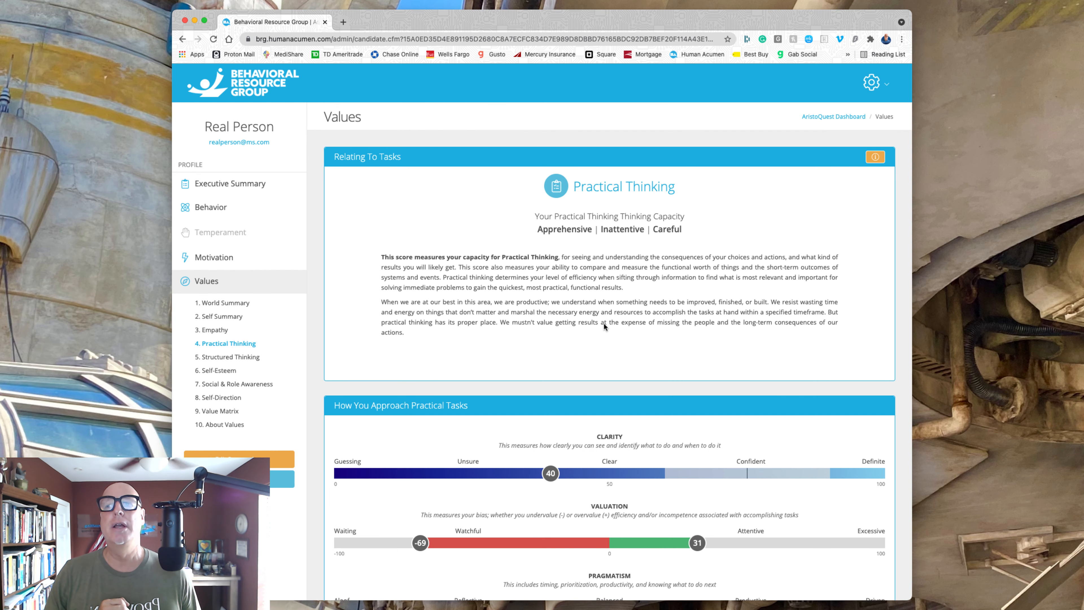
{"action": "scroll", "scroll_direction": "down", "scroll_amount": 3}
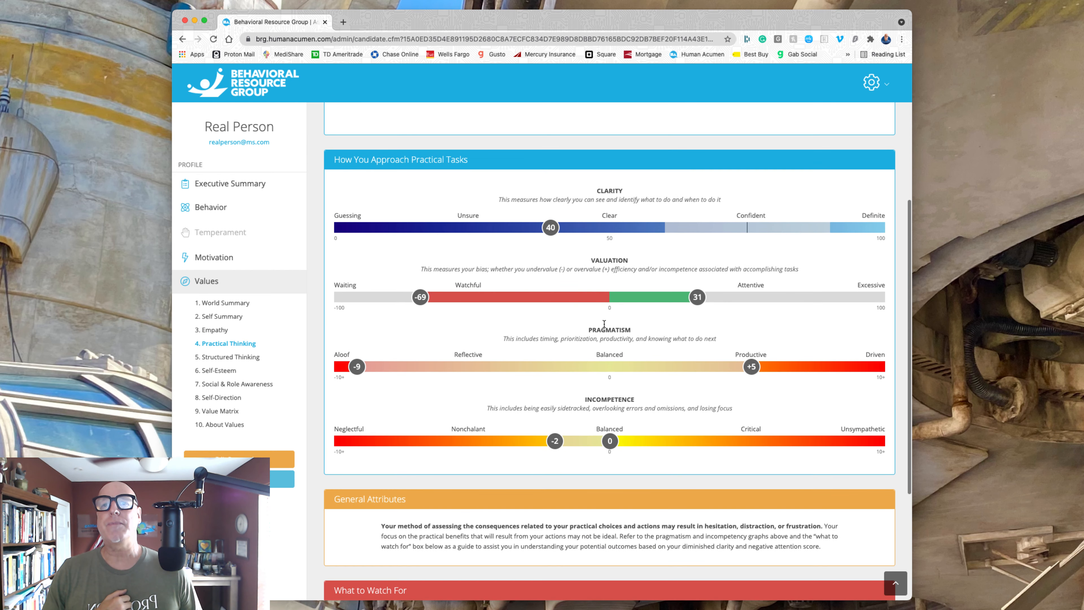
{"action": "scroll", "scroll_direction": "down", "scroll_amount": 3}
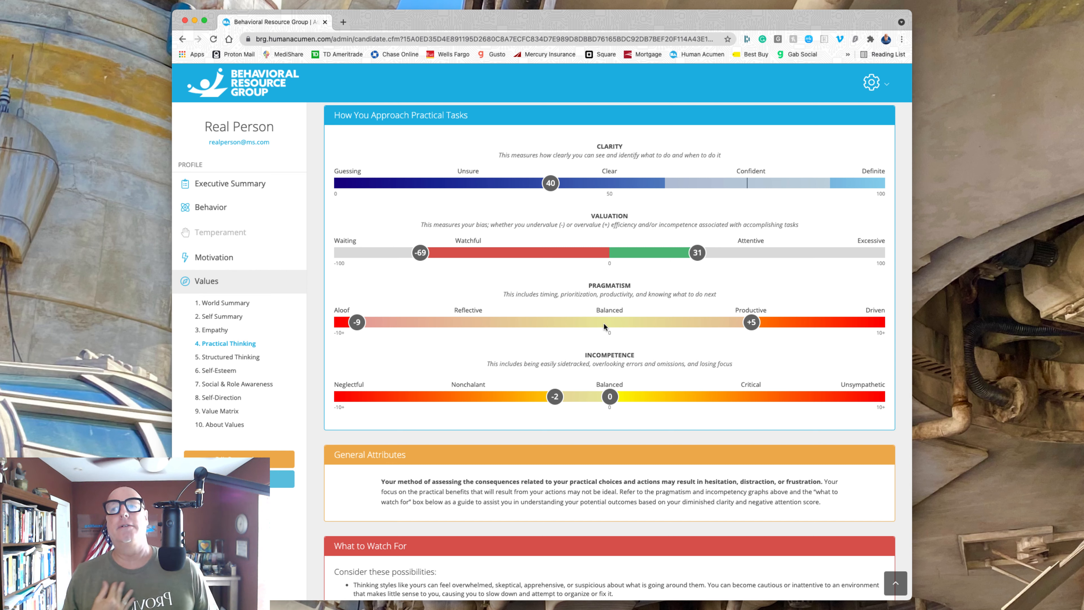
{"action": "mouse_move", "coordinate": [557, 185]}
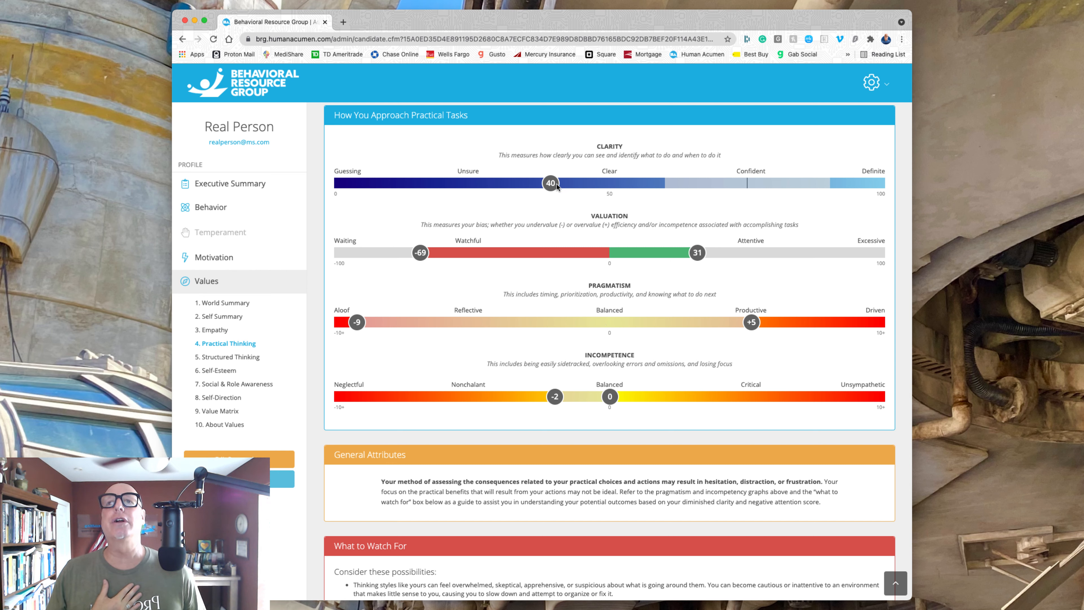
{"action": "mouse_move", "coordinate": [551, 183]}
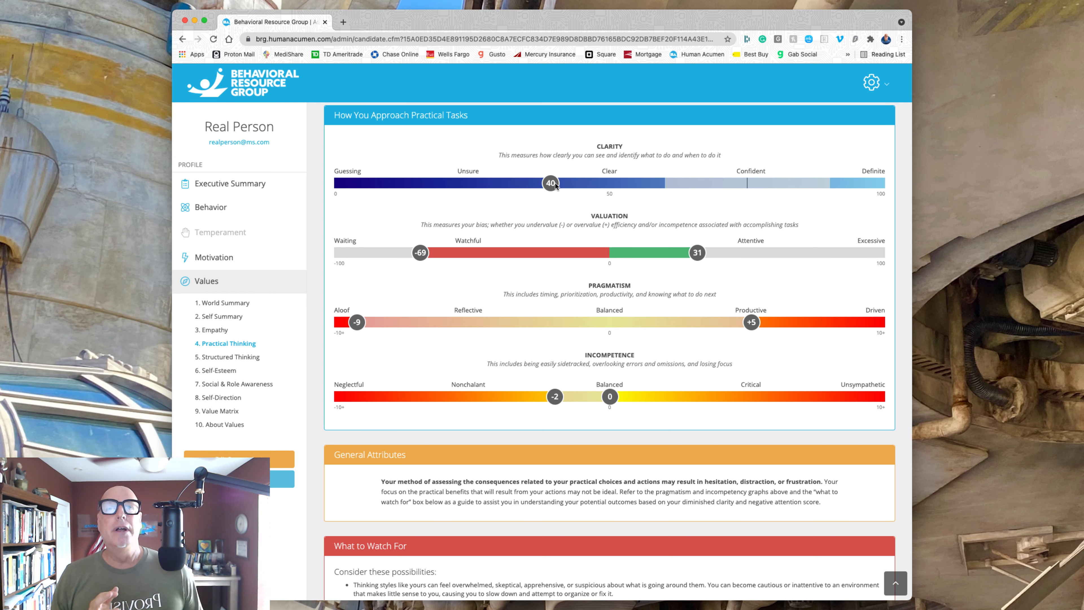
{"action": "mouse_move", "coordinate": [571, 189]}
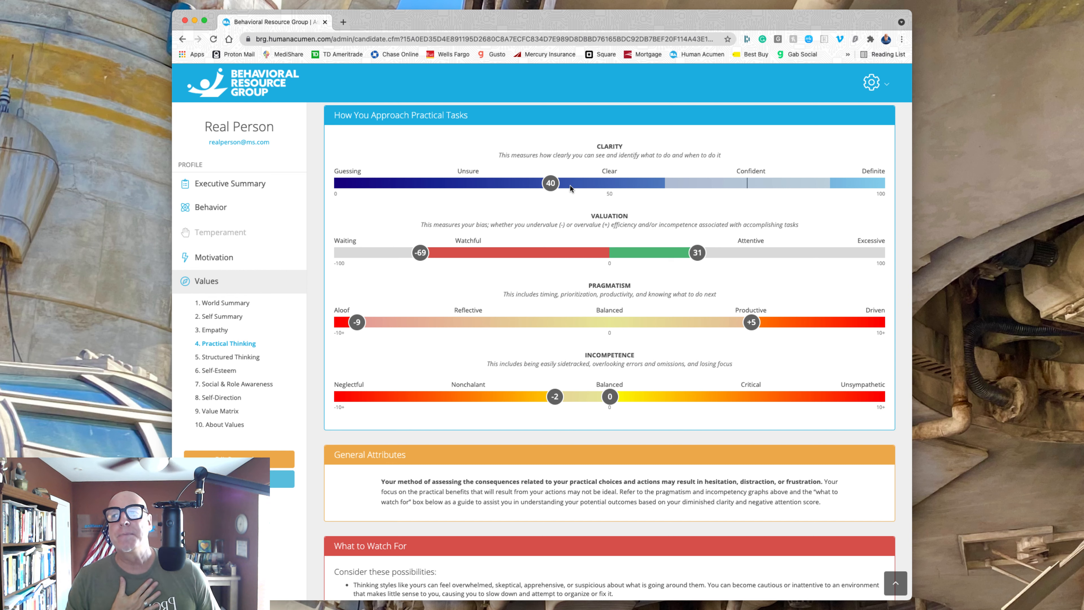
{"action": "mouse_move", "coordinate": [614, 293]}
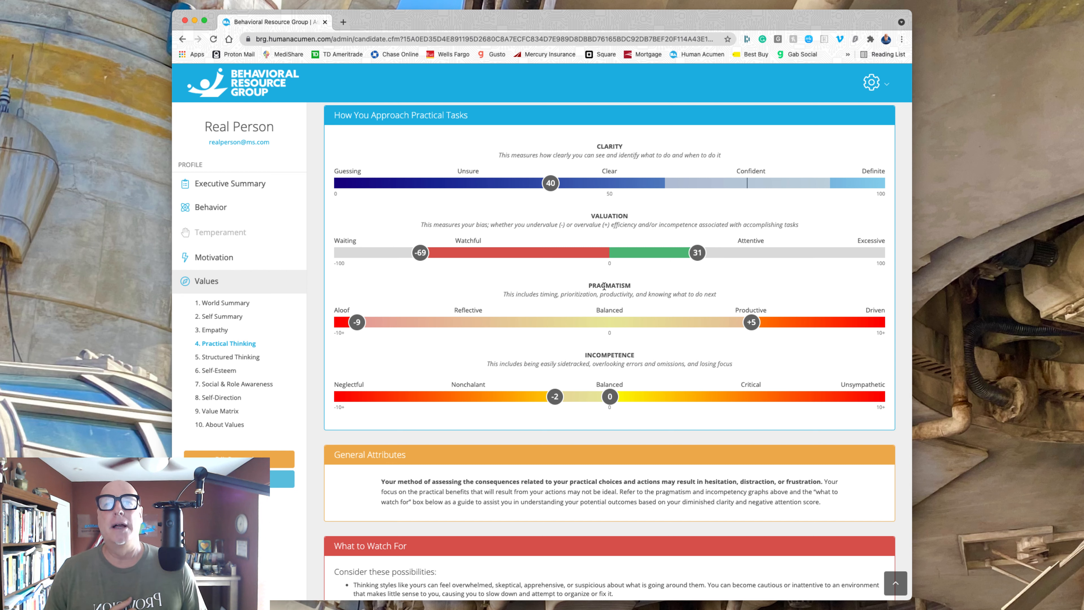
{"action": "mouse_move", "coordinate": [751, 323]}
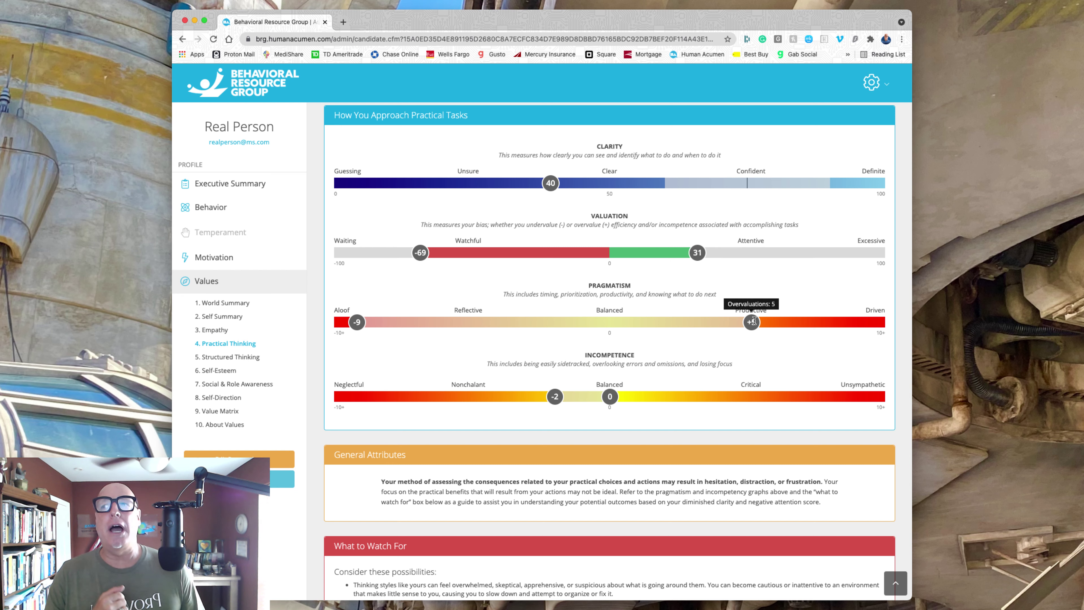
{"action": "mouse_move", "coordinate": [370, 326]}
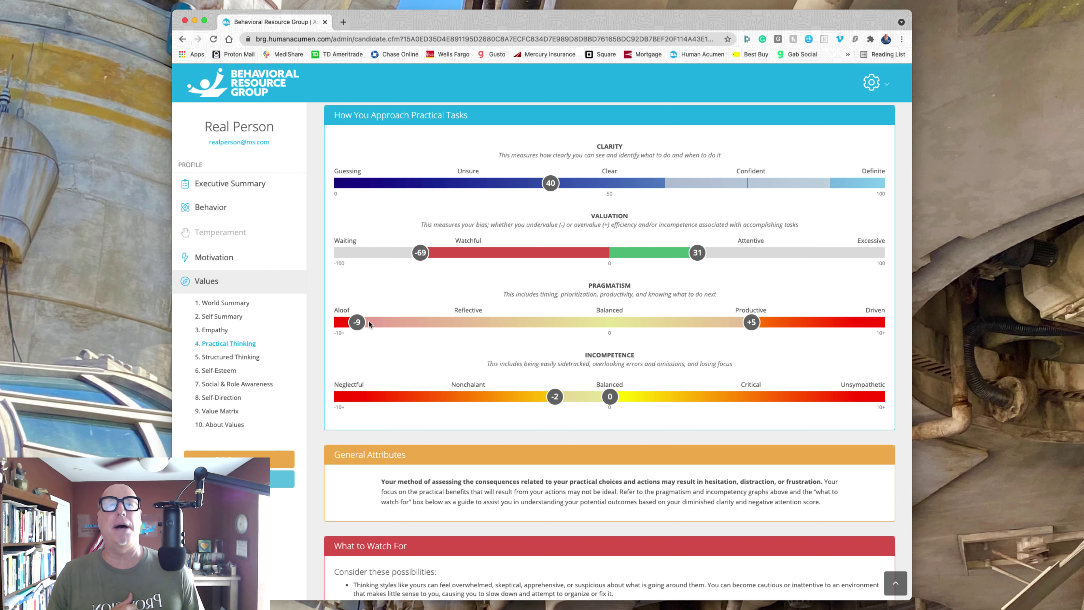
{"action": "mouse_move", "coordinate": [387, 320]}
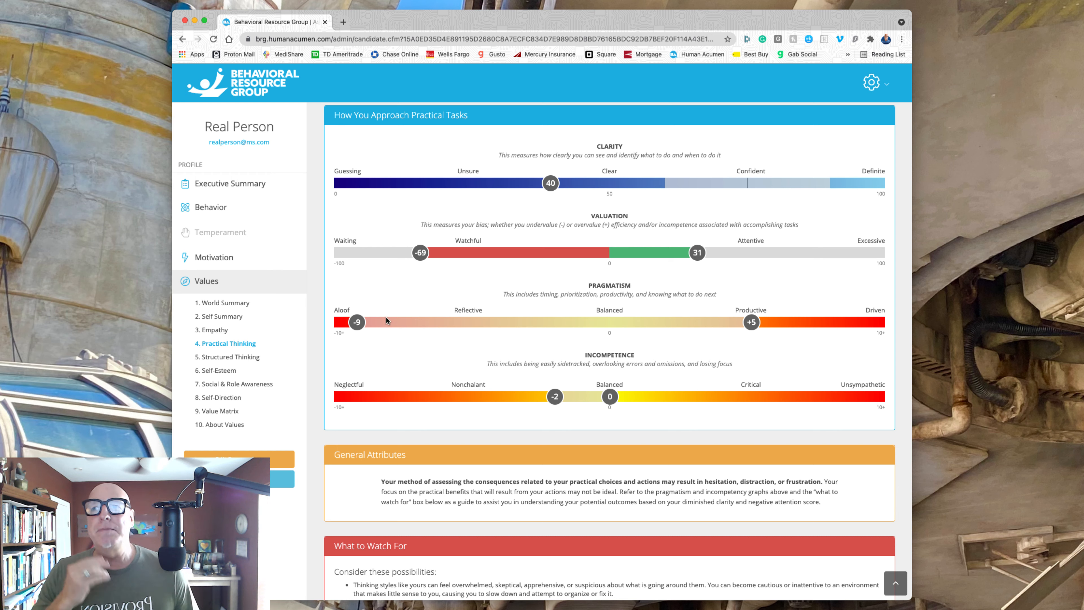
{"action": "mouse_move", "coordinate": [666, 321]}
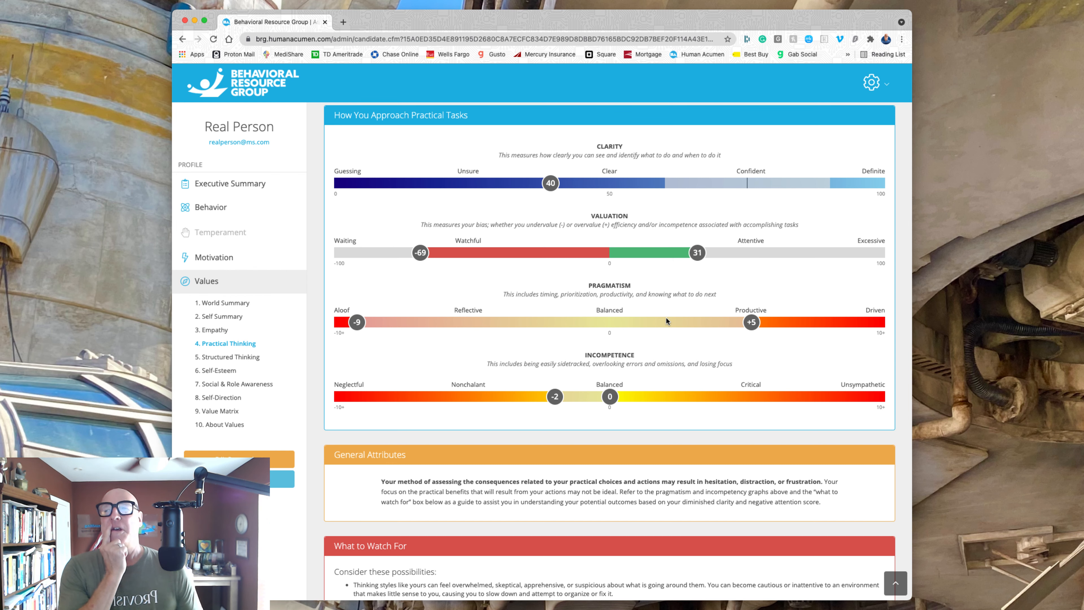
{"action": "mouse_move", "coordinate": [425, 302]}
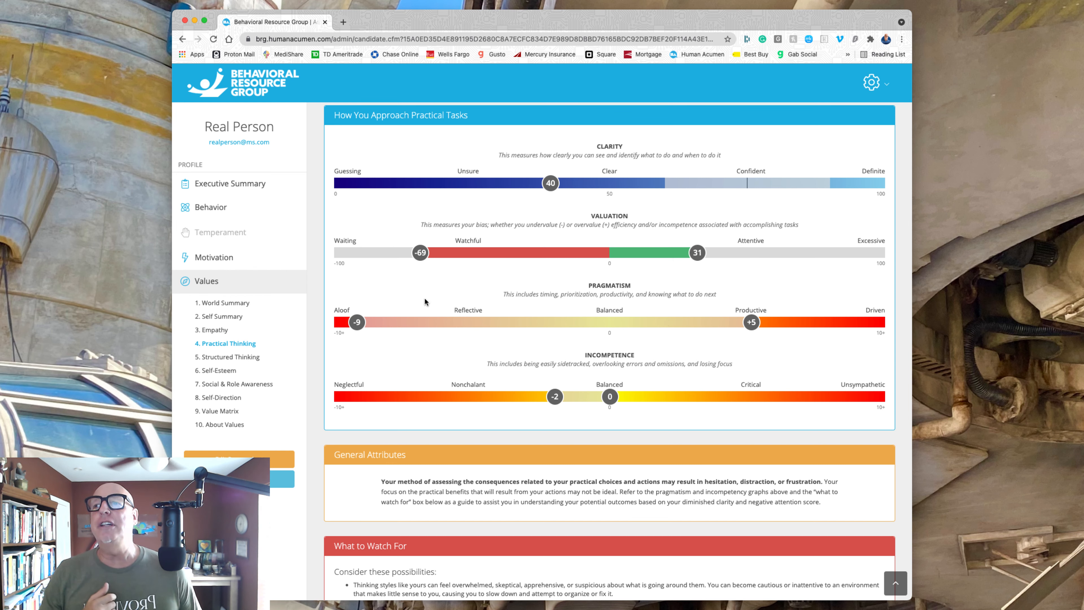
{"action": "mouse_move", "coordinate": [663, 326]}
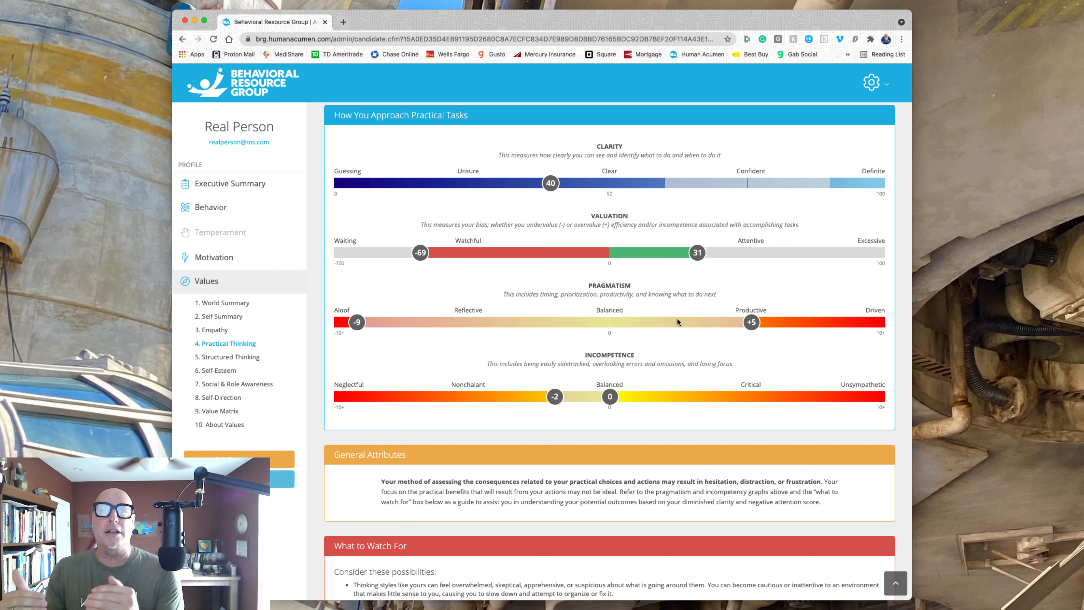
{"action": "mouse_move", "coordinate": [386, 318]}
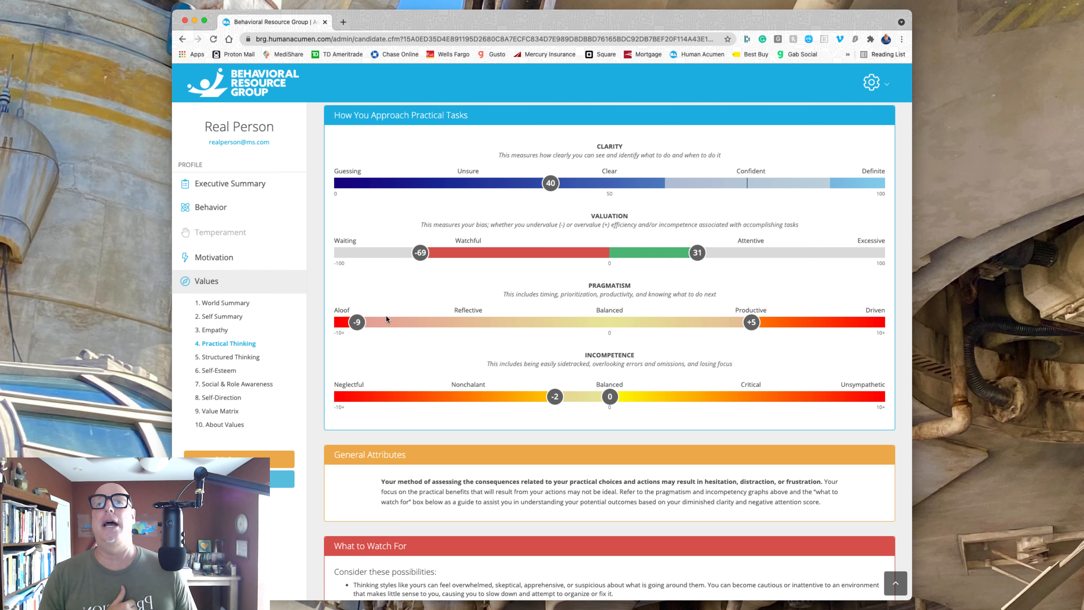
{"action": "mouse_move", "coordinate": [391, 323]}
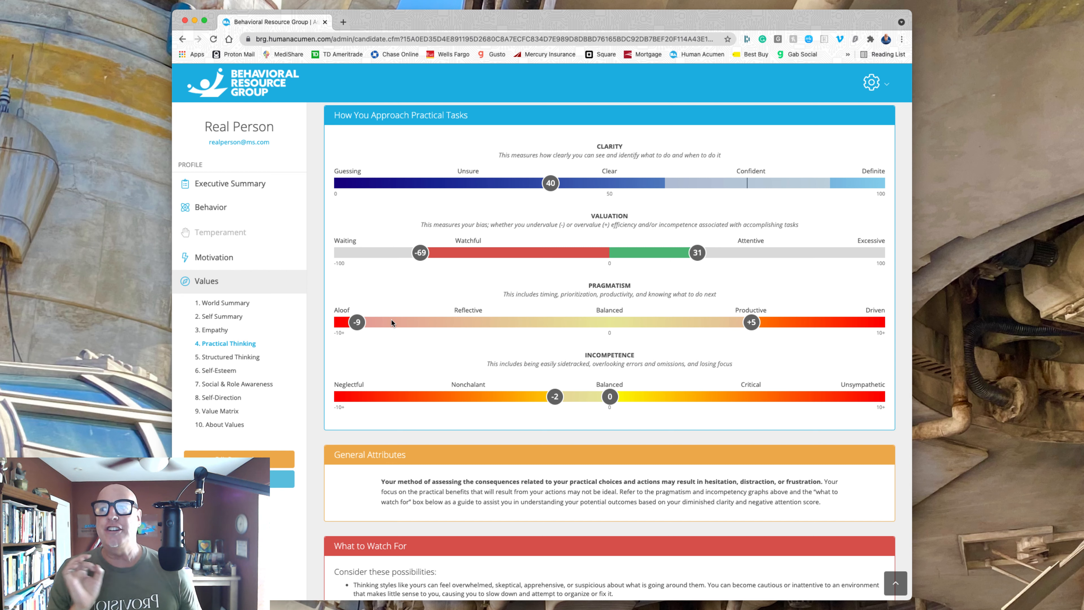
{"action": "mouse_move", "coordinate": [358, 323]}
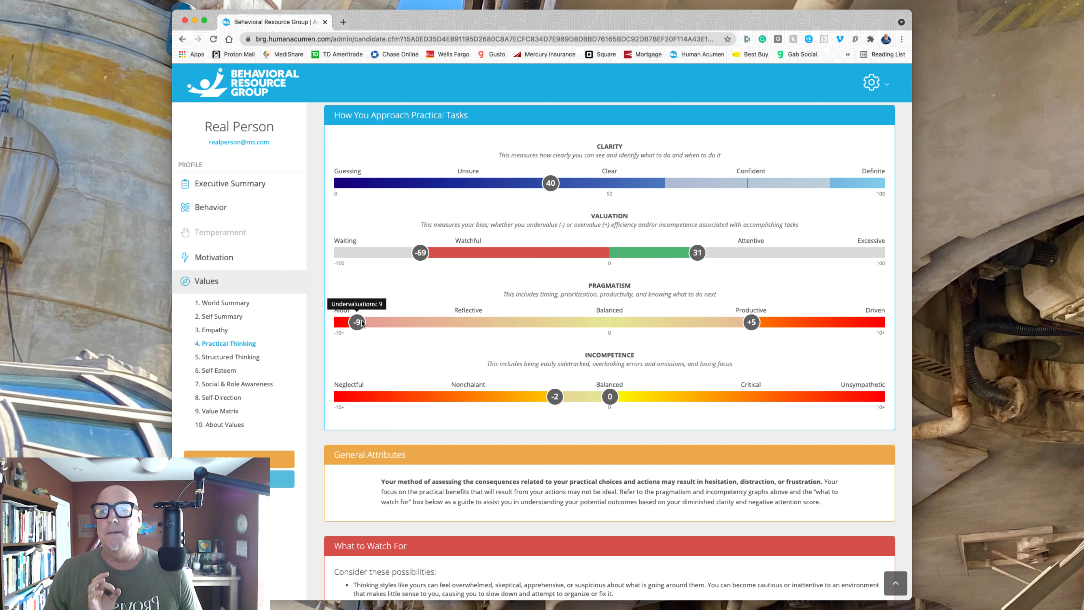
{"action": "mouse_move", "coordinate": [470, 386]}
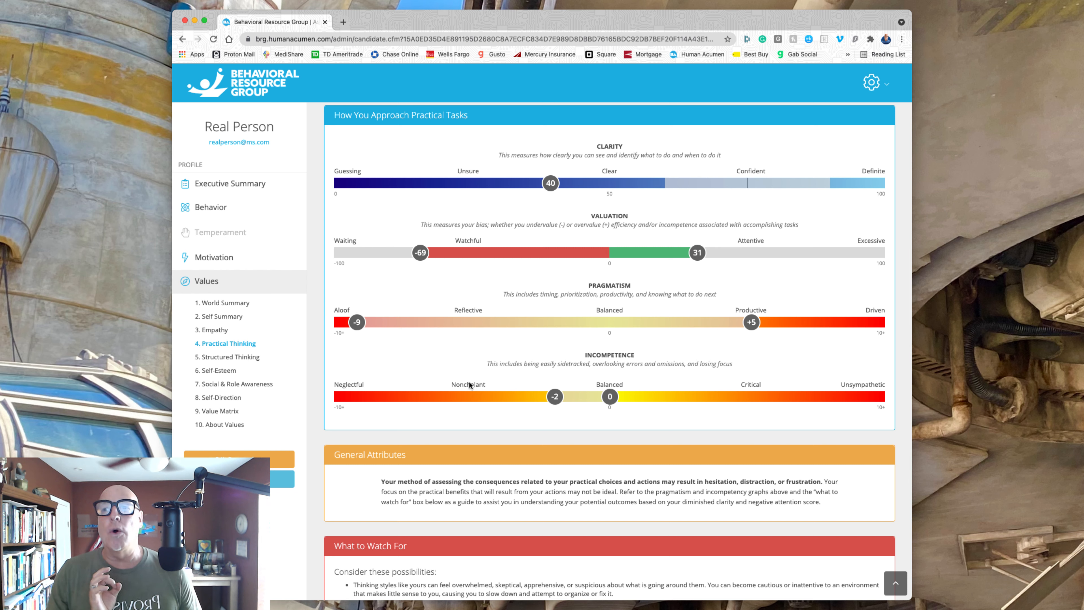
{"action": "mouse_move", "coordinate": [601, 365]}
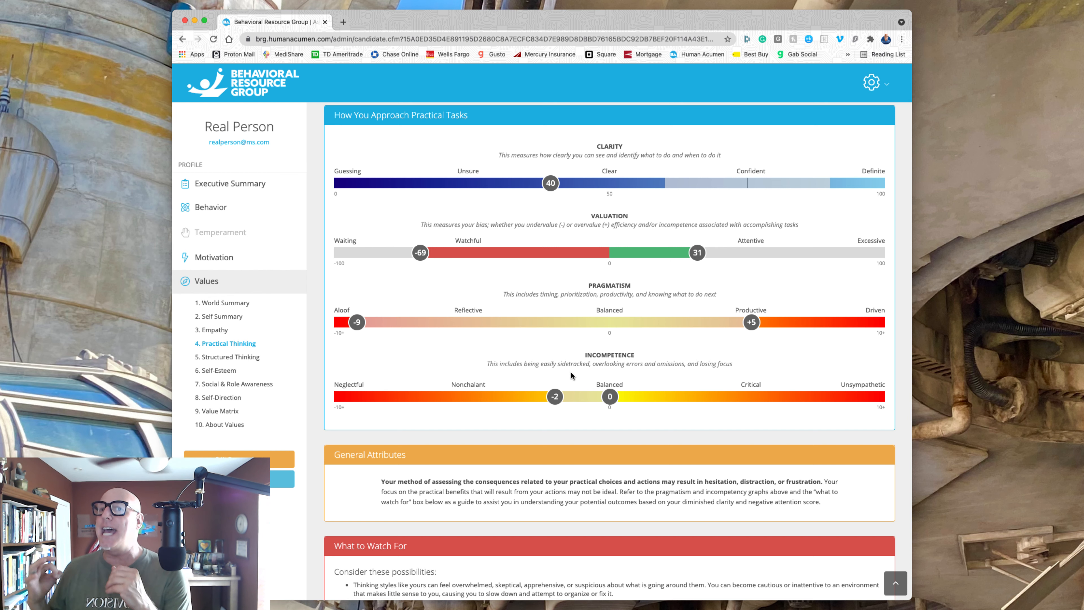
{"action": "mouse_move", "coordinate": [425, 364]}
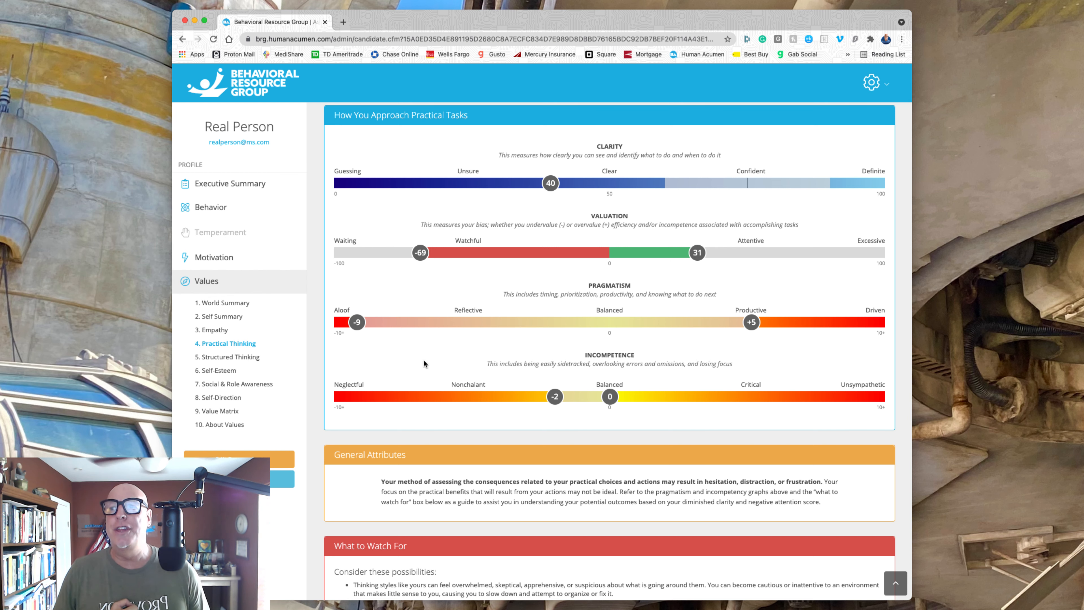
{"action": "mouse_move", "coordinate": [435, 383]}
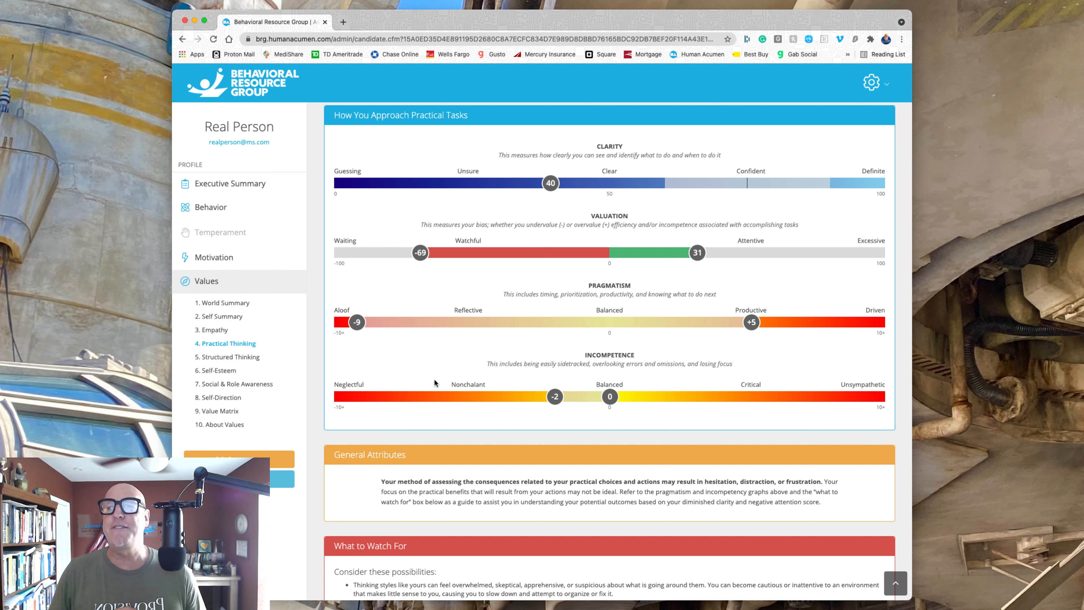
{"action": "mouse_move", "coordinate": [487, 384]}
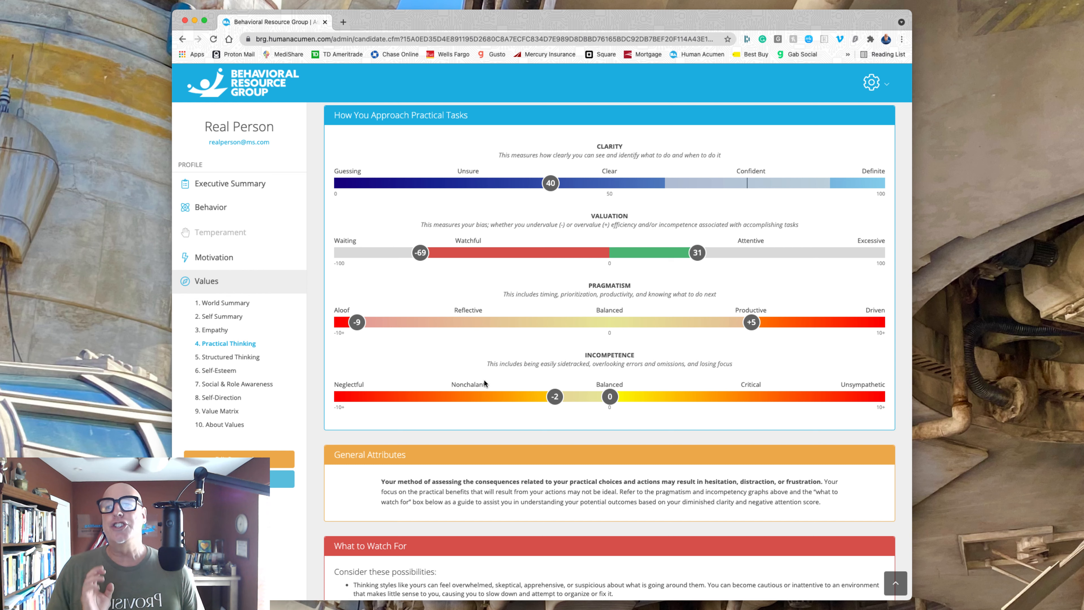
{"action": "mouse_move", "coordinate": [407, 373]}
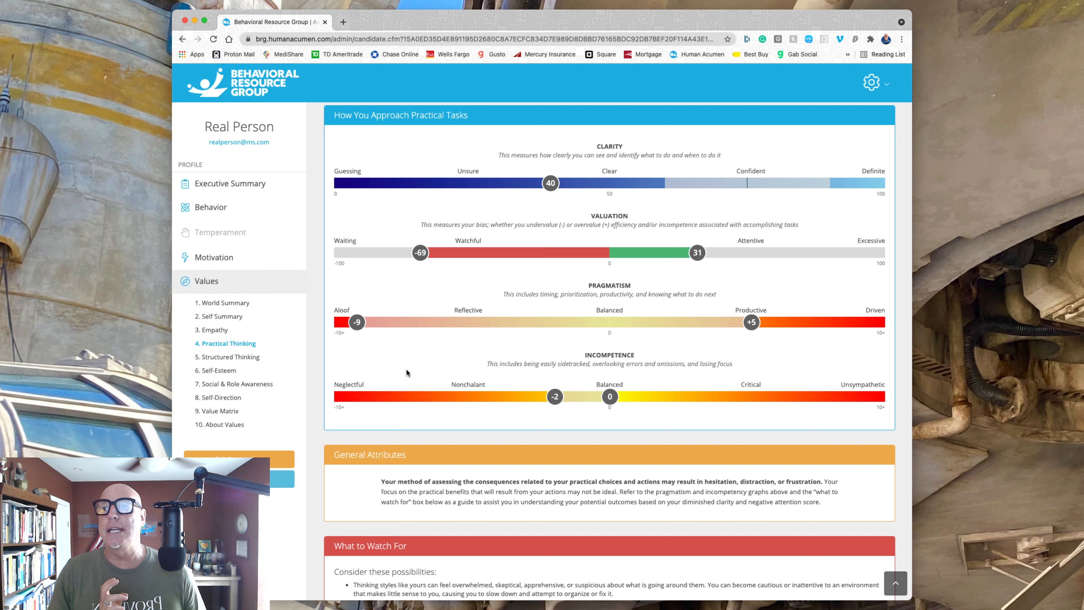
{"action": "mouse_move", "coordinate": [536, 389]}
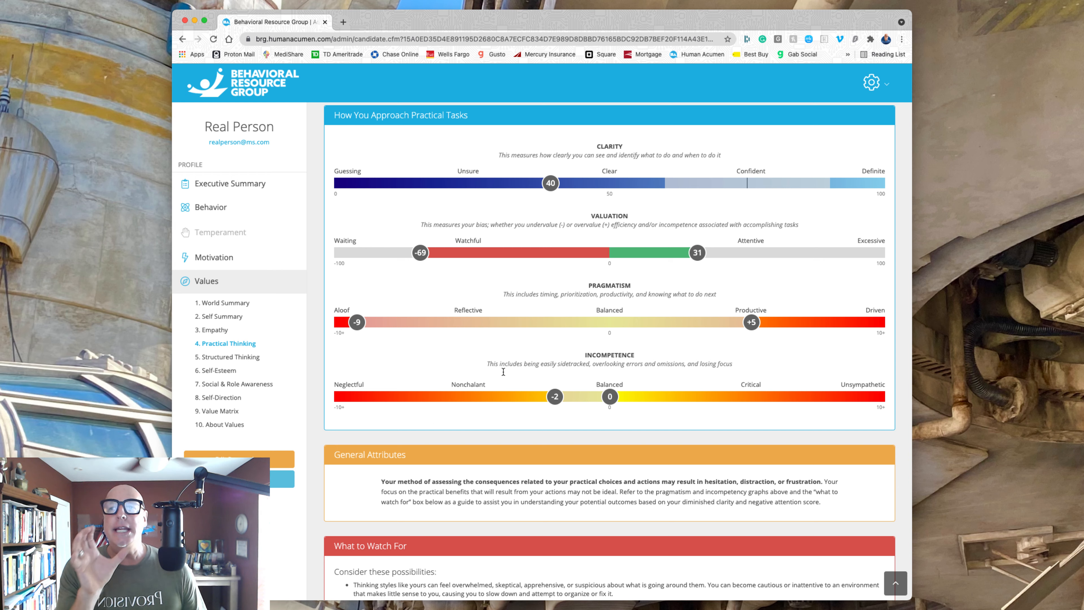
{"action": "mouse_move", "coordinate": [551, 372]}
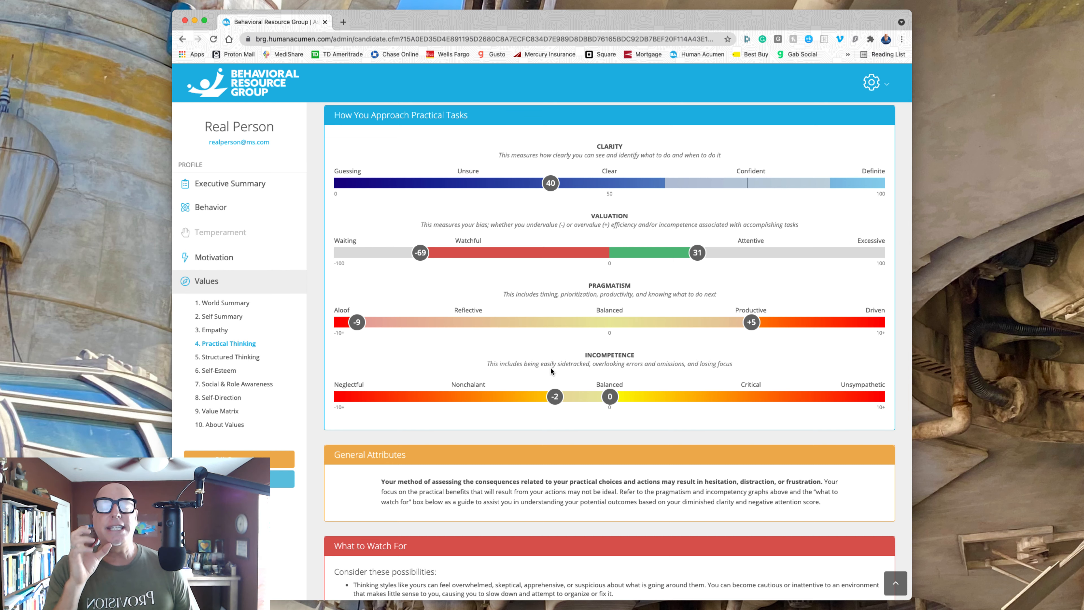
{"action": "mouse_move", "coordinate": [572, 363]}
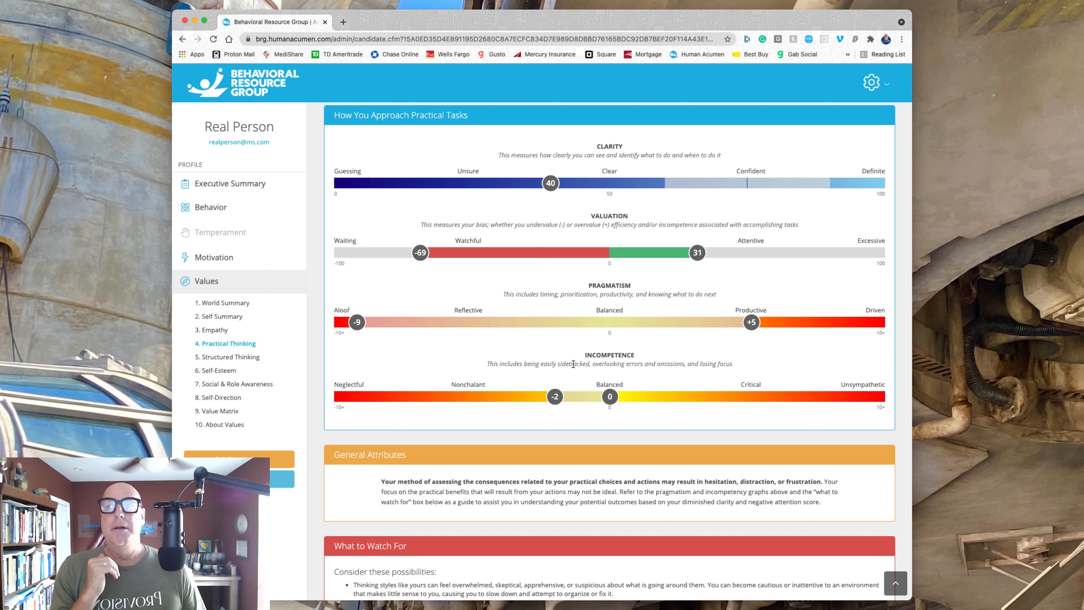
{"action": "mouse_move", "coordinate": [477, 306]}
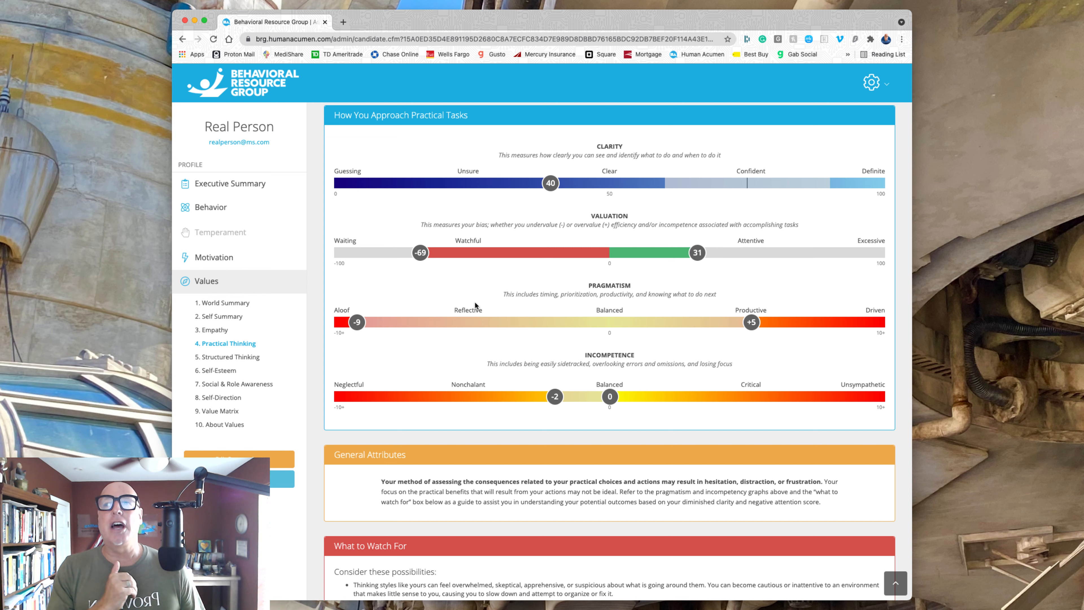
{"action": "mouse_move", "coordinate": [543, 323]}
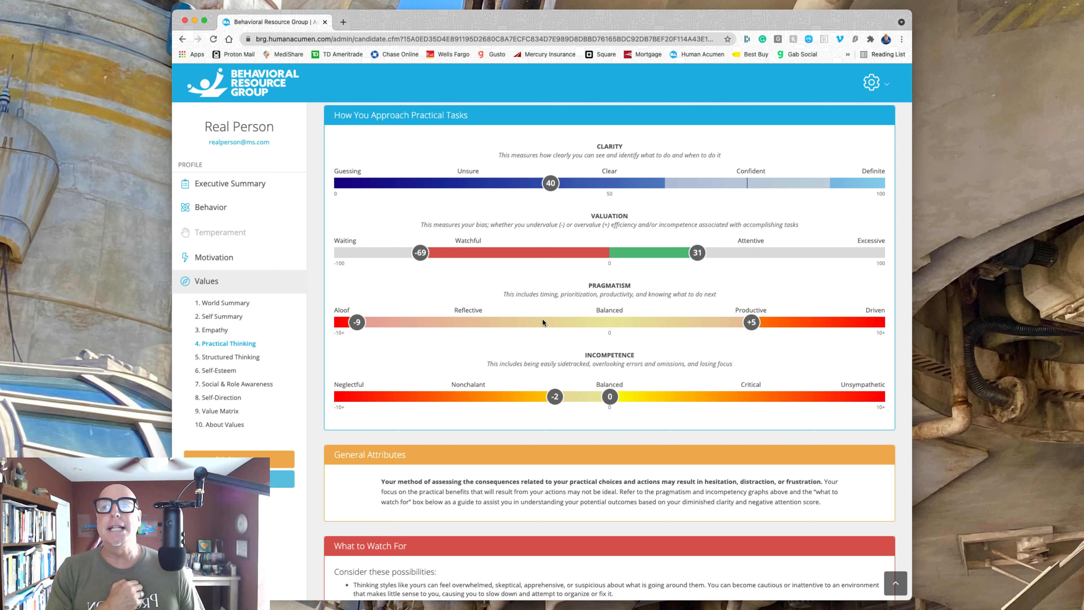
{"action": "mouse_move", "coordinate": [585, 382]}
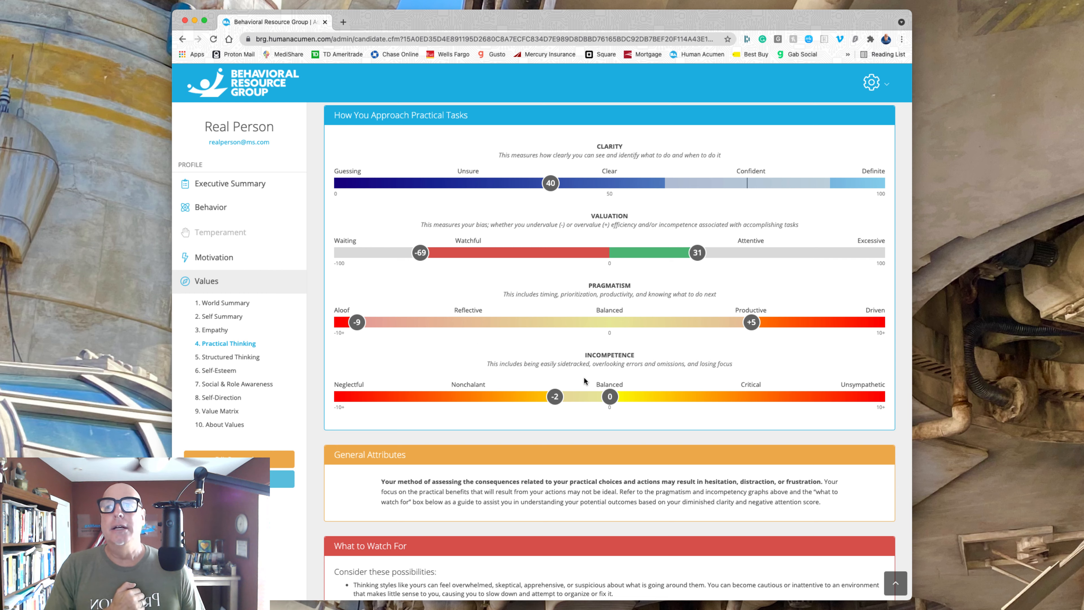
{"action": "mouse_move", "coordinate": [650, 345]}
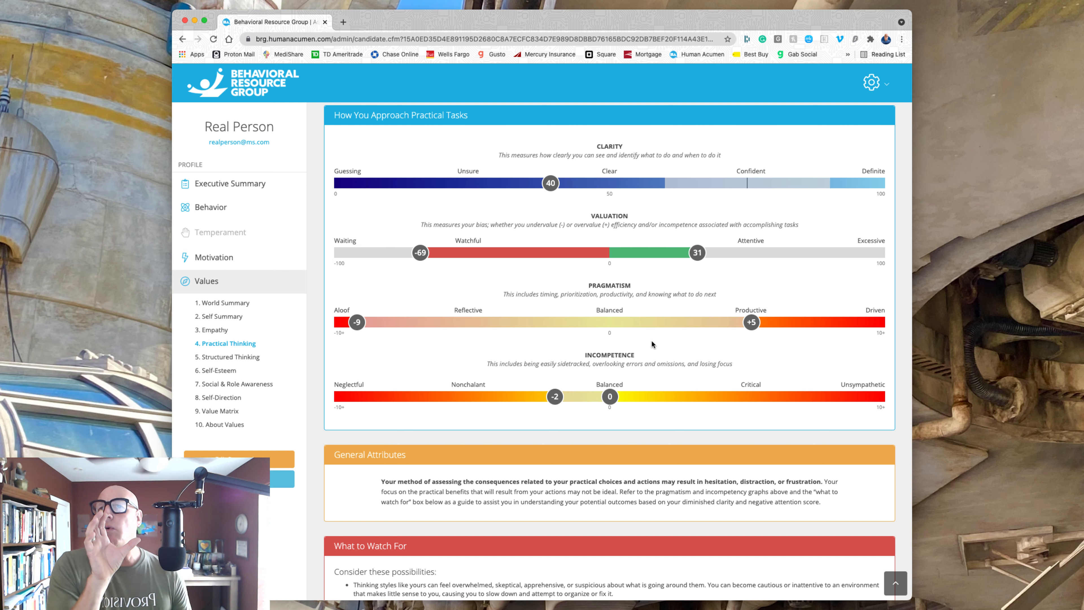
{"action": "mouse_move", "coordinate": [377, 351]}
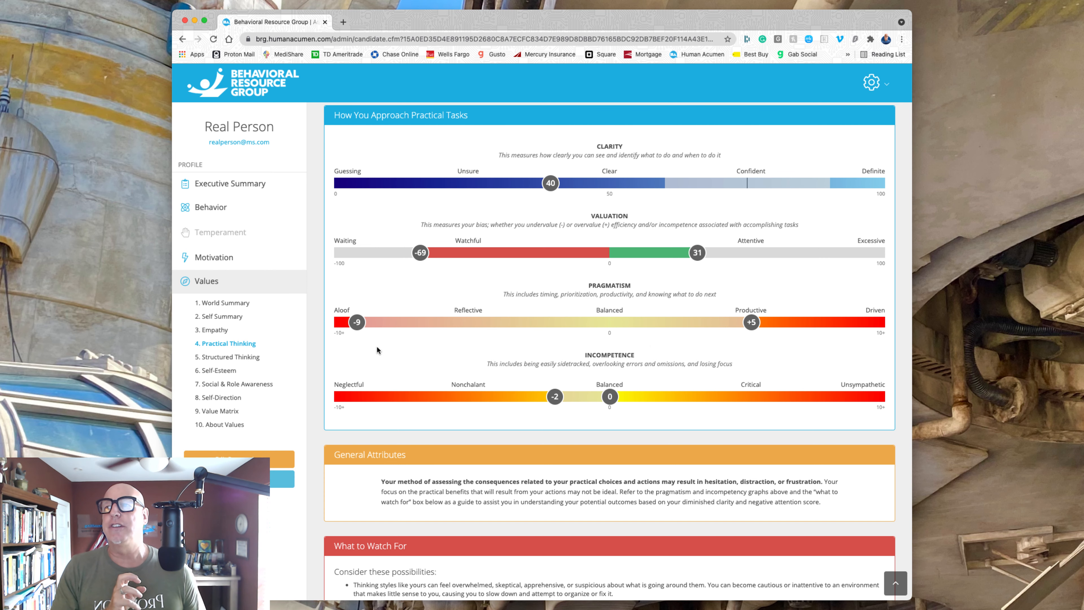
Open page 5, Structured Thinking, and scroll to its plans-and-systems charts.
{"action": "left_click", "coordinate": [232, 356]}
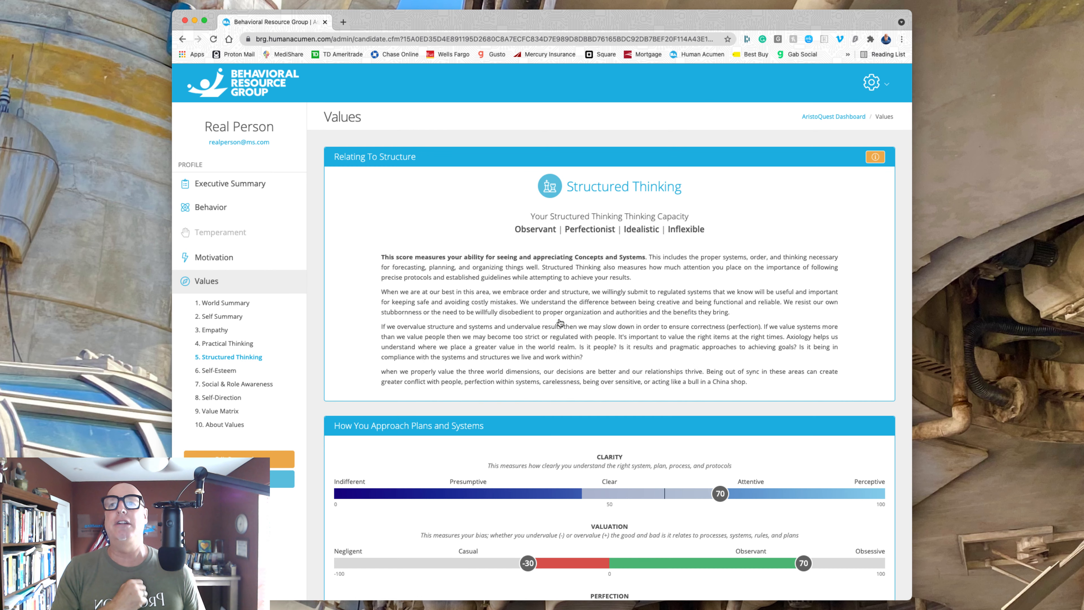
{"action": "scroll", "scroll_direction": "down", "scroll_amount": 3}
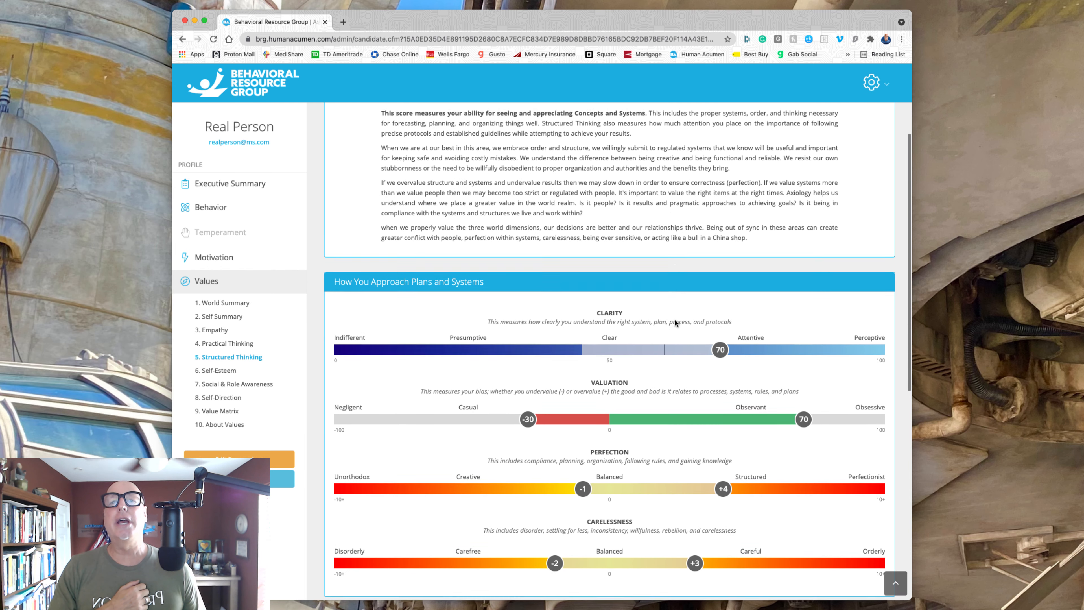
{"action": "scroll", "scroll_direction": "down", "scroll_amount": 3}
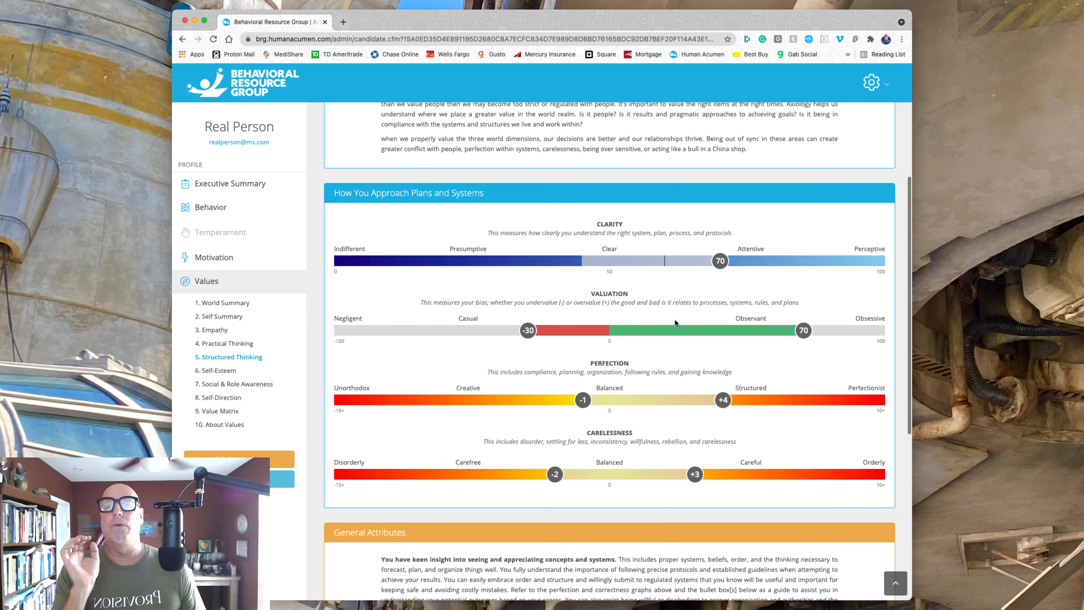
{"action": "scroll", "scroll_direction": "down", "scroll_amount": 3}
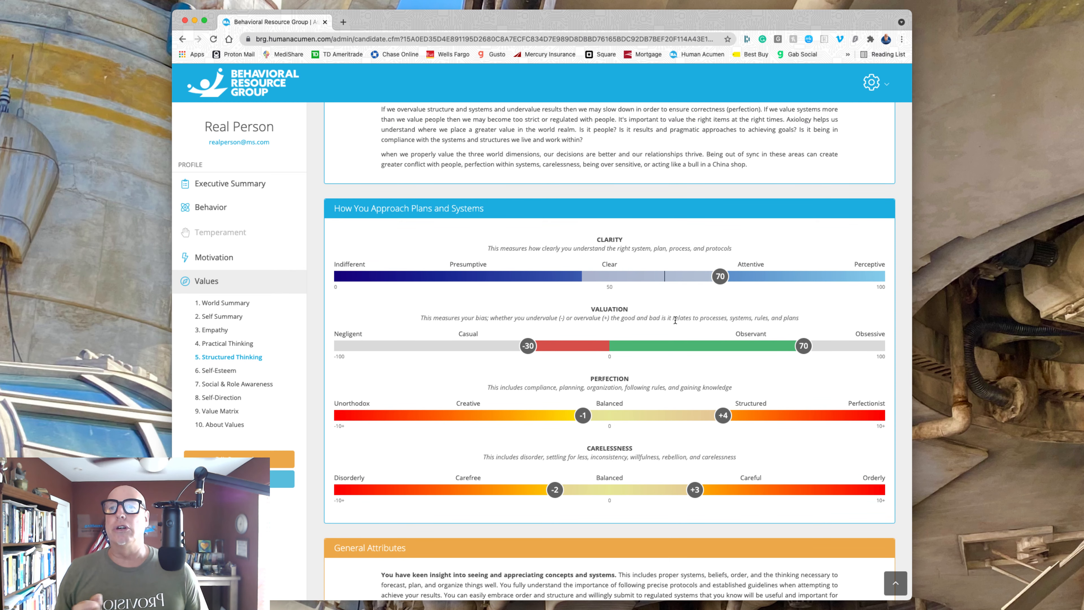
{"action": "mouse_move", "coordinate": [728, 288]}
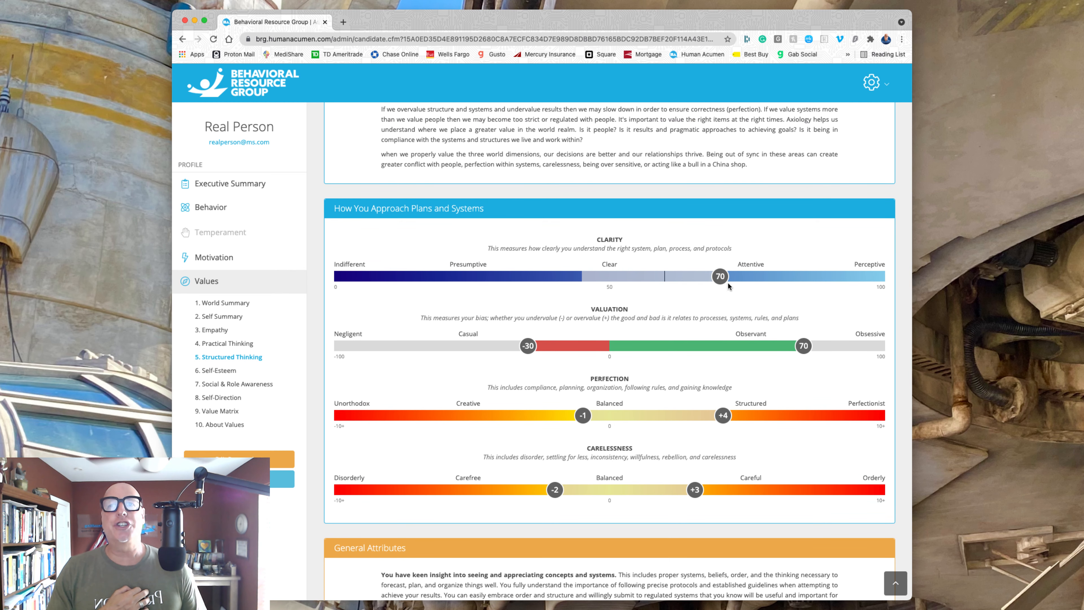
{"action": "mouse_move", "coordinate": [689, 289]}
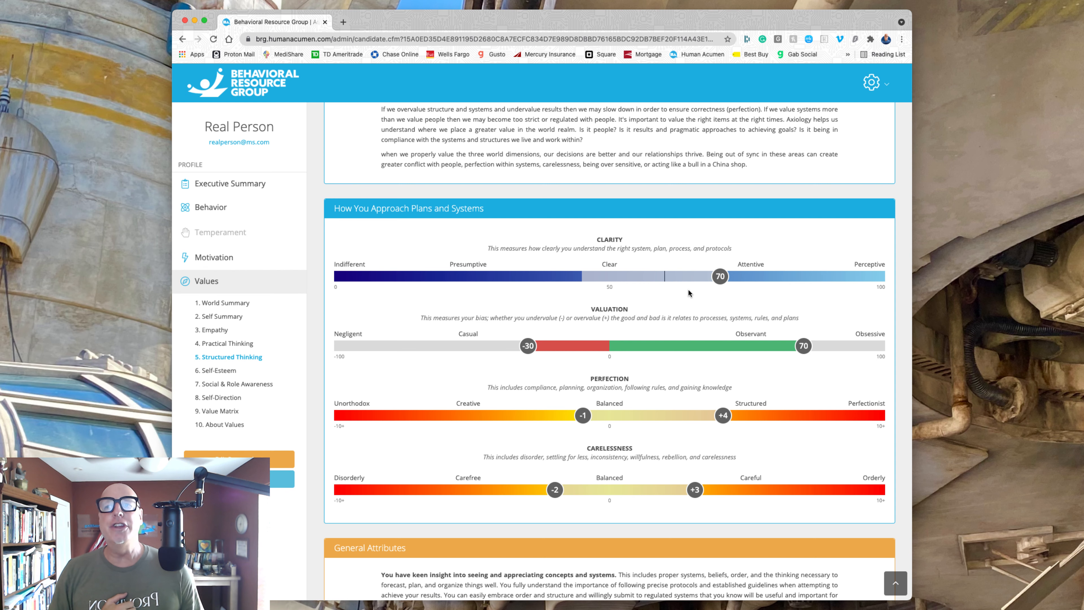
Scroll down to the Strengths and What to Watch For panels.
{"action": "scroll", "scroll_direction": "down", "scroll_amount": 3}
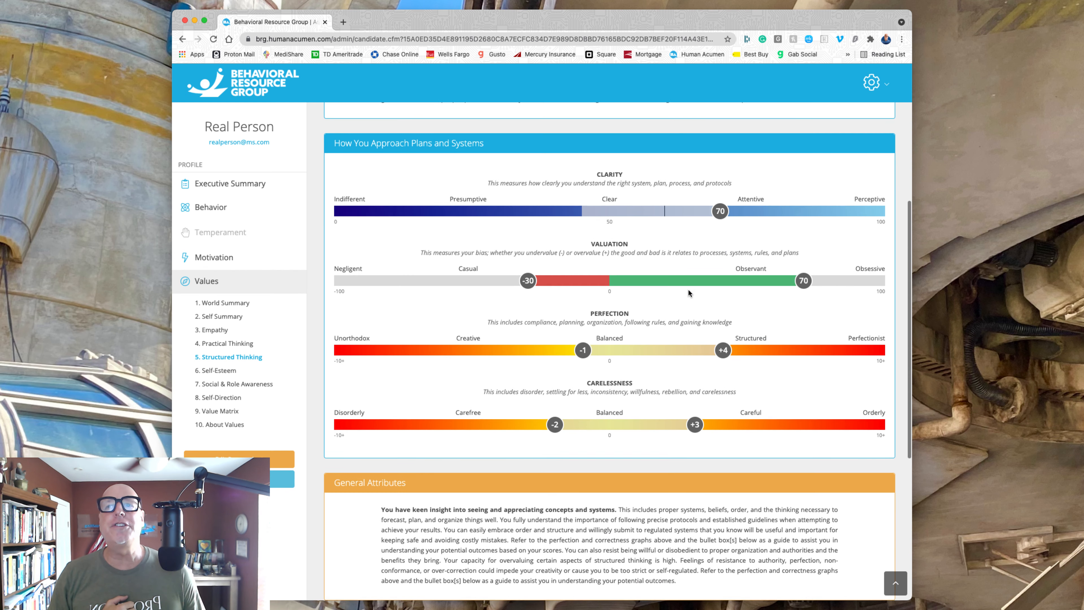
{"action": "mouse_move", "coordinate": [724, 346]}
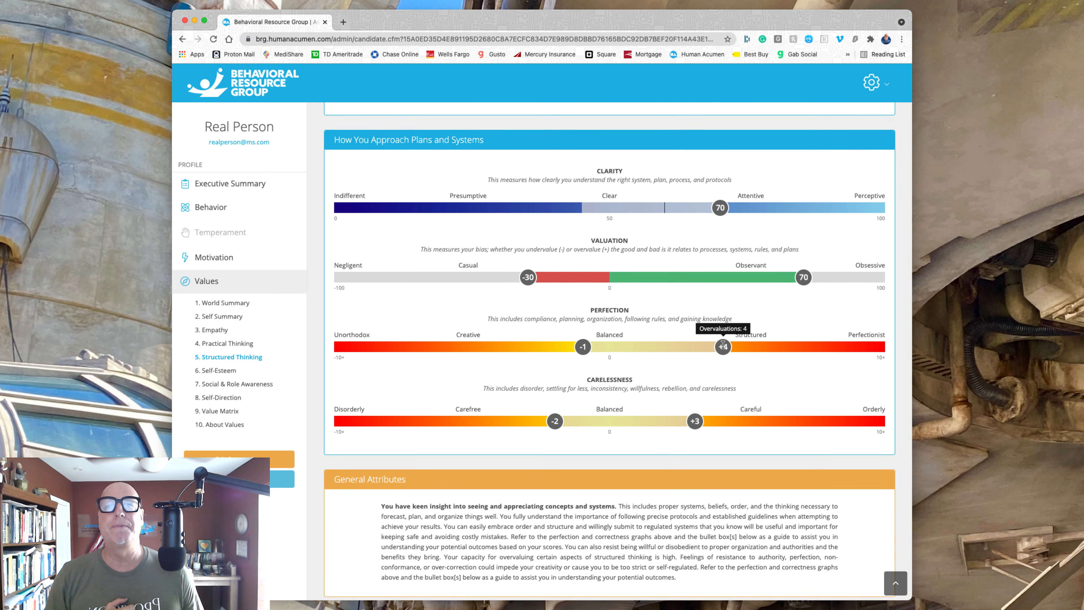
{"action": "scroll", "scroll_direction": "down", "scroll_amount": 3}
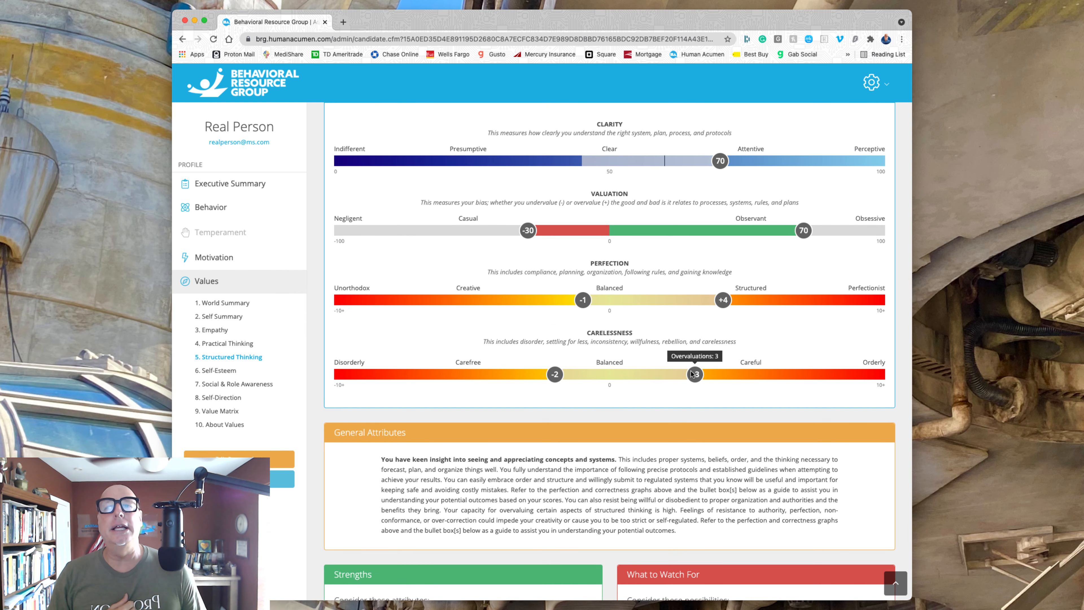
{"action": "mouse_move", "coordinate": [724, 299]}
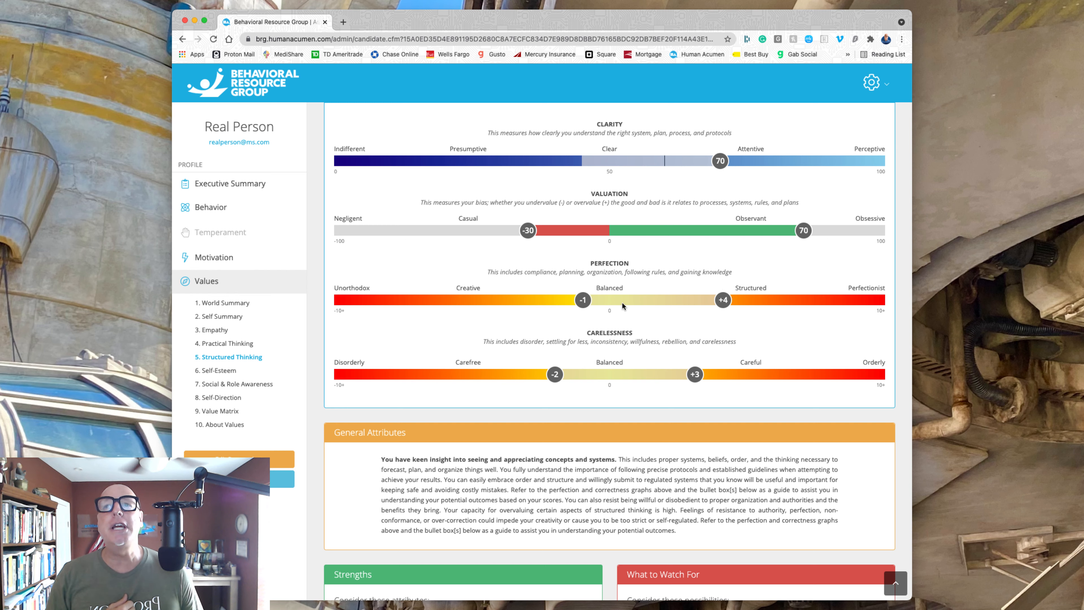
{"action": "mouse_move", "coordinate": [678, 357]}
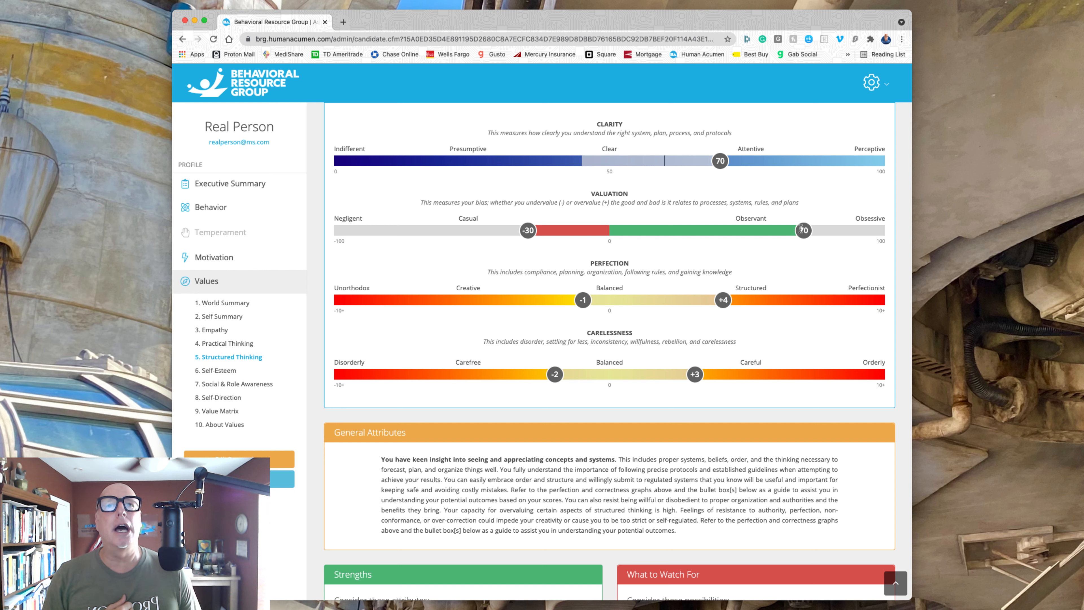
{"action": "mouse_move", "coordinate": [746, 296]}
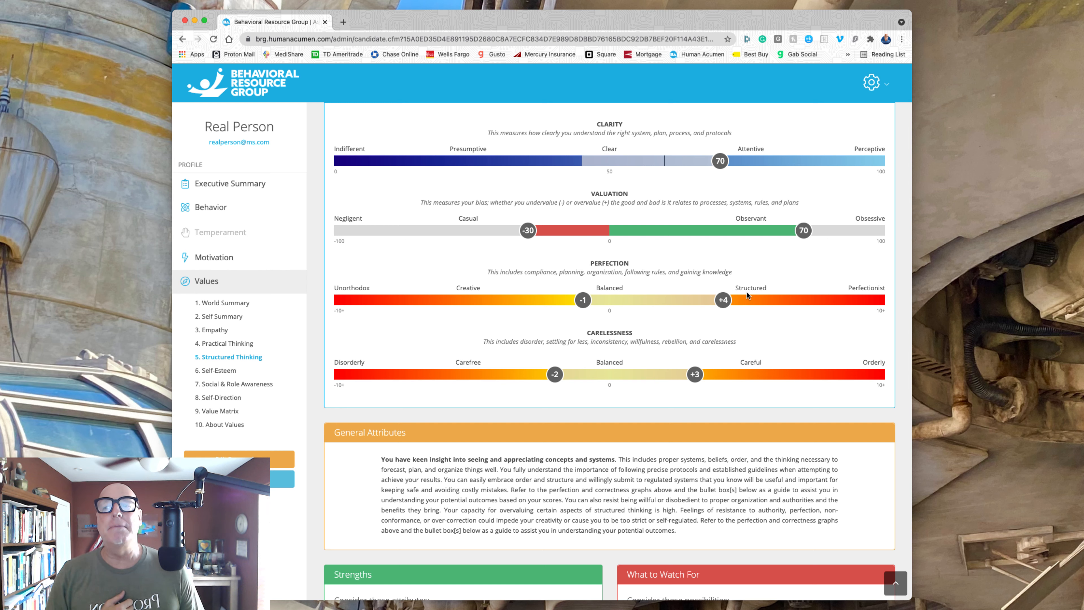
{"action": "mouse_move", "coordinate": [730, 159]}
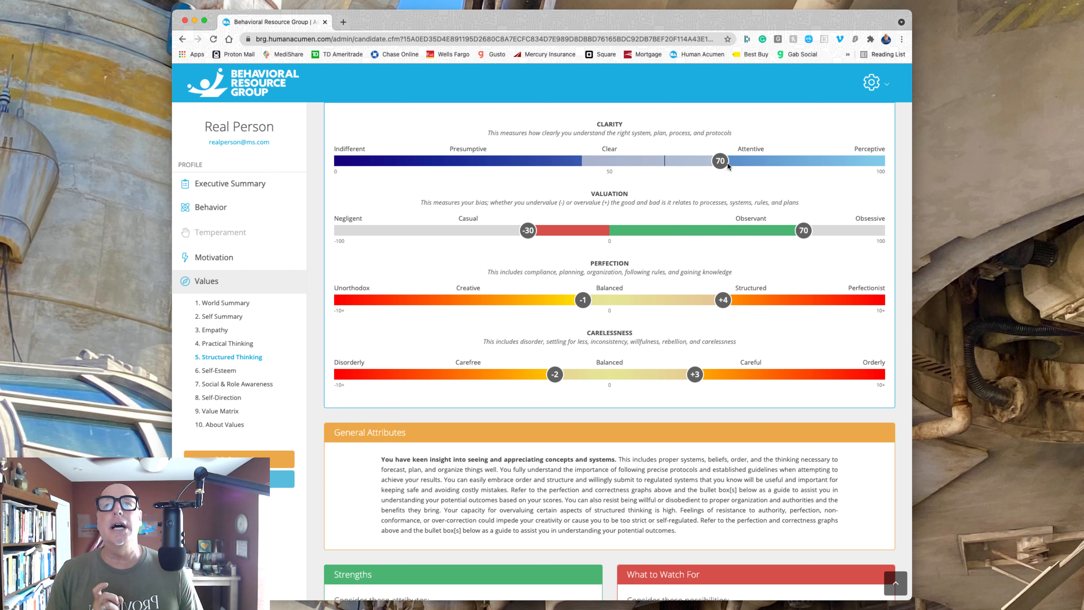
{"action": "mouse_move", "coordinate": [758, 309]}
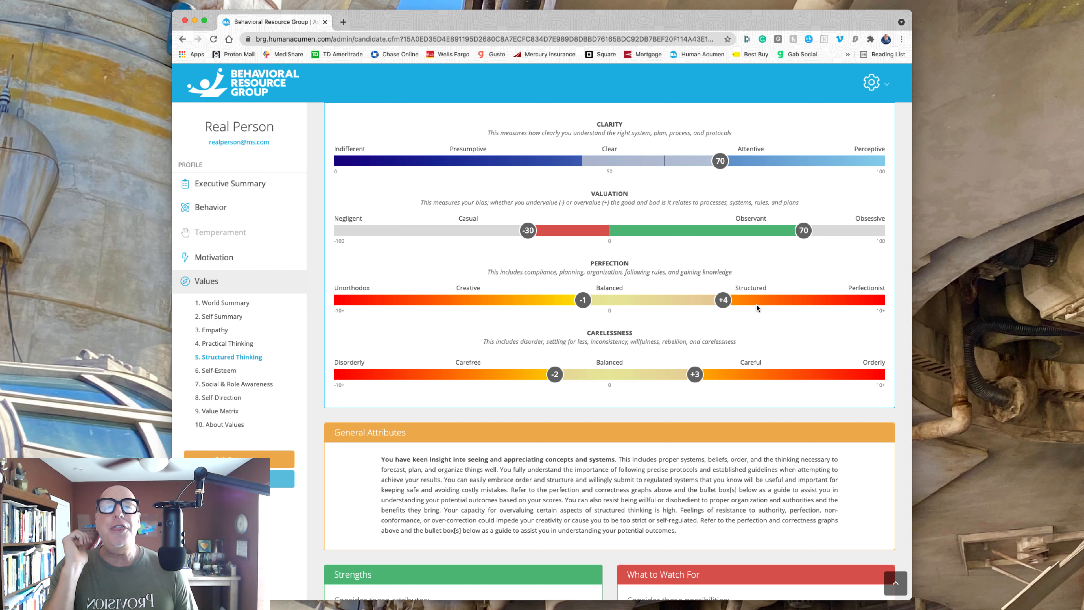
{"action": "mouse_move", "coordinate": [752, 317]}
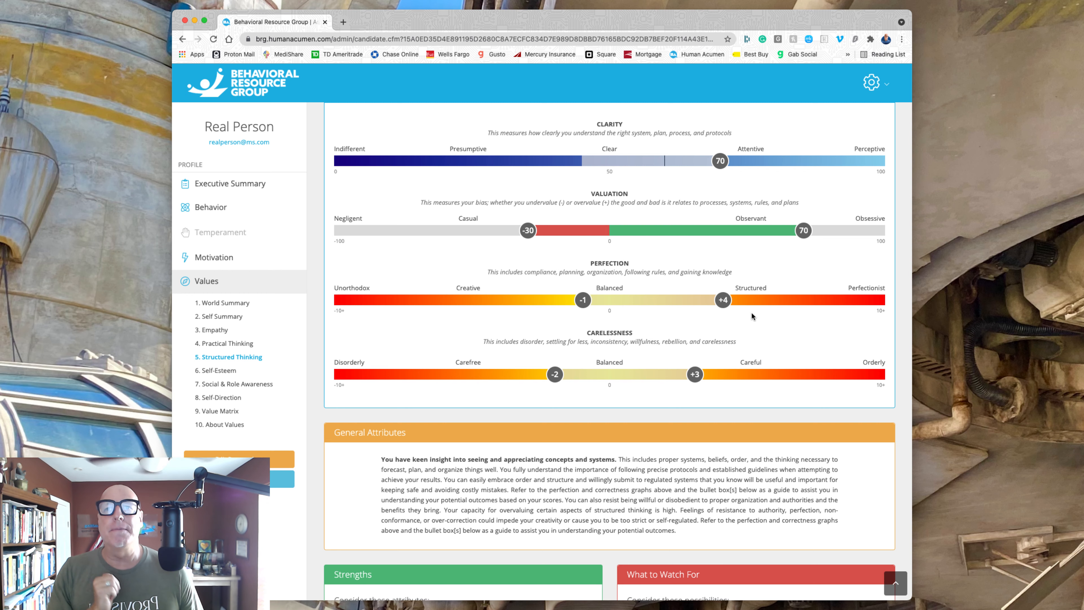
{"action": "scroll", "scroll_direction": "down", "scroll_amount": 3}
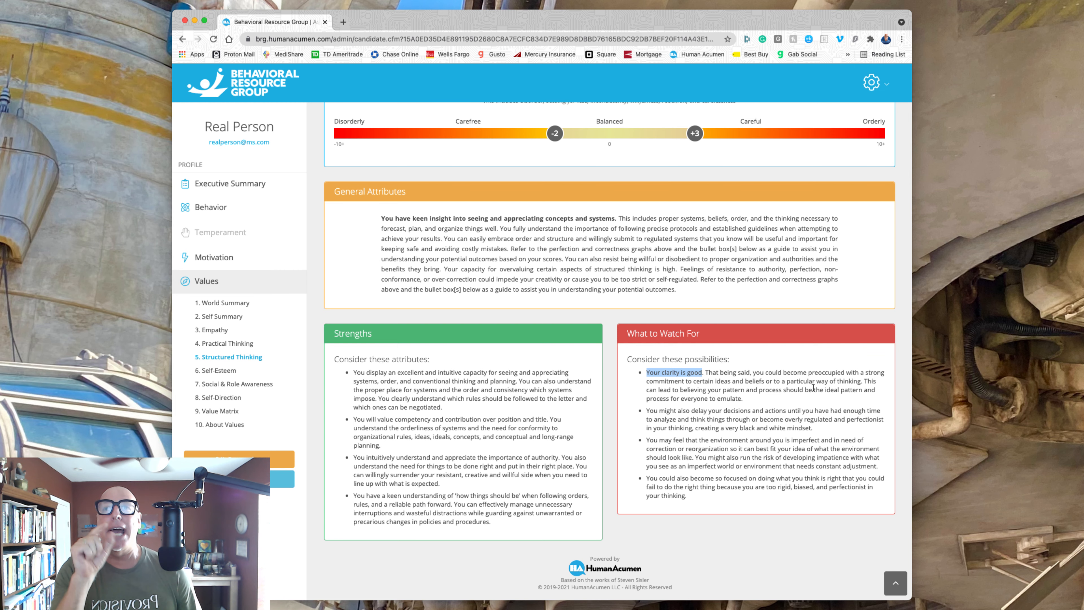
{"action": "mouse_move", "coordinate": [334, 327]}
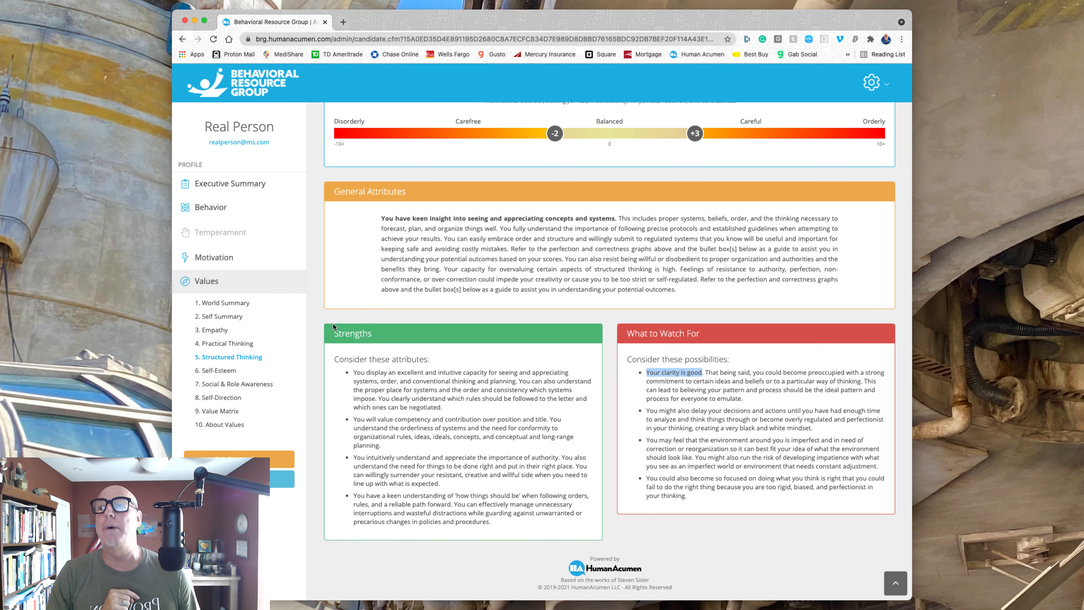
Show the World Summary values page with the Loyalist profile and perception scales.
{"action": "left_click", "coordinate": [224, 302]}
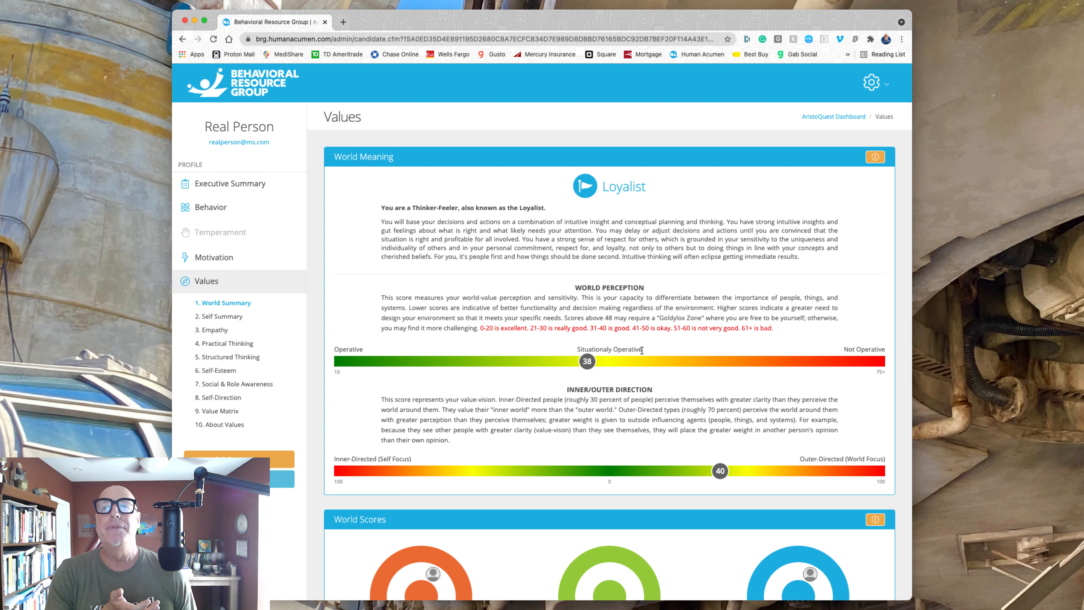
{"action": "mouse_move", "coordinate": [580, 348]}
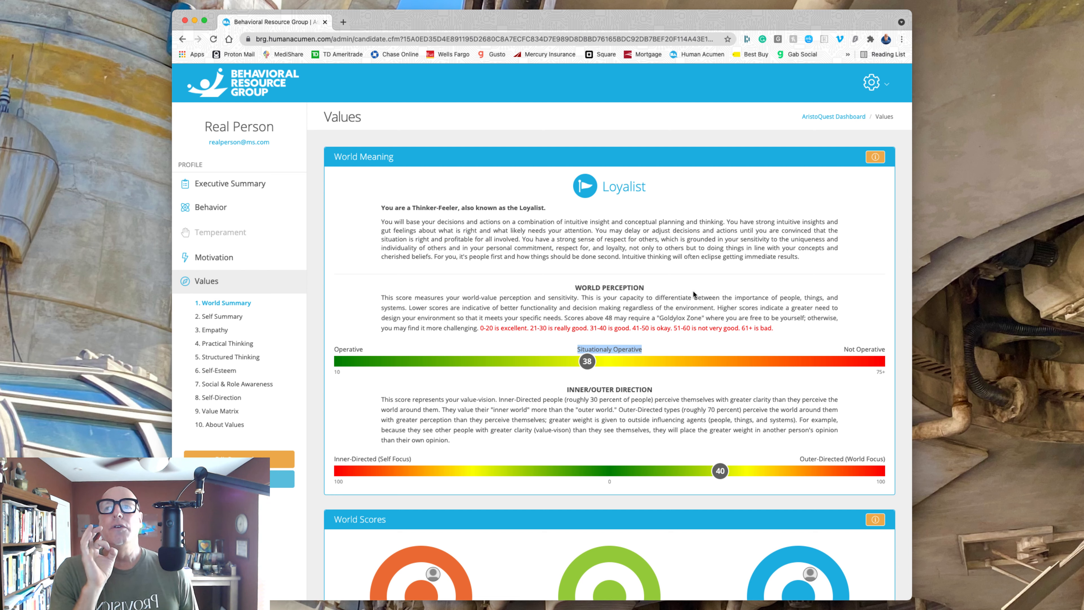
{"action": "mouse_move", "coordinate": [646, 289]}
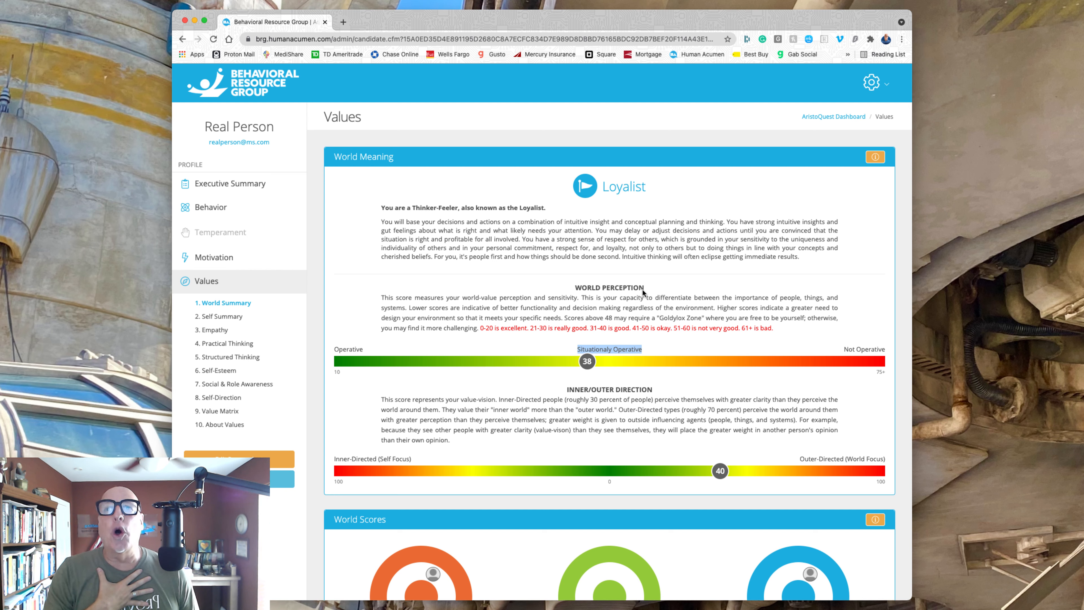
{"action": "mouse_move", "coordinate": [591, 362]}
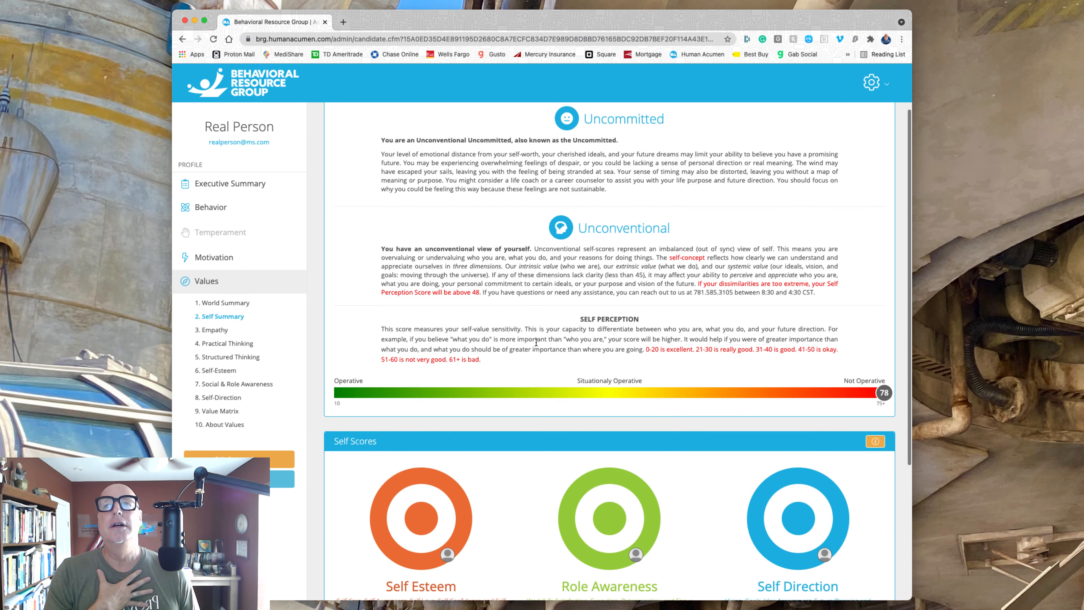
{"action": "scroll", "scroll_direction": "up", "scroll_amount": 3}
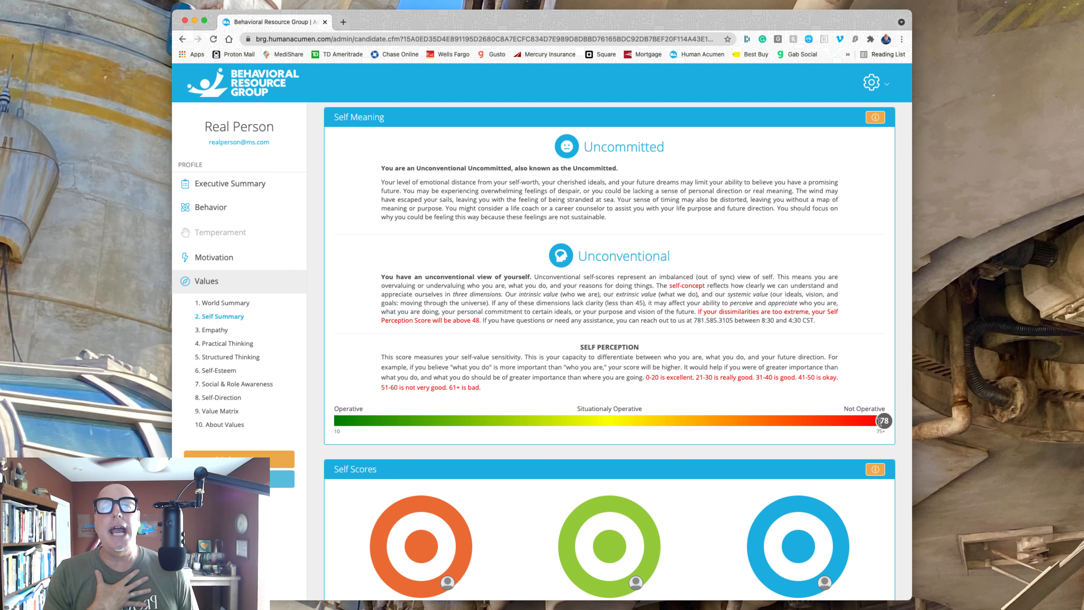
{"action": "mouse_move", "coordinate": [881, 422]}
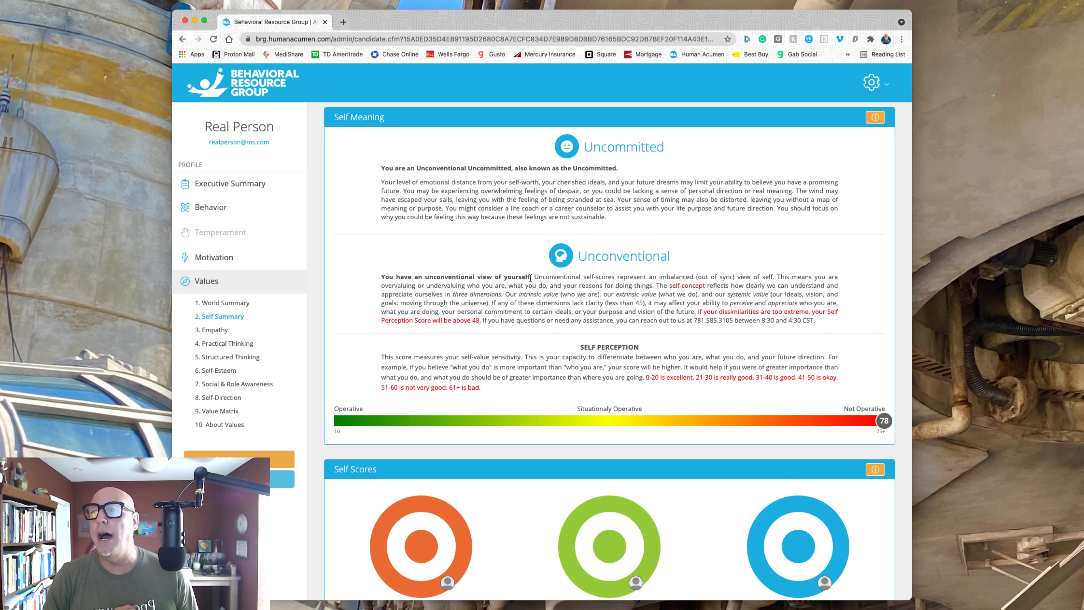
{"action": "mouse_move", "coordinate": [291, 345]}
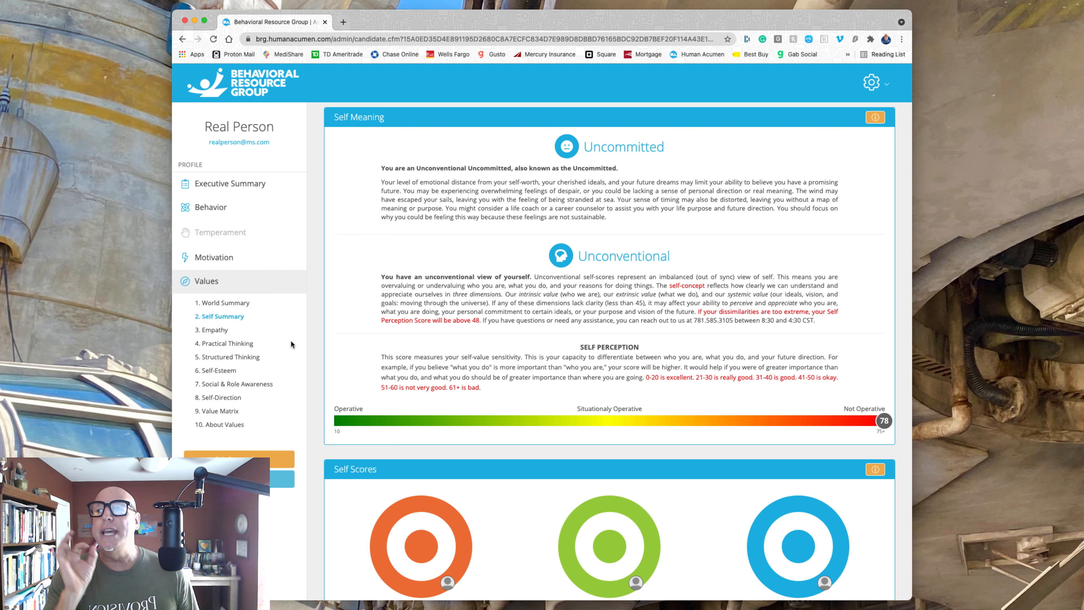
{"action": "mouse_move", "coordinate": [546, 305]}
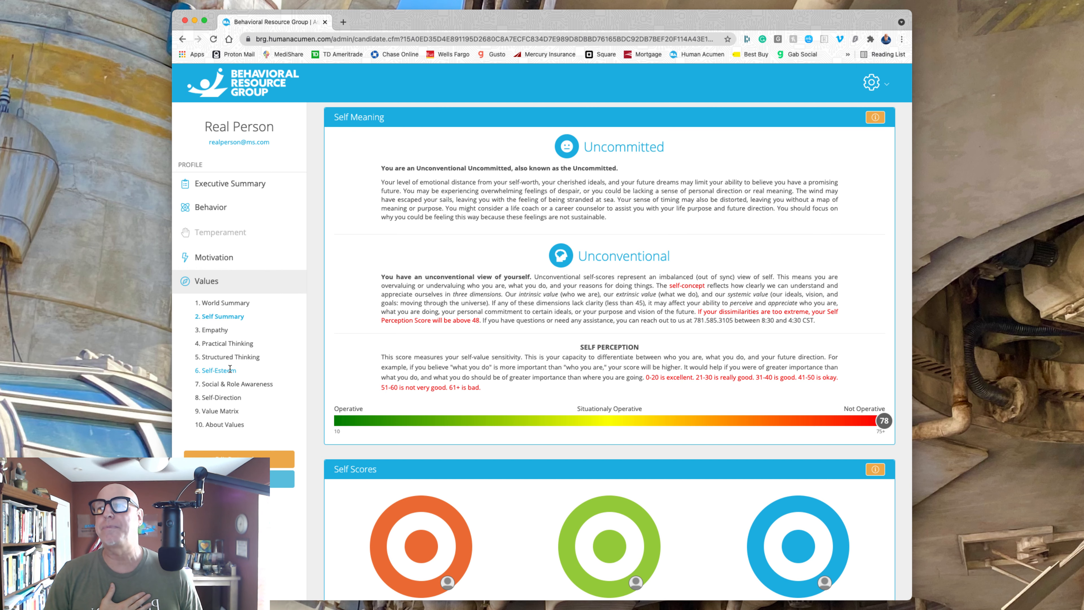
{"action": "left_click", "coordinate": [219, 370]}
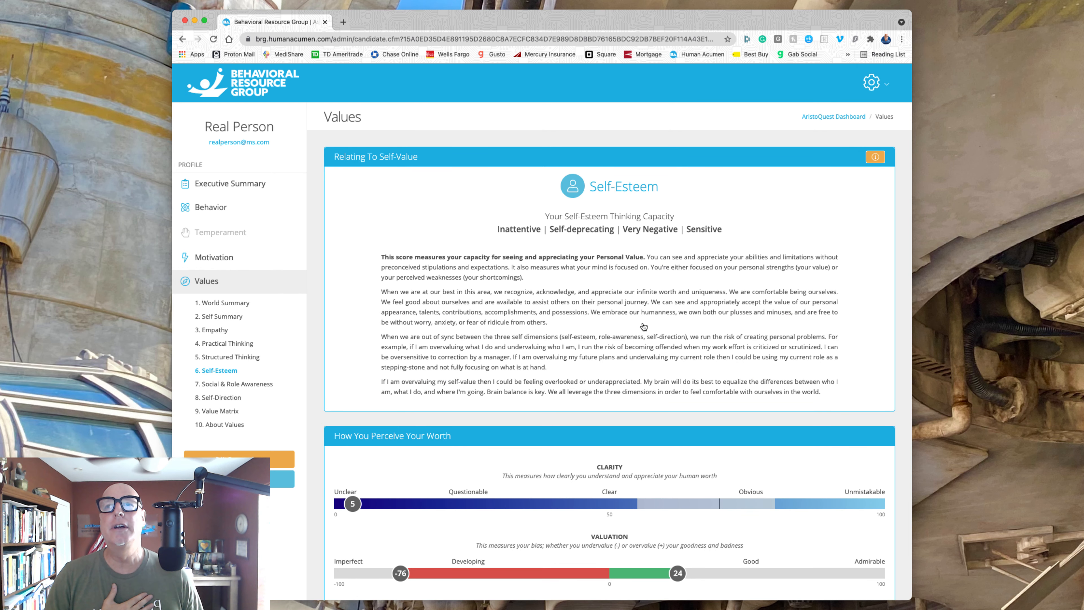
{"action": "scroll", "scroll_direction": "down", "scroll_amount": 3}
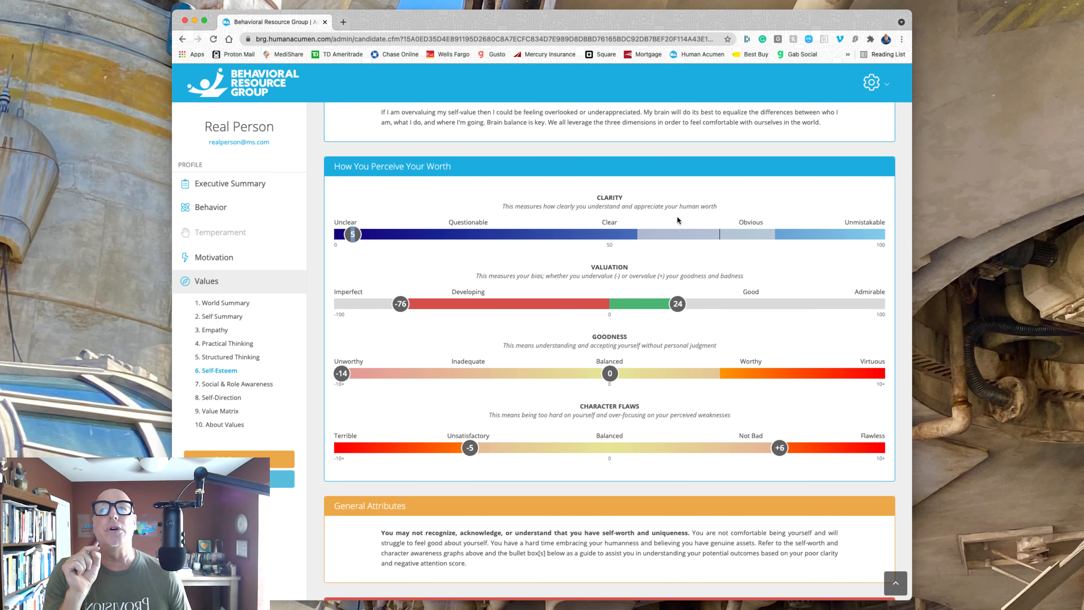
{"action": "mouse_move", "coordinate": [734, 207]}
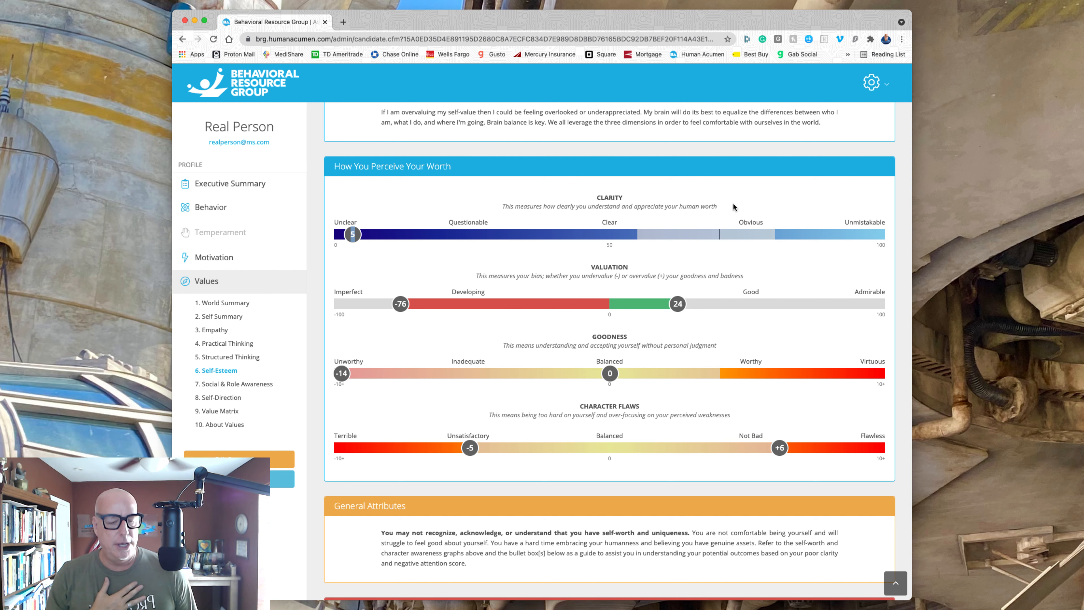
{"action": "mouse_move", "coordinate": [409, 240]}
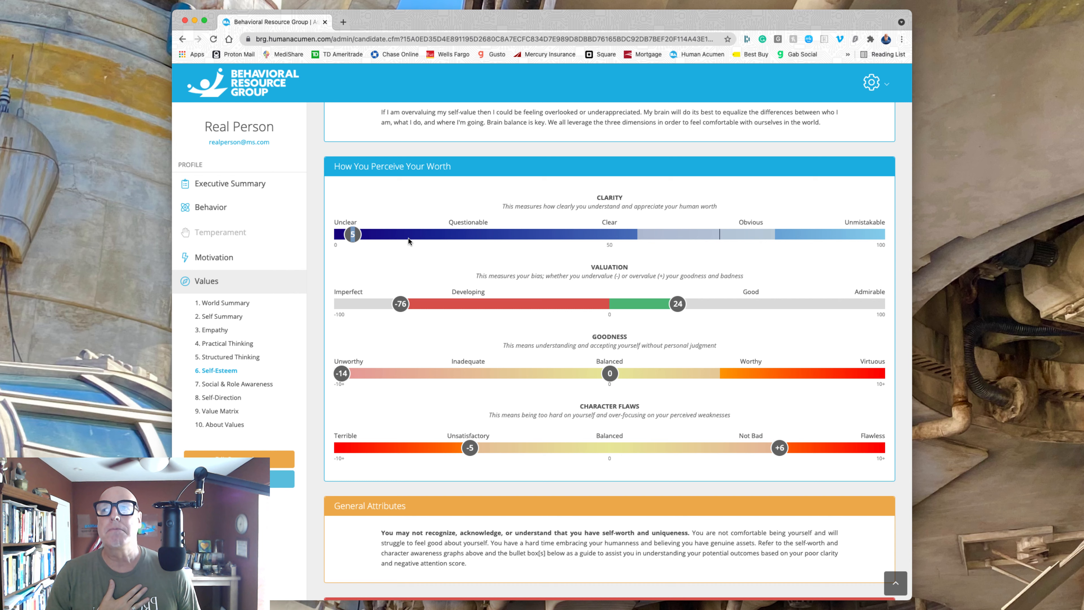
{"action": "mouse_move", "coordinate": [358, 236]}
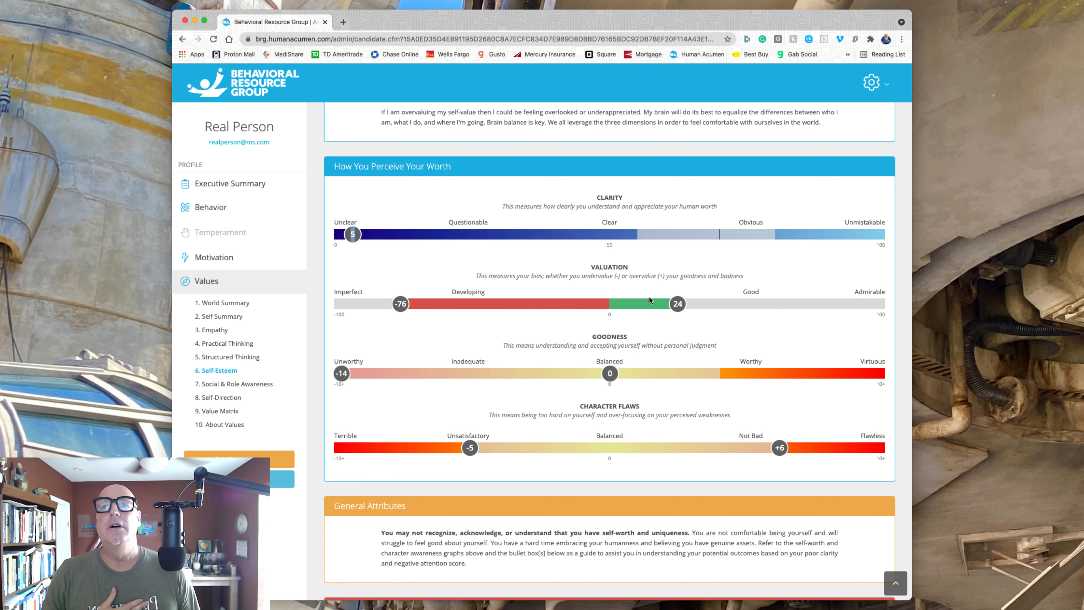
{"action": "scroll", "scroll_direction": "down", "scroll_amount": 3}
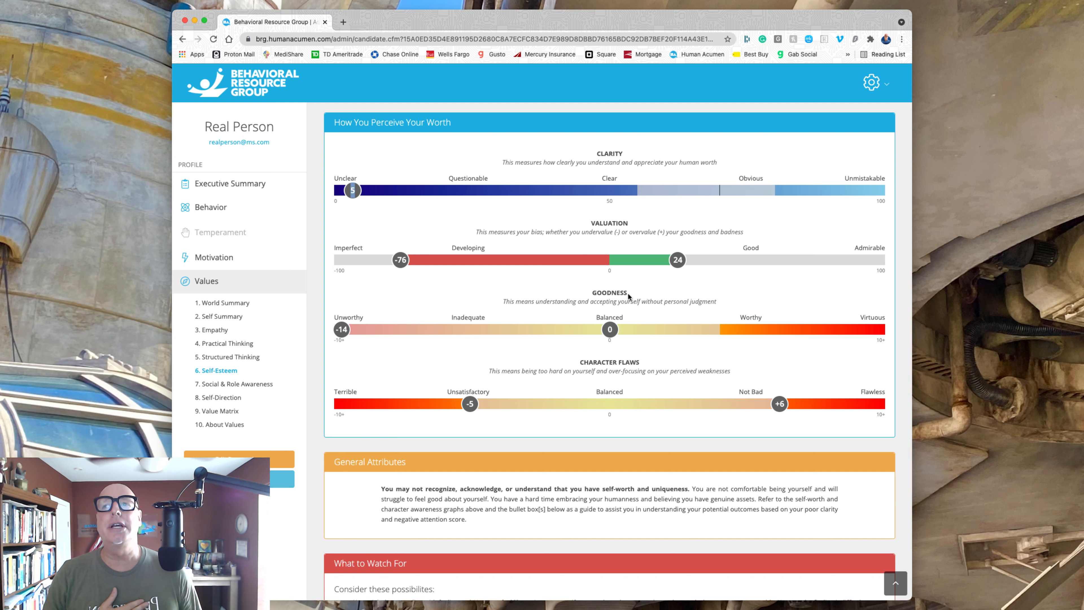
{"action": "mouse_move", "coordinate": [649, 314]}
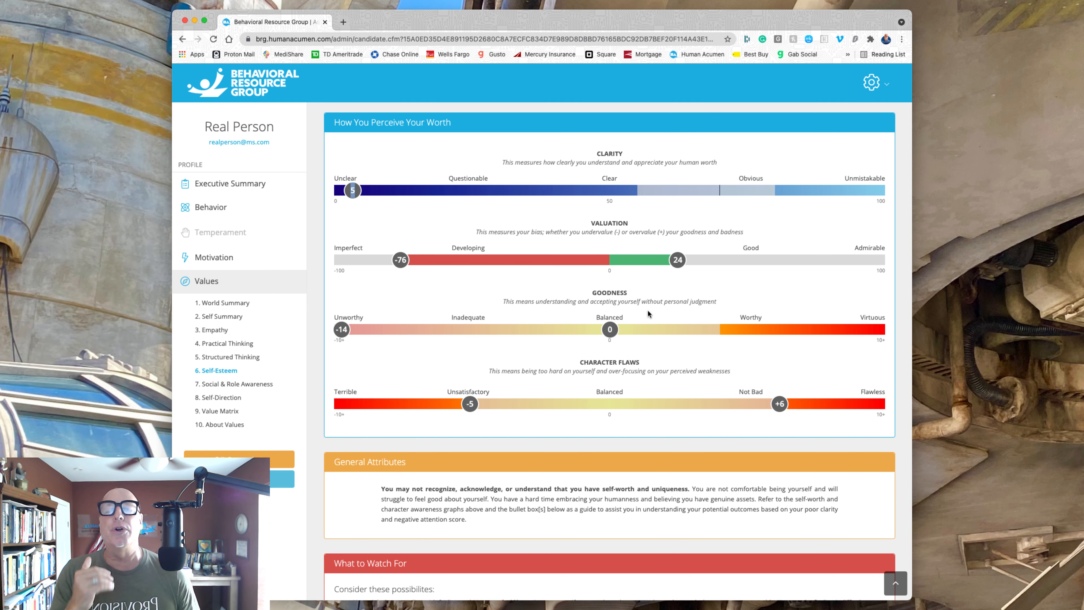
{"action": "mouse_move", "coordinate": [342, 329]}
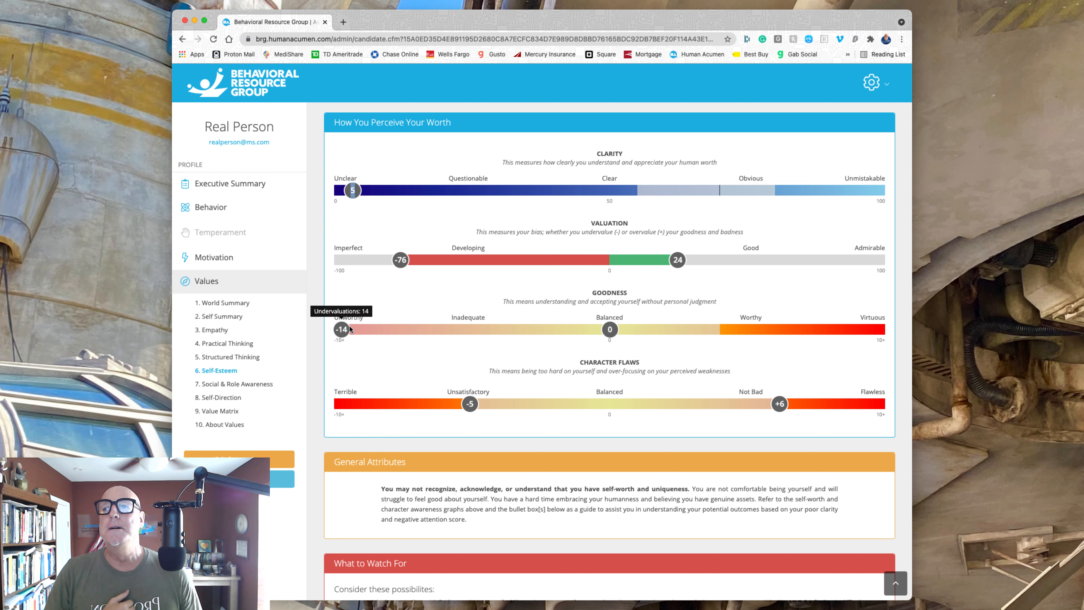
{"action": "mouse_move", "coordinate": [393, 330]}
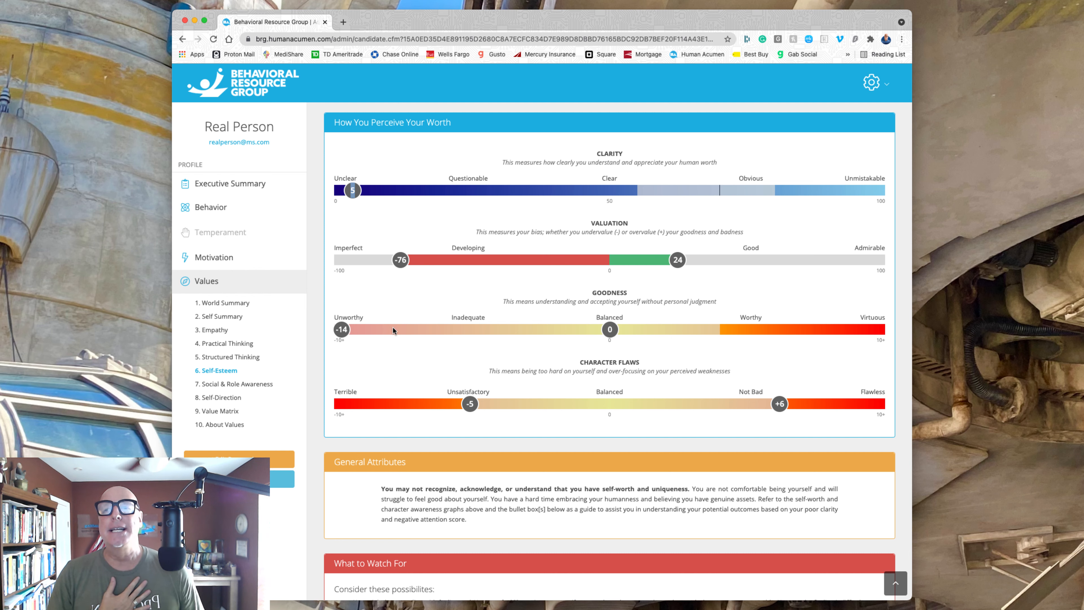
{"action": "mouse_move", "coordinate": [758, 318]}
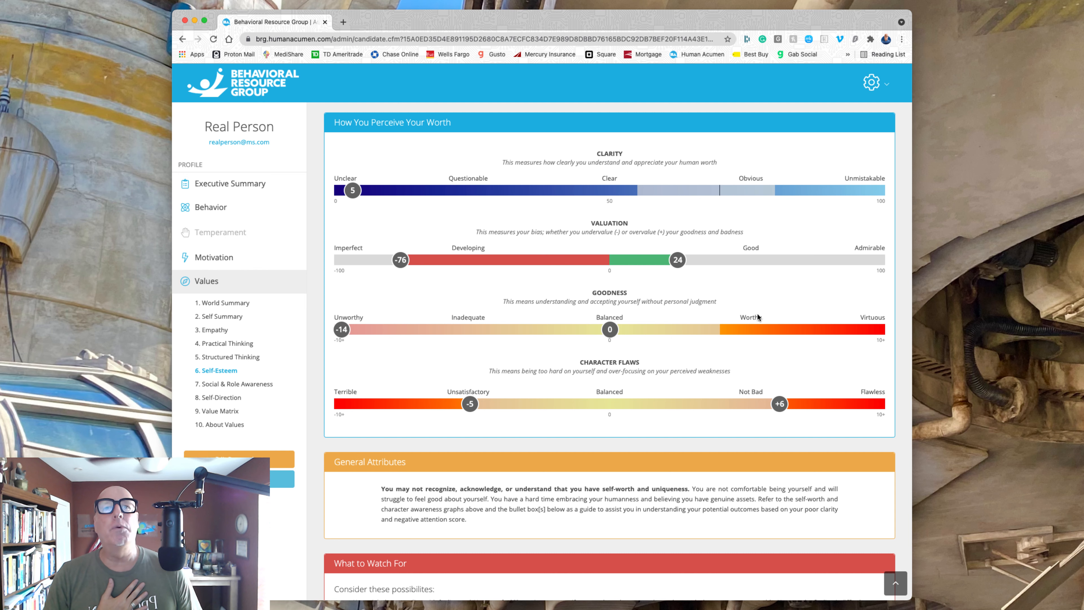
{"action": "mouse_move", "coordinate": [816, 315]}
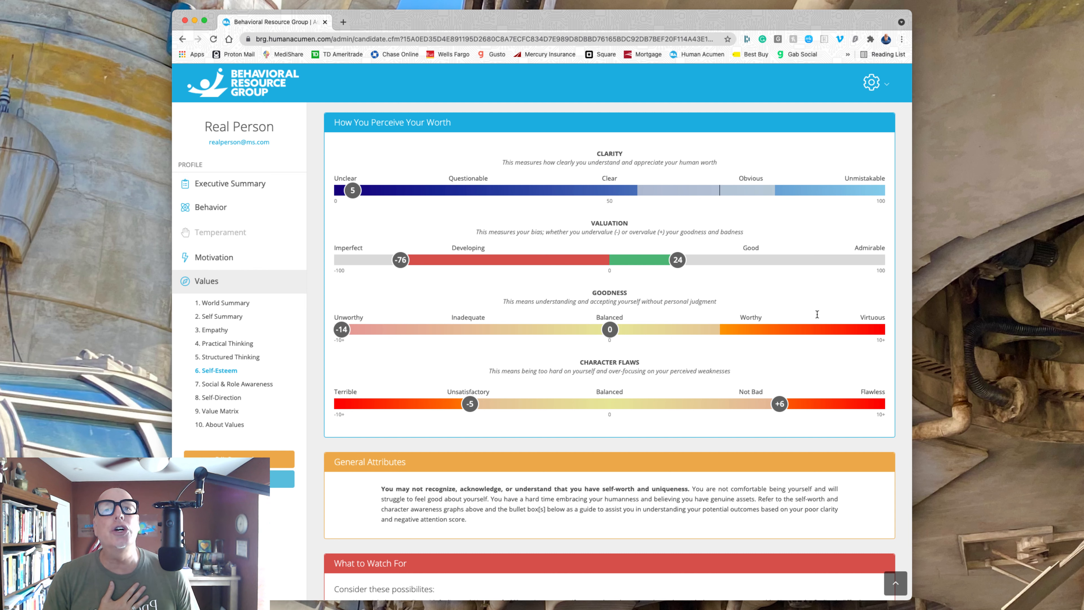
{"action": "mouse_move", "coordinate": [560, 328]}
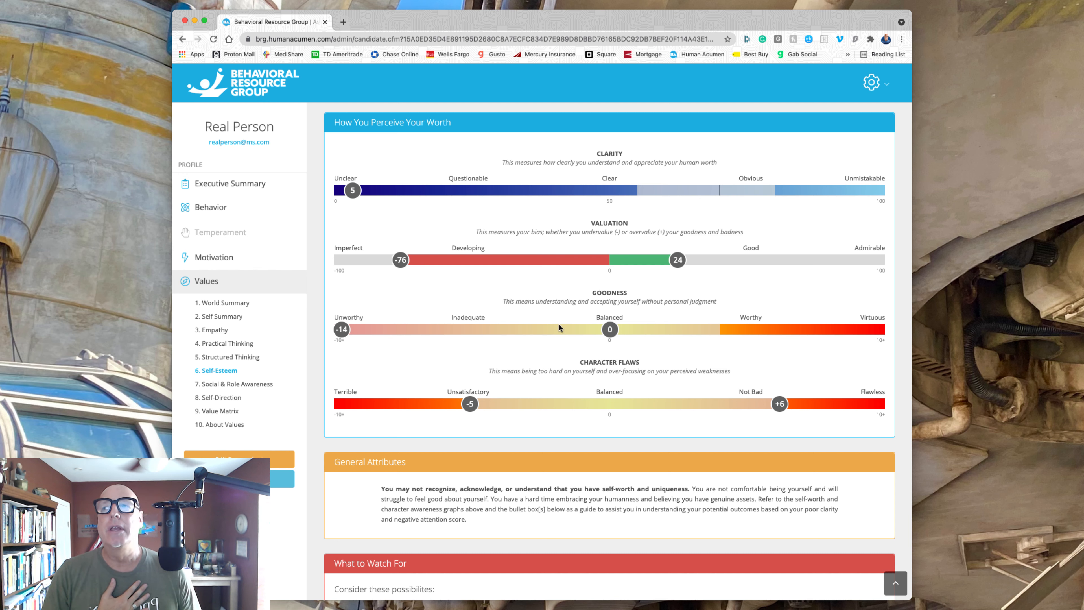
{"action": "mouse_move", "coordinate": [479, 320]}
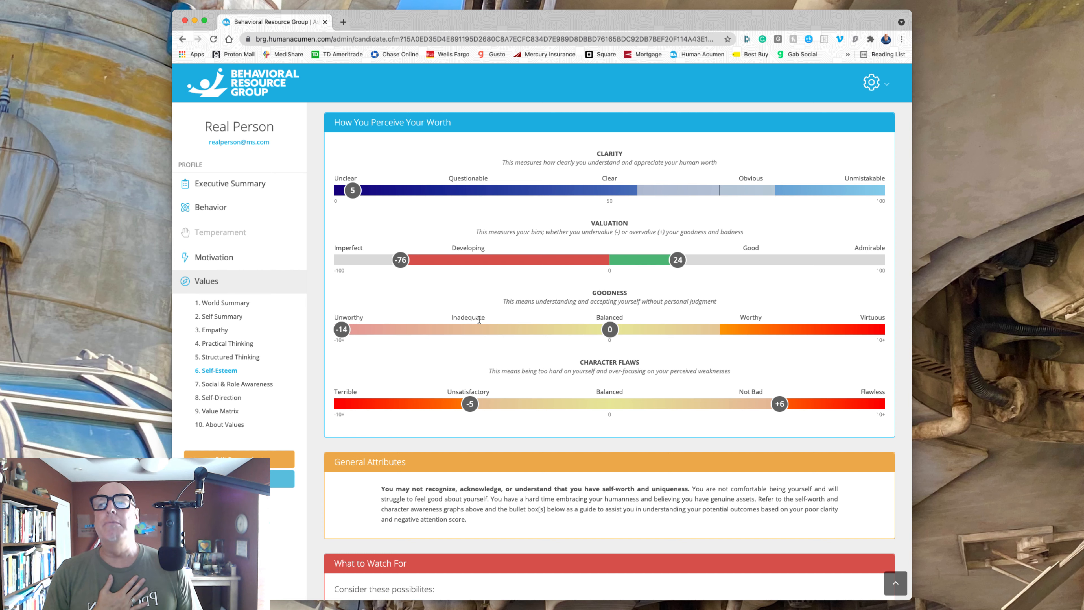
{"action": "mouse_move", "coordinate": [484, 323]}
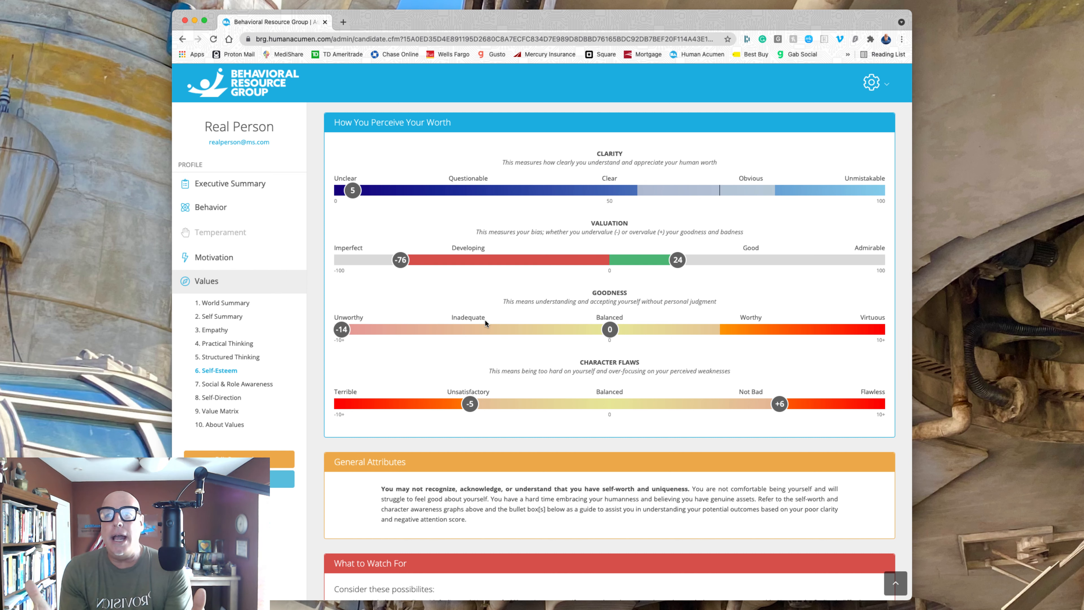
{"action": "mouse_move", "coordinate": [628, 349]}
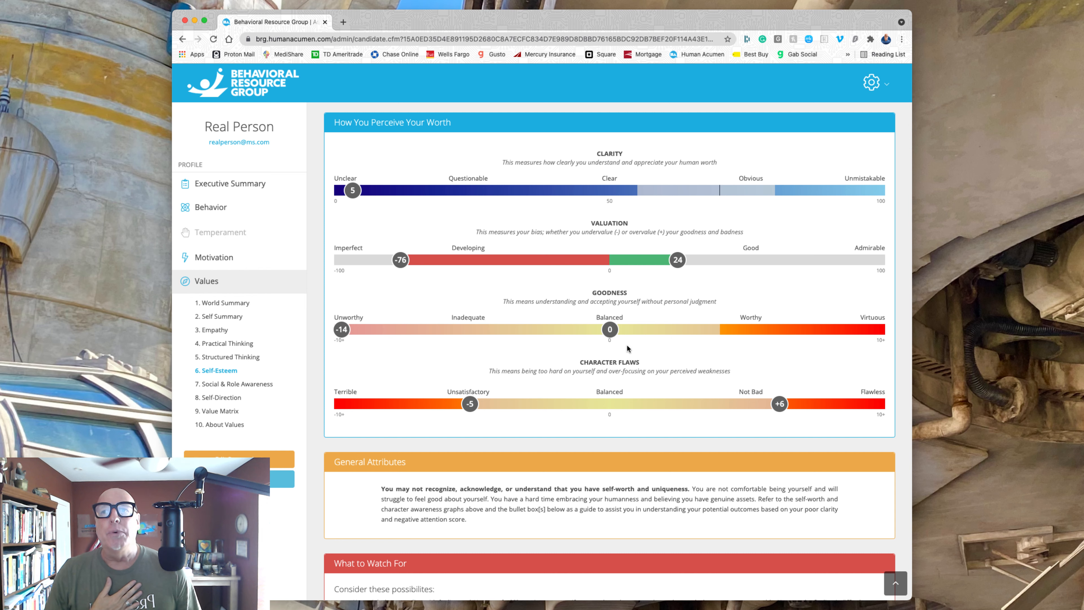
{"action": "mouse_move", "coordinate": [764, 395]}
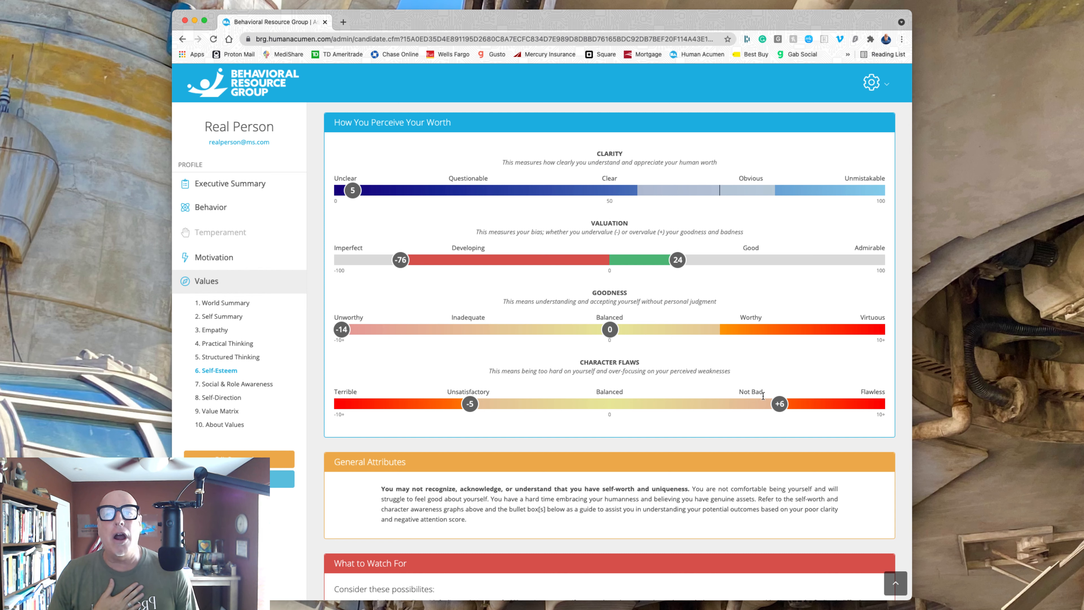
{"action": "mouse_move", "coordinate": [779, 404]}
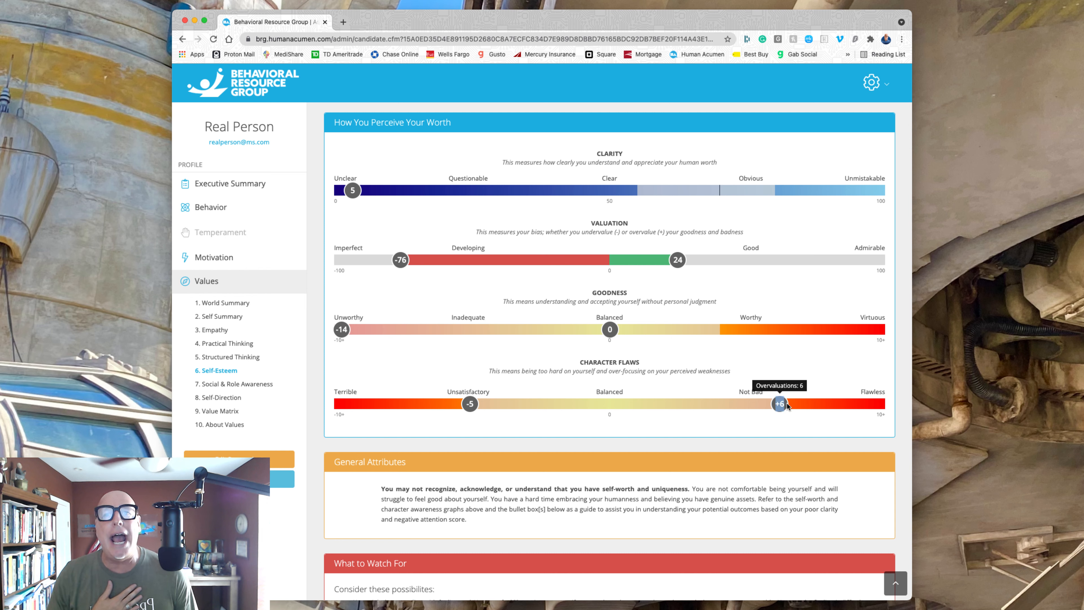
{"action": "mouse_move", "coordinate": [782, 404]}
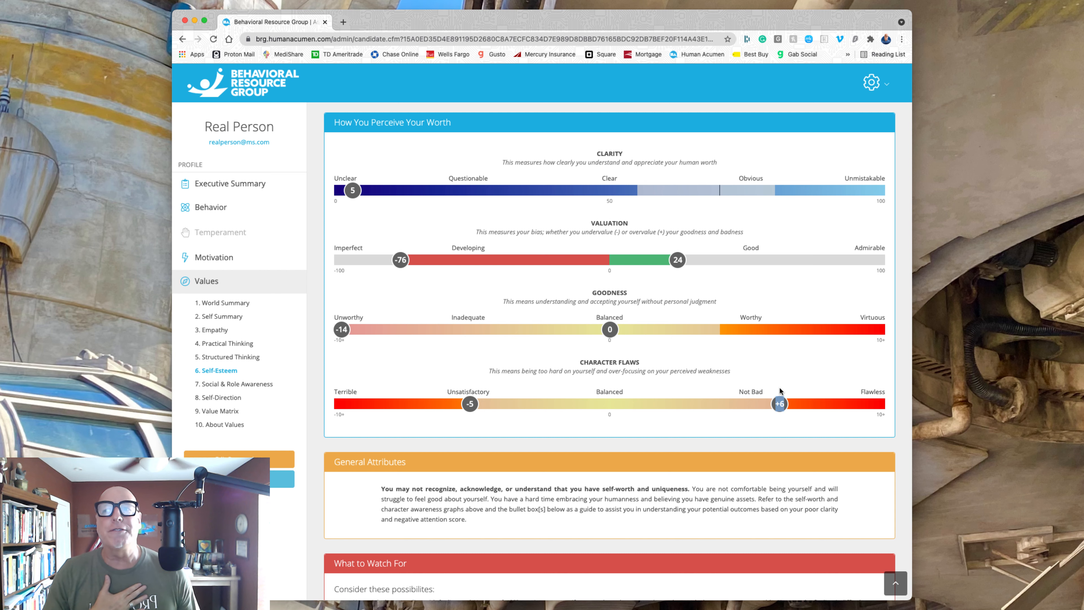
{"action": "mouse_move", "coordinate": [491, 391]}
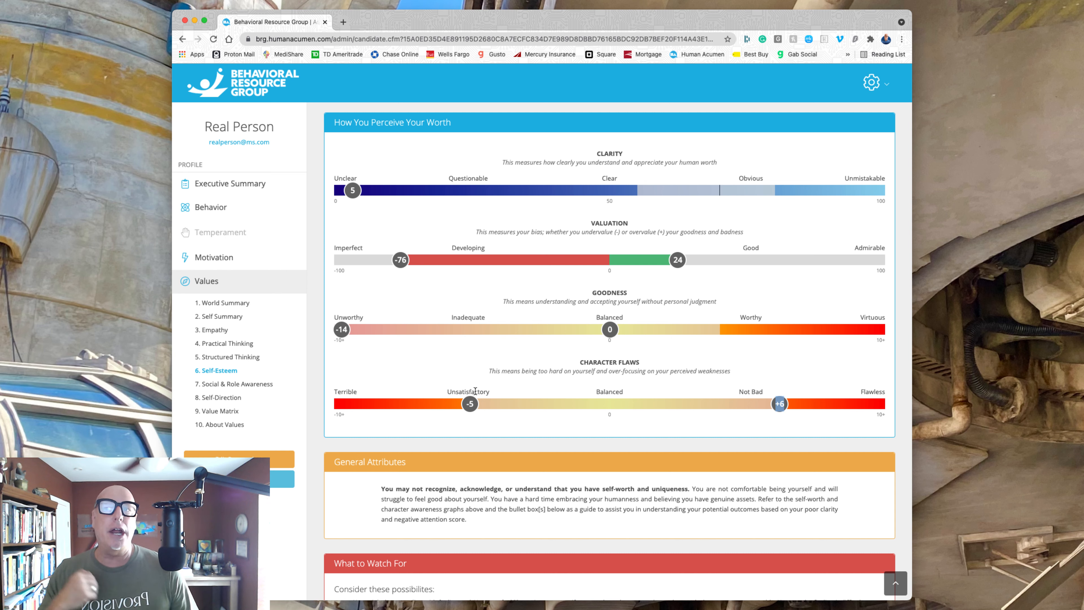
{"action": "mouse_move", "coordinate": [796, 391]}
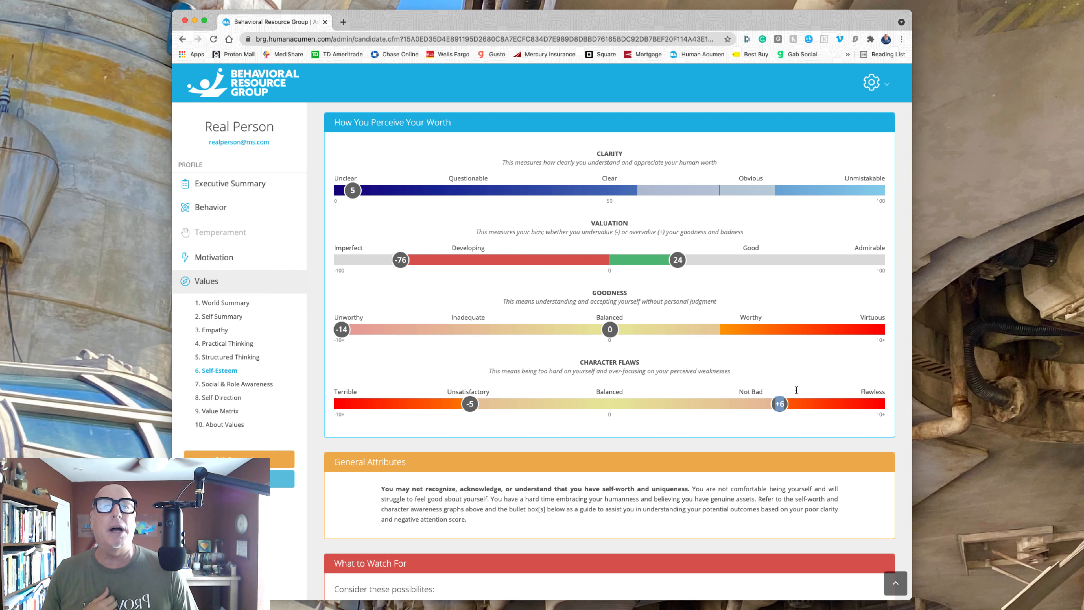
{"action": "mouse_move", "coordinate": [797, 393]}
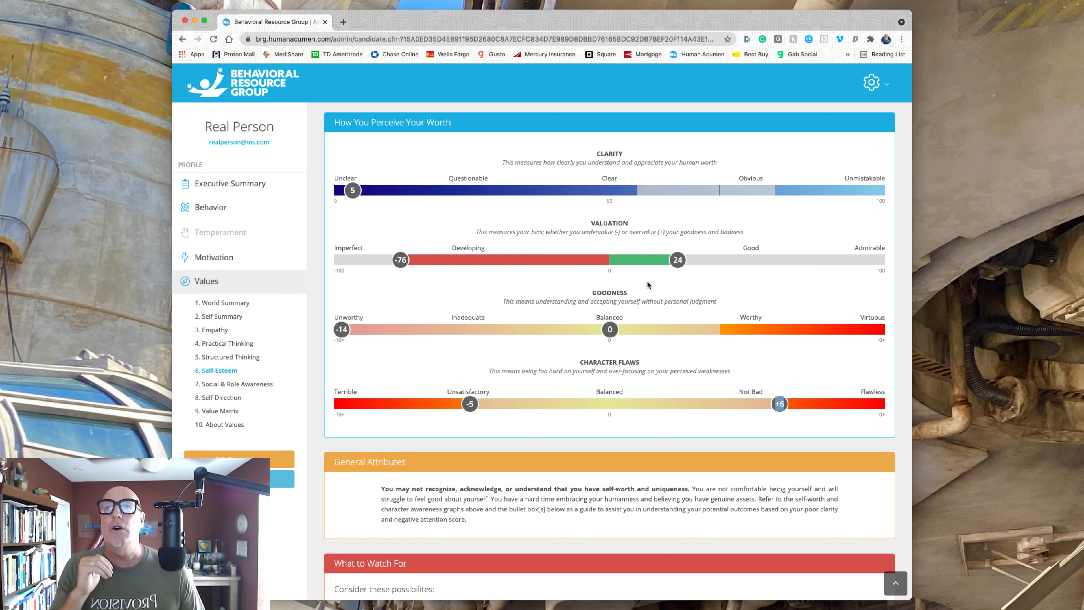
Scroll the Self-Esteem page down to General Attributes and What to Watch For.
{"action": "scroll", "scroll_direction": "down", "scroll_amount": 3}
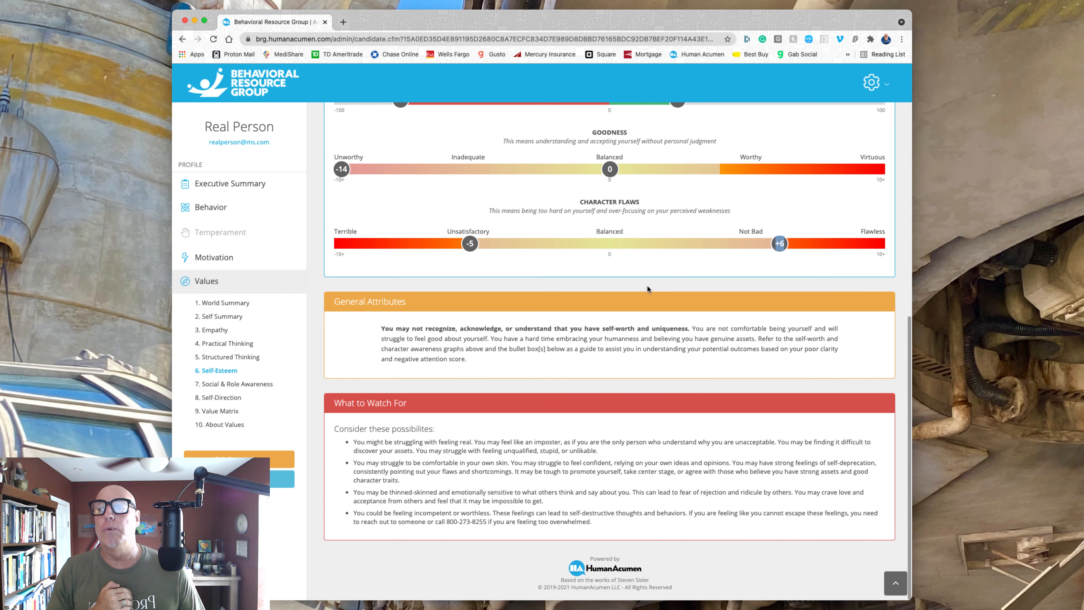
{"action": "mouse_move", "coordinate": [491, 444]}
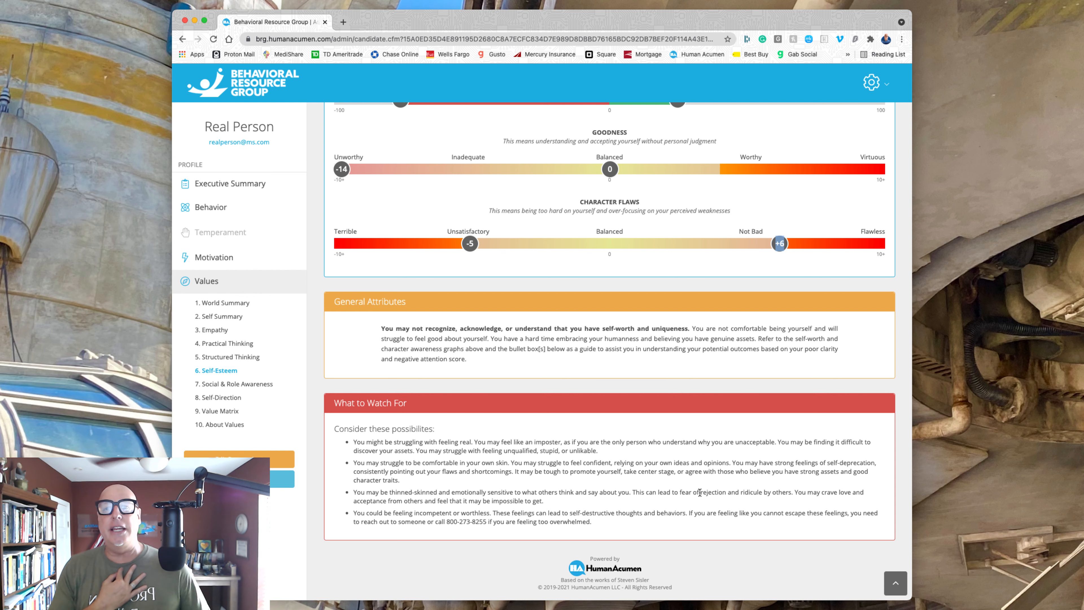
{"action": "mouse_move", "coordinate": [861, 493]}
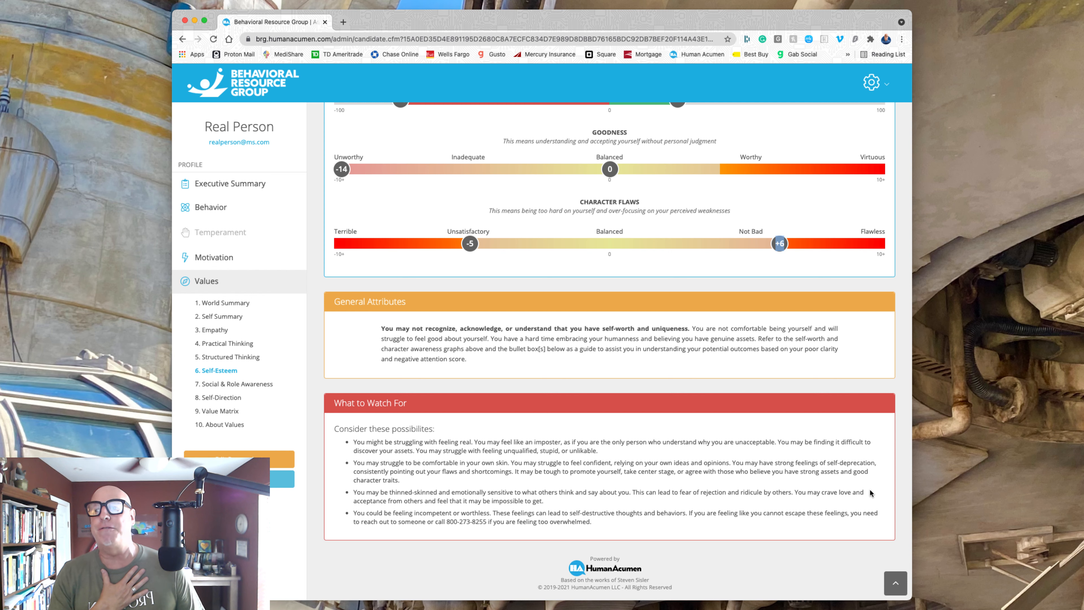
{"action": "mouse_move", "coordinate": [773, 495]}
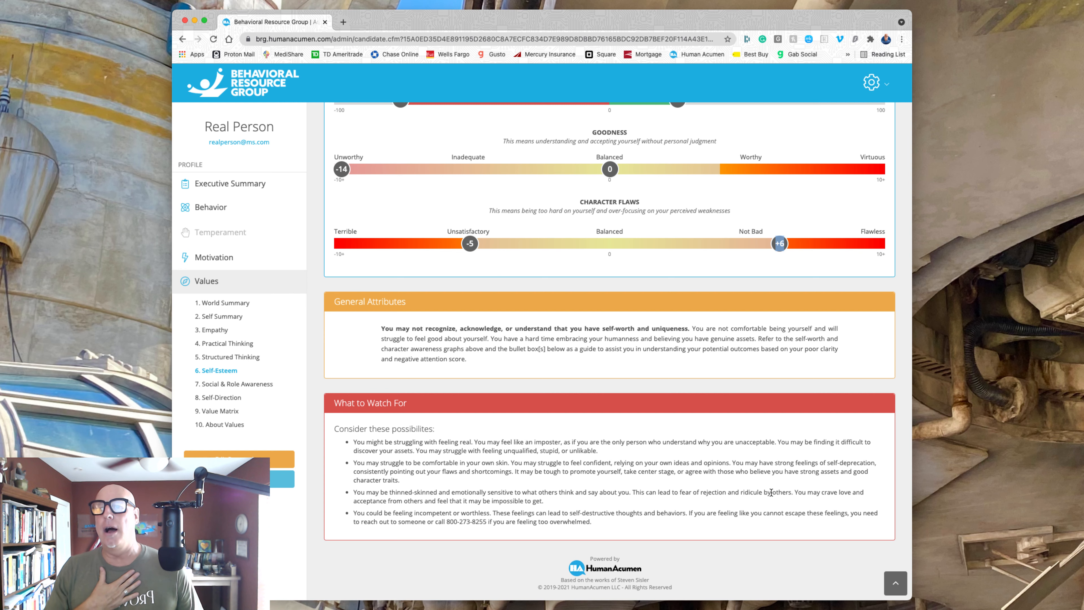
Show Social & Role Awareness results down to the roles and social standing graphs.
{"action": "left_click", "coordinate": [234, 384]}
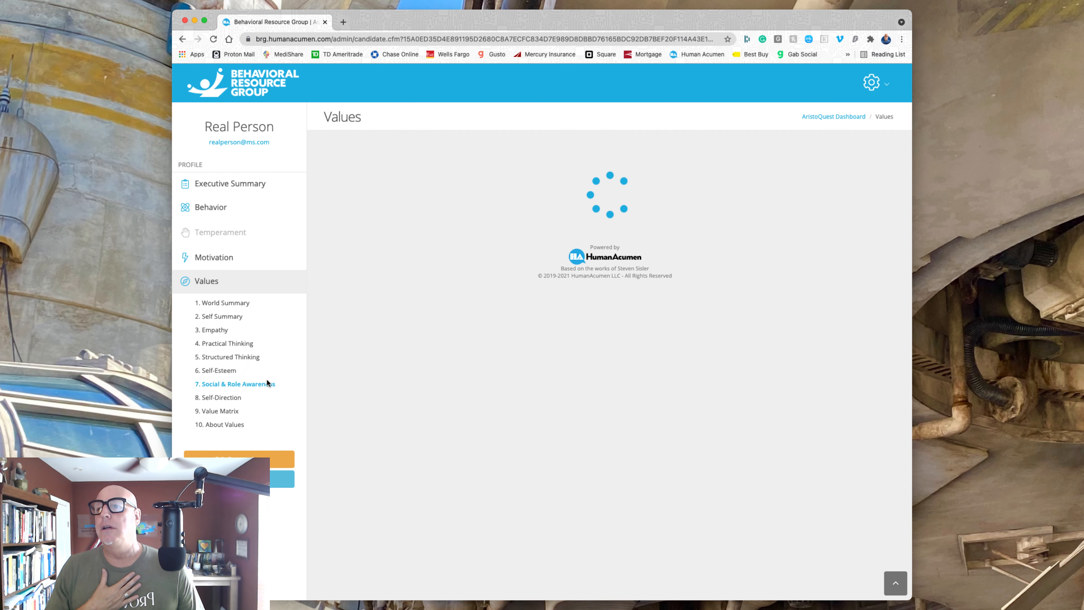
{"action": "left_click", "coordinate": [239, 384]}
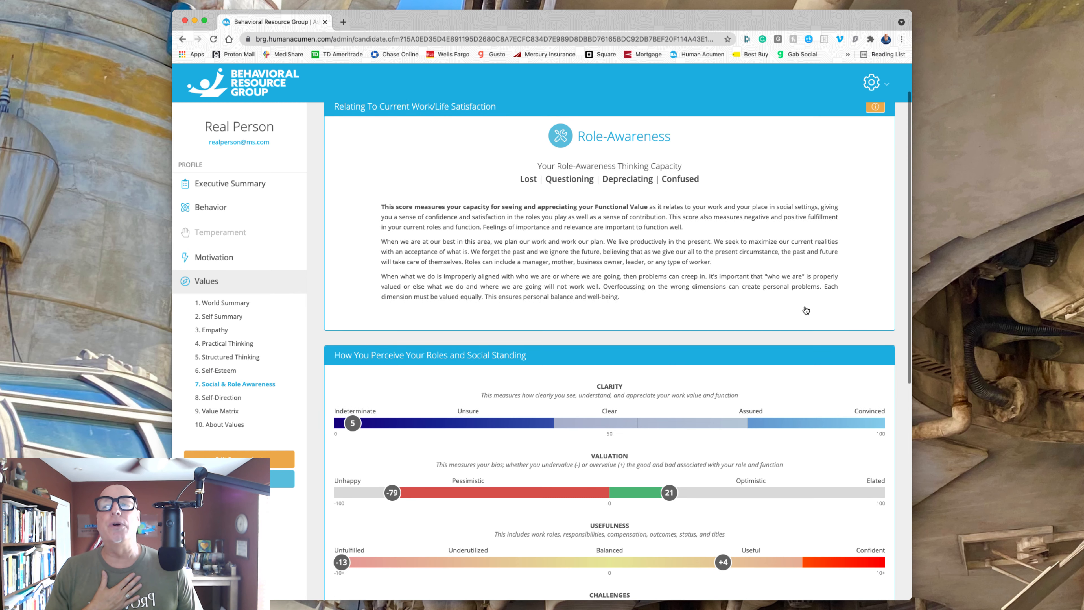
{"action": "scroll", "scroll_direction": "down", "scroll_amount": 3}
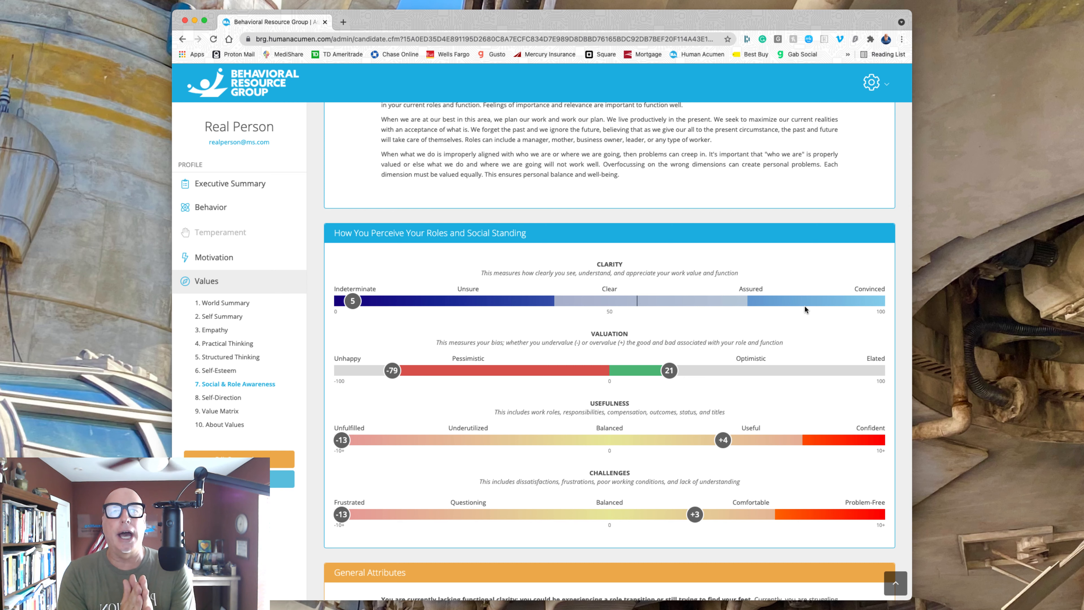
{"action": "mouse_move", "coordinate": [669, 265]}
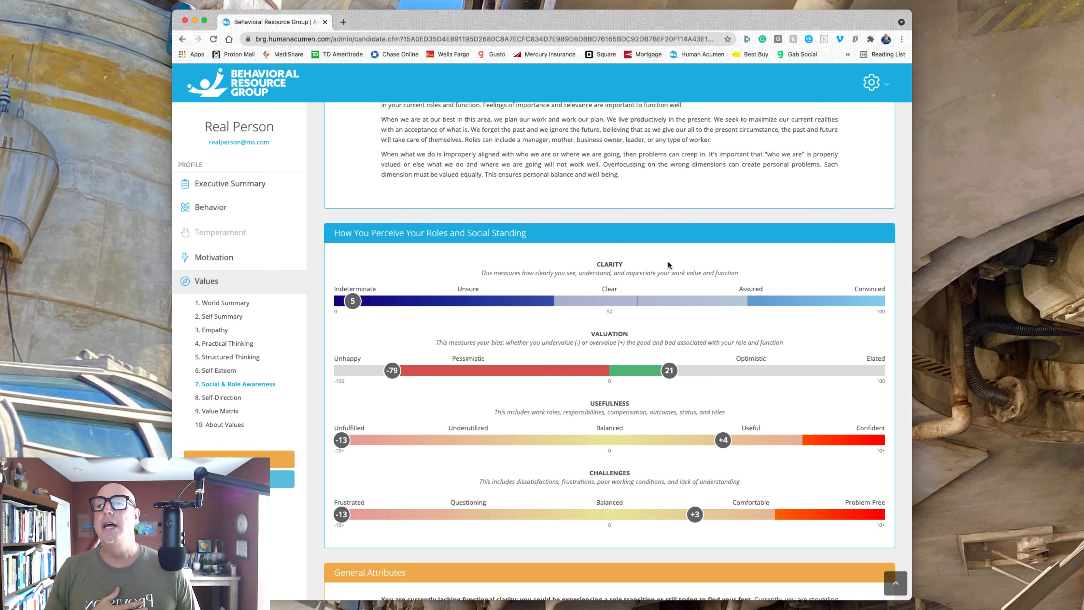
{"action": "mouse_move", "coordinate": [356, 300]}
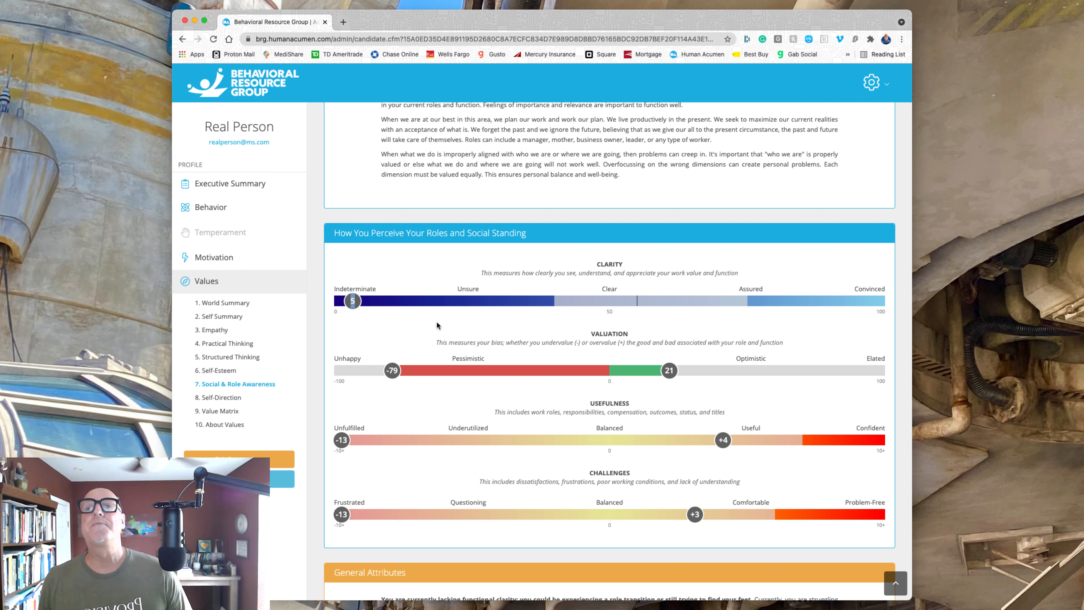
{"action": "mouse_move", "coordinate": [514, 344]}
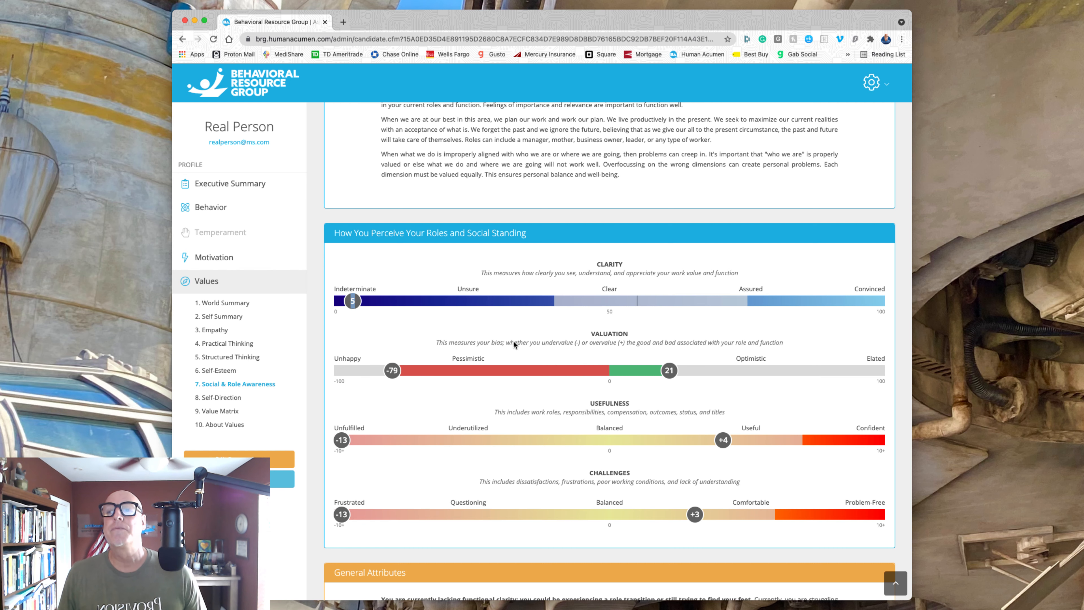
{"action": "scroll", "scroll_direction": "down", "scroll_amount": 3}
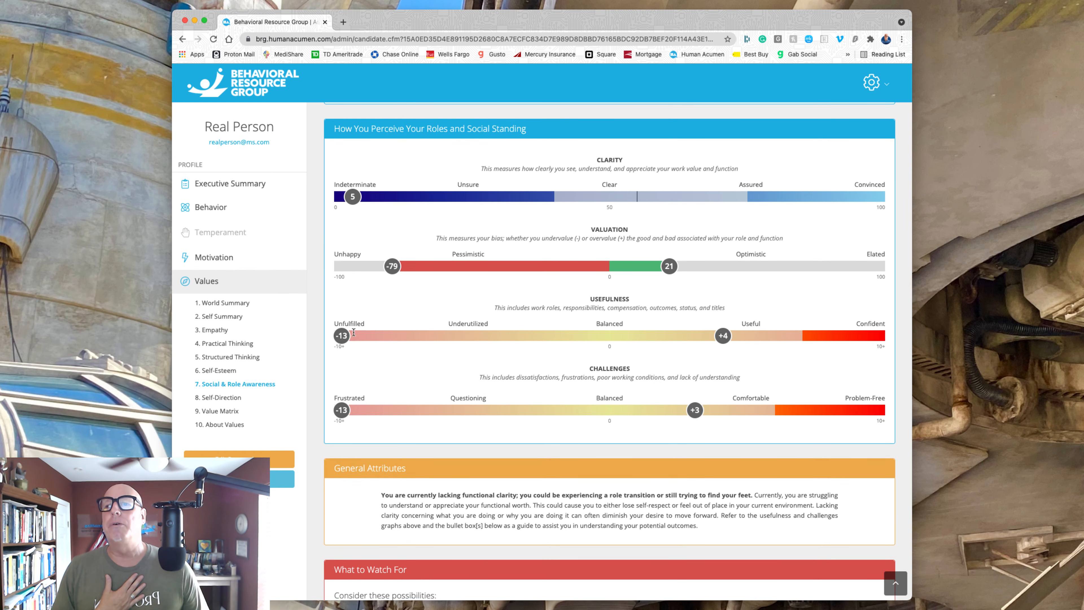
{"action": "mouse_move", "coordinate": [359, 323]}
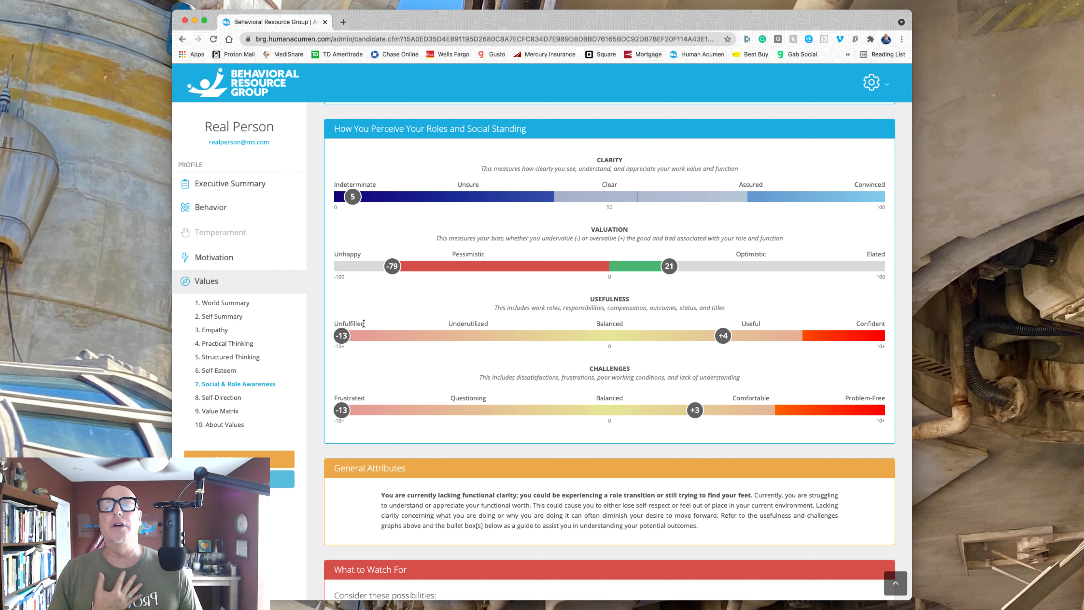
{"action": "mouse_move", "coordinate": [641, 389]}
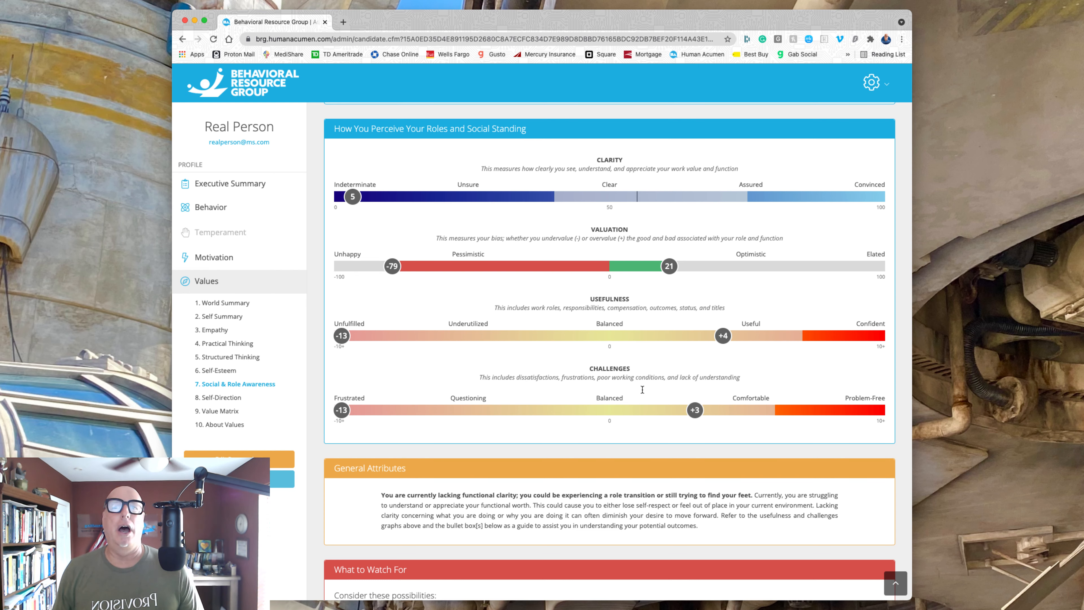
{"action": "mouse_move", "coordinate": [361, 394]}
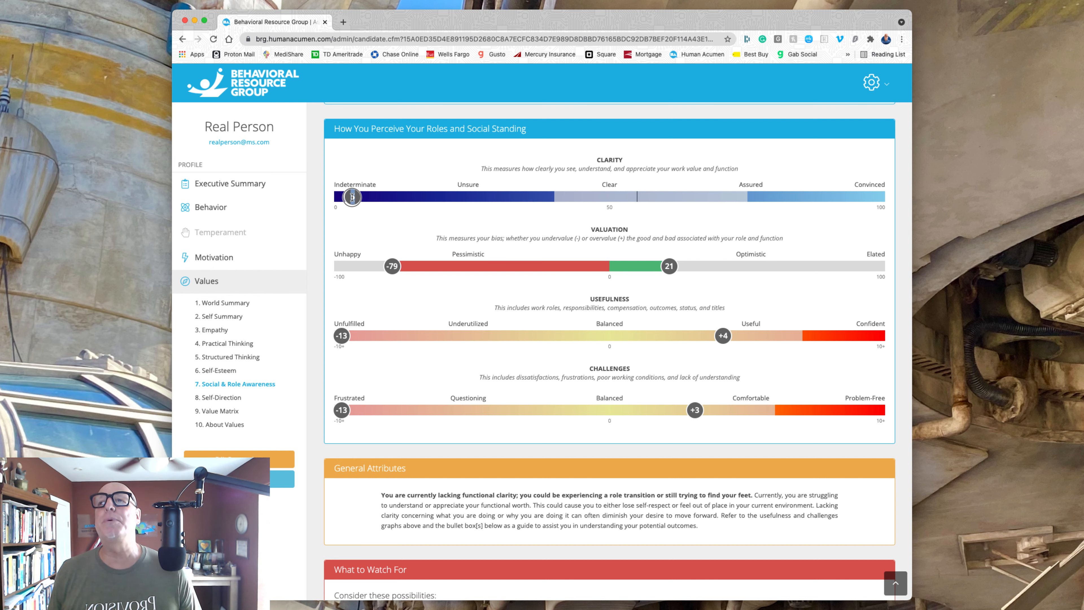
{"action": "mouse_move", "coordinate": [416, 222]}
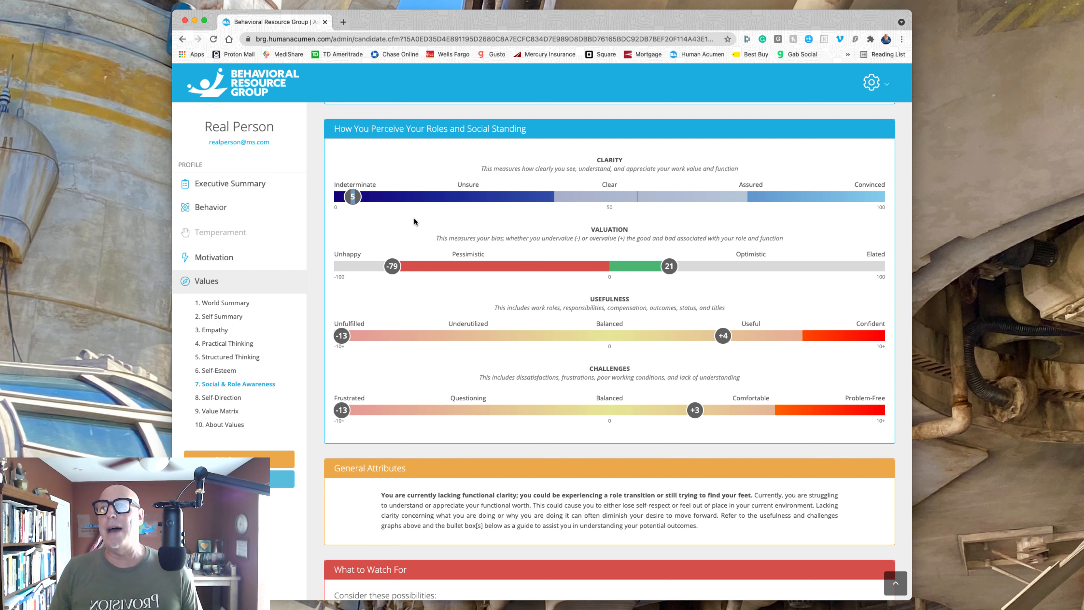
{"action": "mouse_move", "coordinate": [218, 398]}
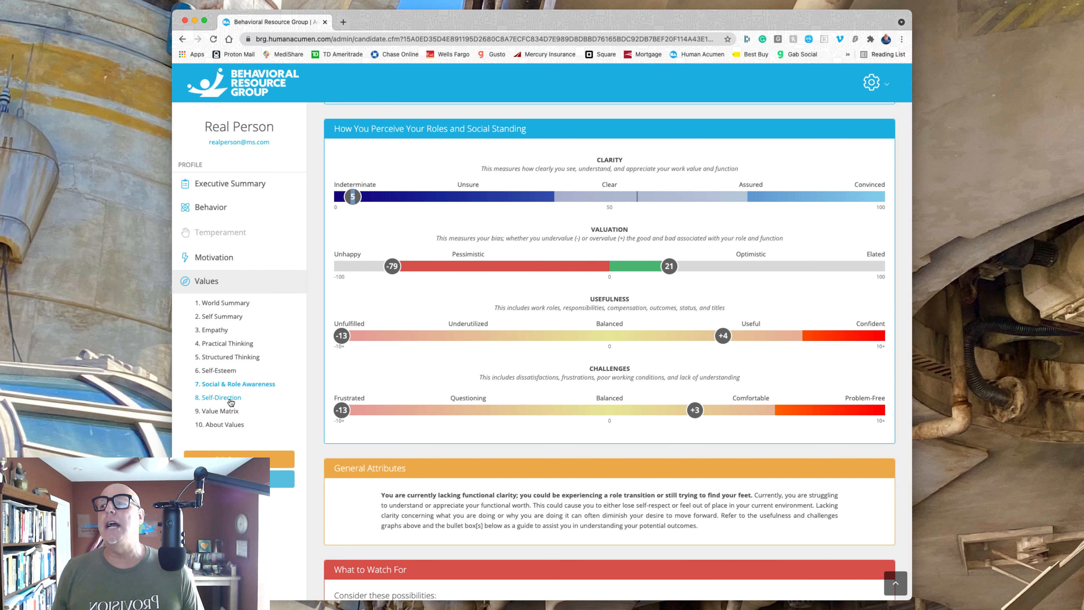
{"action": "left_click", "coordinate": [222, 397]}
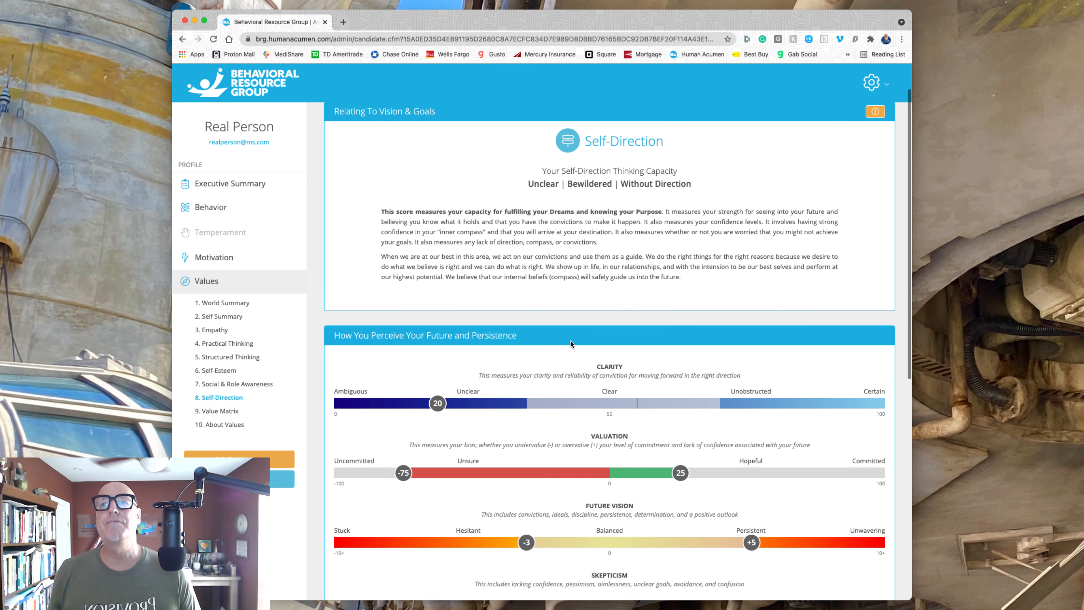
{"action": "scroll", "scroll_direction": "down", "scroll_amount": 3}
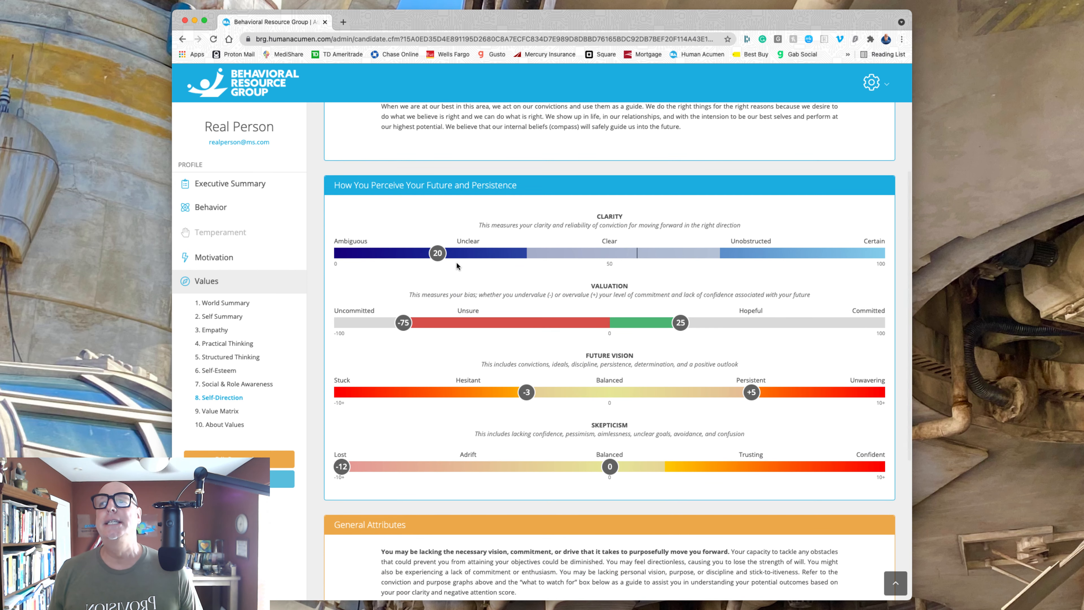
{"action": "scroll", "scroll_direction": "down", "scroll_amount": 3}
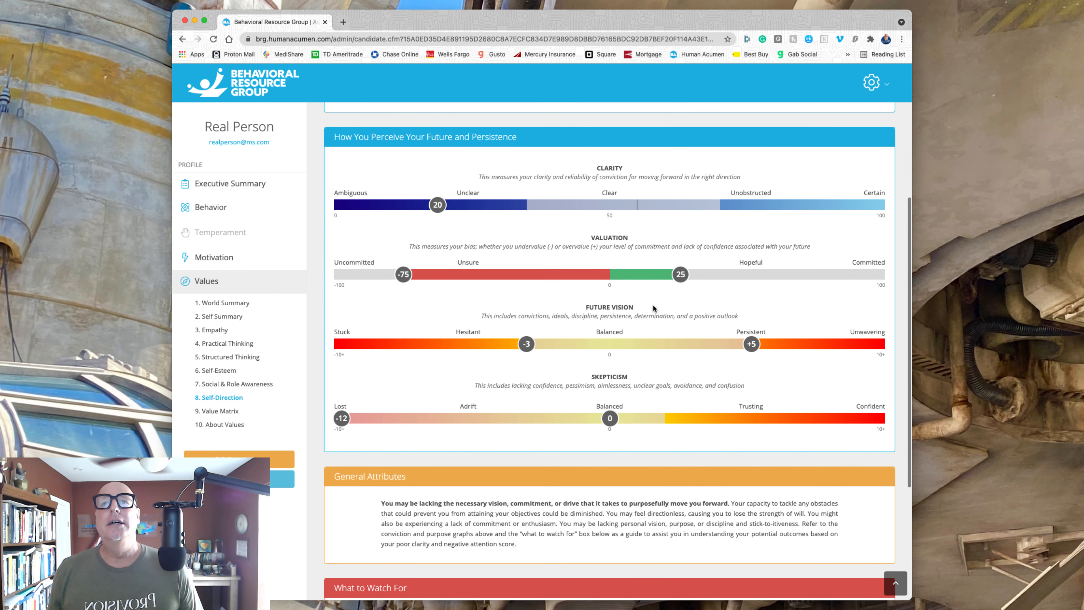
{"action": "mouse_move", "coordinate": [751, 344]}
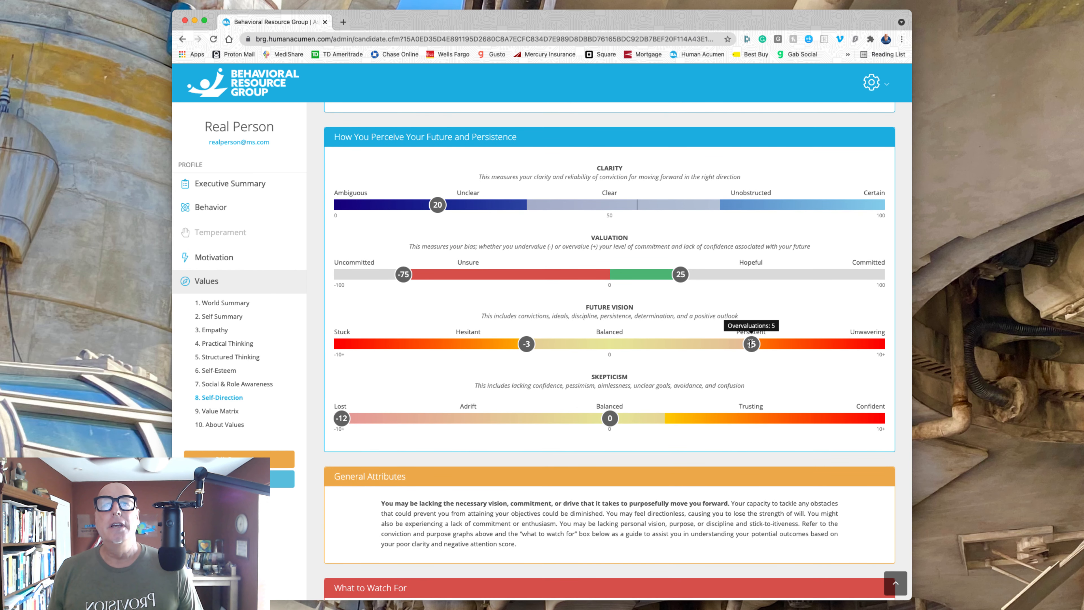
{"action": "mouse_move", "coordinate": [751, 347]}
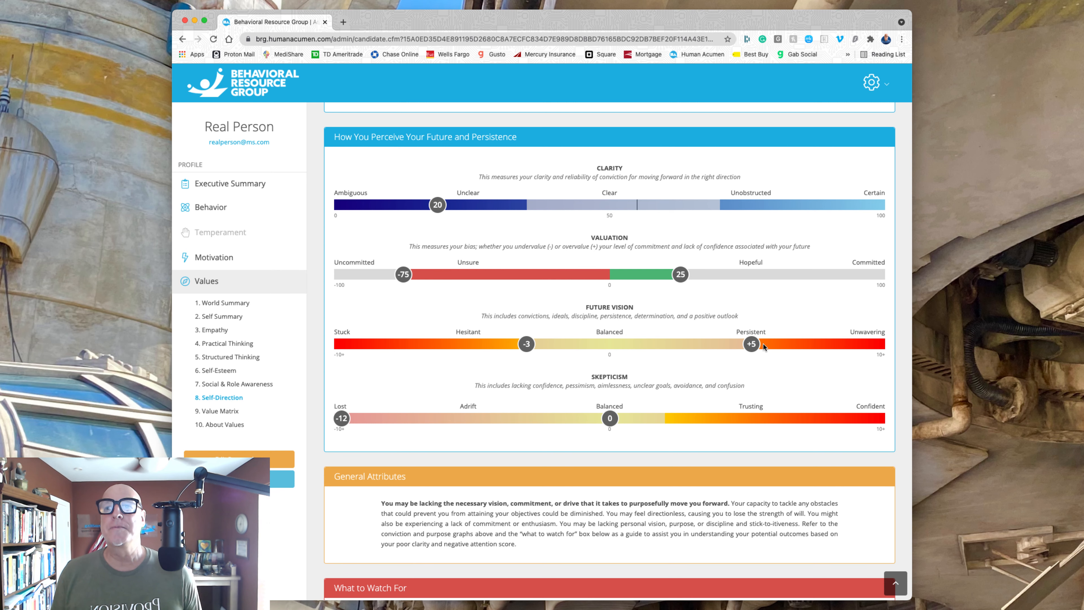
{"action": "scroll", "scroll_direction": "down", "scroll_amount": 3}
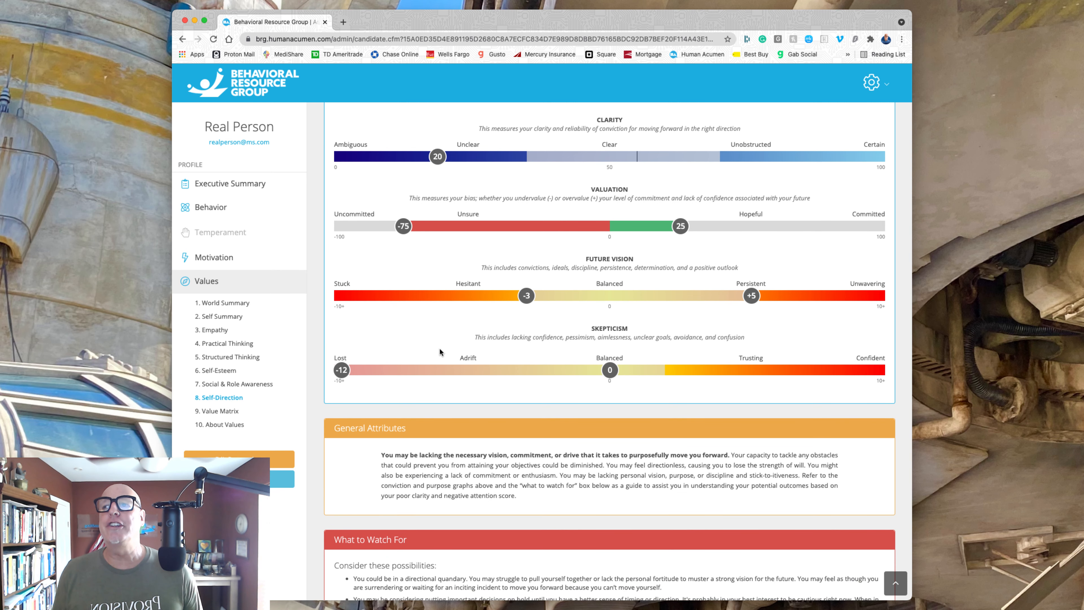
{"action": "mouse_move", "coordinate": [340, 370]}
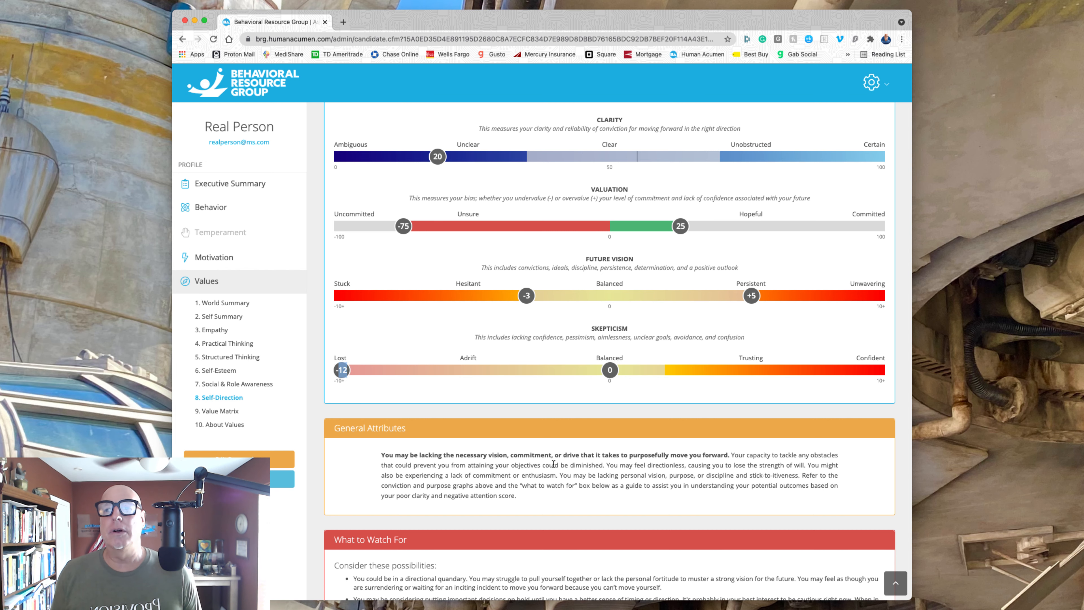
{"action": "scroll", "scroll_direction": "down", "scroll_amount": 3}
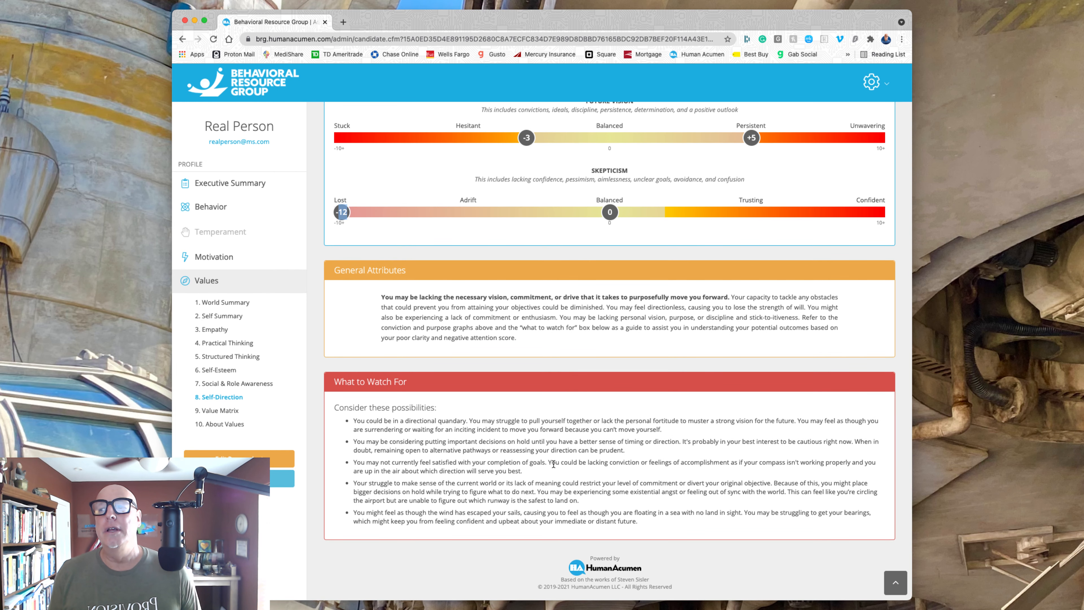
{"action": "scroll", "scroll_direction": "up", "scroll_amount": 3}
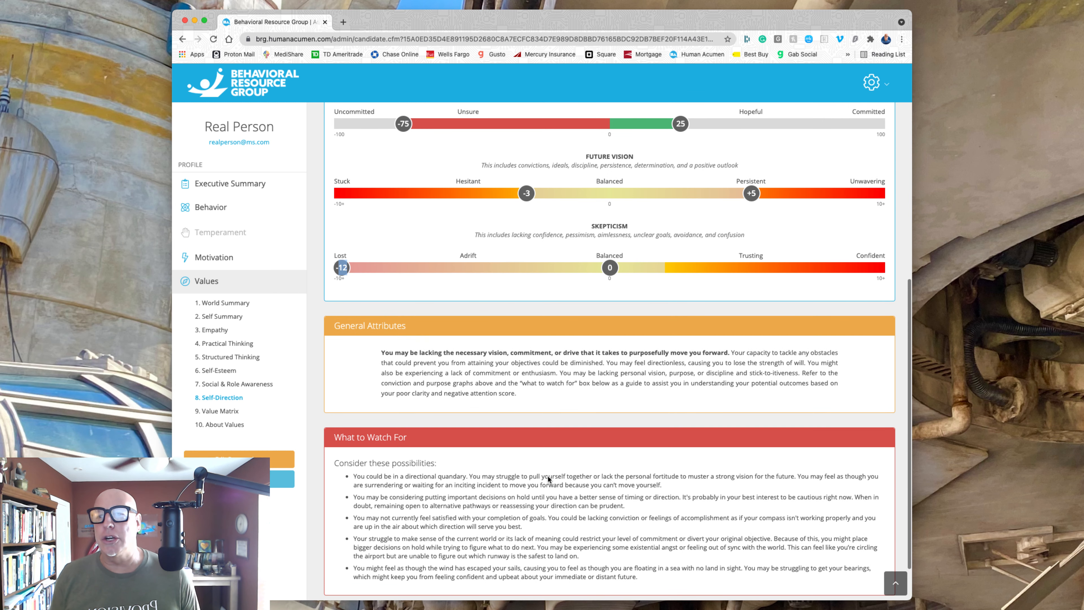
{"action": "scroll", "scroll_direction": "down", "scroll_amount": 3}
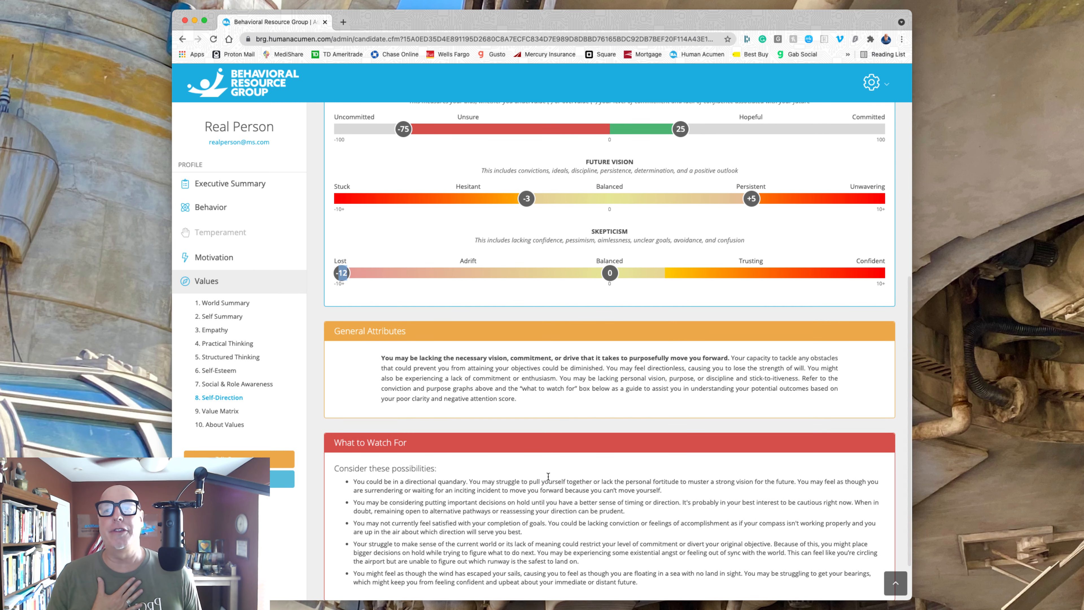
{"action": "scroll", "scroll_direction": "down", "scroll_amount": 3}
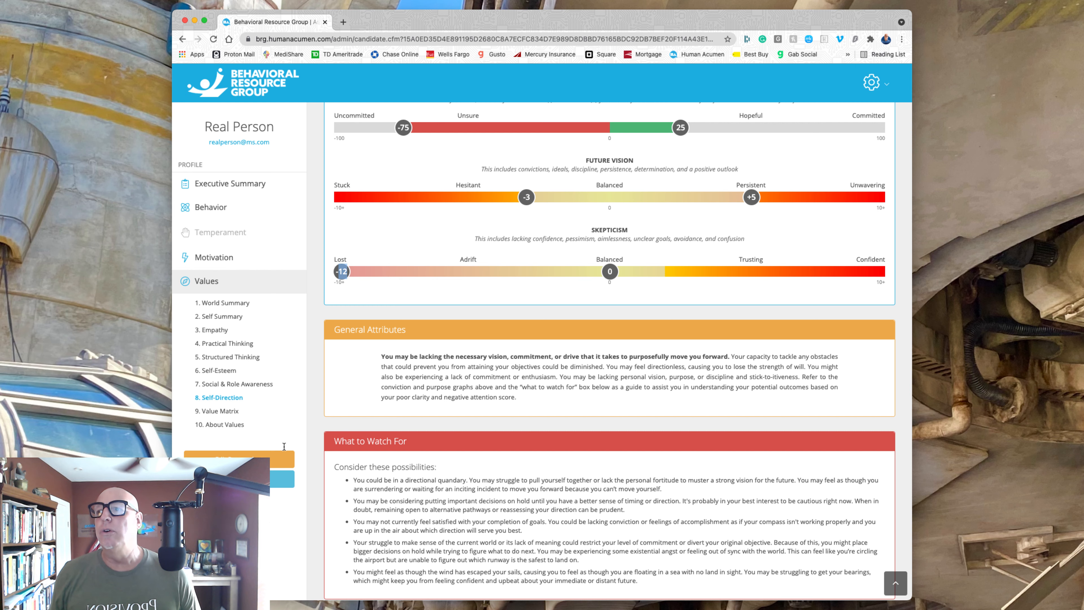
Show the Value Matrix with descriptors like Trusting, Structured, Remiss and Undecided.
{"action": "left_click", "coordinate": [221, 411]}
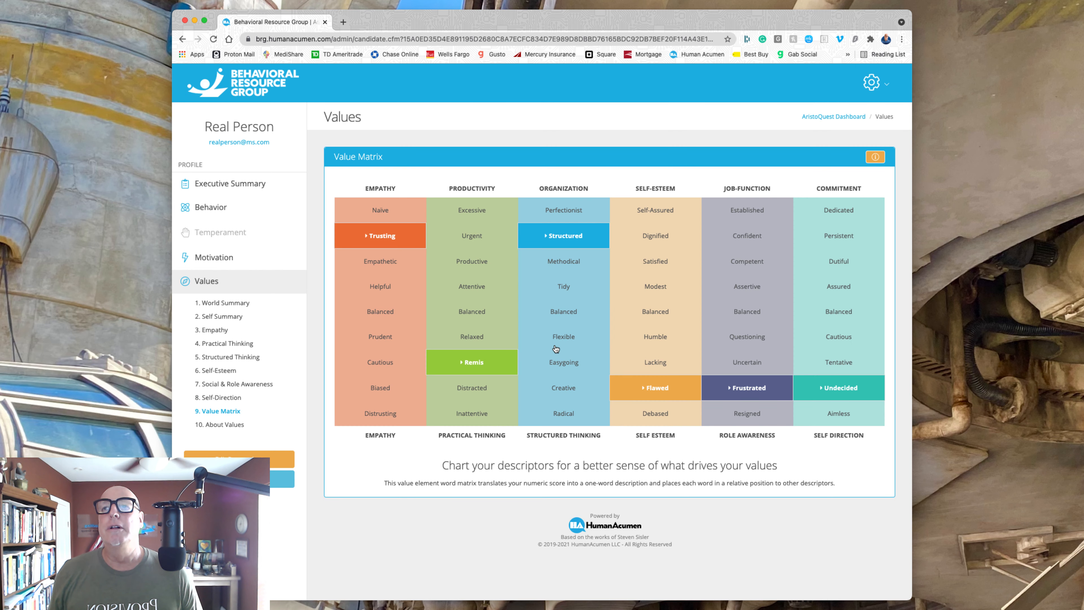
{"action": "mouse_move", "coordinate": [638, 328]}
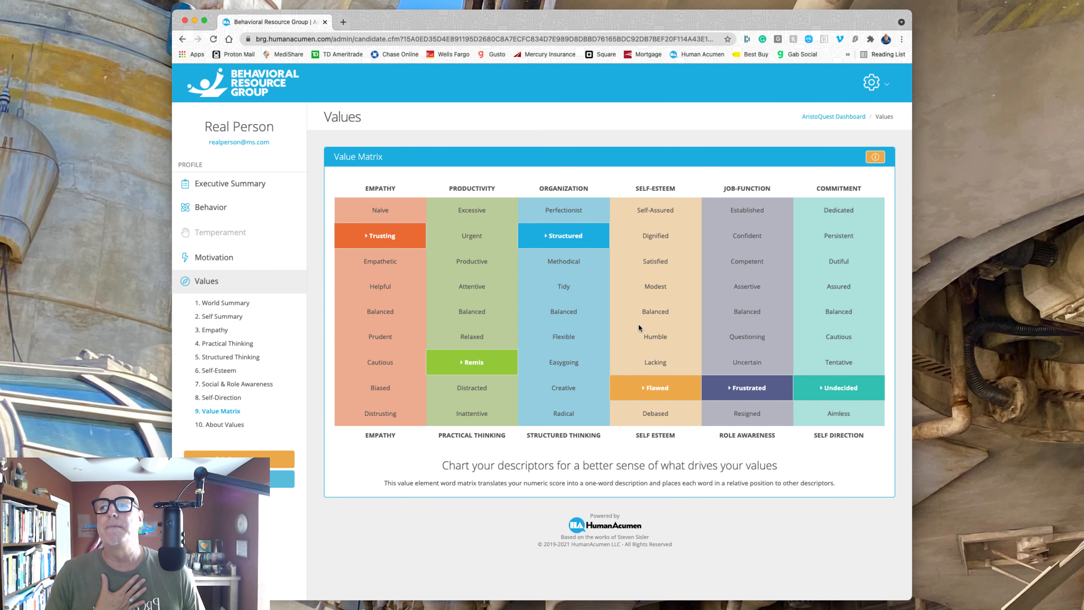
{"action": "mouse_move", "coordinate": [409, 190]}
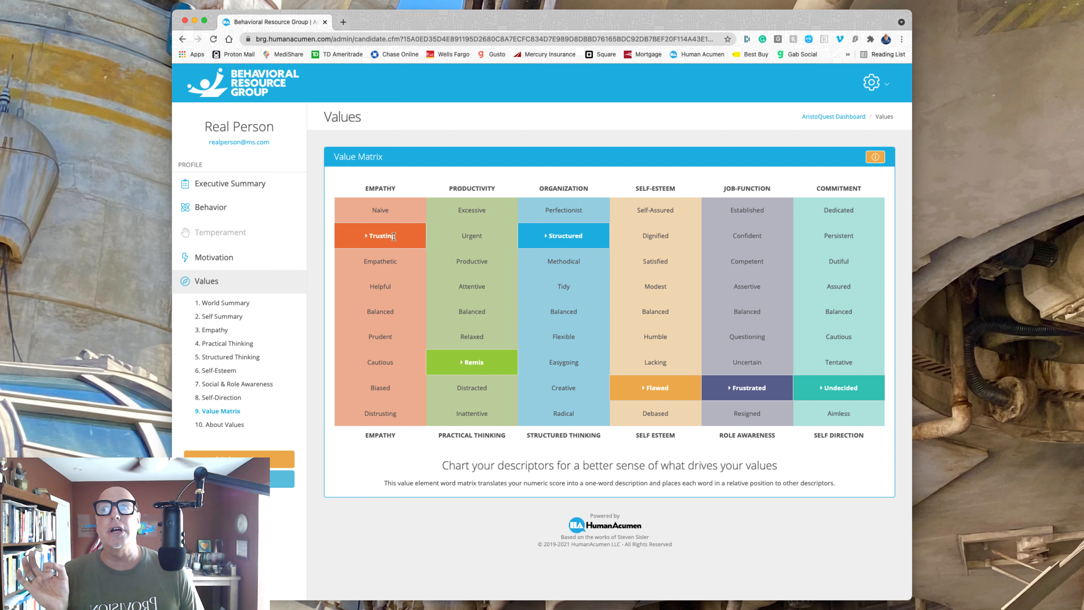
{"action": "mouse_move", "coordinate": [475, 359]}
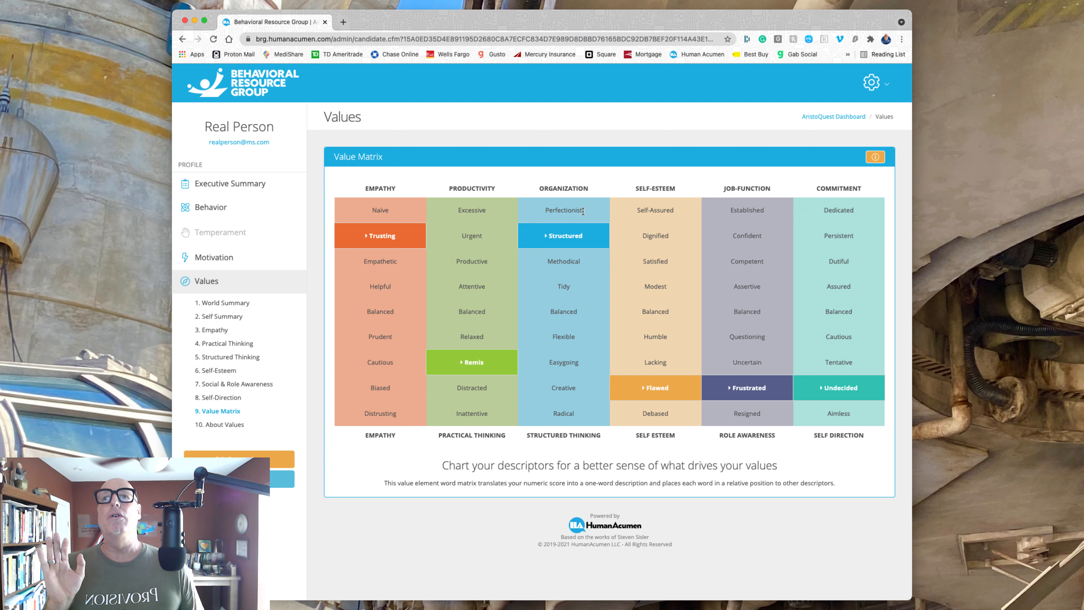
{"action": "mouse_move", "coordinate": [583, 236]}
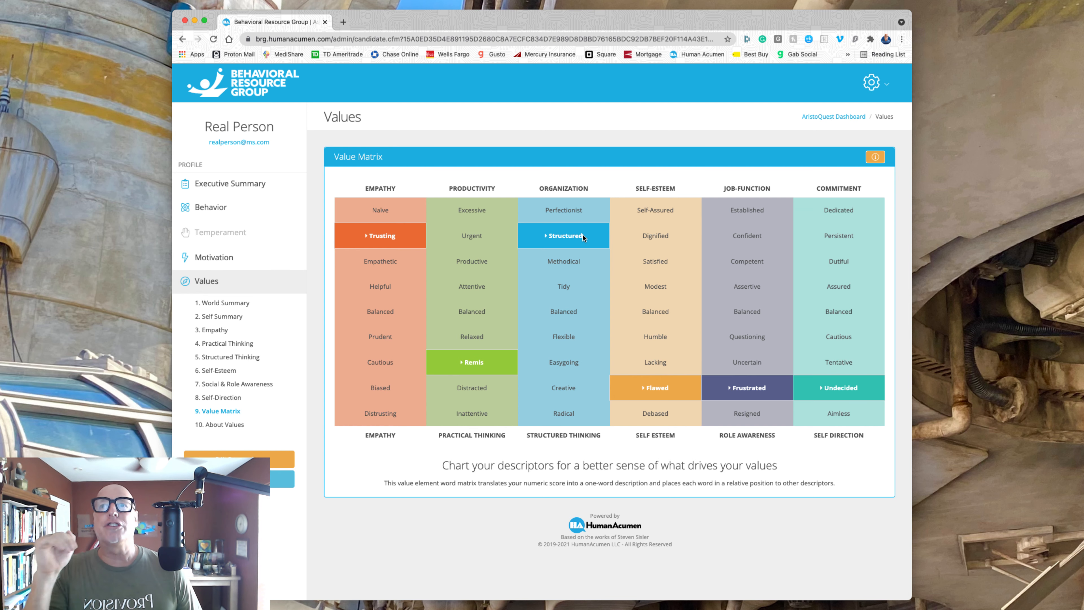
{"action": "mouse_move", "coordinate": [640, 364]}
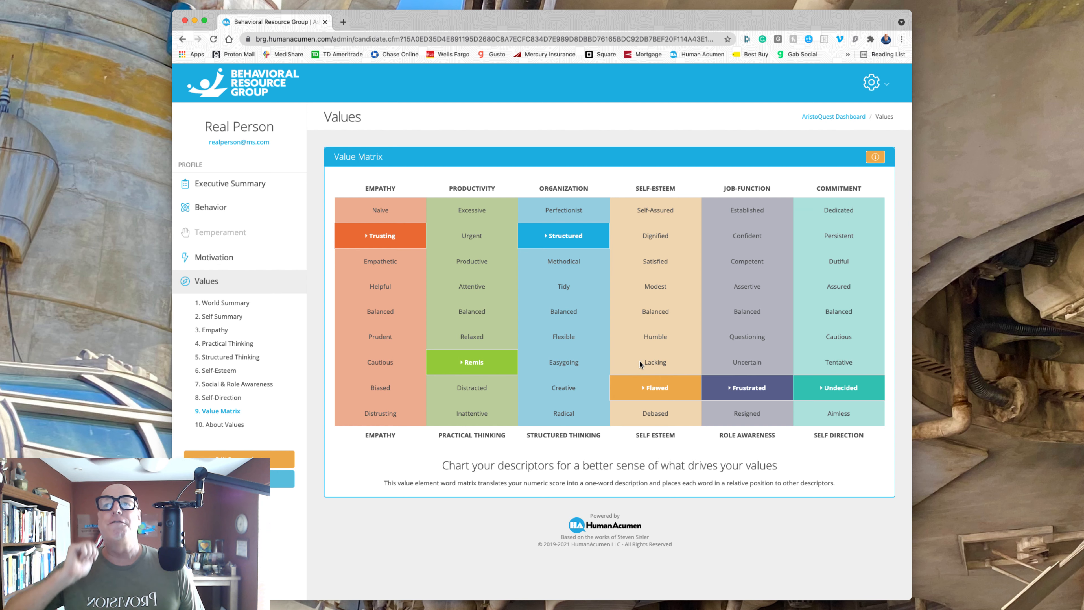
{"action": "mouse_move", "coordinate": [755, 178]}
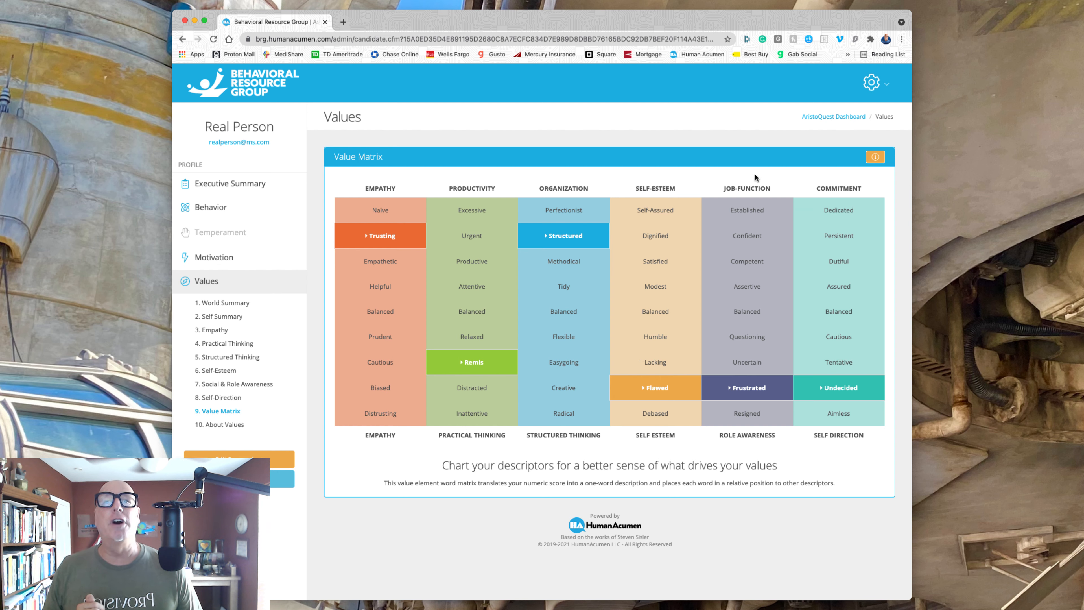
{"action": "mouse_move", "coordinate": [856, 188]}
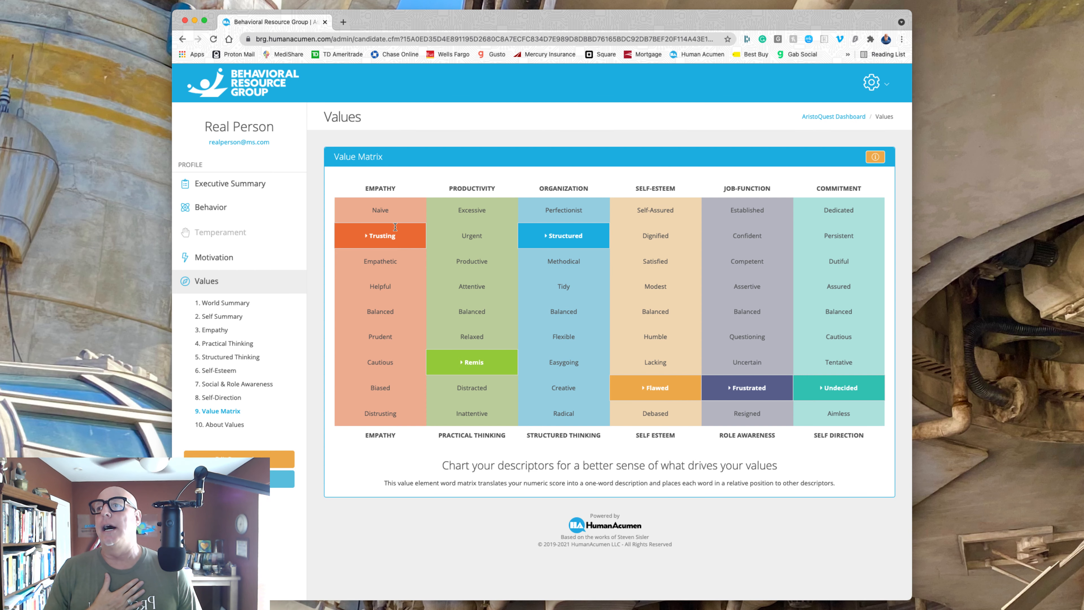
Return to the Executive Summary showing Dominator, Achiever, Loyalist and Uncommitted styles.
{"action": "left_click", "coordinate": [230, 183]}
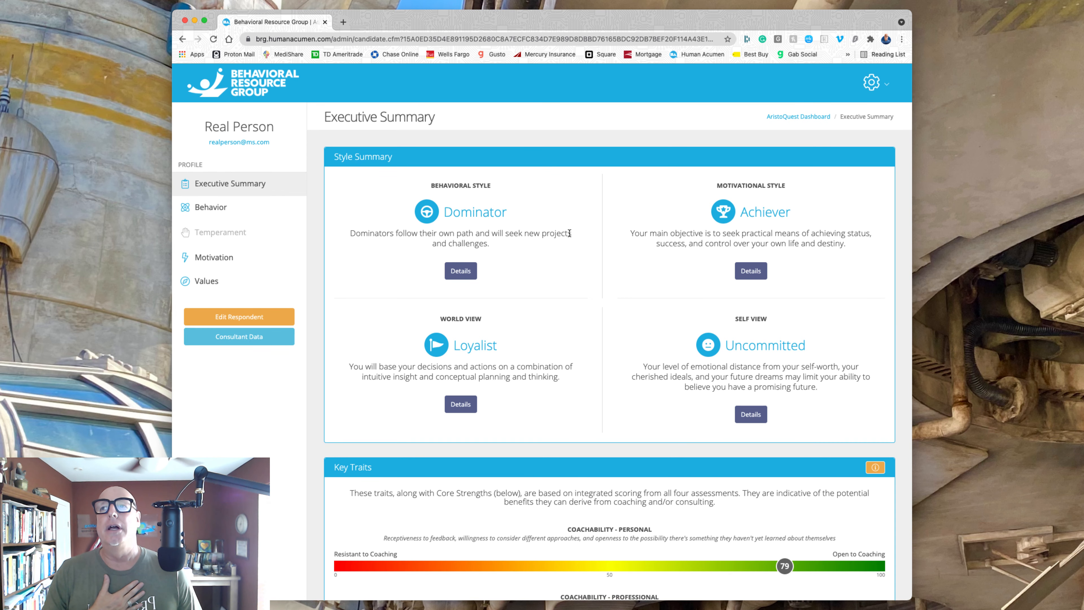
{"action": "mouse_move", "coordinate": [512, 212]}
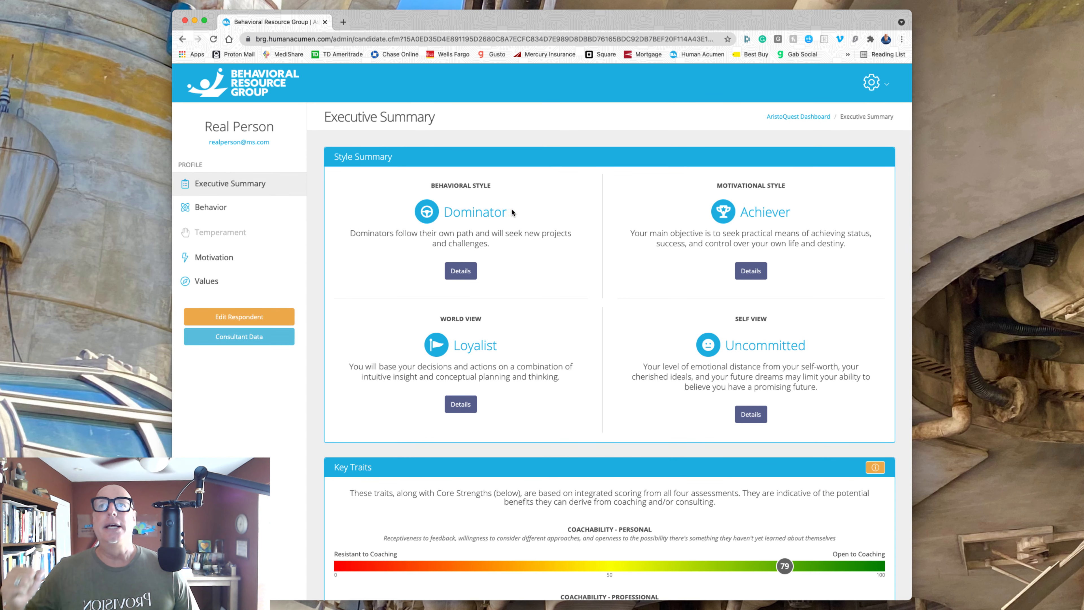
{"action": "mouse_move", "coordinate": [801, 222]}
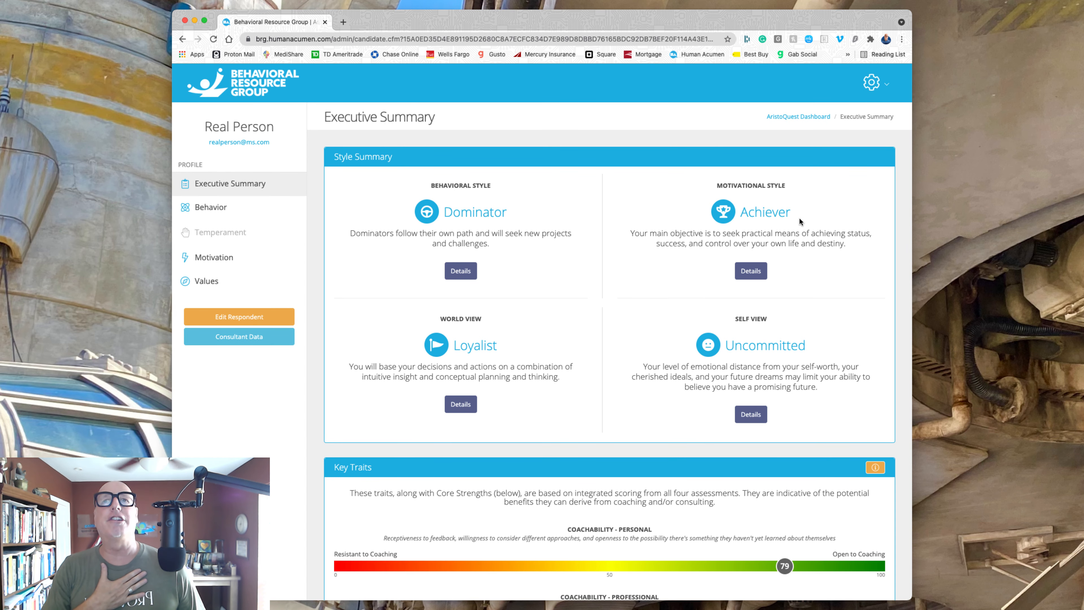
{"action": "mouse_move", "coordinate": [477, 337]}
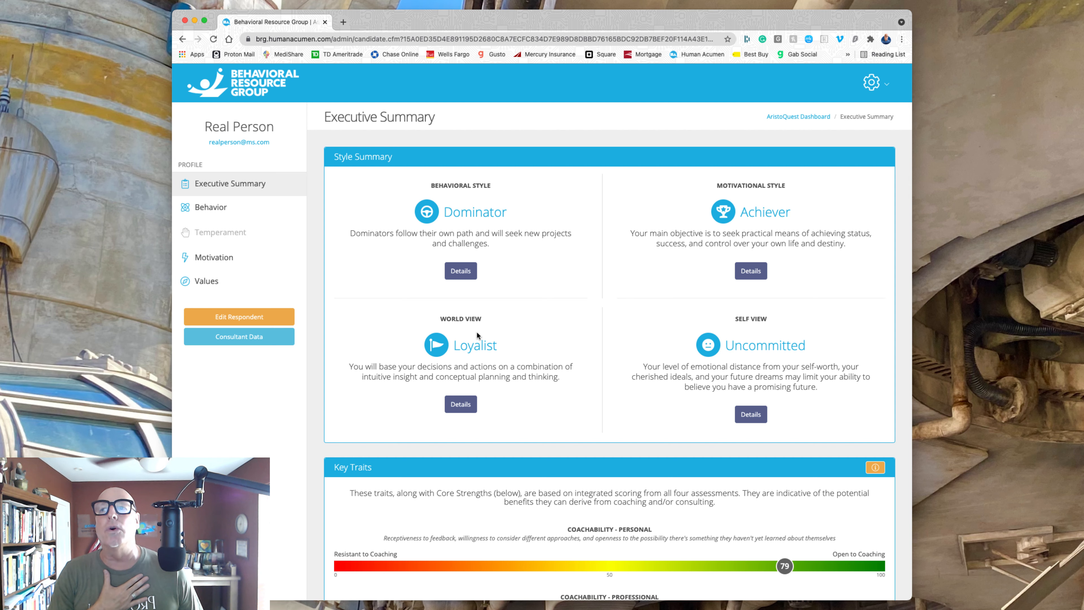
{"action": "mouse_move", "coordinate": [792, 337]}
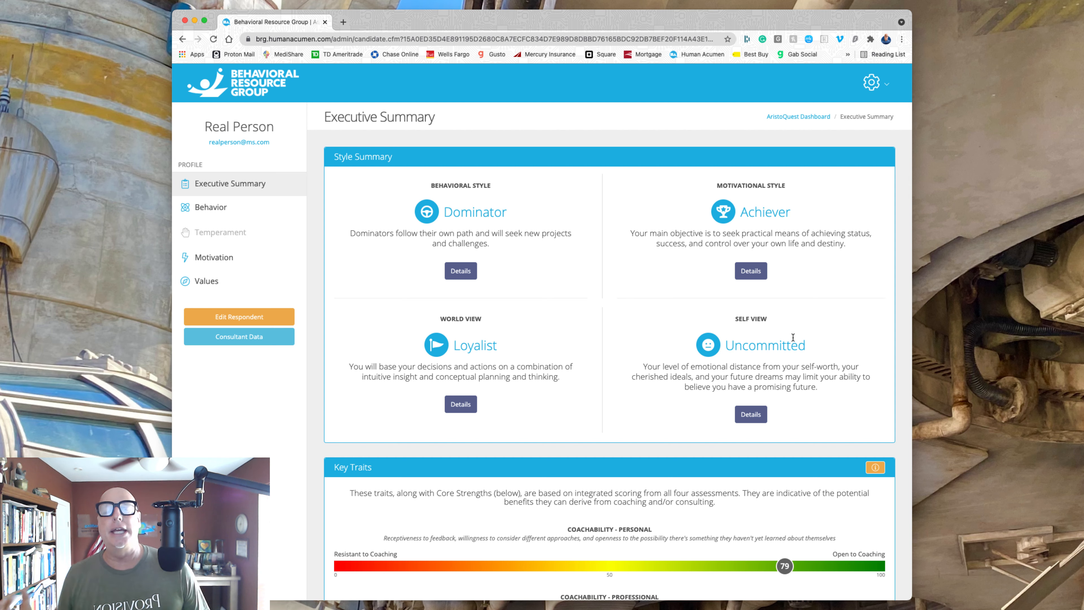
{"action": "mouse_move", "coordinate": [778, 325]}
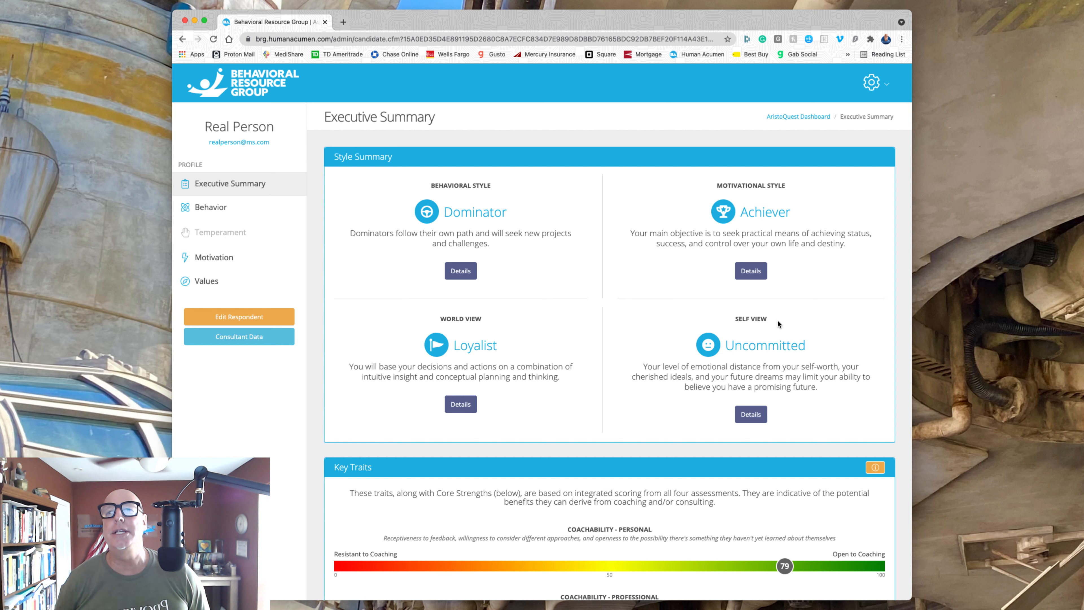